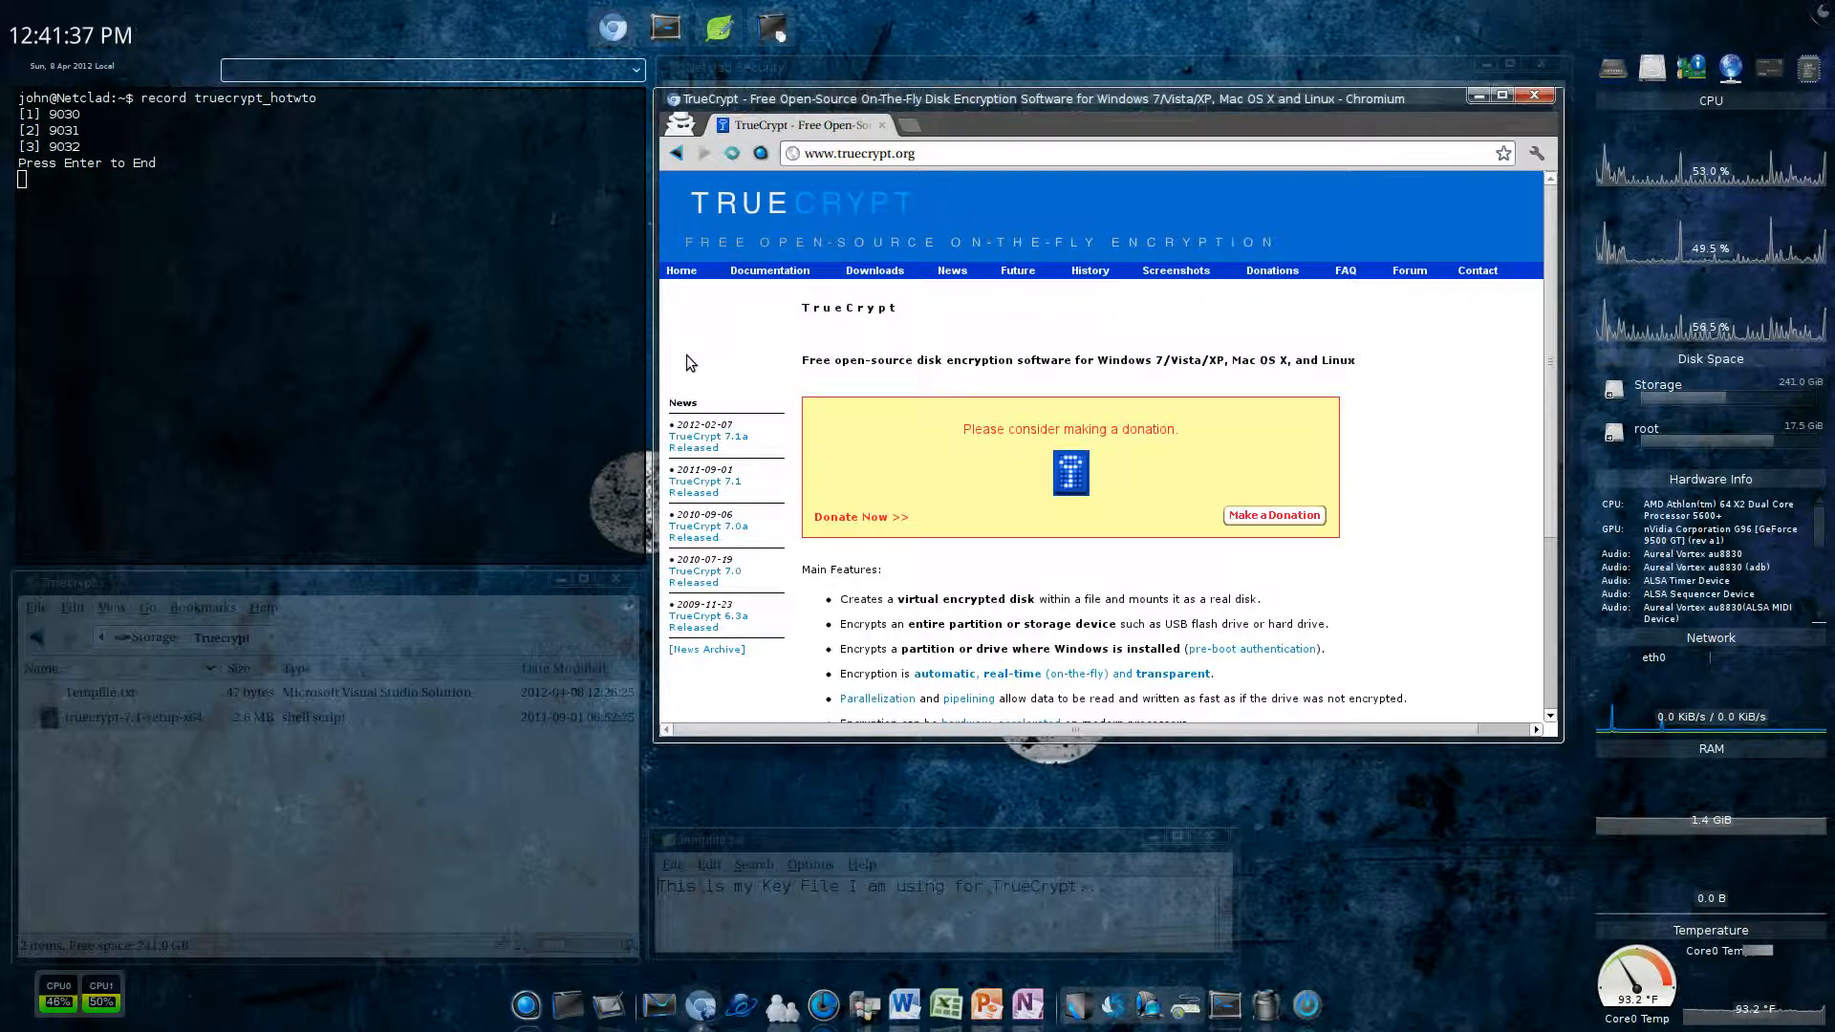
{"action": "mouse_move", "coordinate": [1103, 306]}
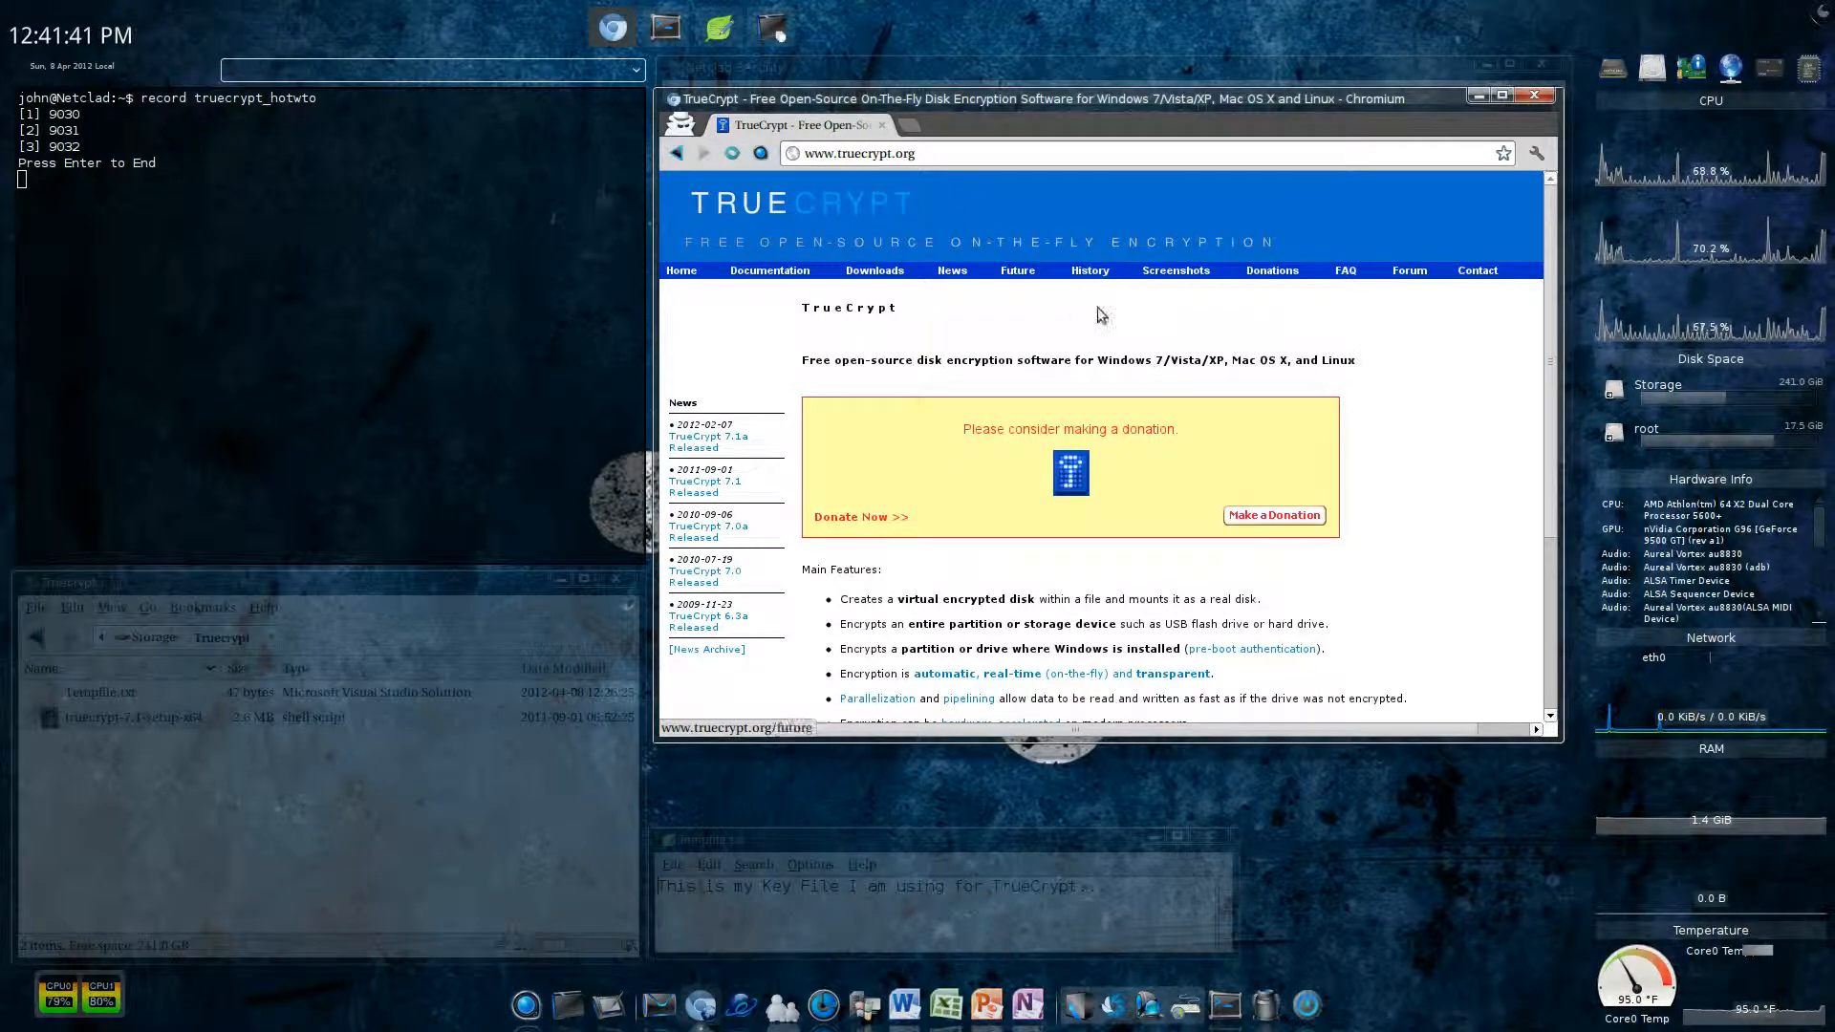
- Choose the Standard 64-bit (x64) Linux package on the TrueCrypt downloads page
{"action": "left_click", "coordinate": [872, 271]}
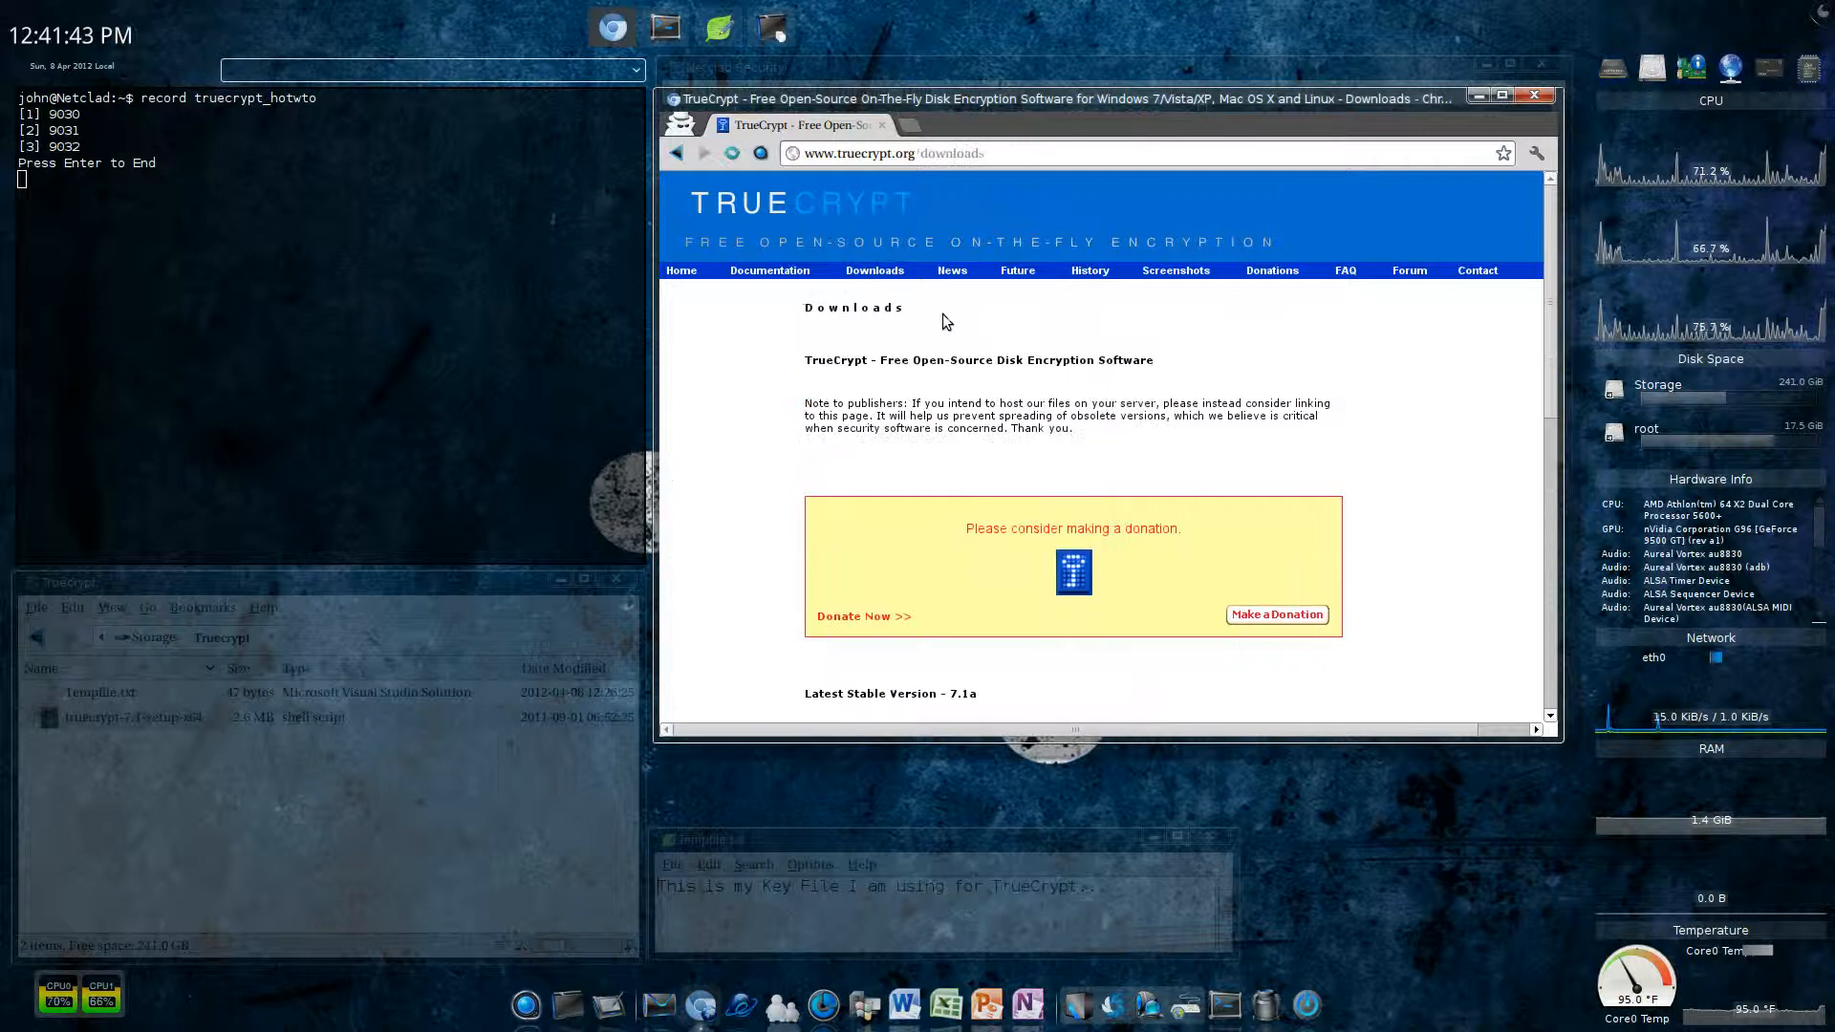
{"action": "left_click", "coordinate": [895, 551]}
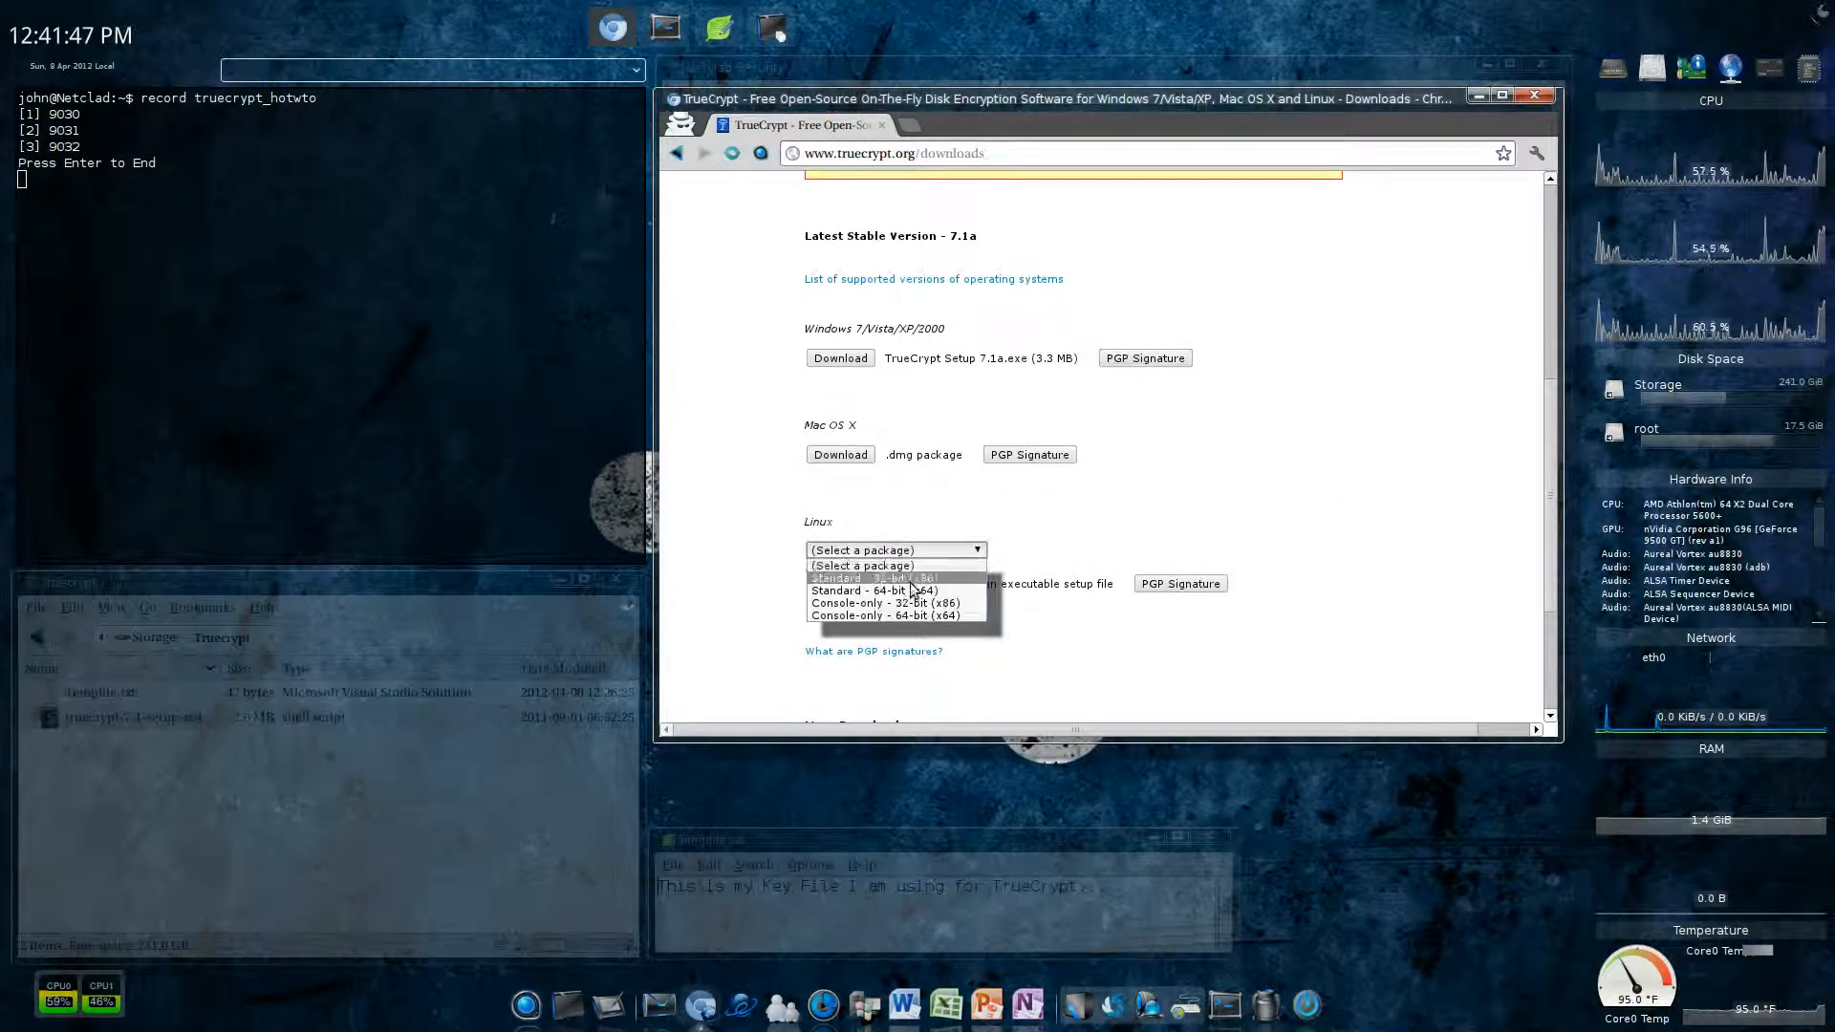
{"action": "left_click", "coordinate": [872, 590]}
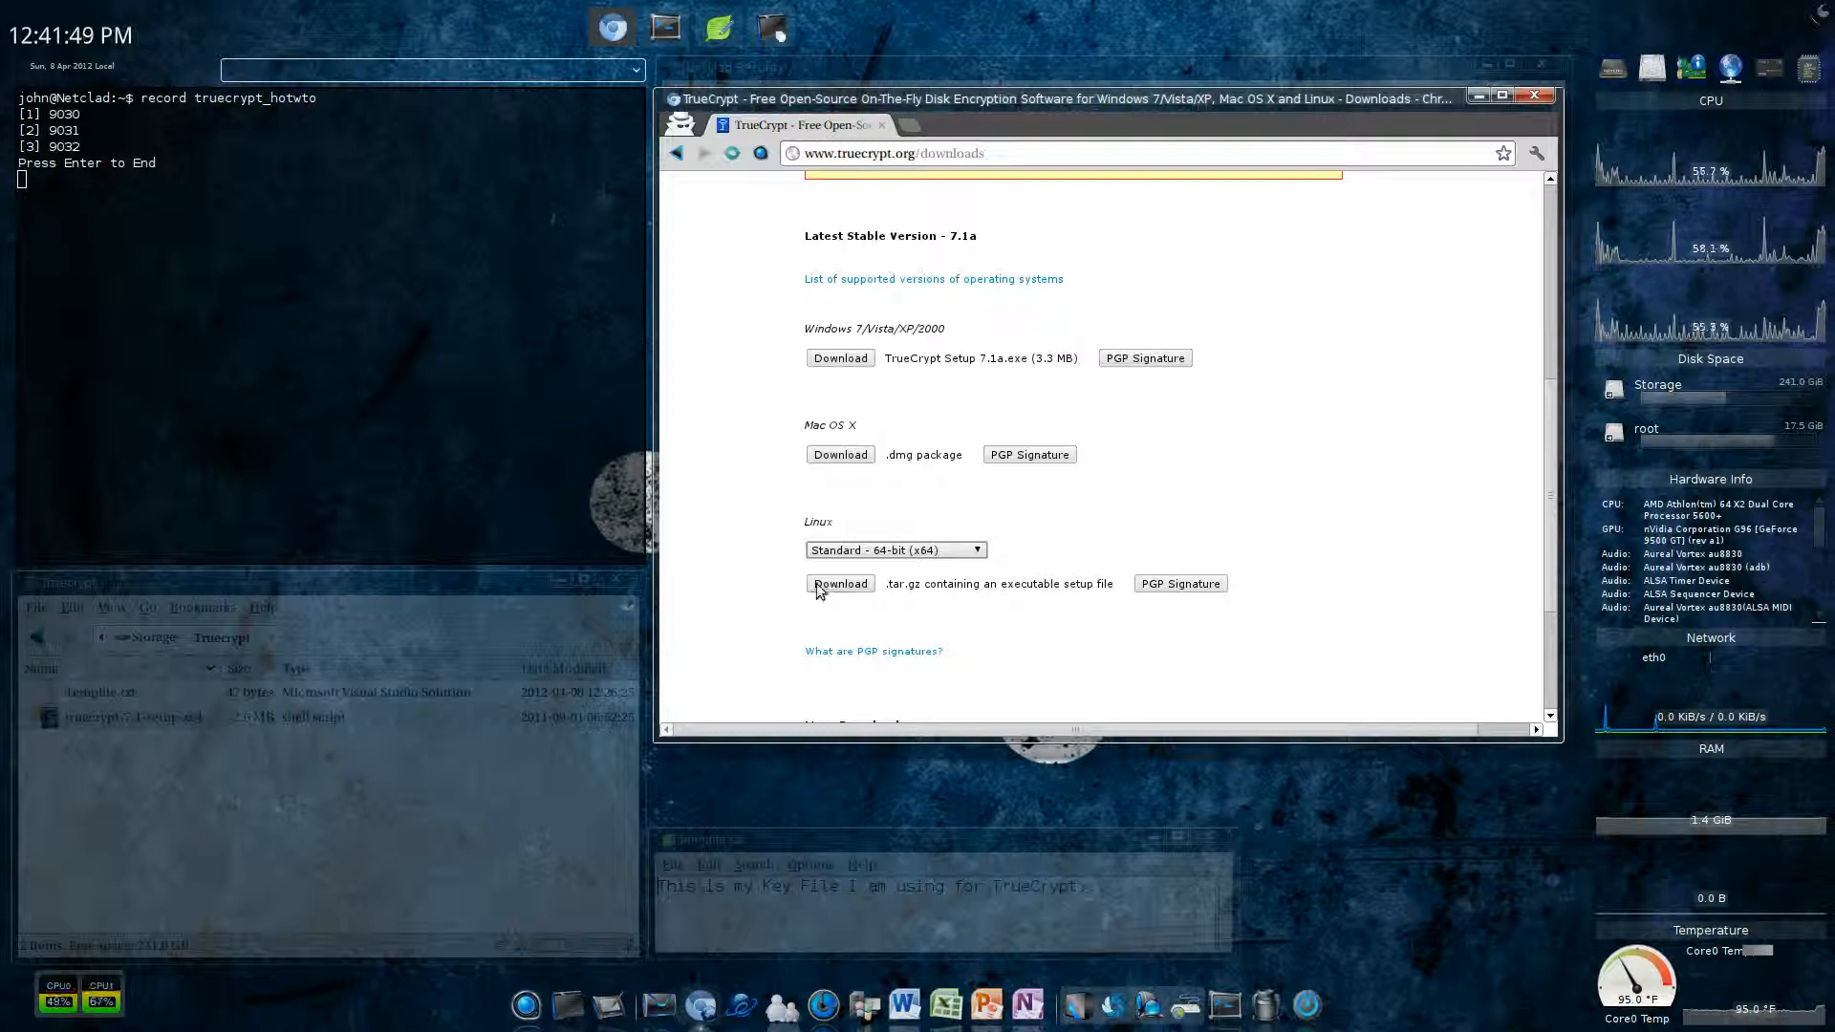
{"action": "mouse_move", "coordinate": [1094, 152]}
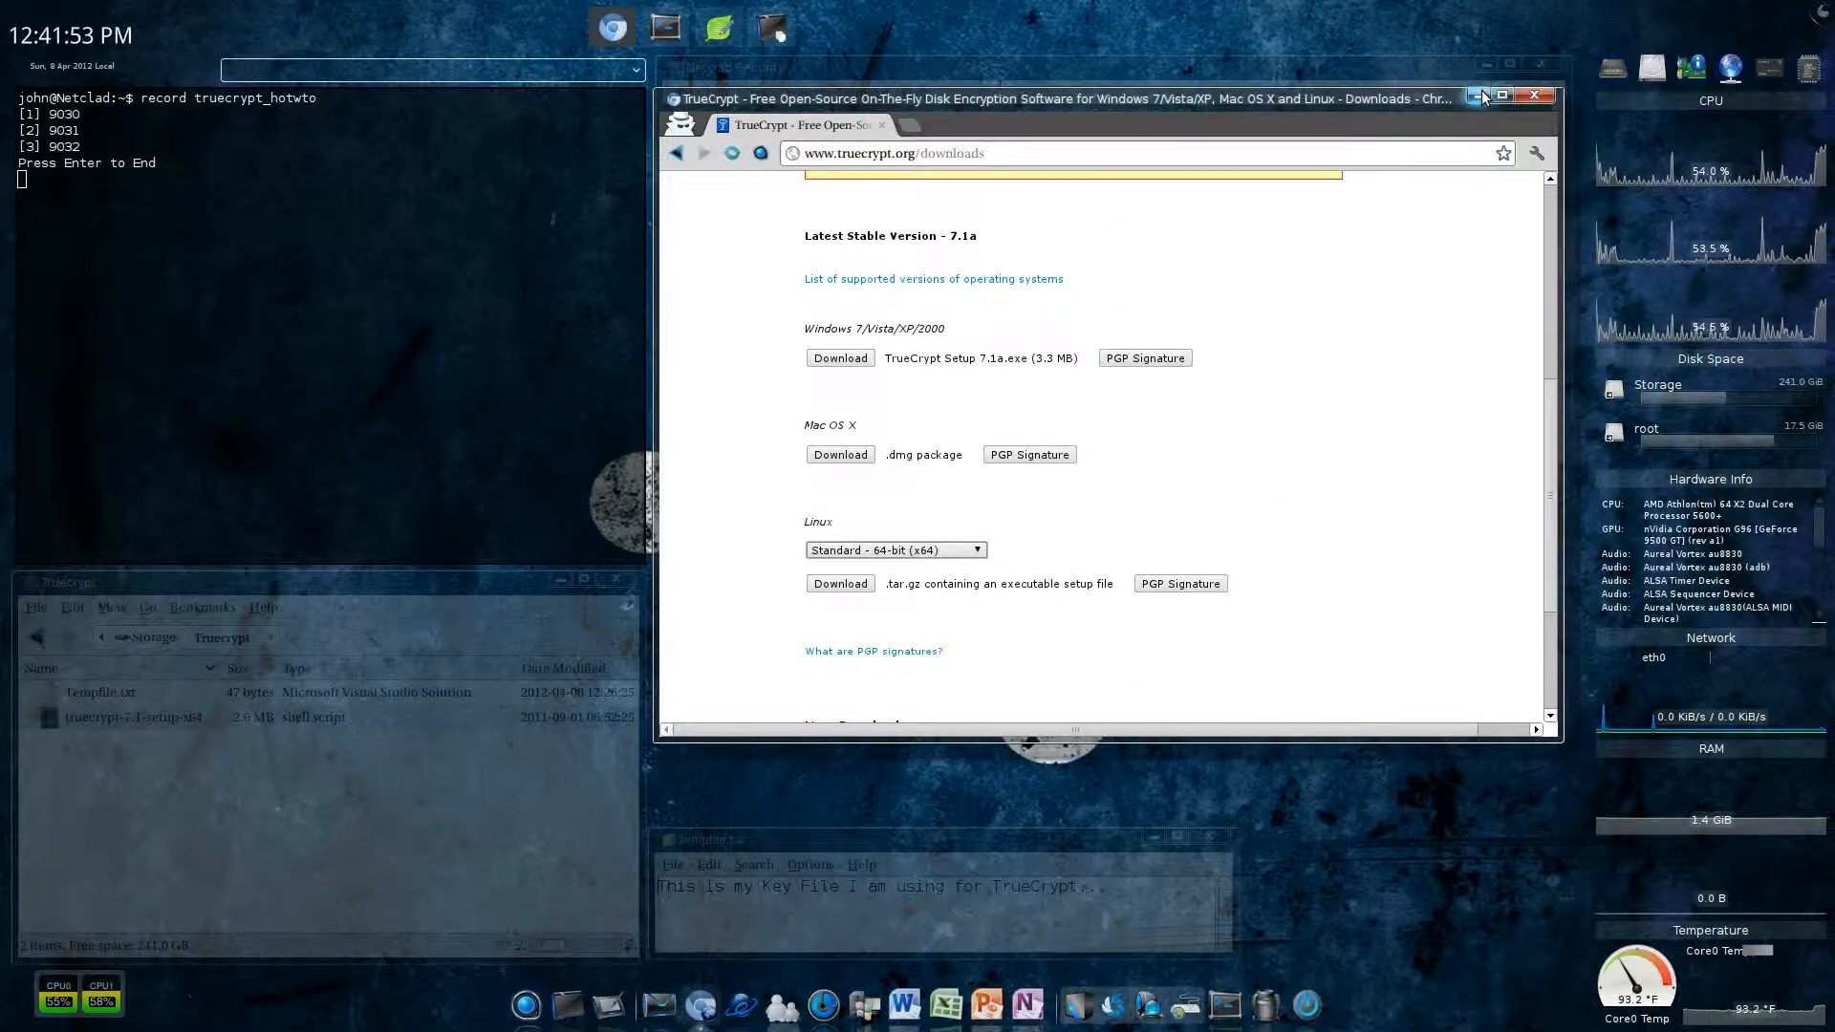
- Run the TrueCrypt 7.1 setup, install it and dismiss the uninstall information message
{"action": "left_click", "coordinate": [1484, 98]}
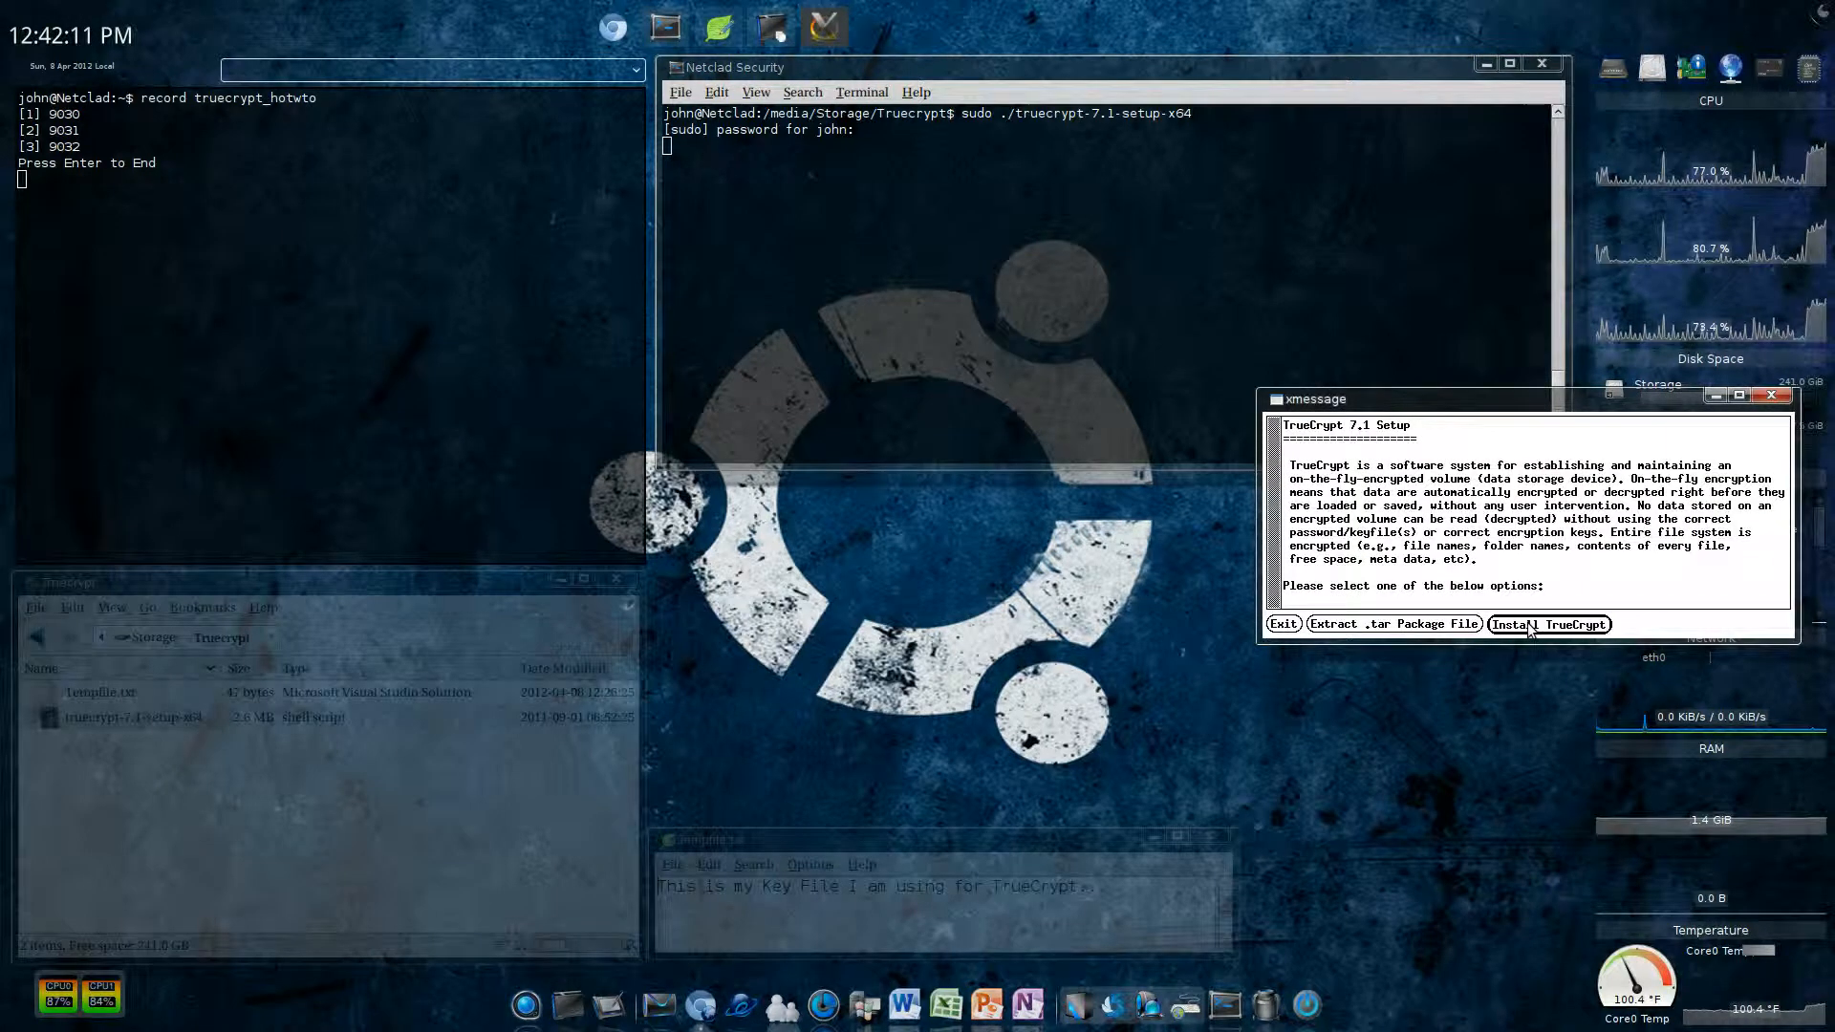
{"action": "left_click", "coordinate": [1547, 624]}
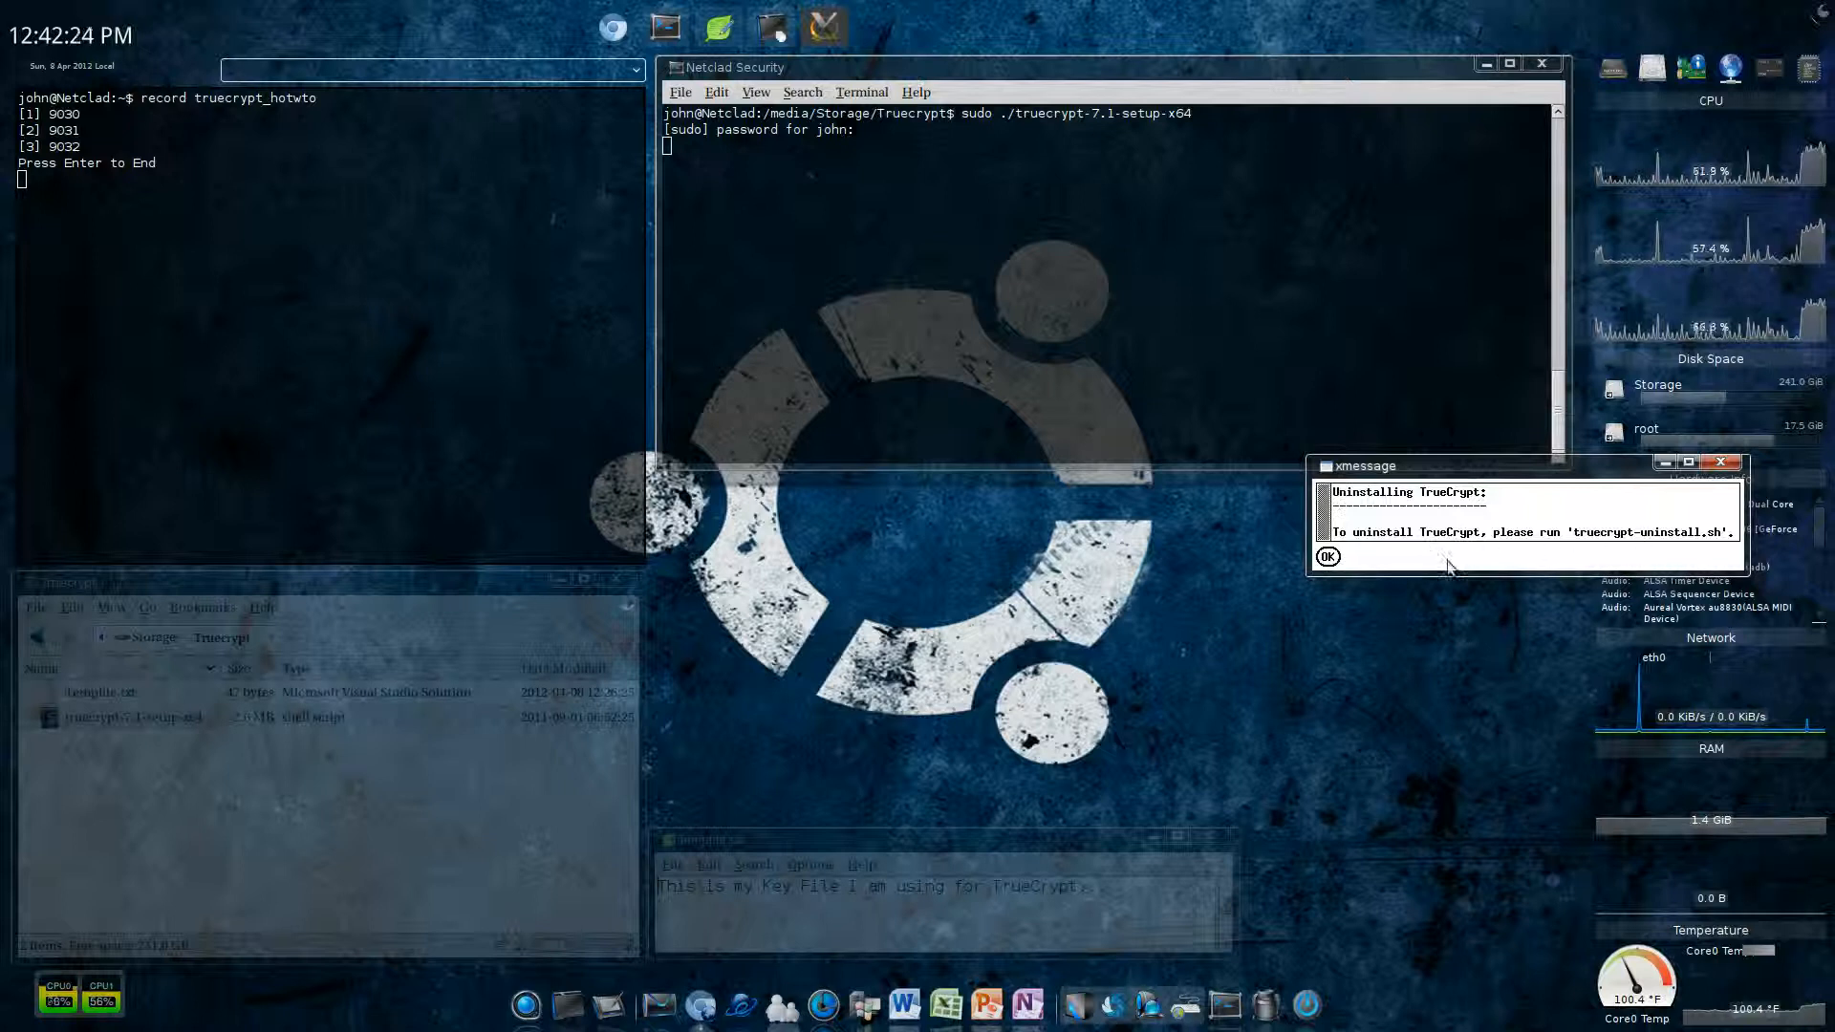
{"action": "left_click", "coordinate": [1325, 556]}
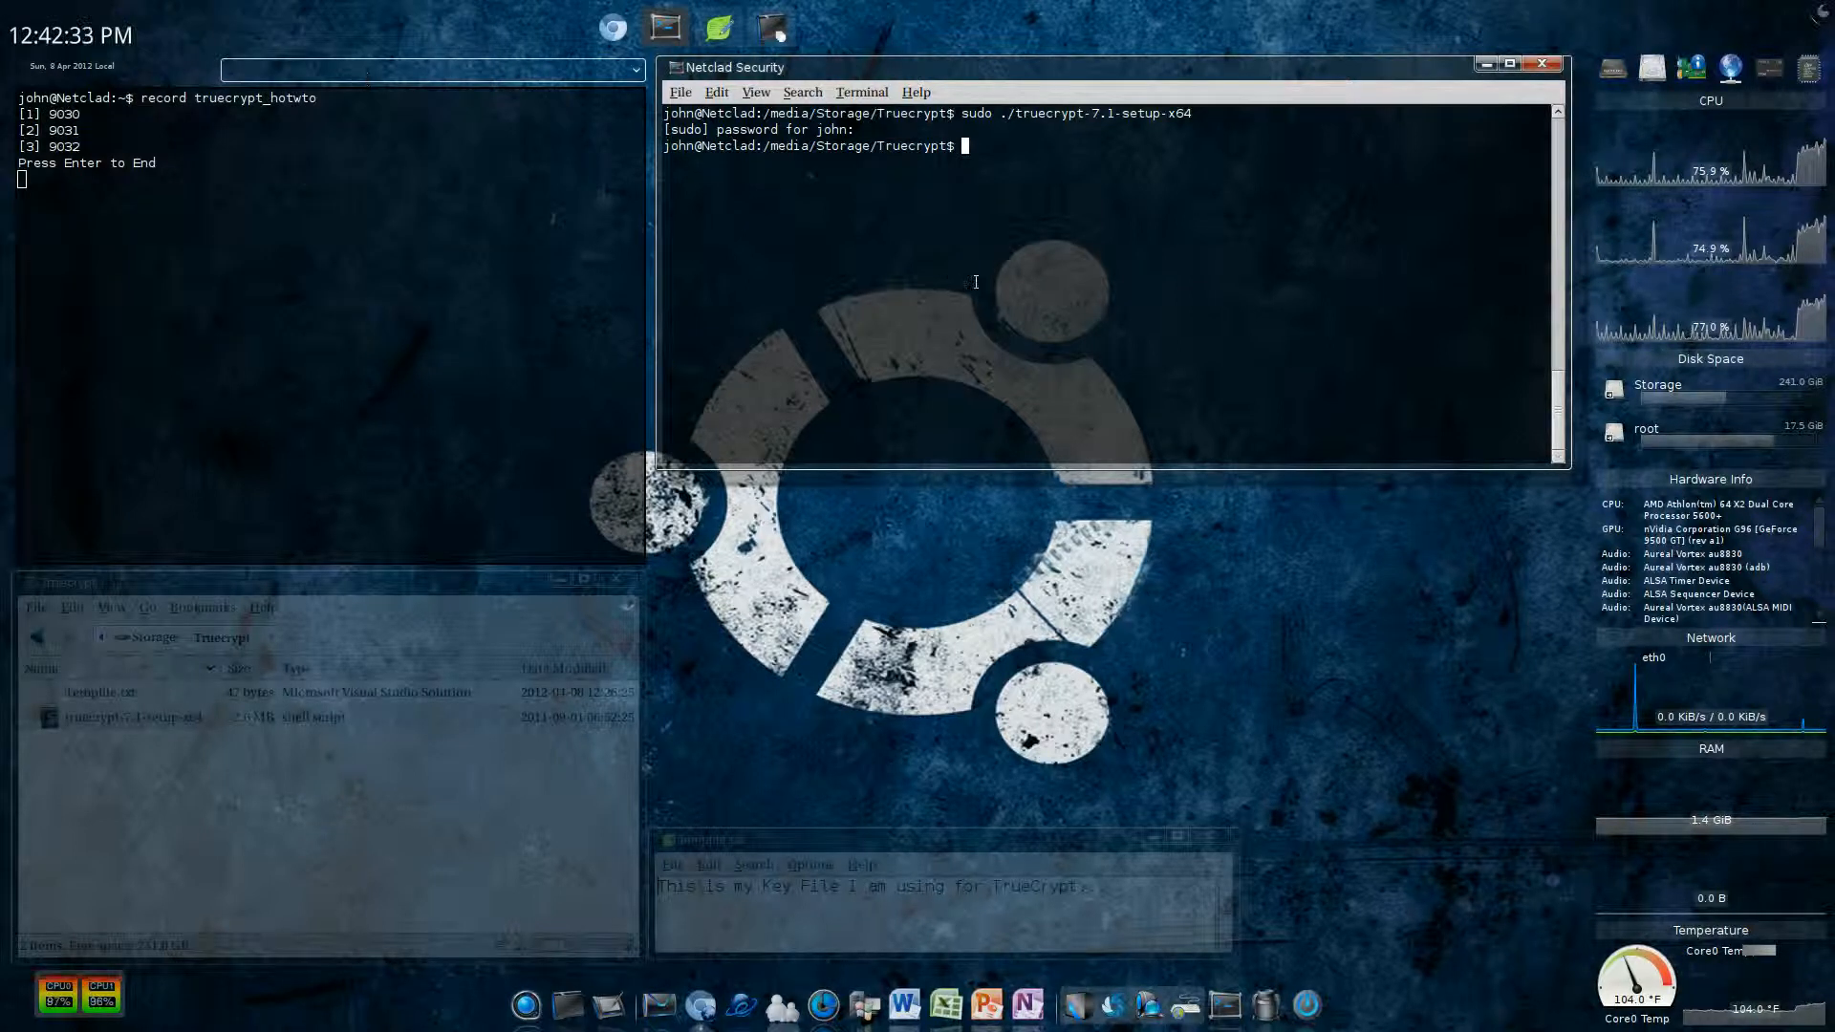
- Clear the terminal and enter 'truecrypt &' to launch TrueCrypt
{"action": "type", "text": "clear"}
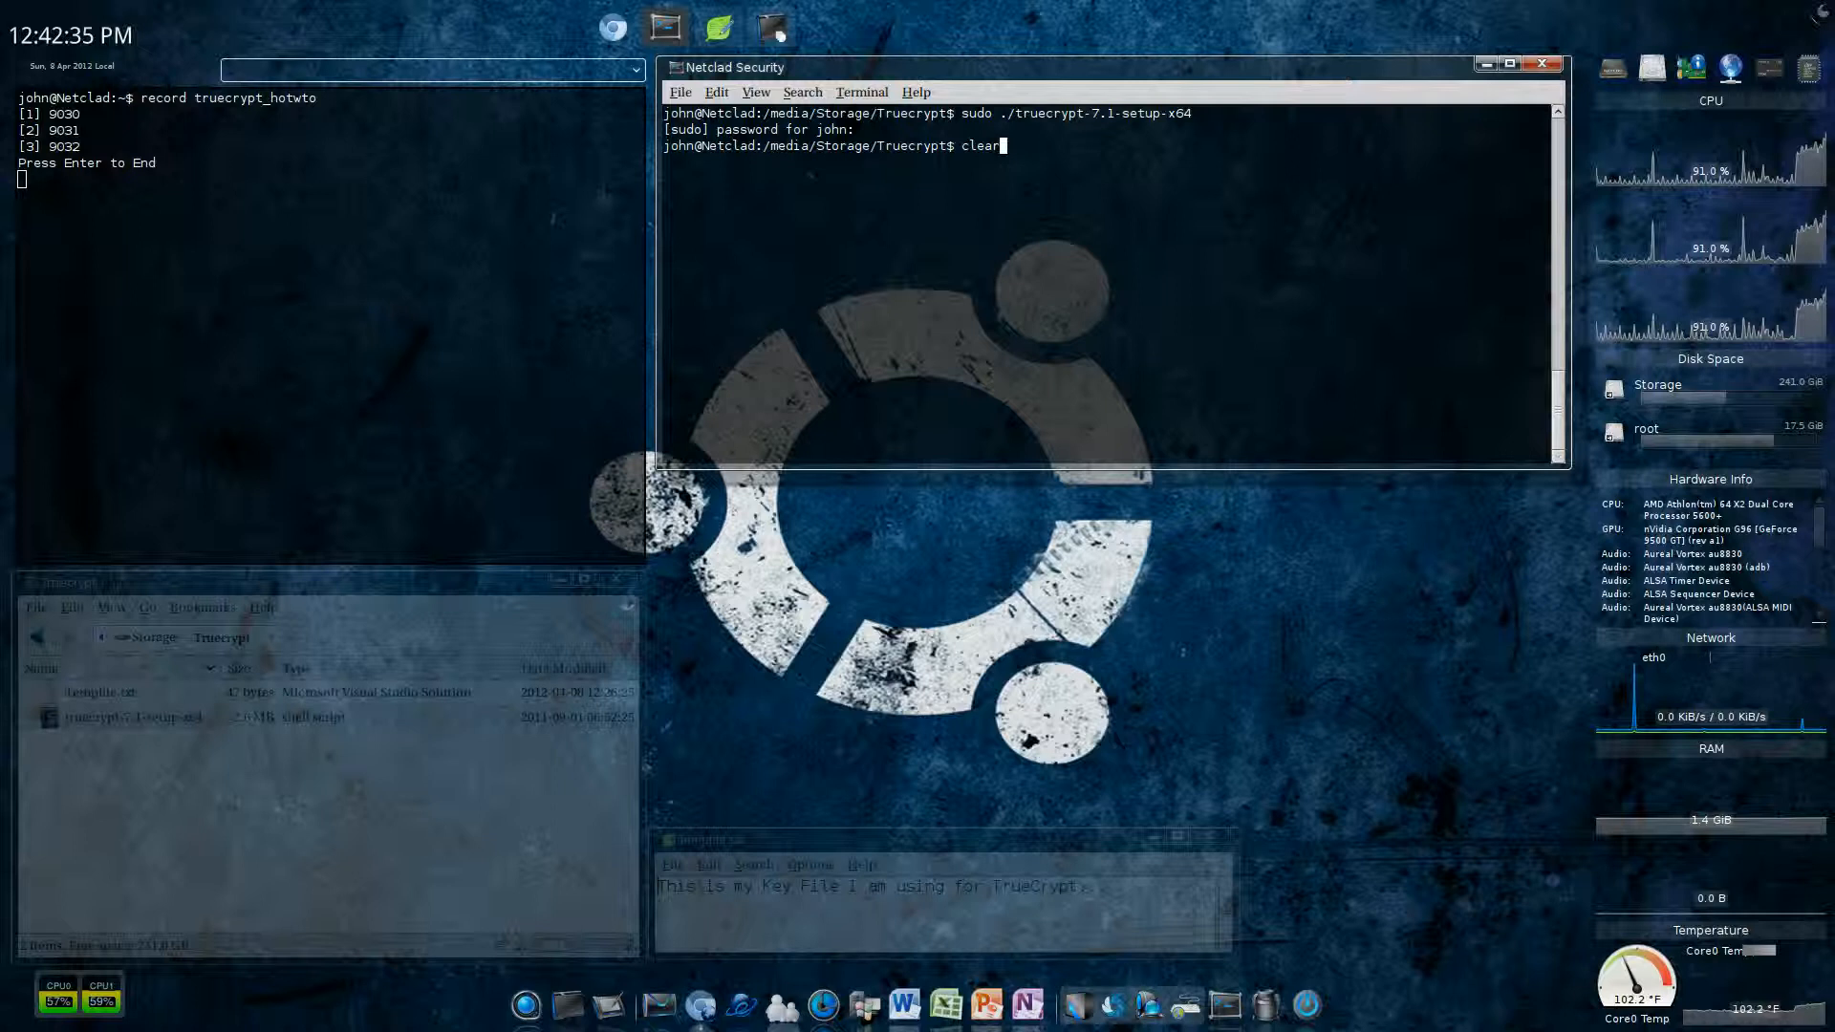
{"action": "type", "text": "truecrypt &"}
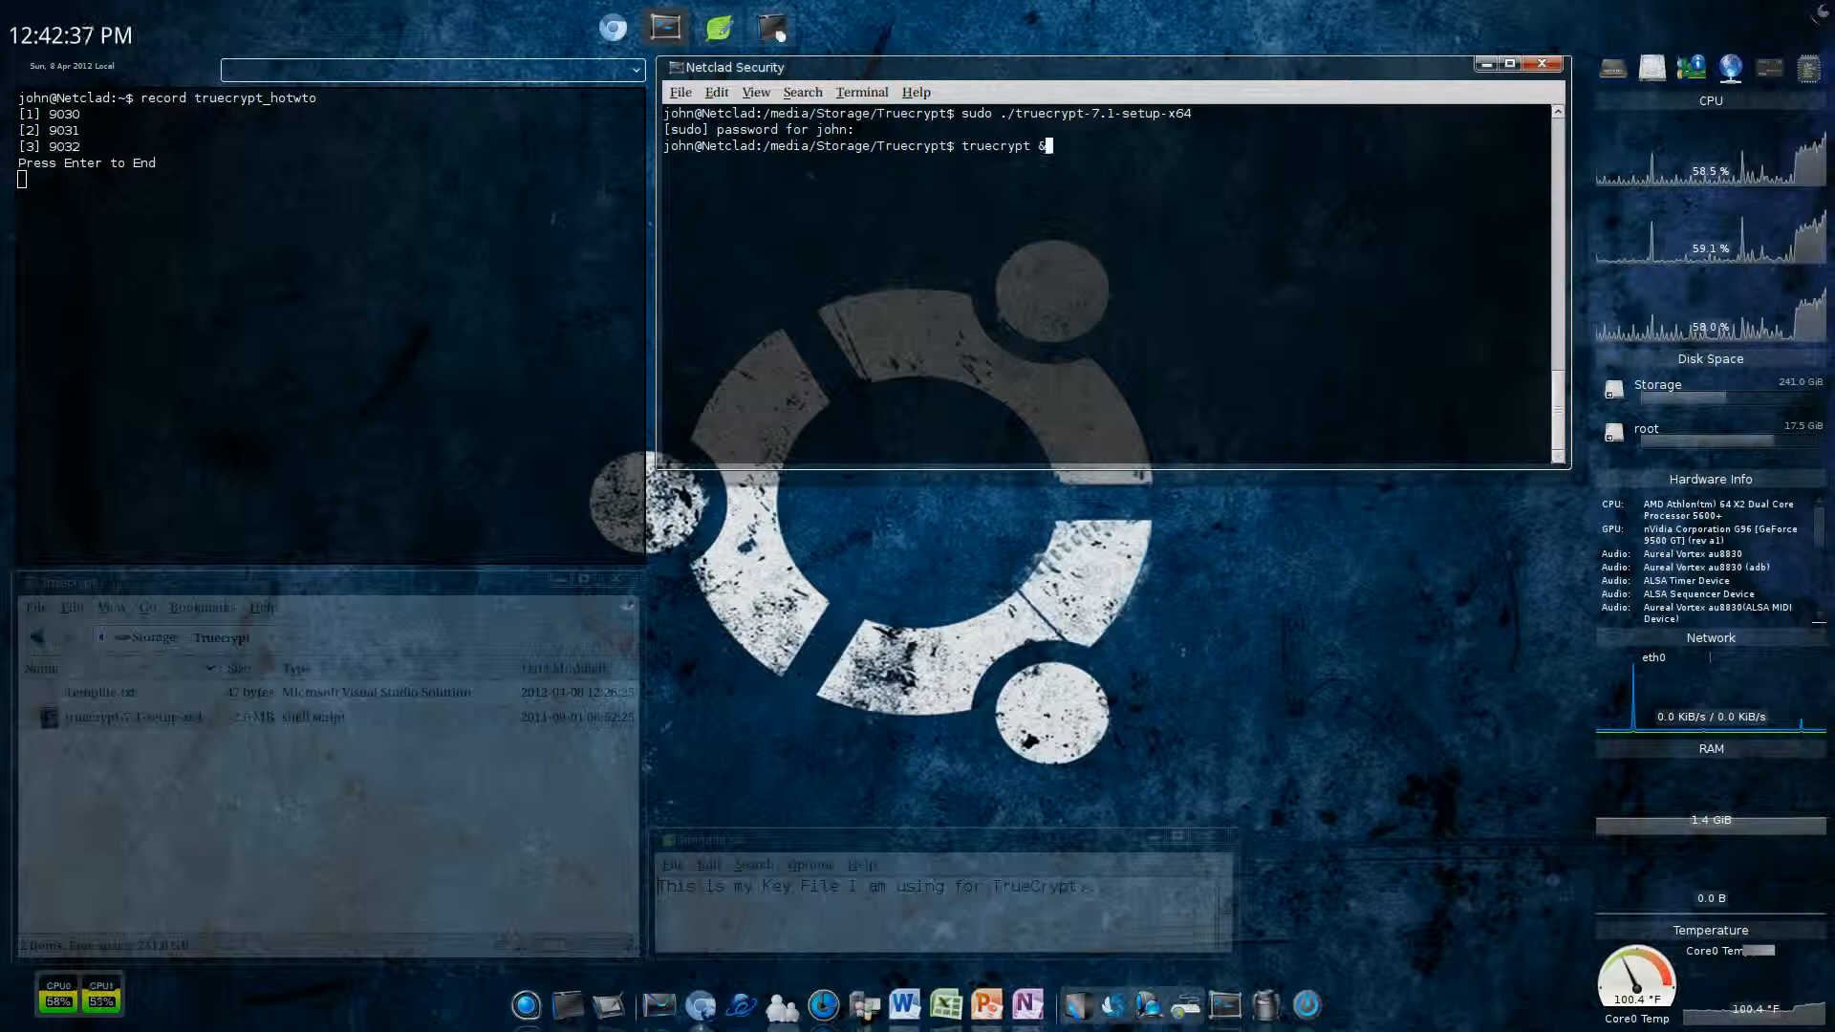
- Launch TrueCrypt and start the wizard for a standard encrypted file container
{"action": "key", "text": "Return"}
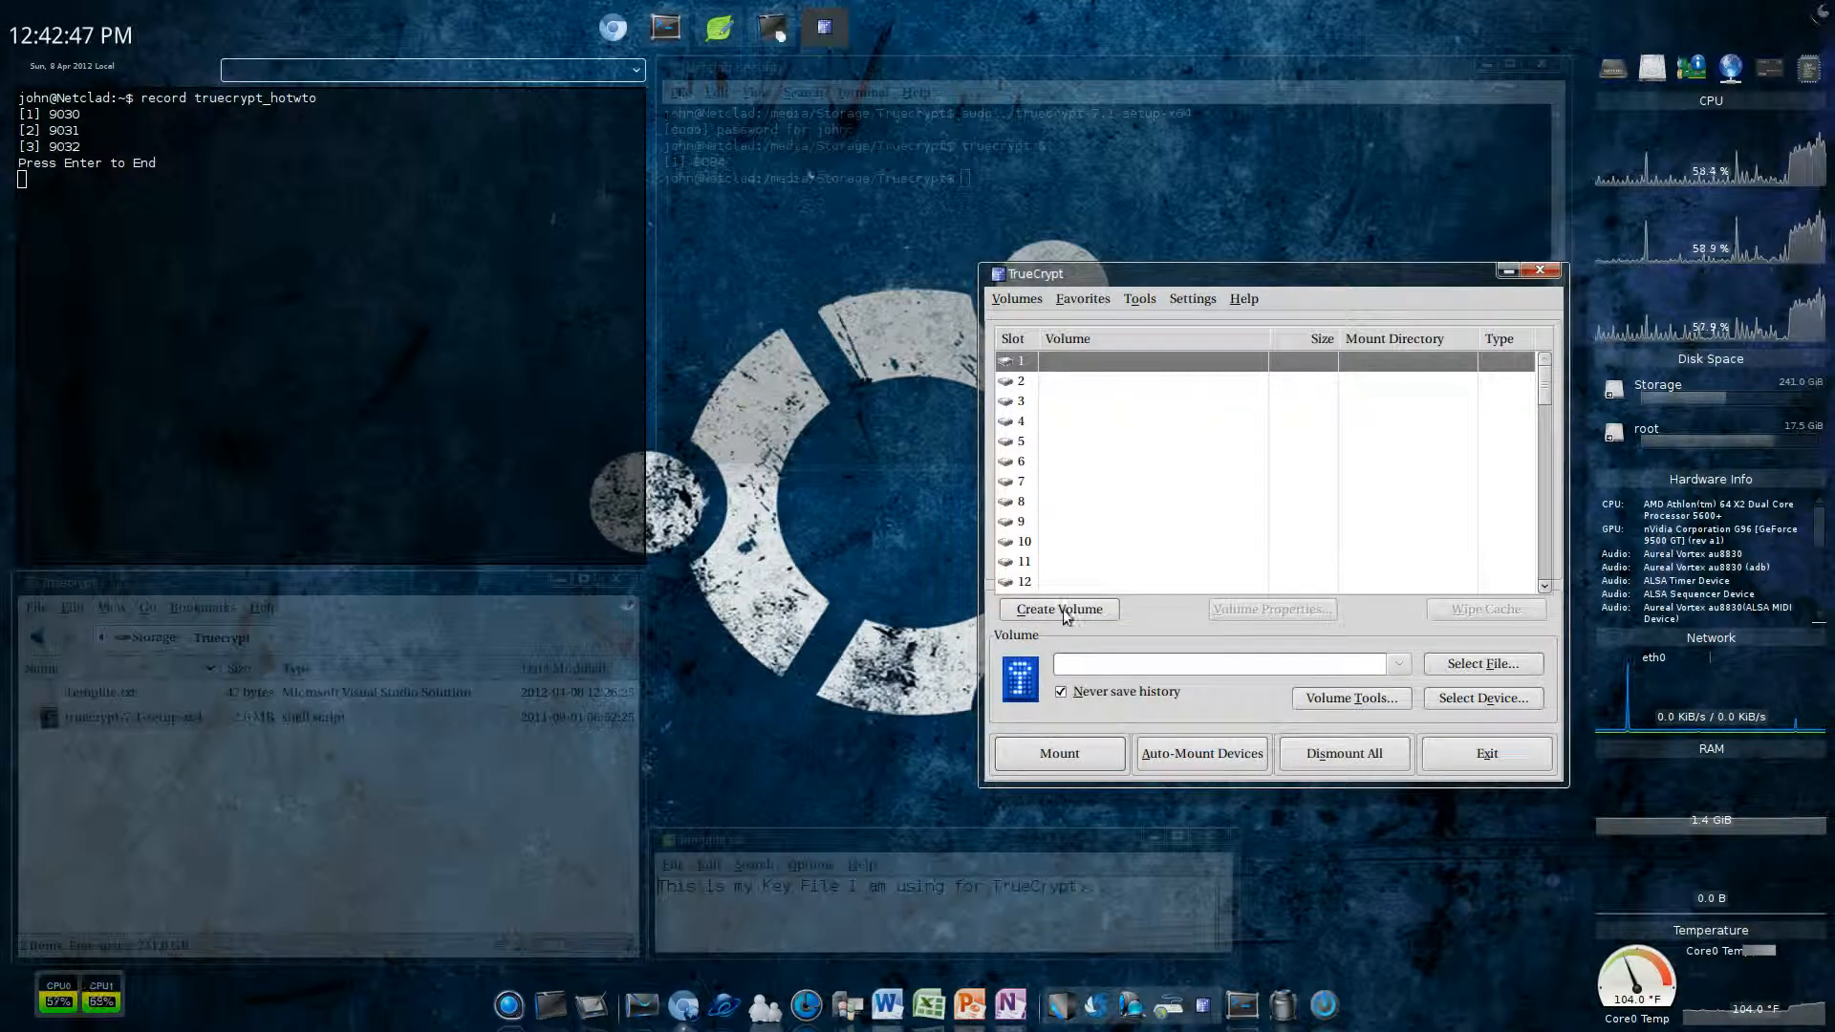
{"action": "left_click", "coordinate": [1057, 609]}
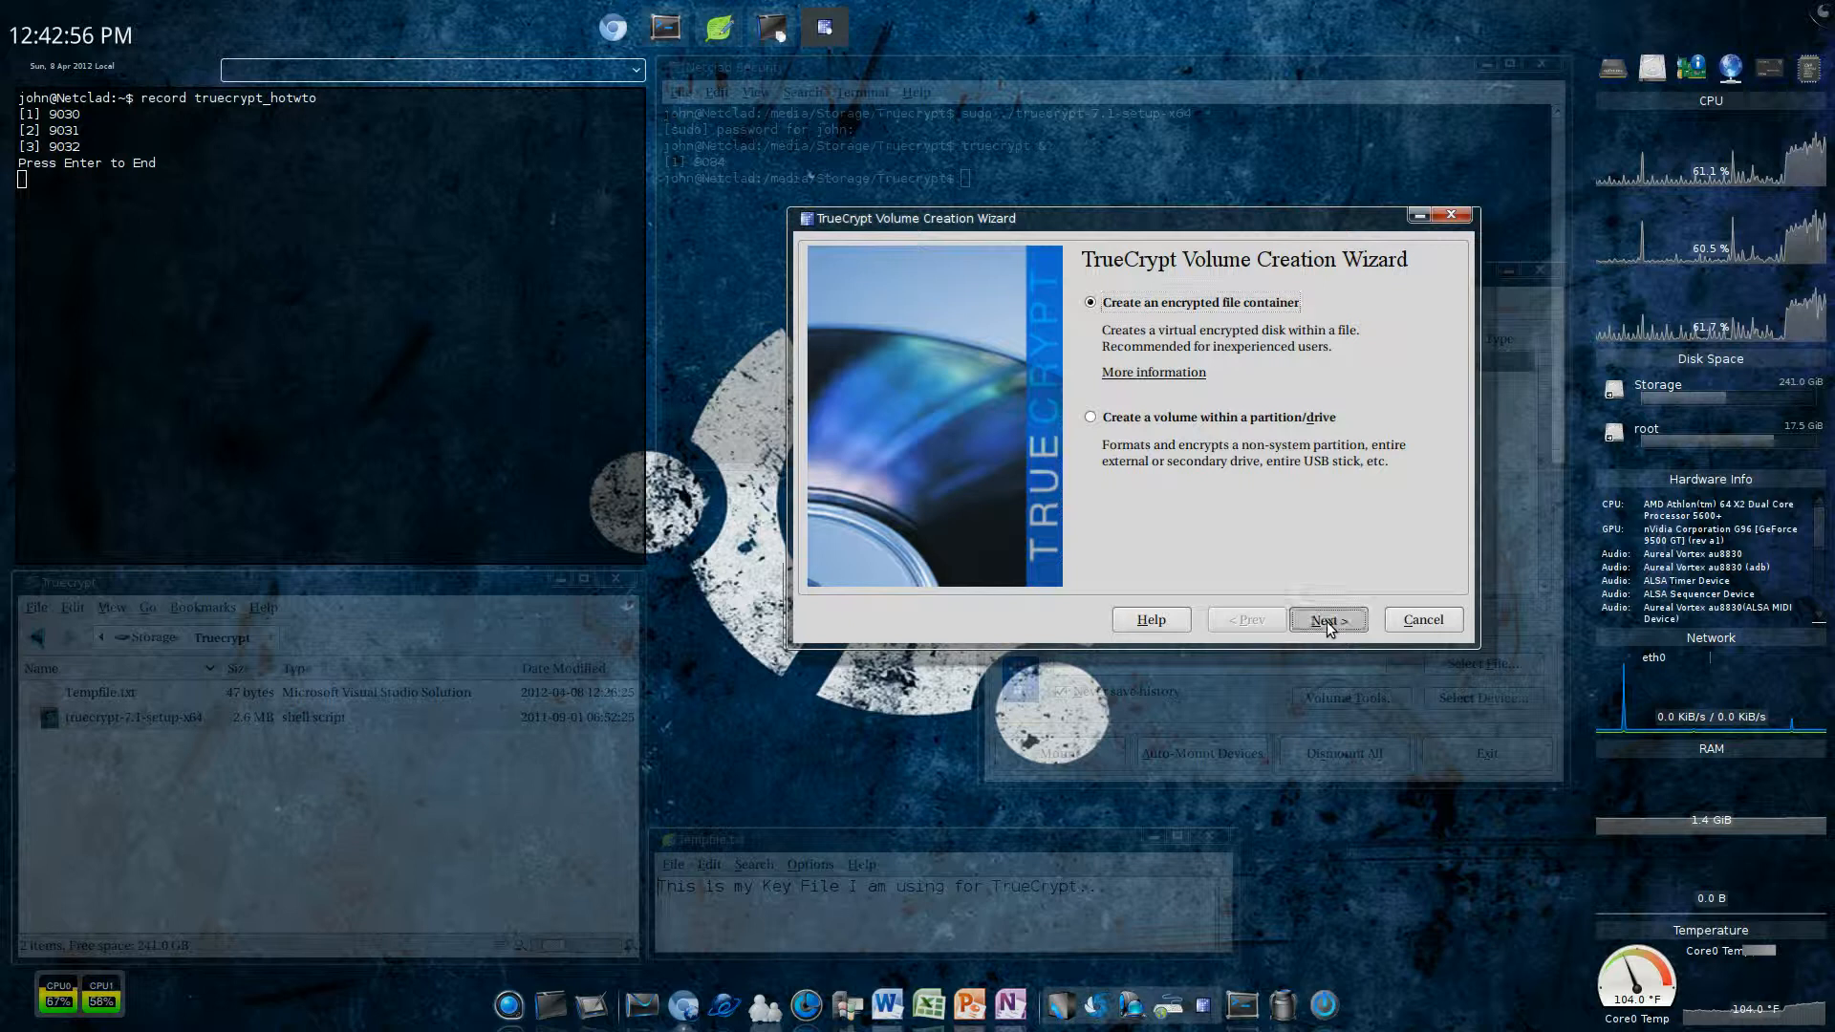
{"action": "left_click", "coordinate": [1325, 619]}
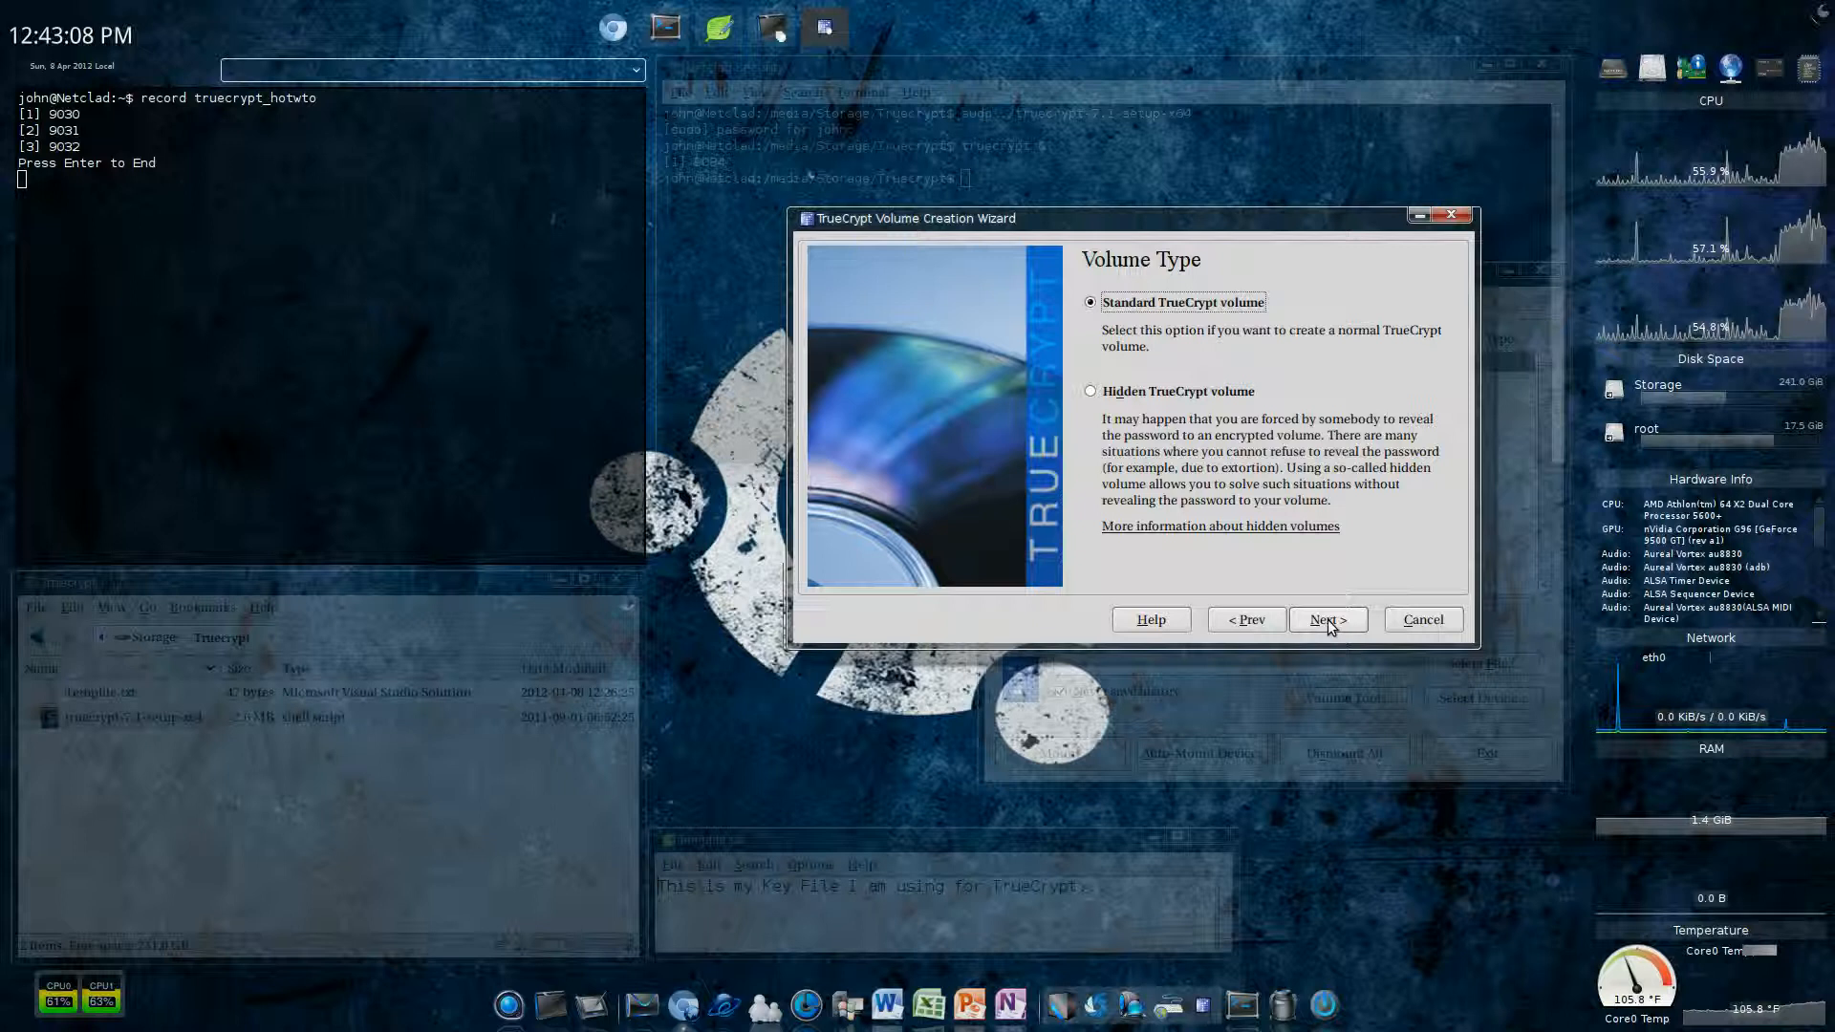
{"action": "left_click", "coordinate": [1326, 619]}
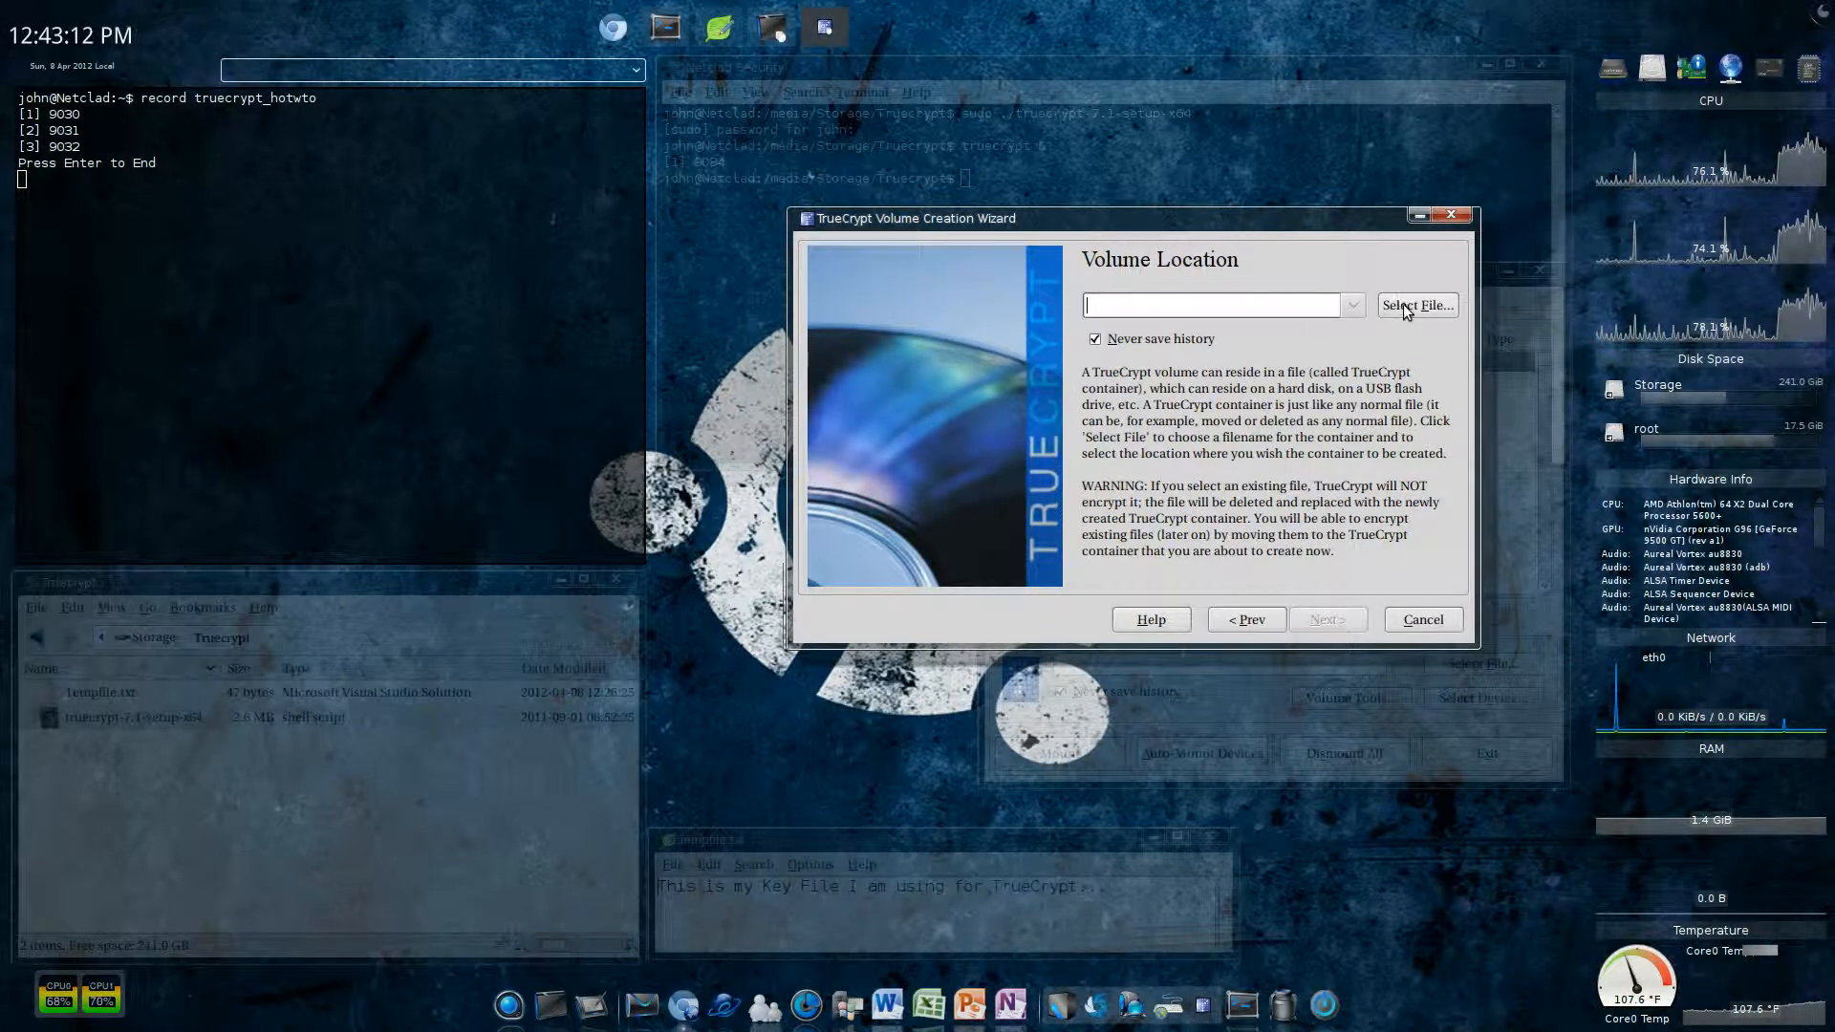
- Save the container file as Encrypted_Container.txt in /media/Storage/Truecrypt
{"action": "left_click", "coordinate": [1416, 304]}
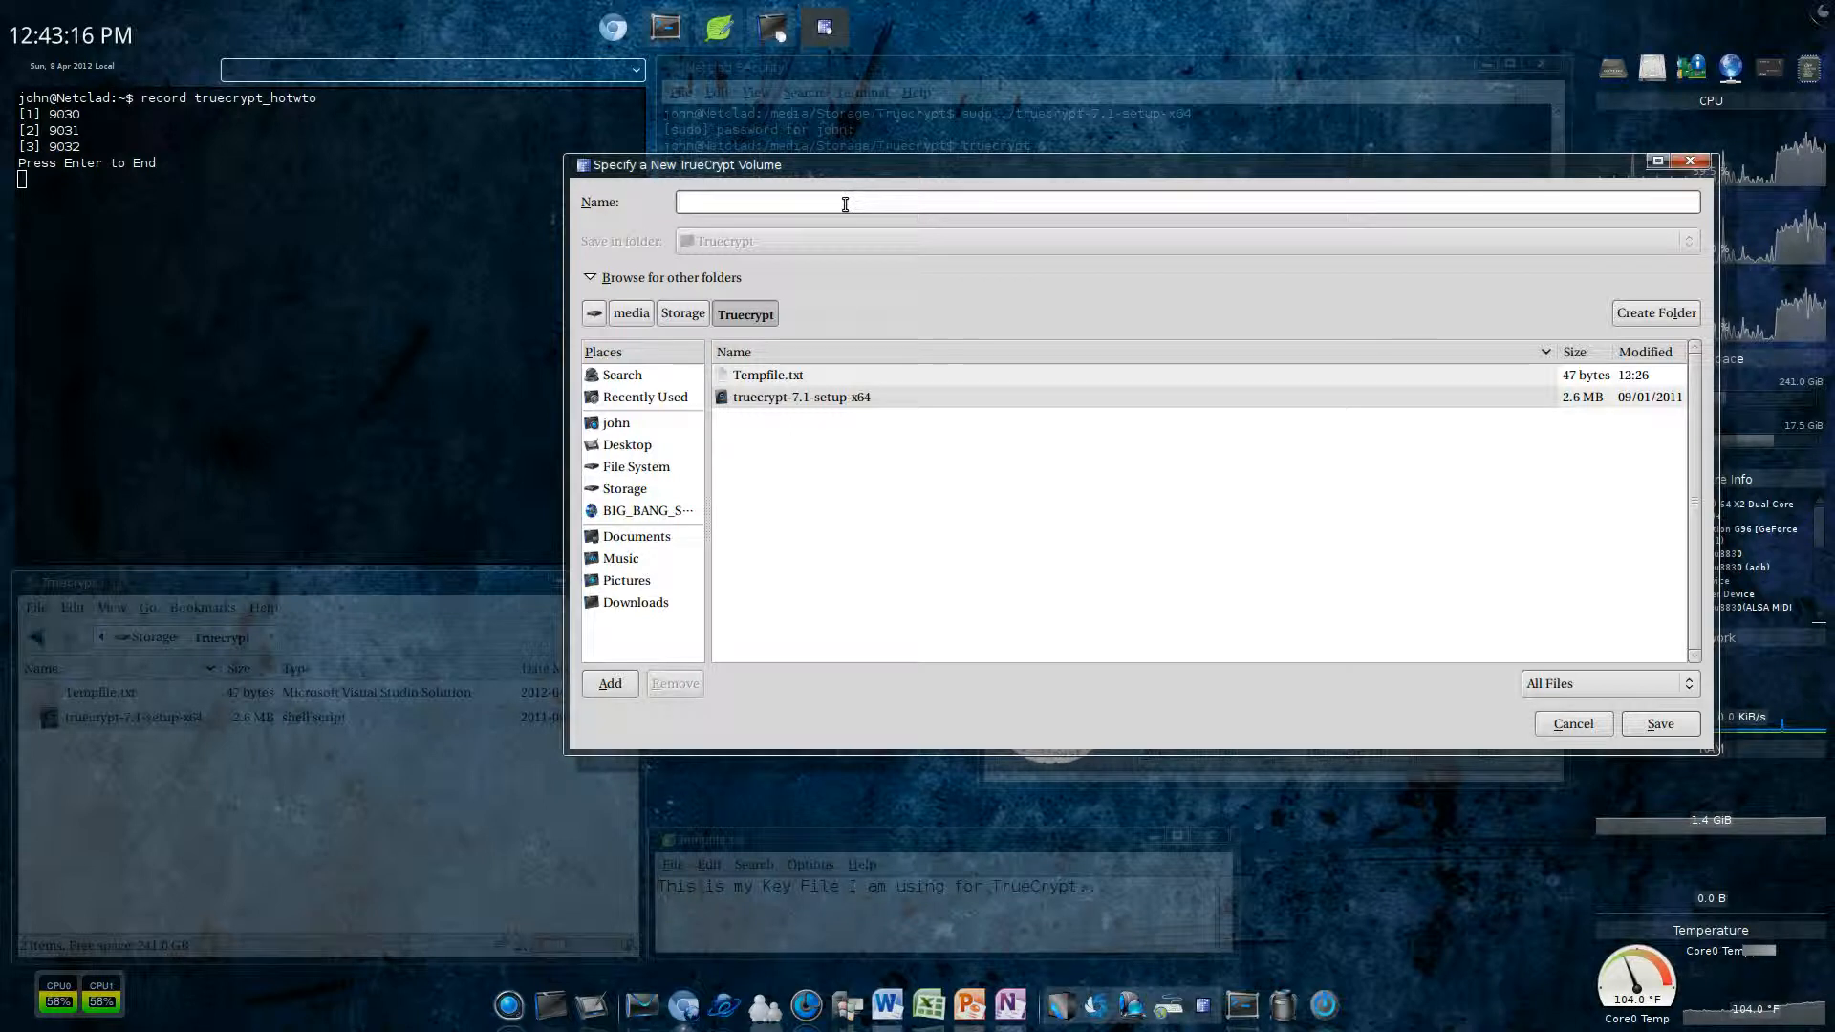
{"action": "type", "text": "Encr"}
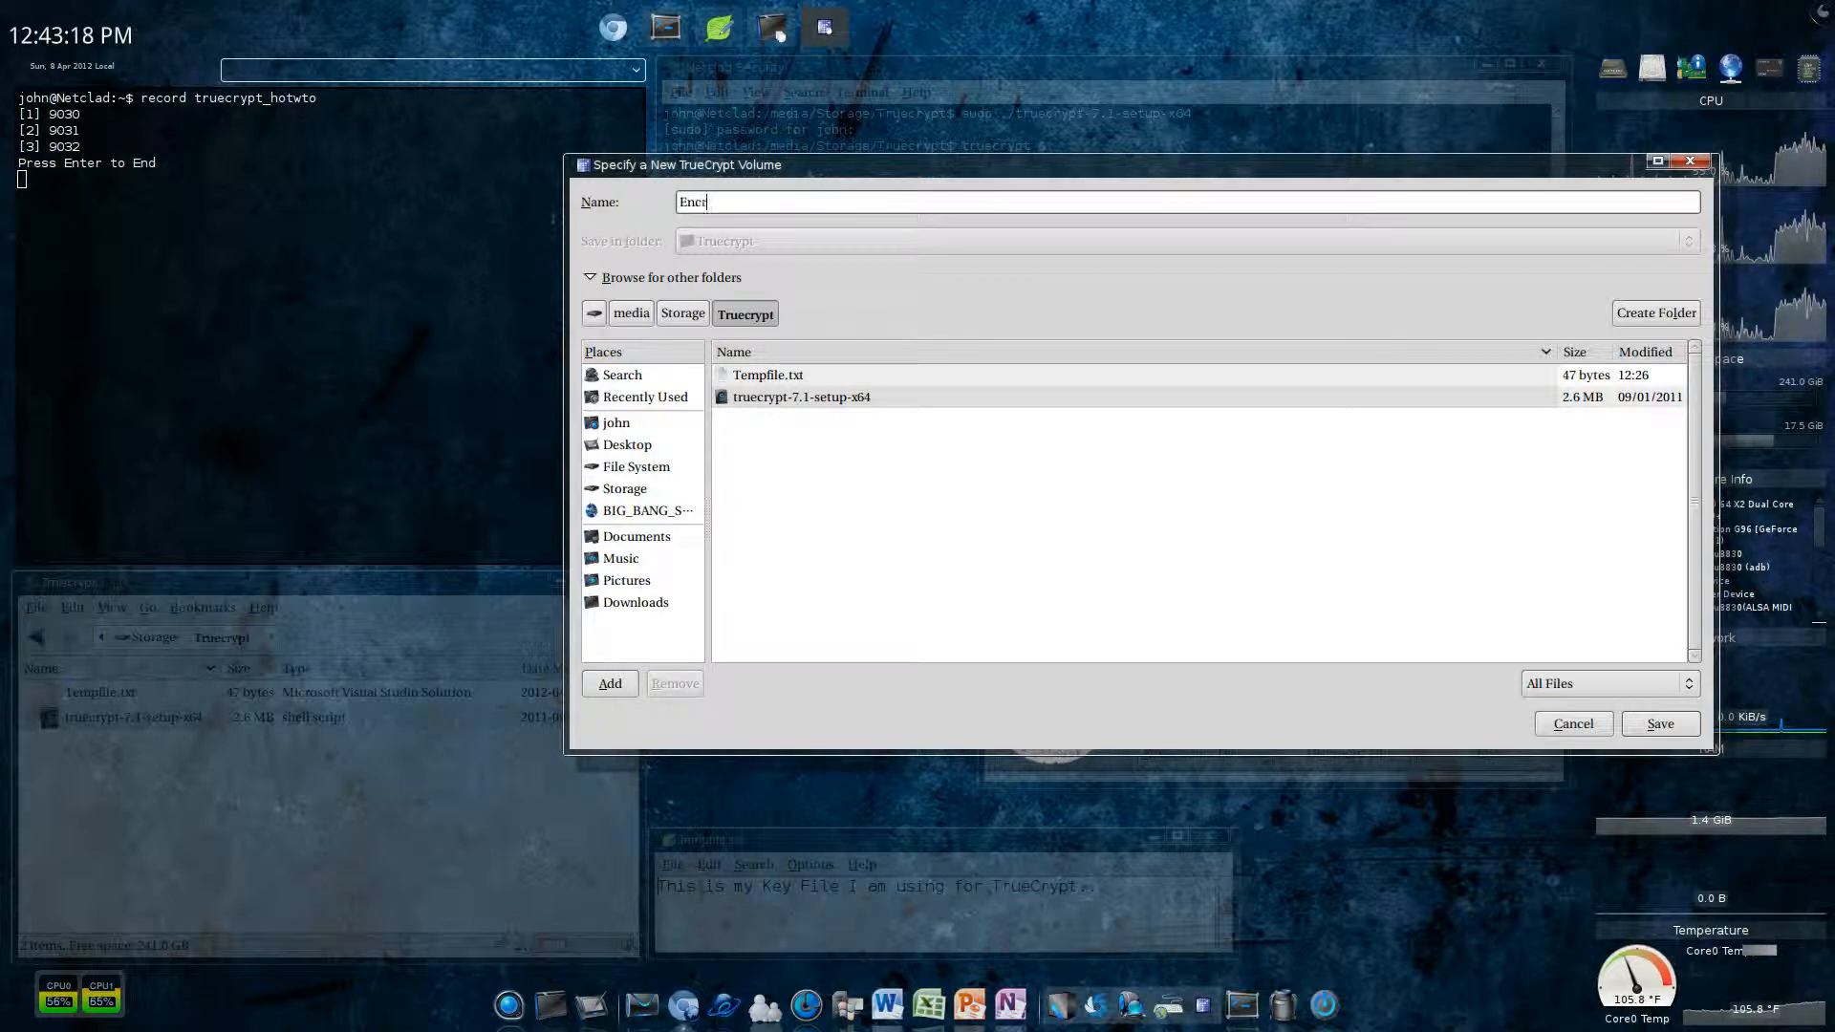
{"action": "type", "text": "ypted"}
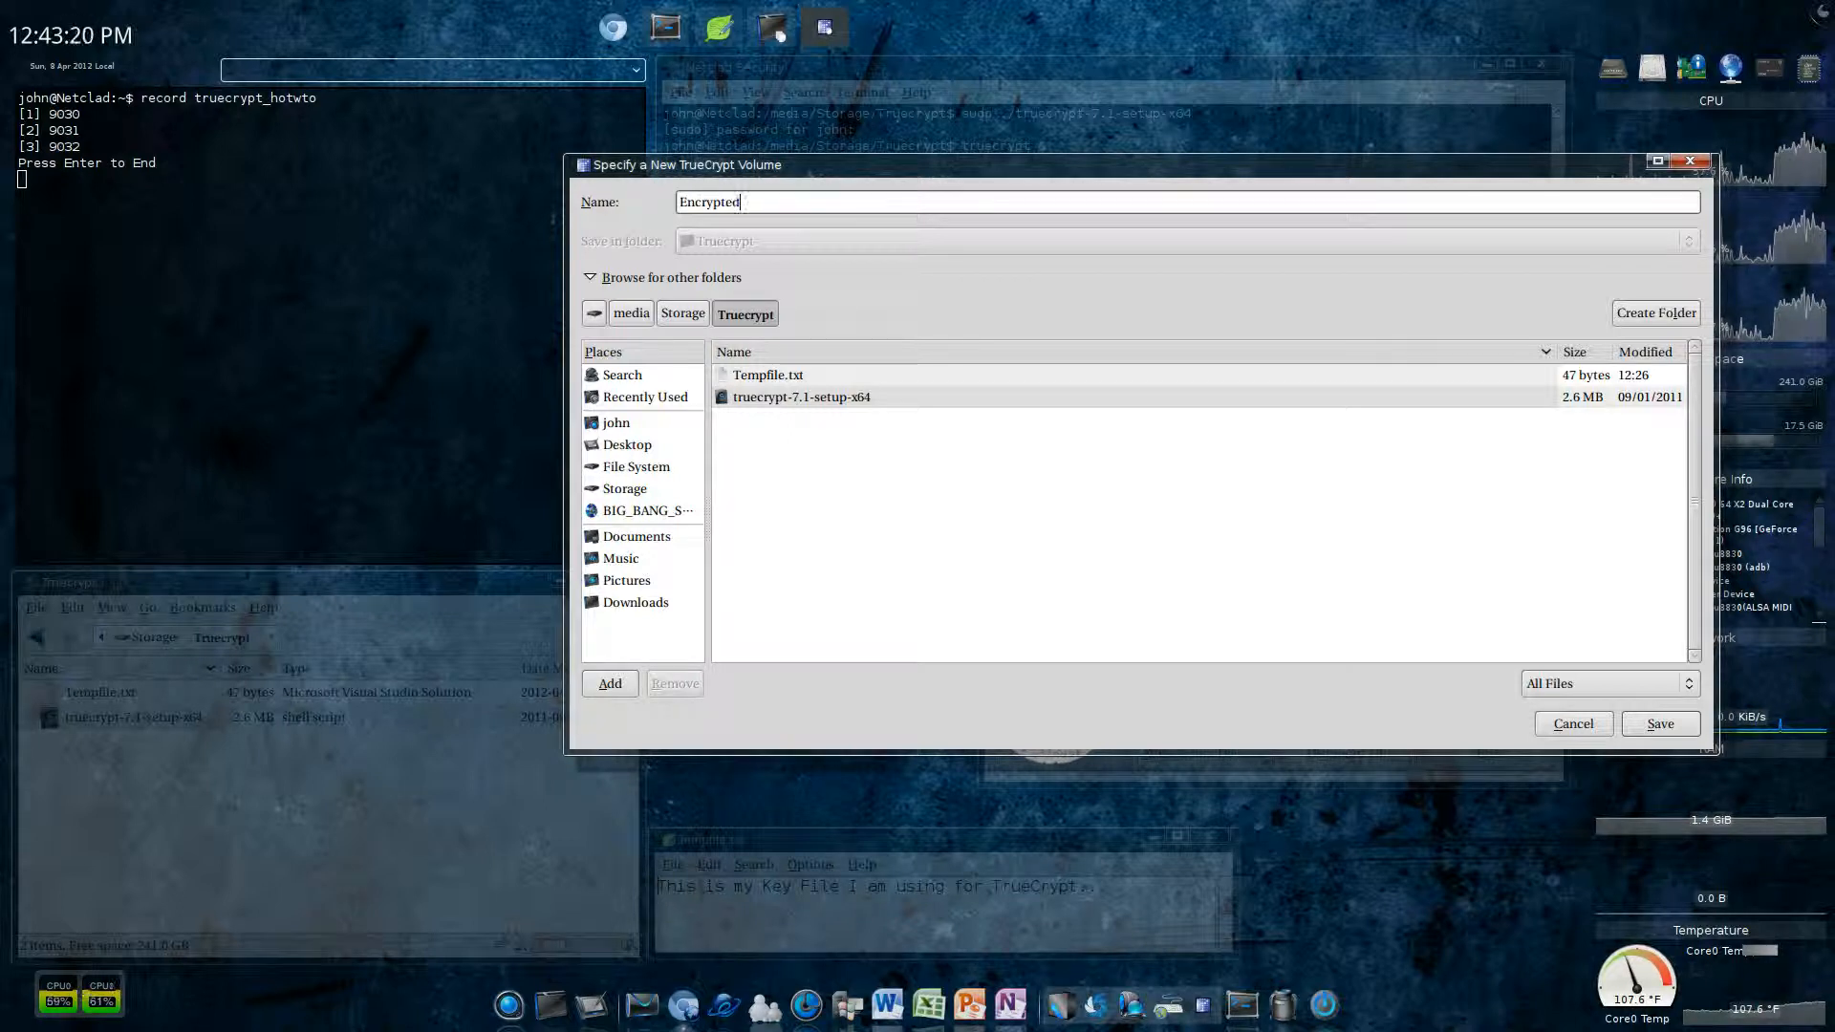
{"action": "type", "text": "_Containt"}
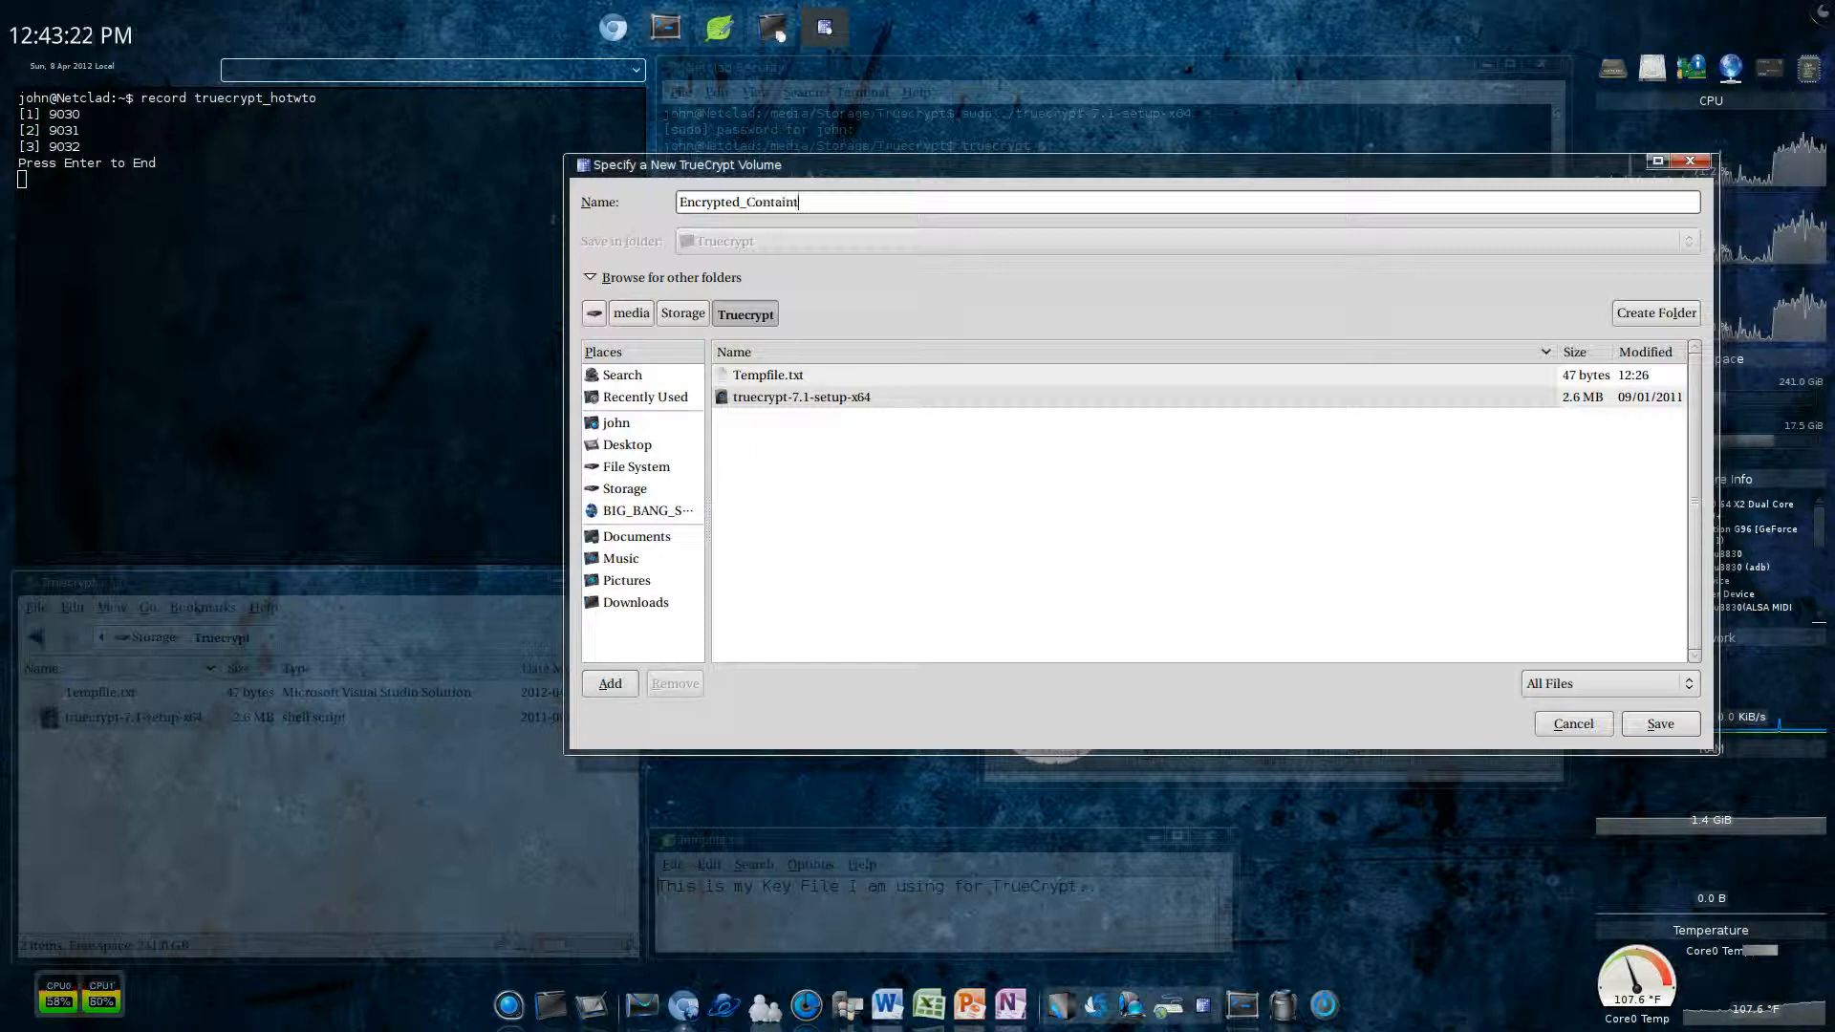
{"action": "type", "text": "er"}
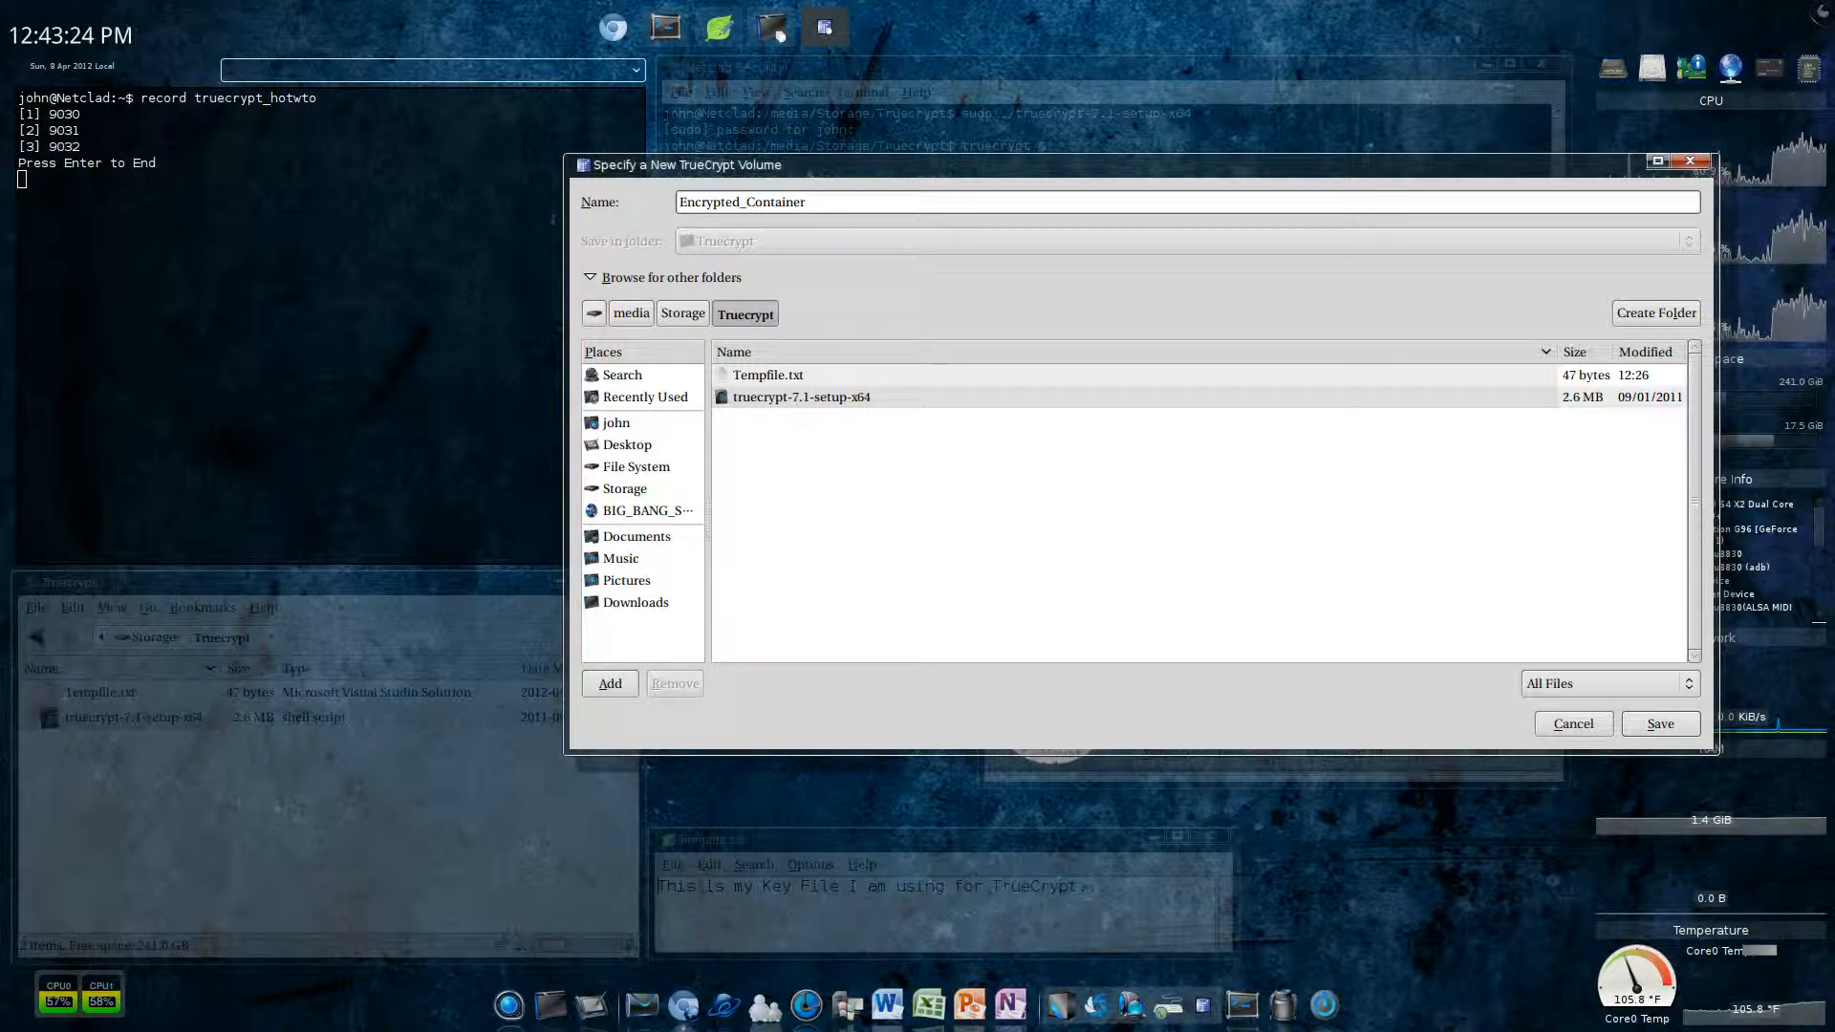
{"action": "type", "text": ".tc"}
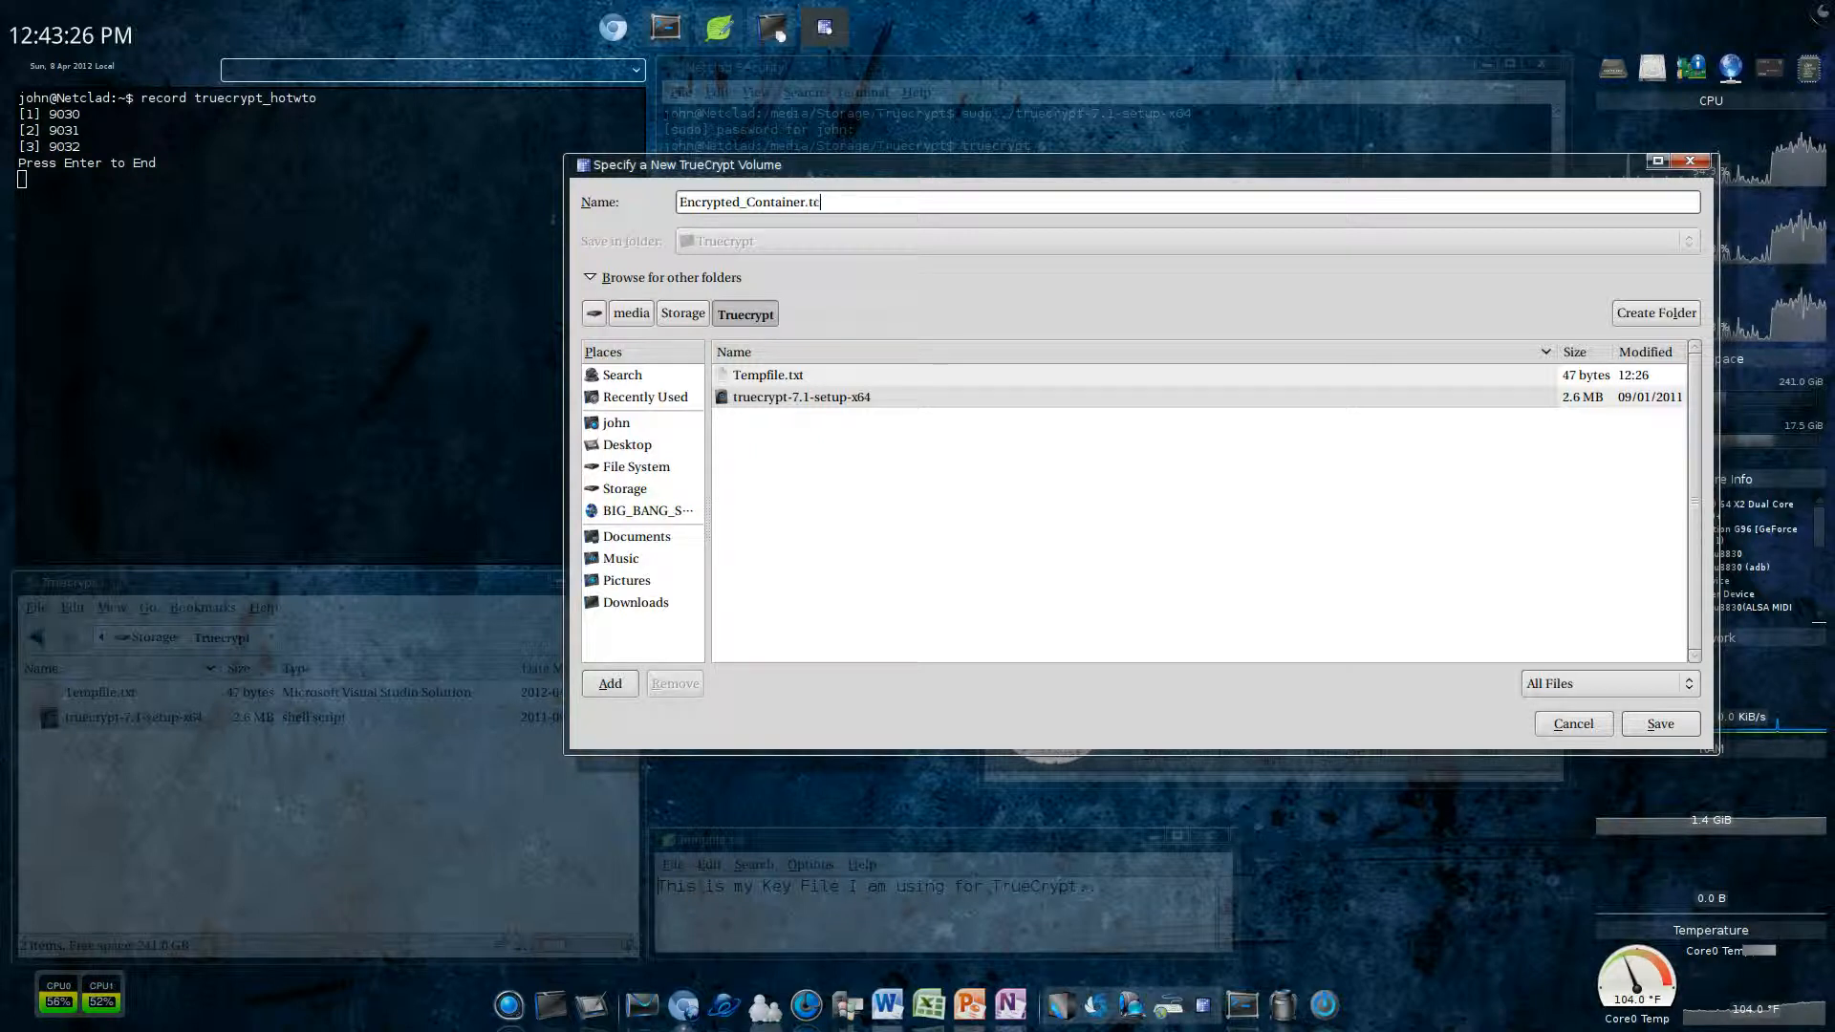
{"action": "mouse_move", "coordinate": [1220, 296]}
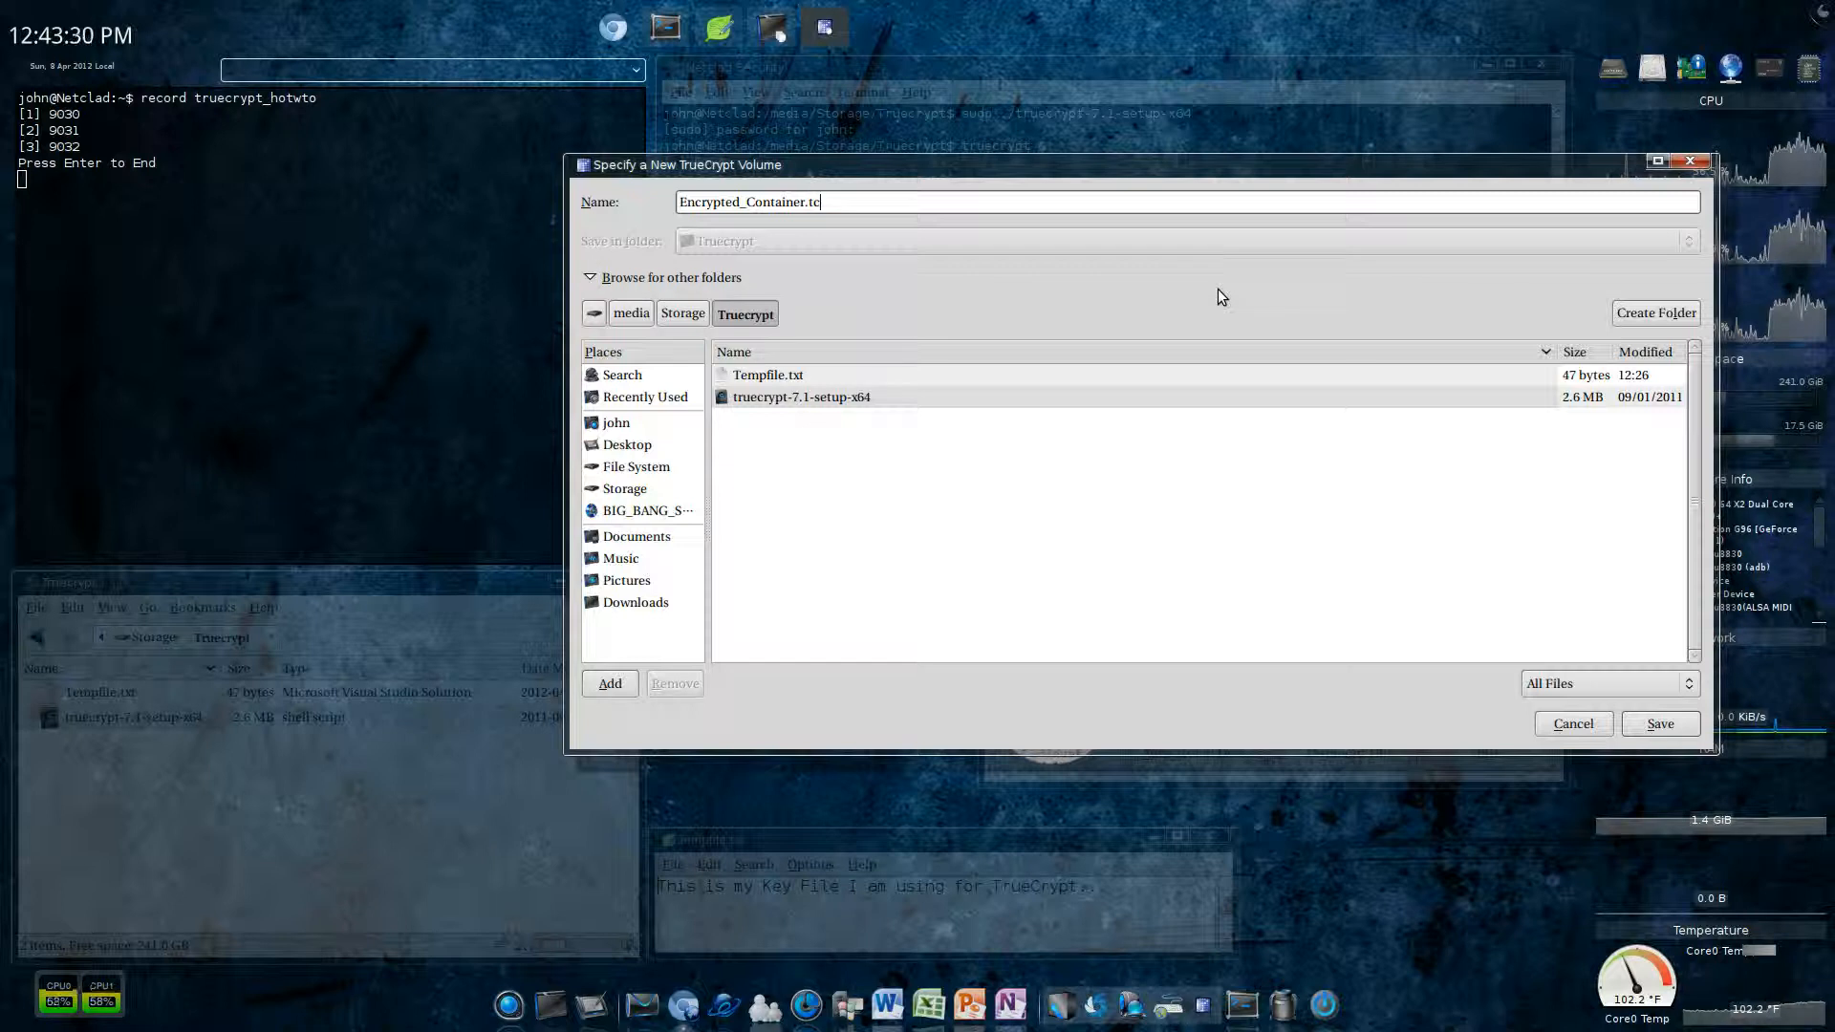
{"action": "type", "text": "xt"}
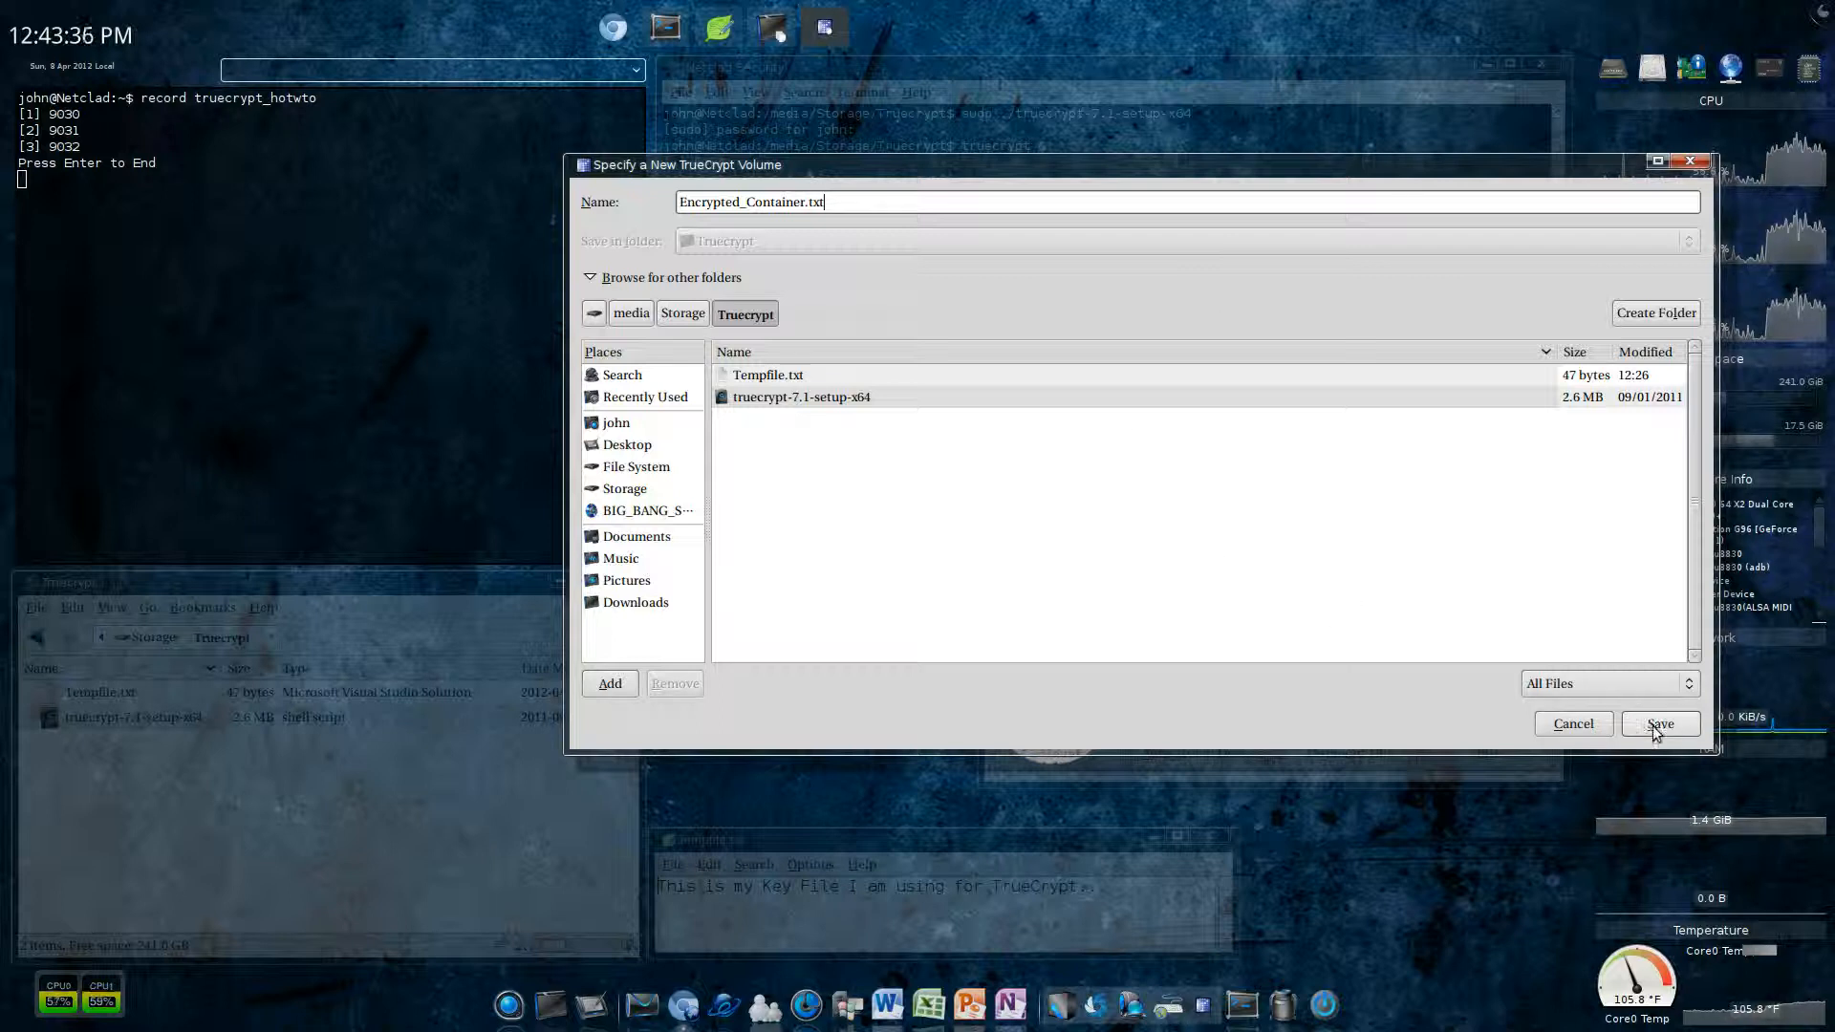
{"action": "left_click", "coordinate": [1657, 723]}
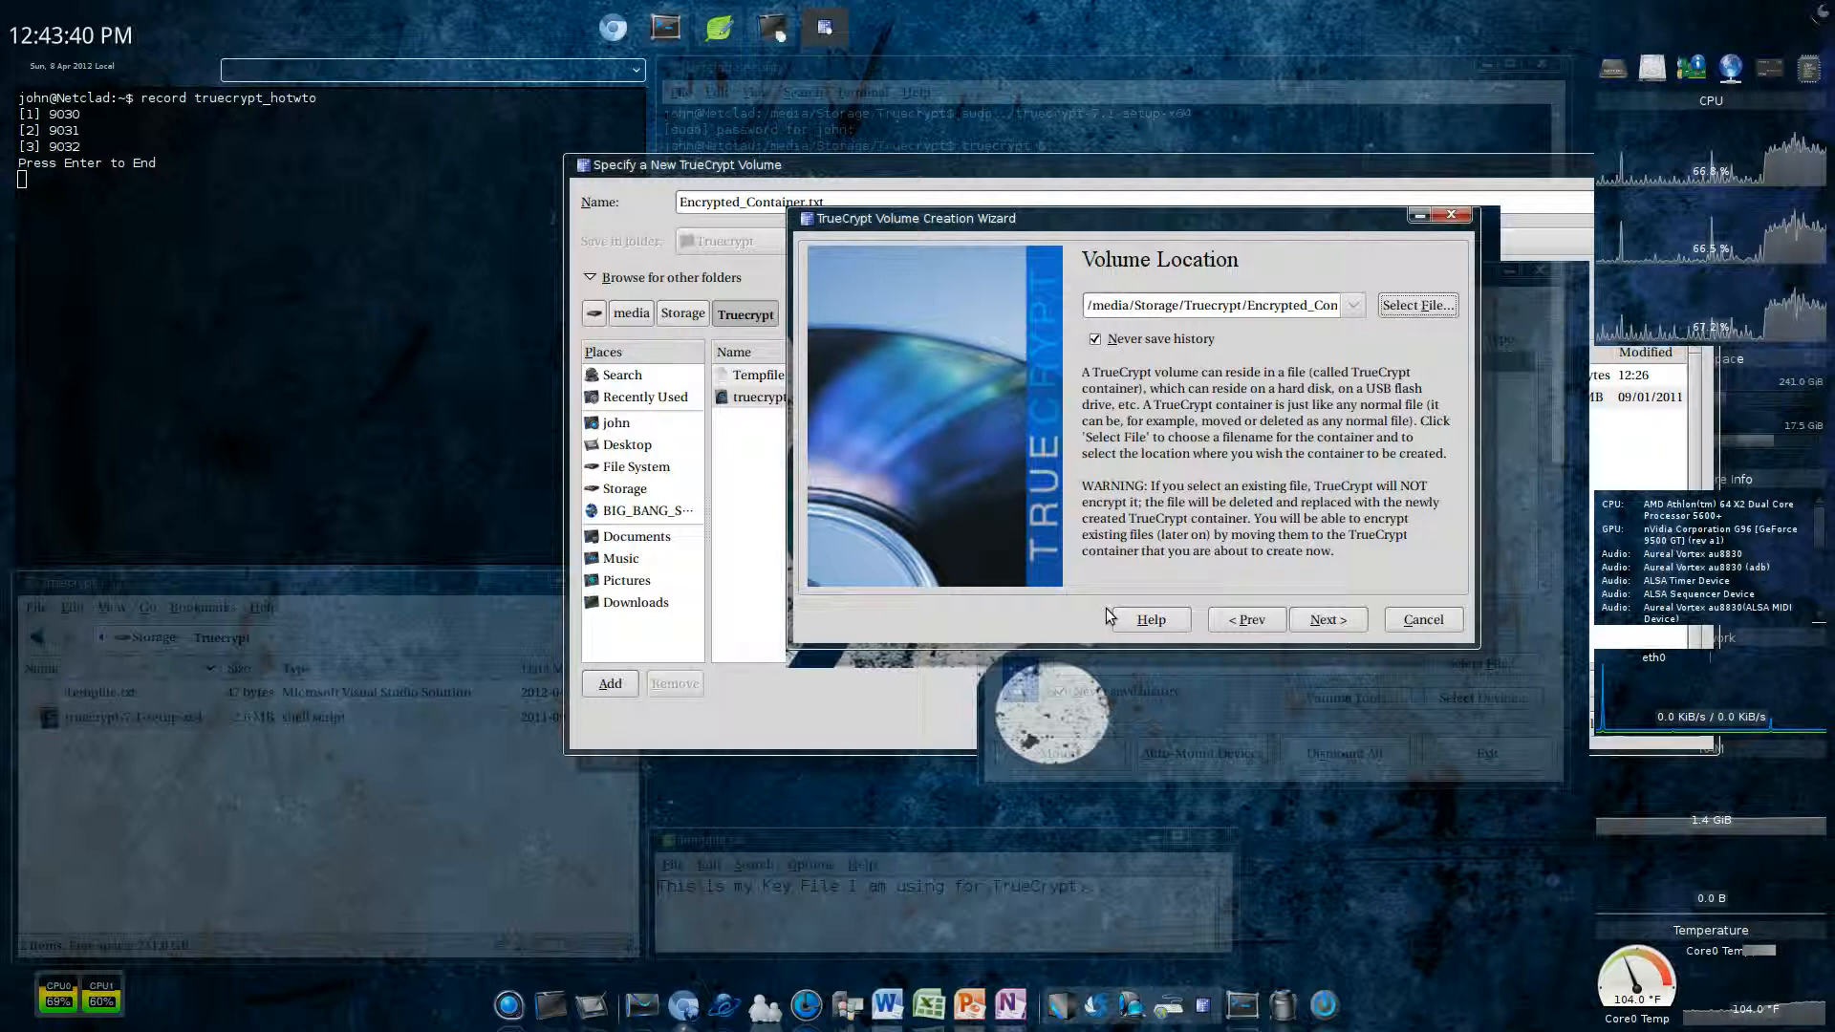
{"action": "mouse_move", "coordinate": [1225, 473]}
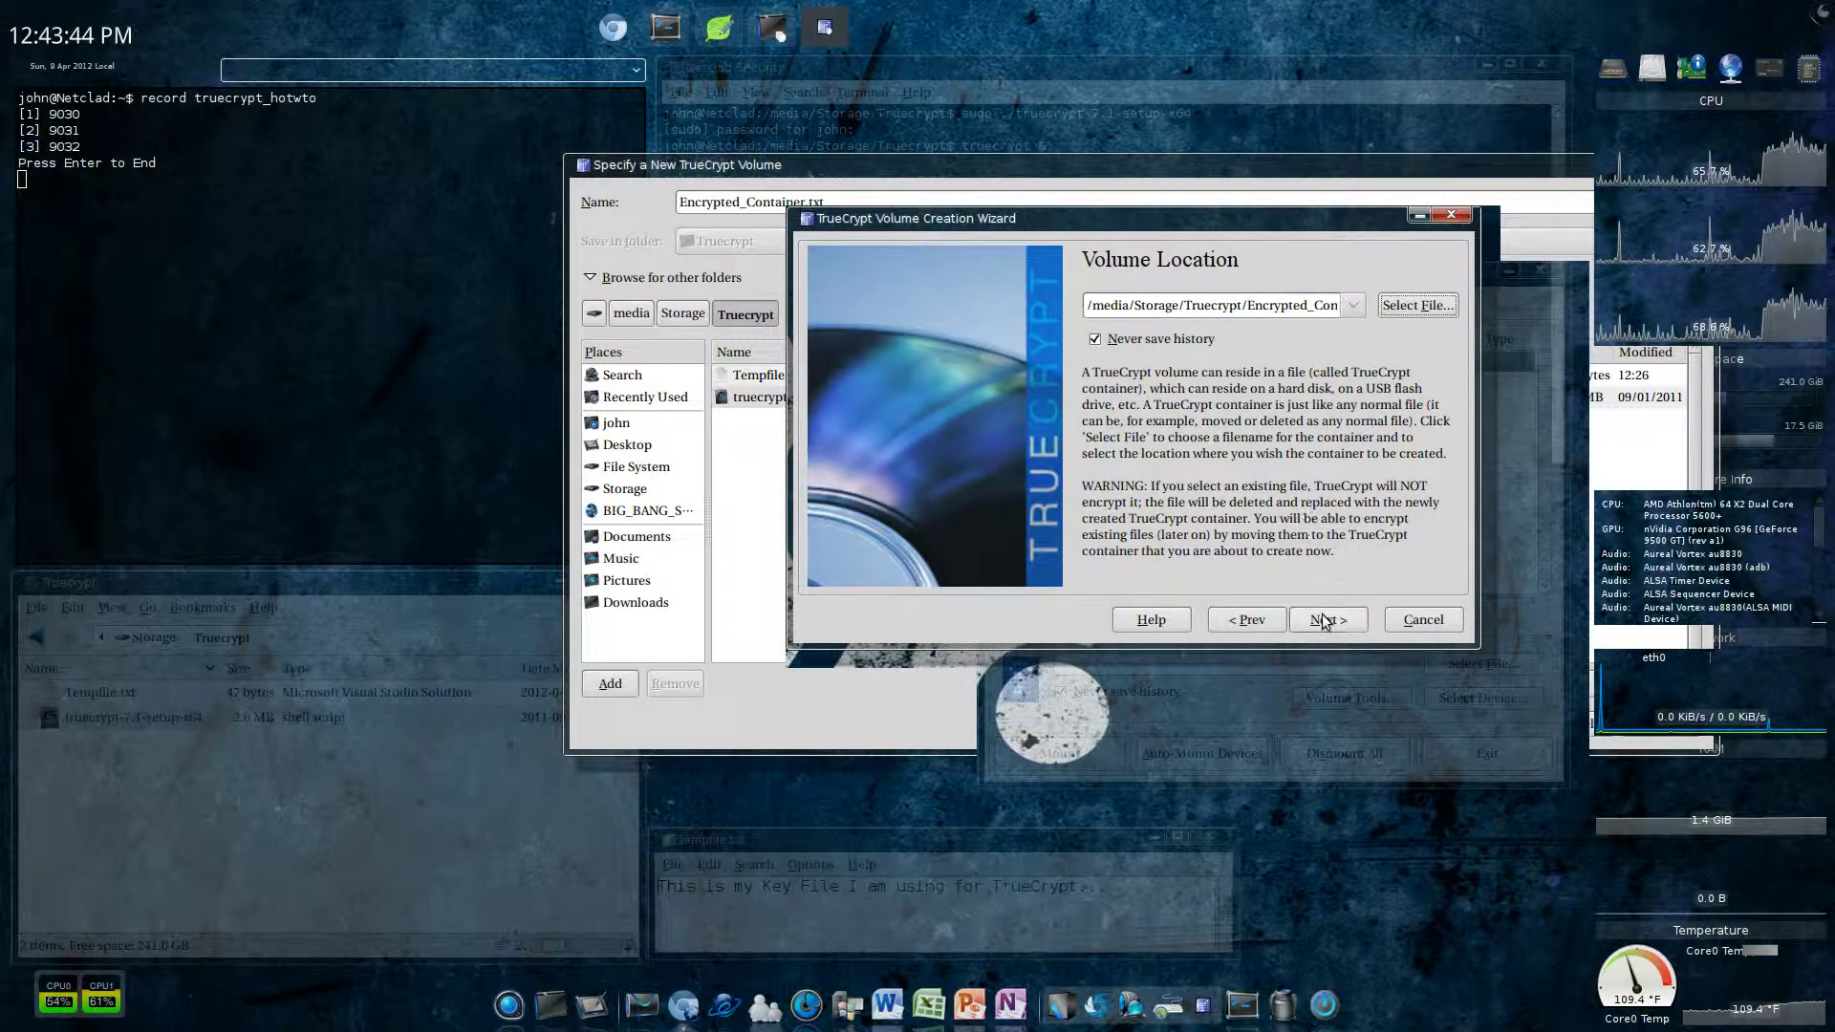
- Use AES-Twofish-Serpent encryption with SHA-512 hashing and enter a 10 MB volume size
{"action": "left_click", "coordinate": [1325, 619]}
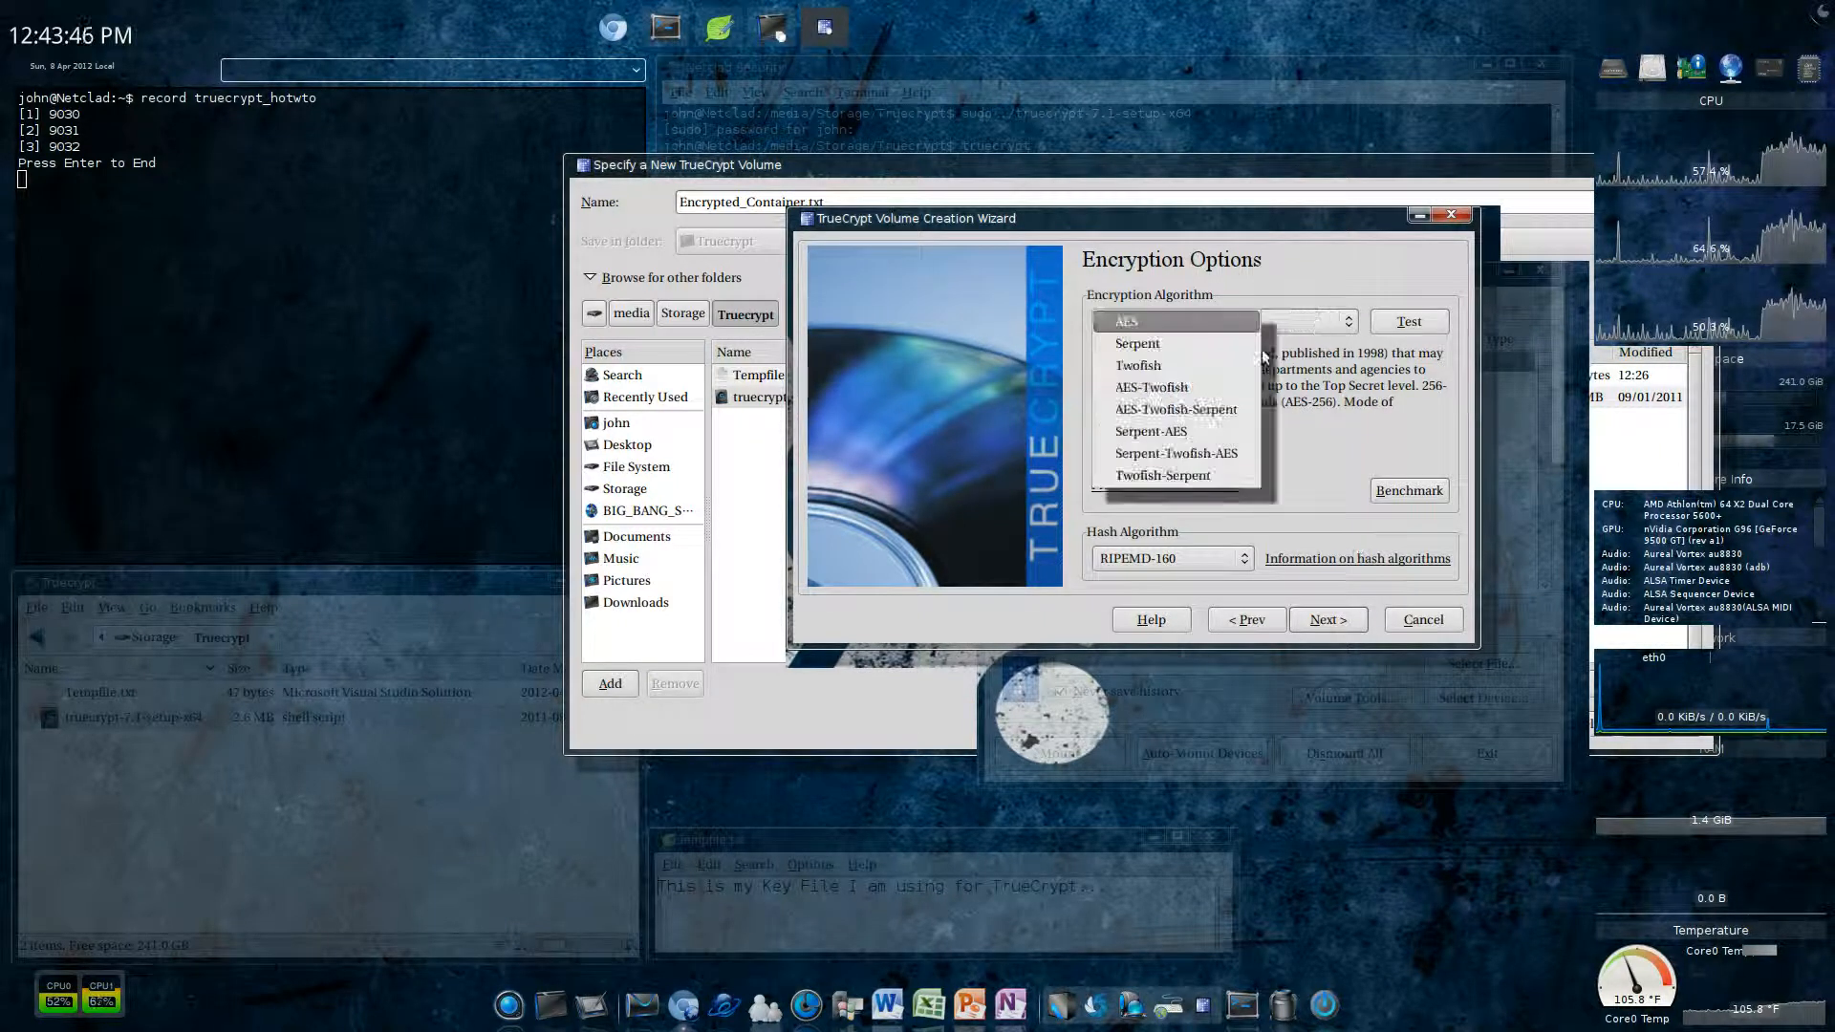
{"action": "mouse_move", "coordinate": [1177, 410]}
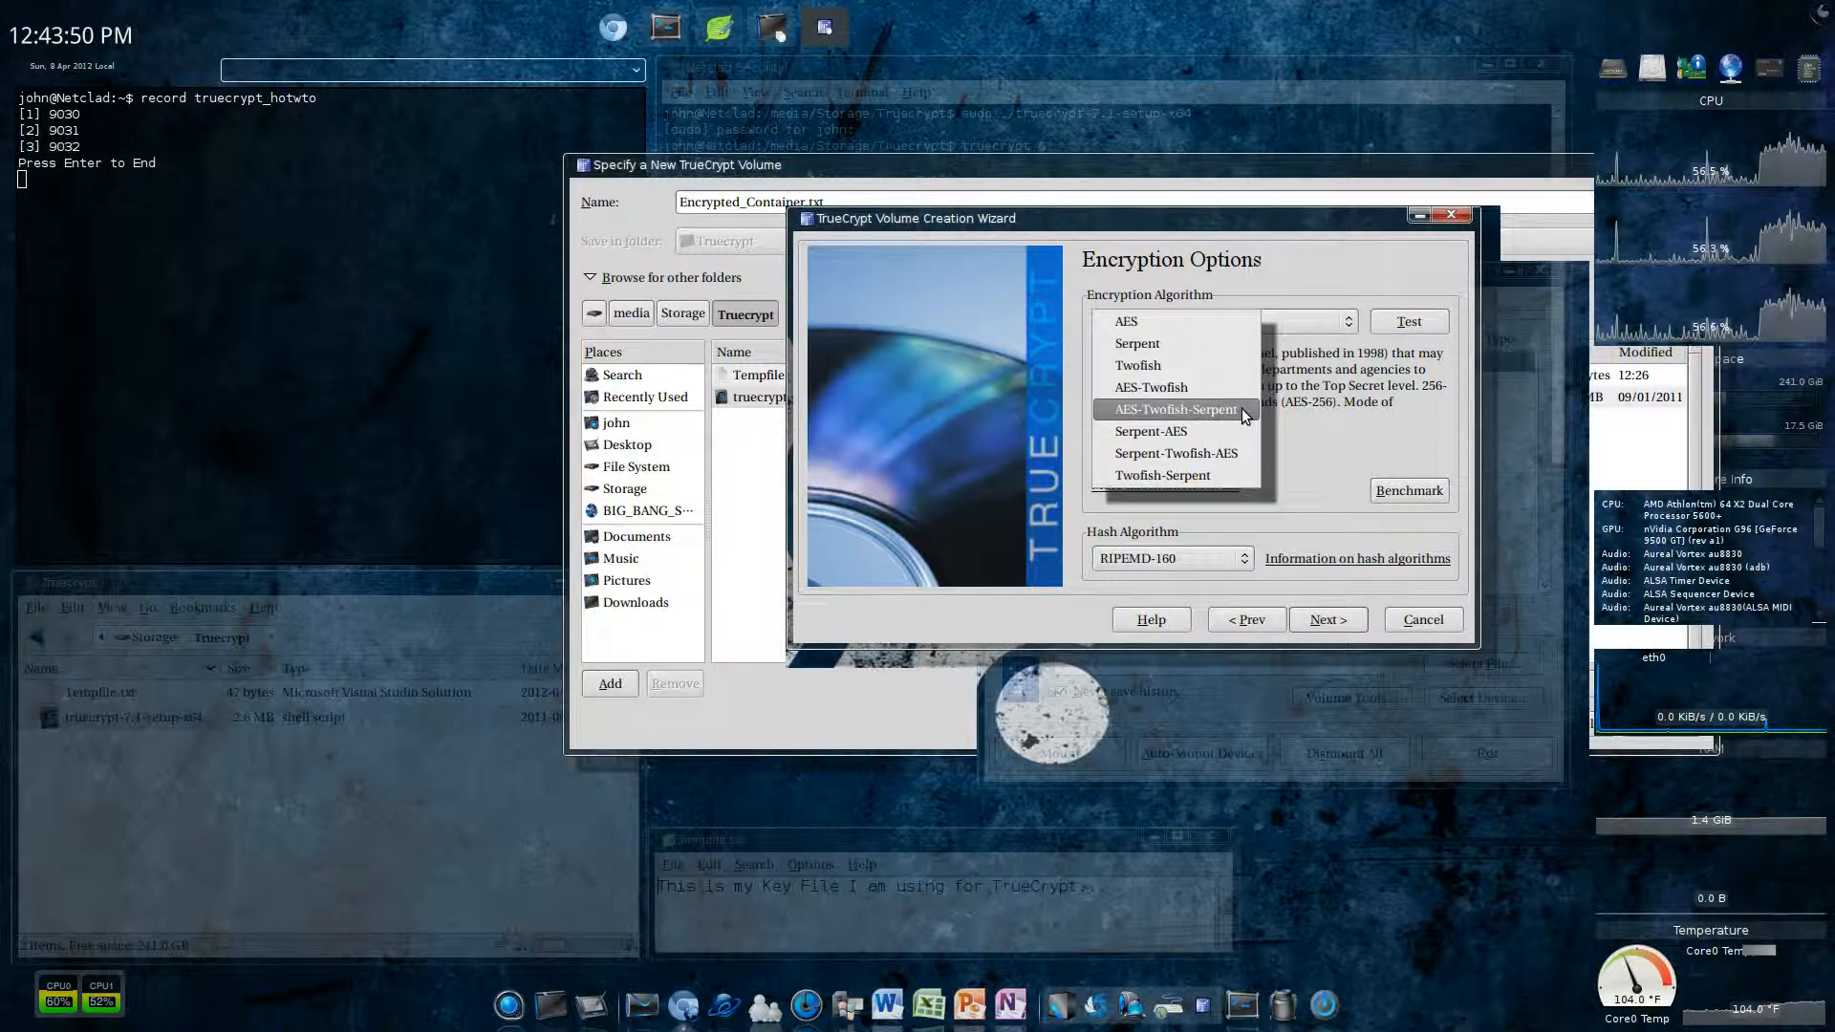
{"action": "left_click", "coordinate": [1174, 408]}
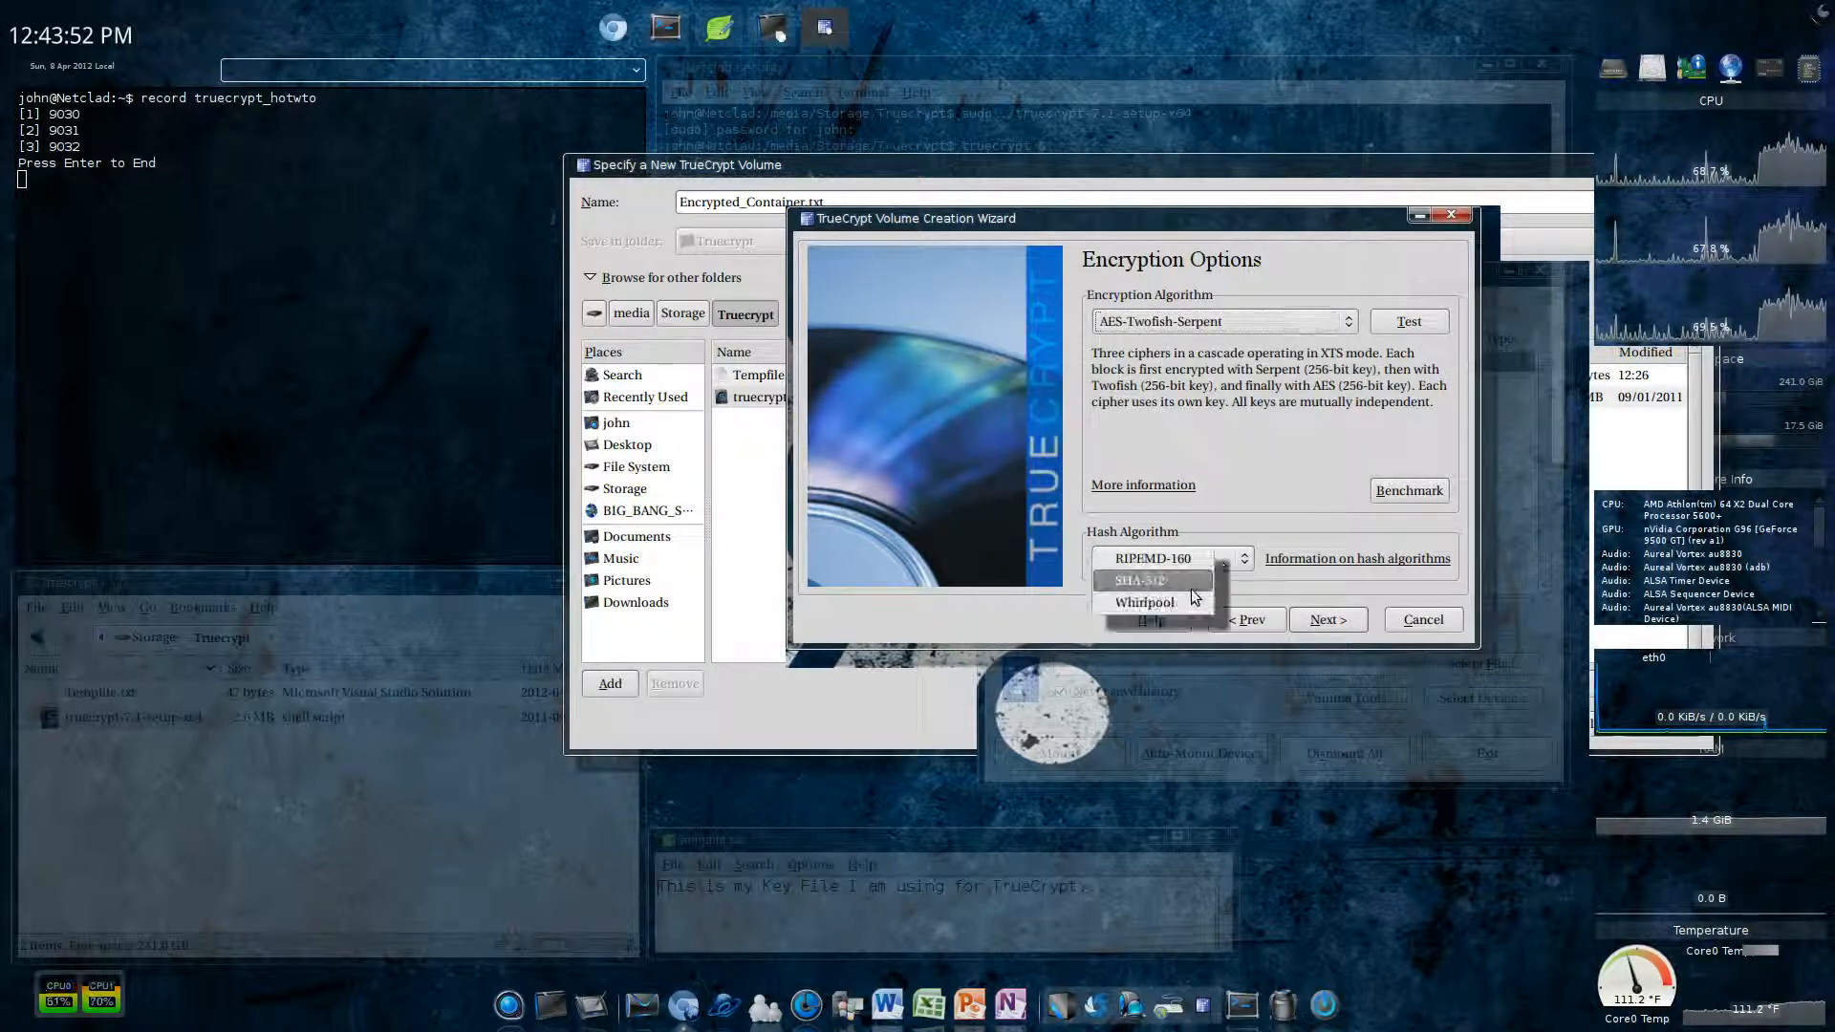
{"action": "left_click", "coordinate": [1137, 582]}
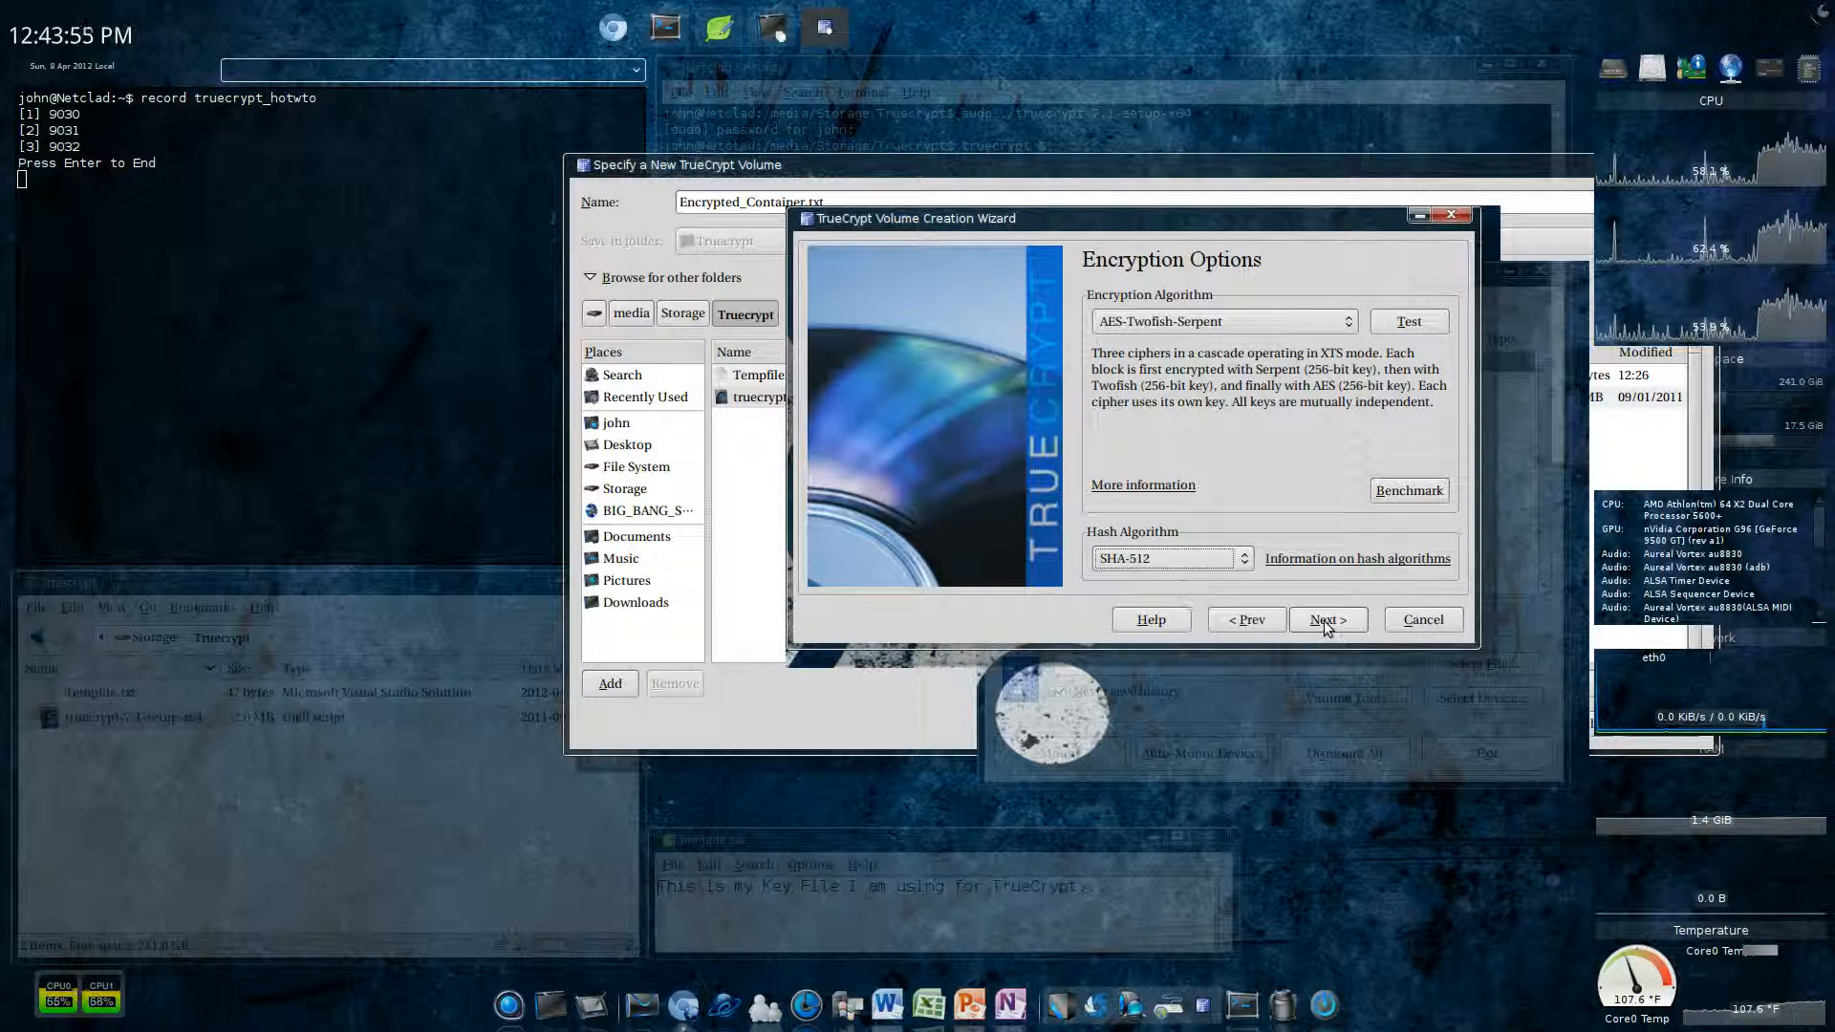
{"action": "left_click", "coordinate": [1325, 619]}
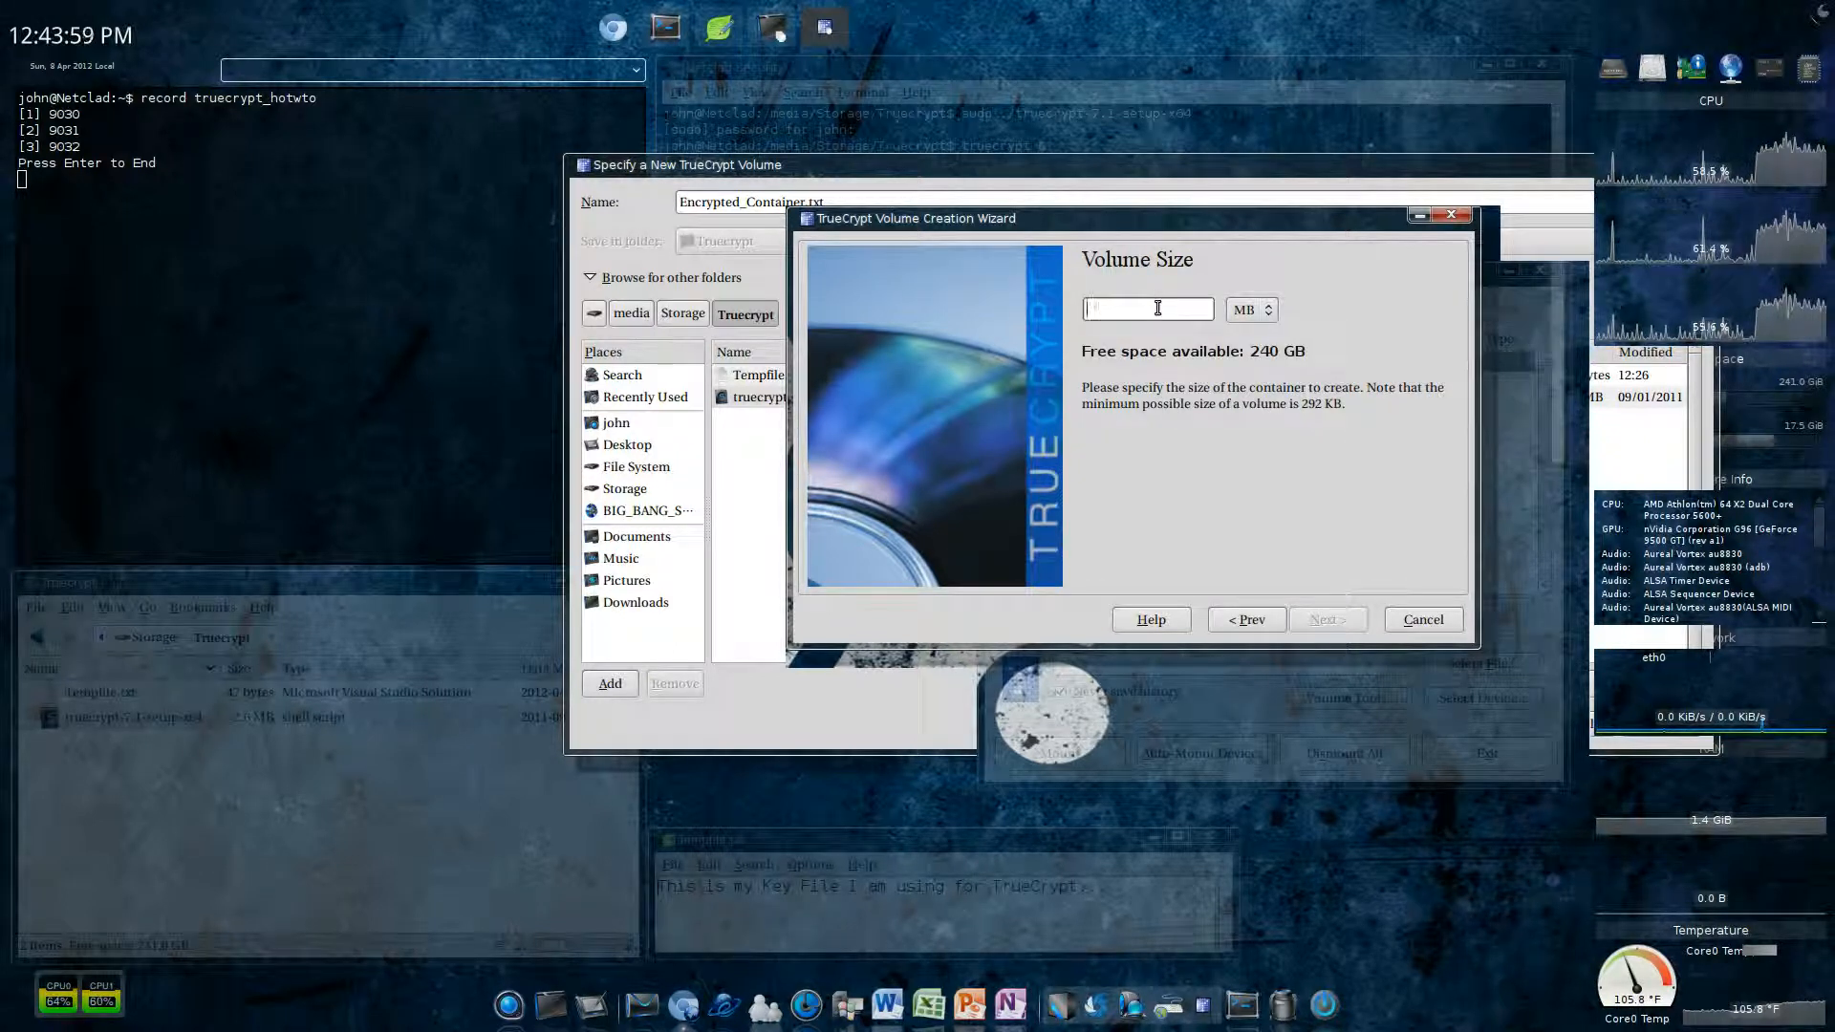
{"action": "type", "text": "10"}
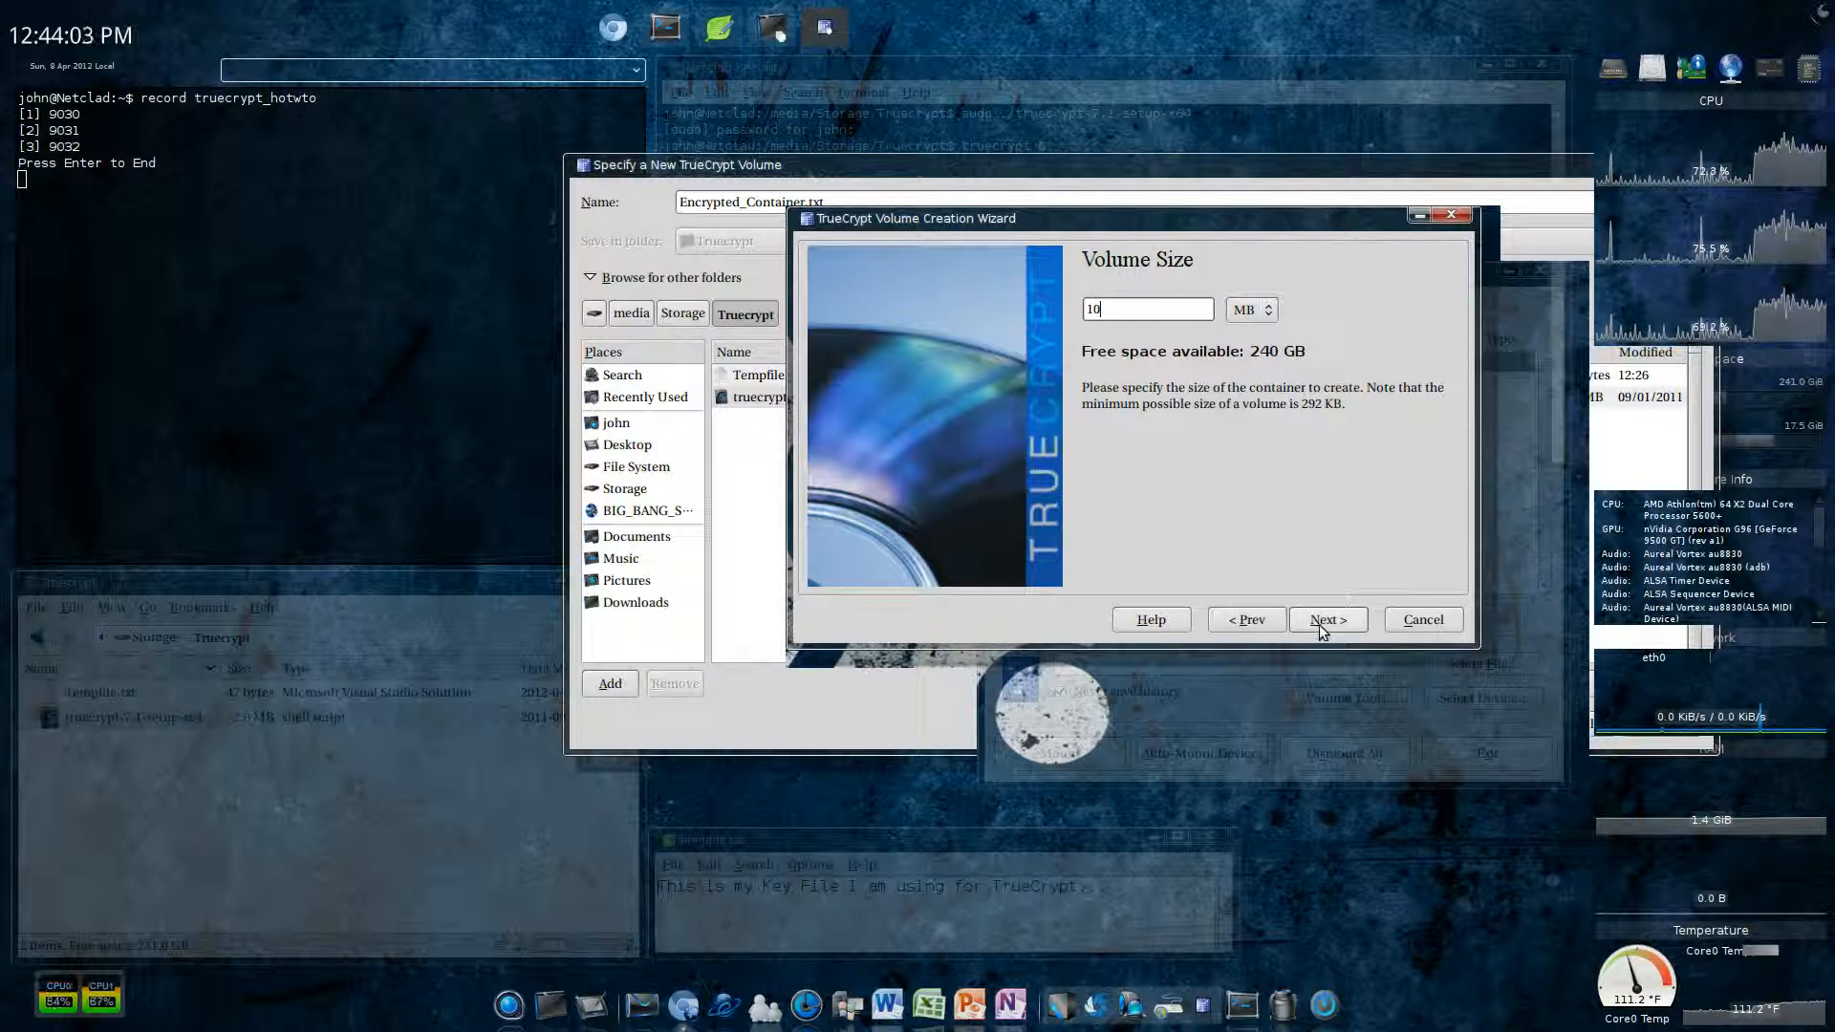
- Enter the volume password, display it as plain text and enable keyfile use
{"action": "left_click", "coordinate": [1325, 620]}
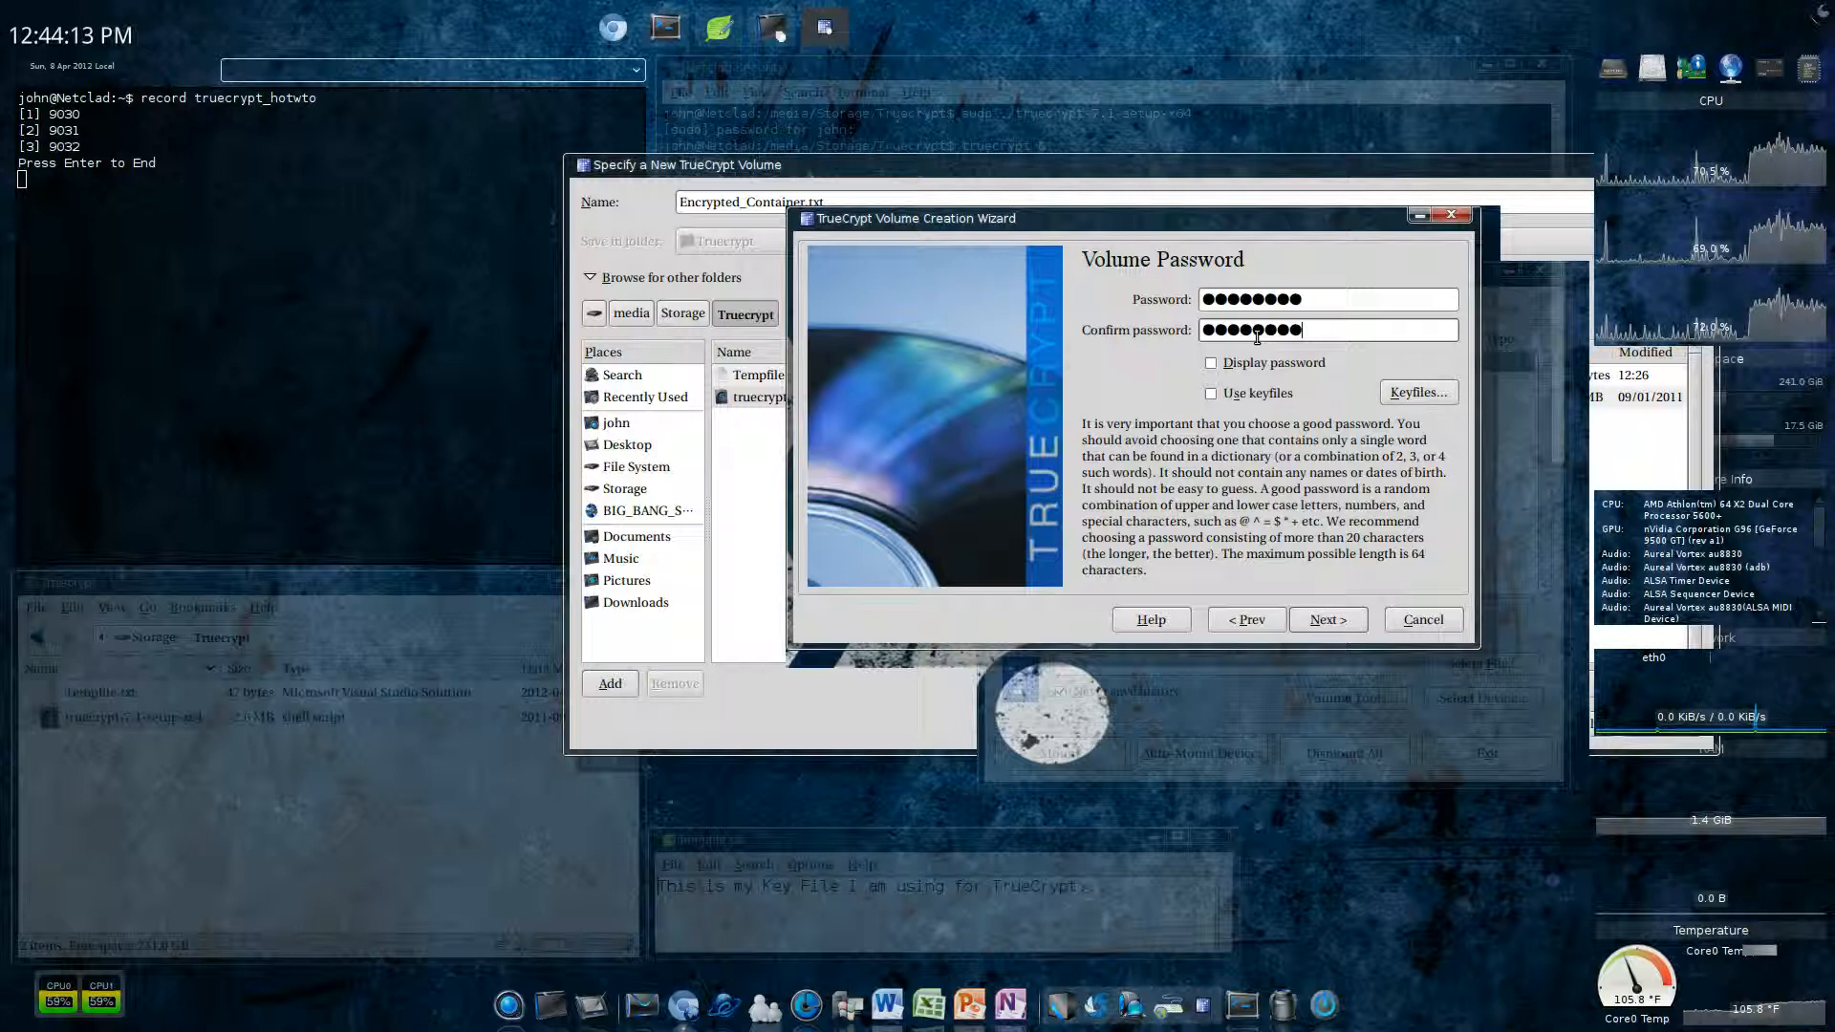
{"action": "left_click", "coordinate": [1210, 361]}
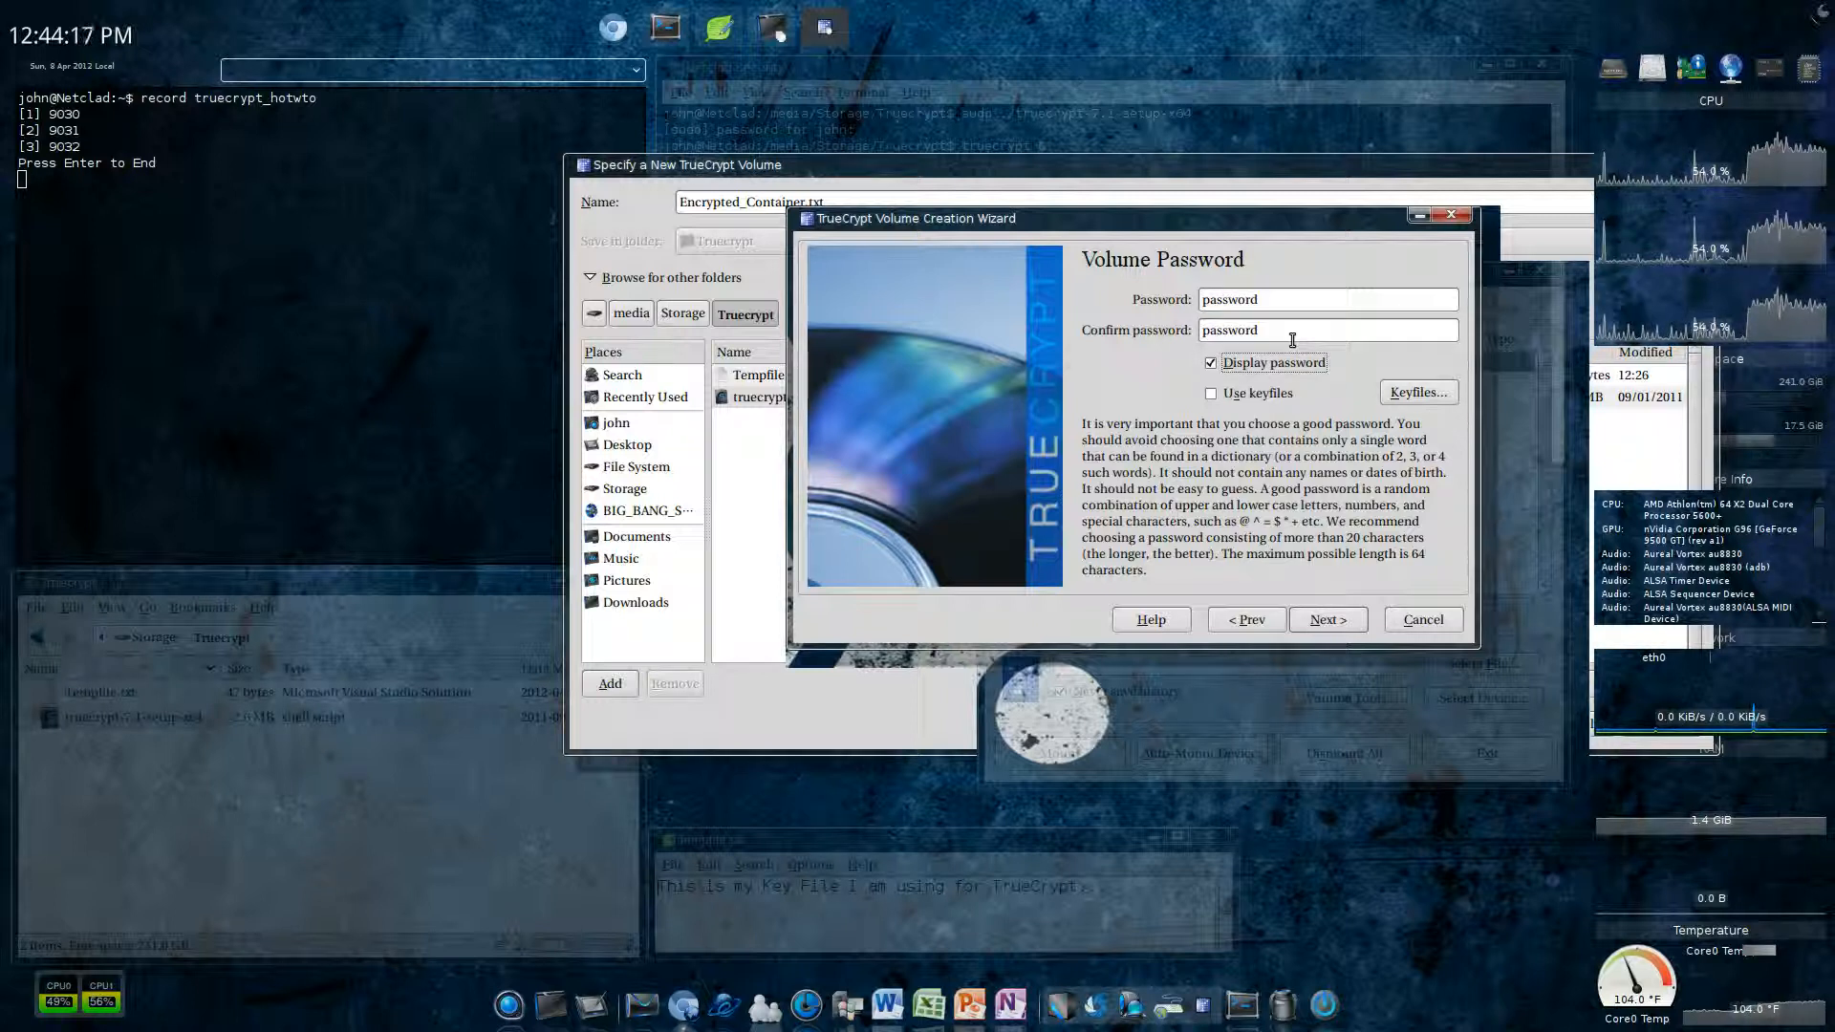
{"action": "left_click", "coordinate": [1211, 392]}
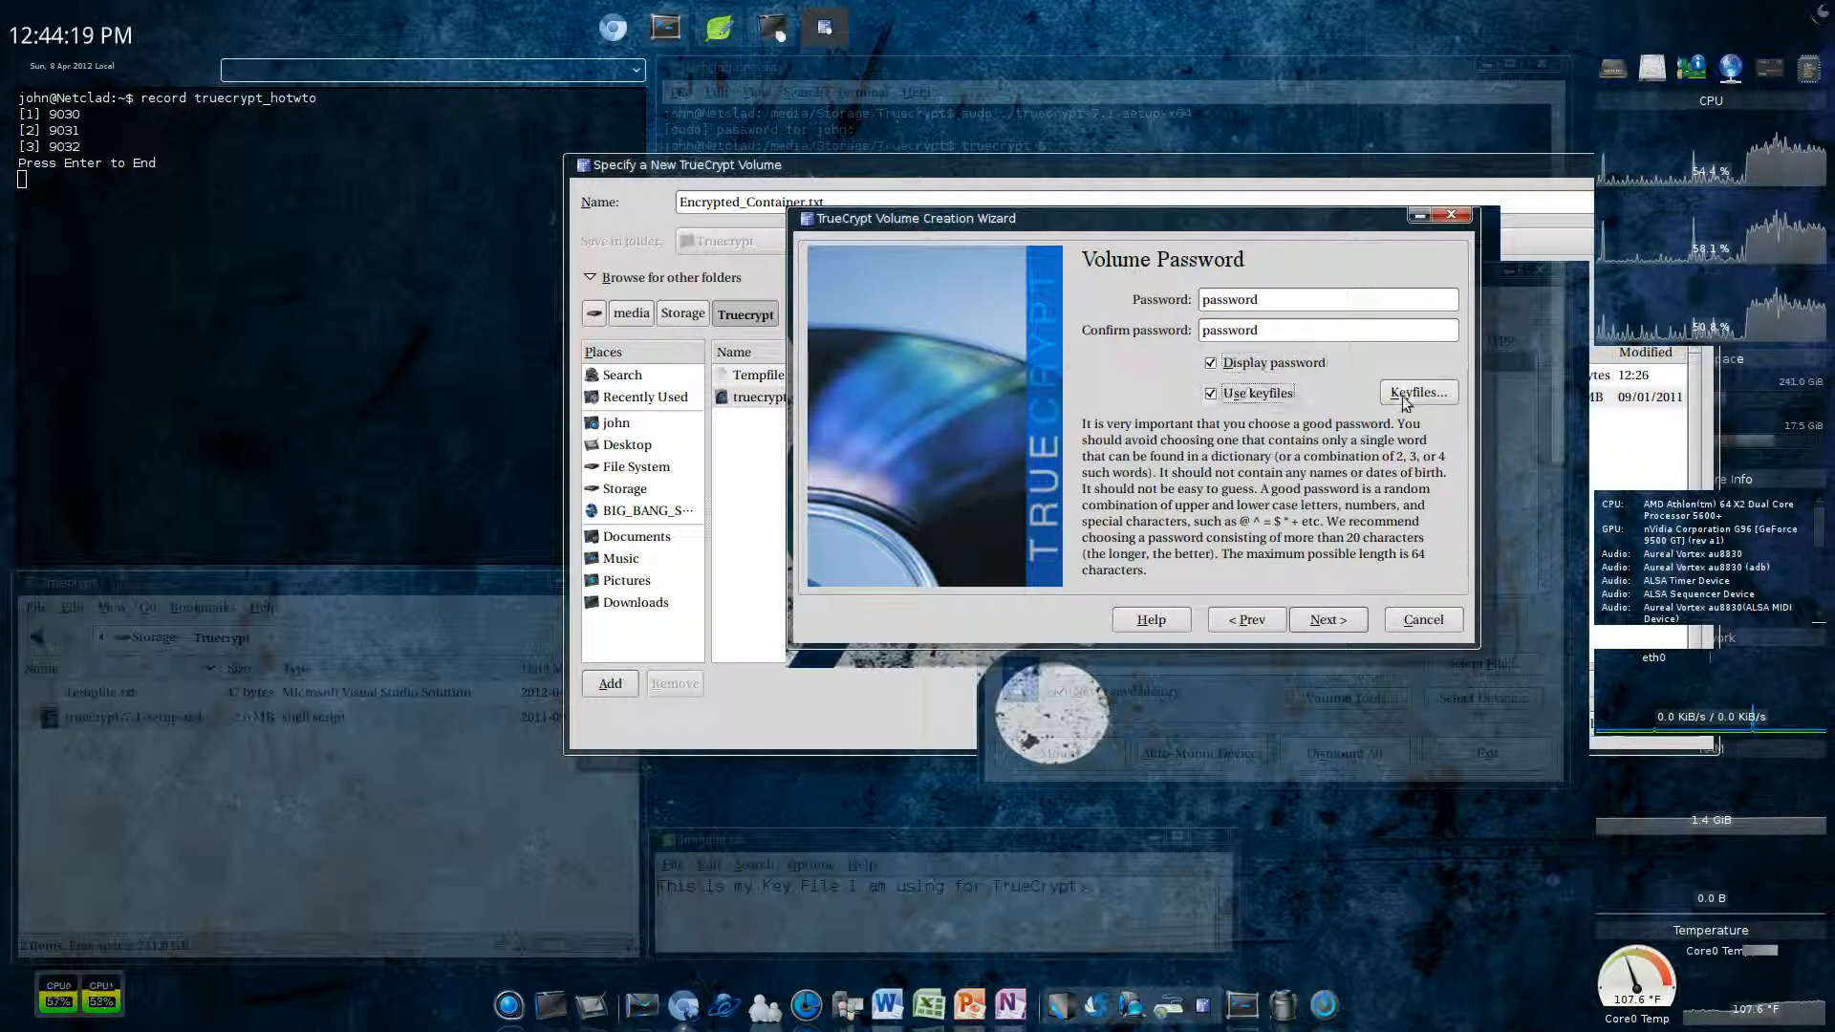
- Add Tempfile.txt as the container's keyfile
{"action": "left_click", "coordinate": [1416, 392]}
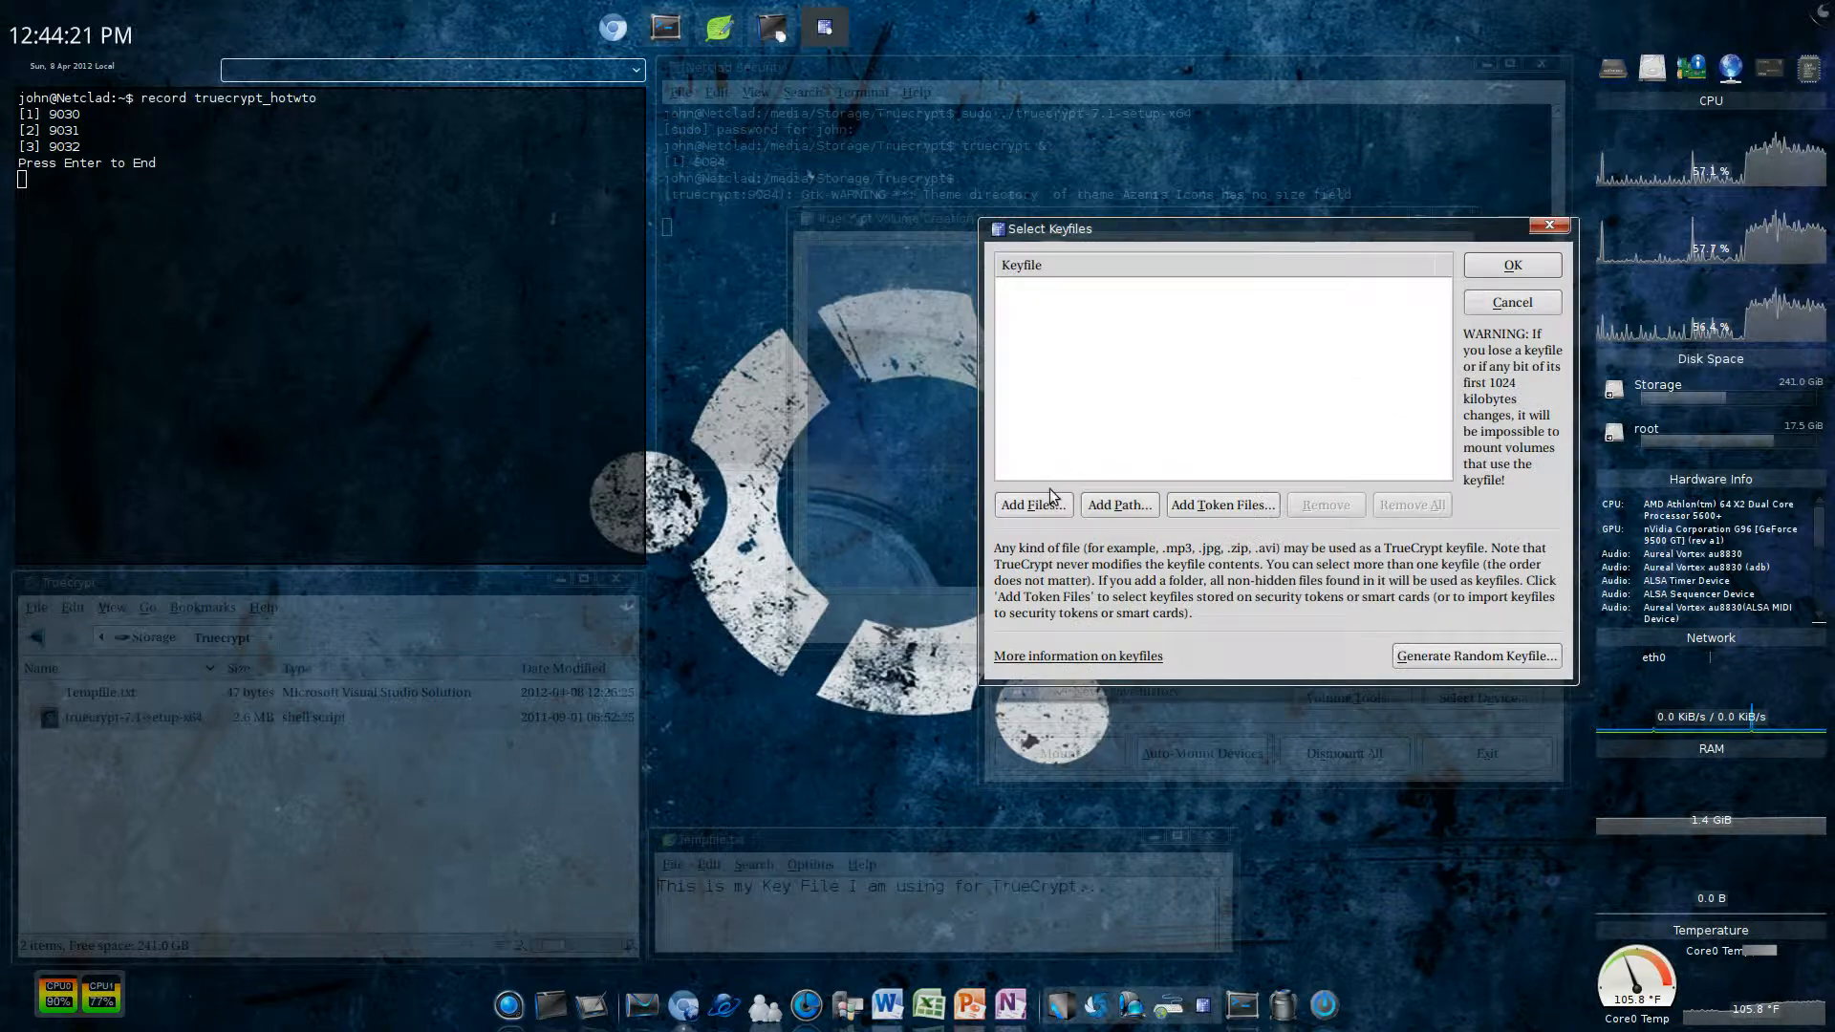
{"action": "left_click", "coordinate": [1031, 504]}
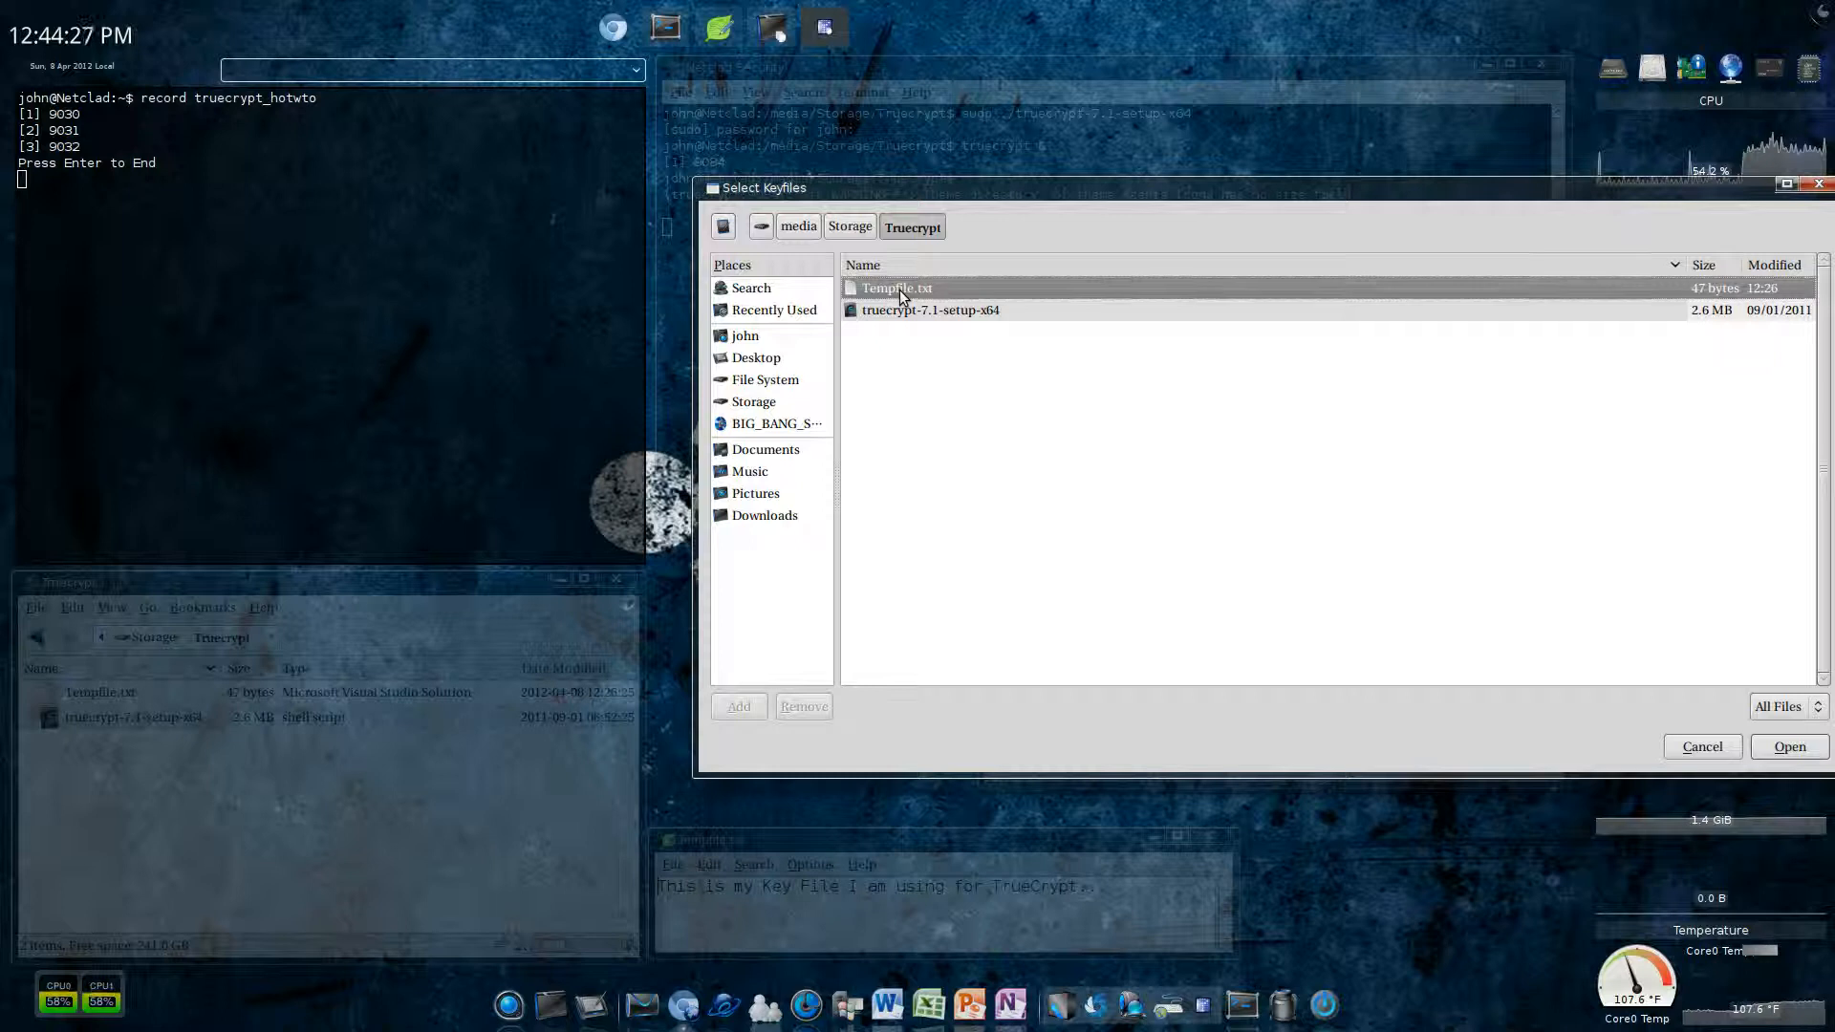
{"action": "left_click", "coordinate": [1786, 746]}
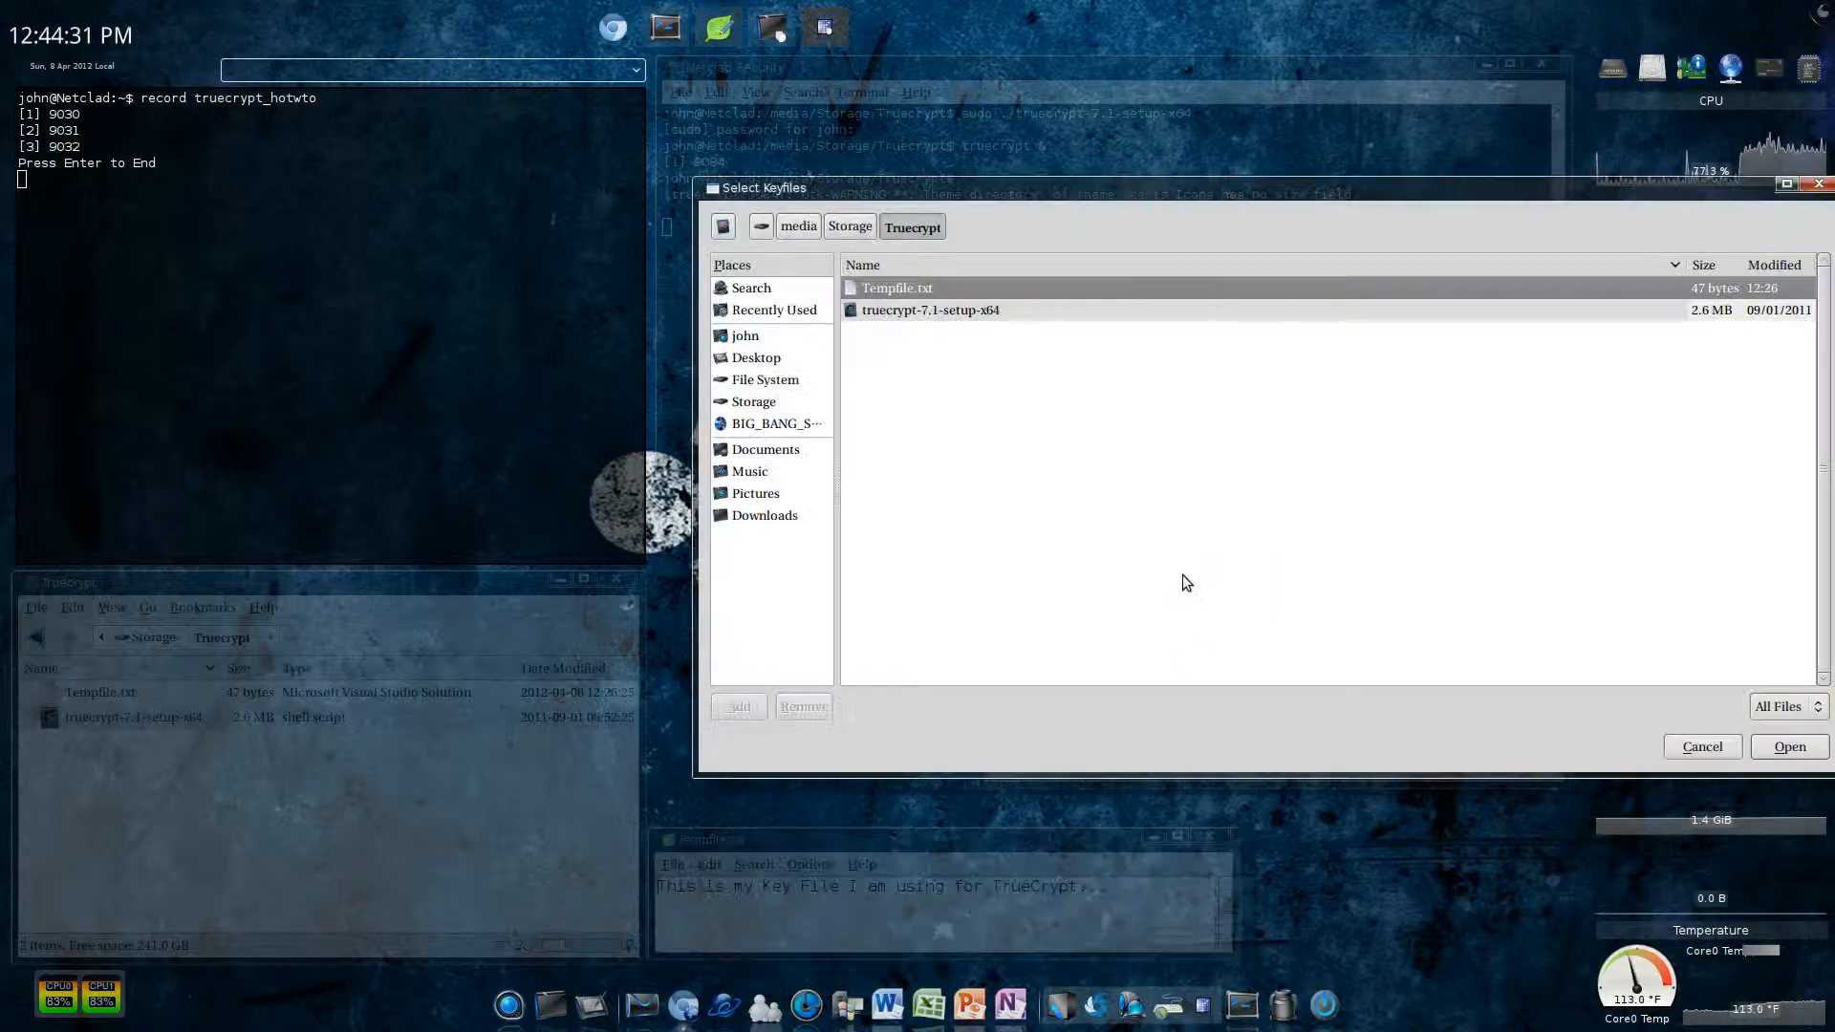
{"action": "mouse_move", "coordinate": [1176, 635]}
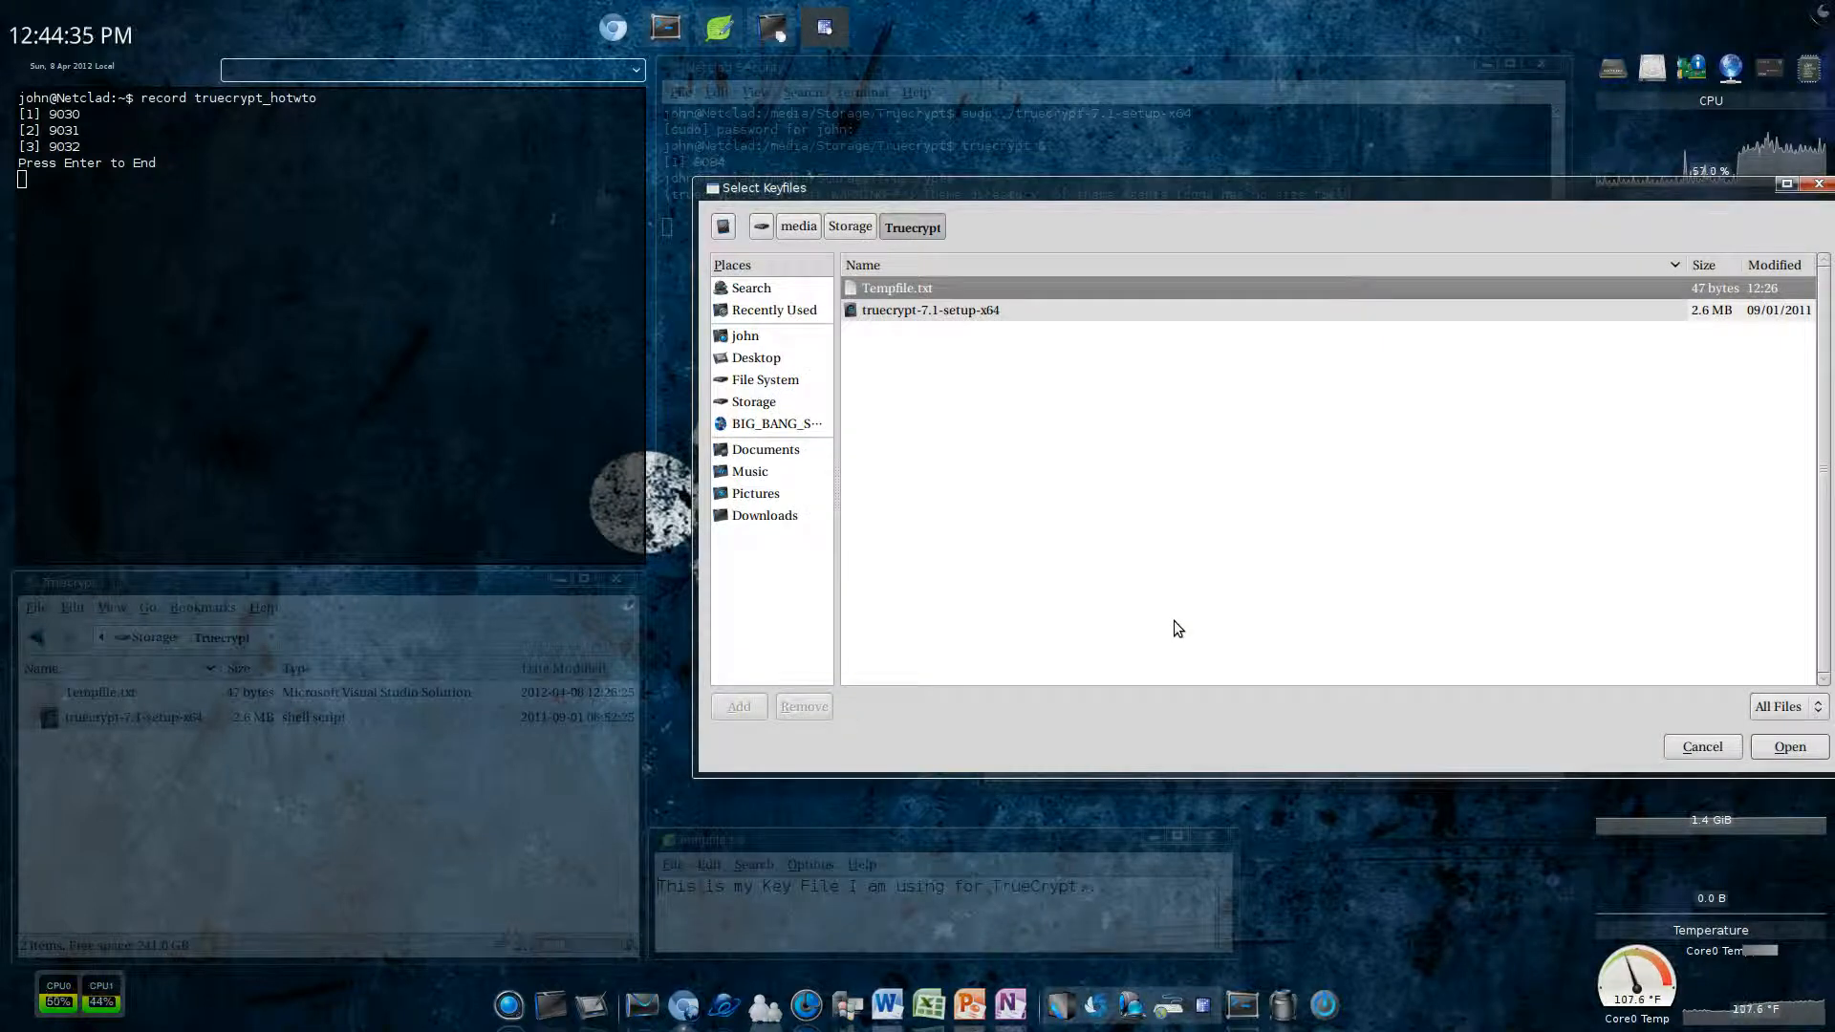
{"action": "mouse_move", "coordinate": [1596, 663]}
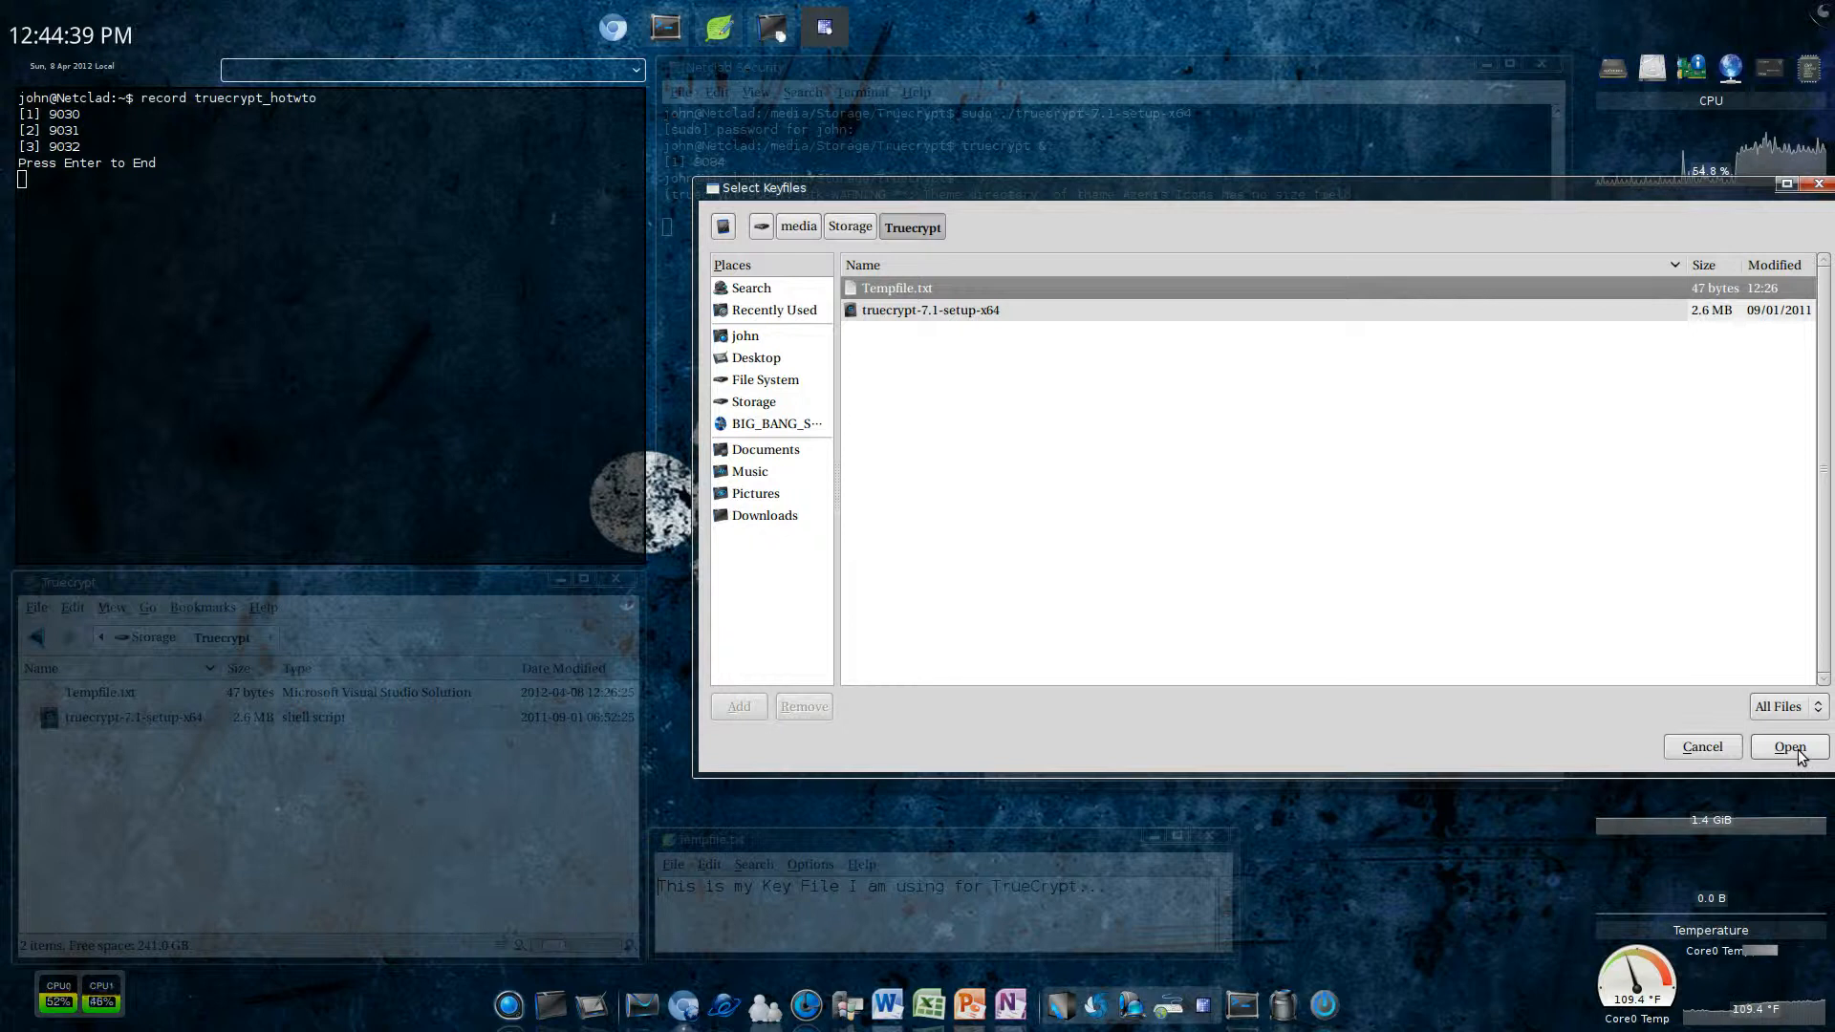
{"action": "left_click", "coordinate": [1787, 746]}
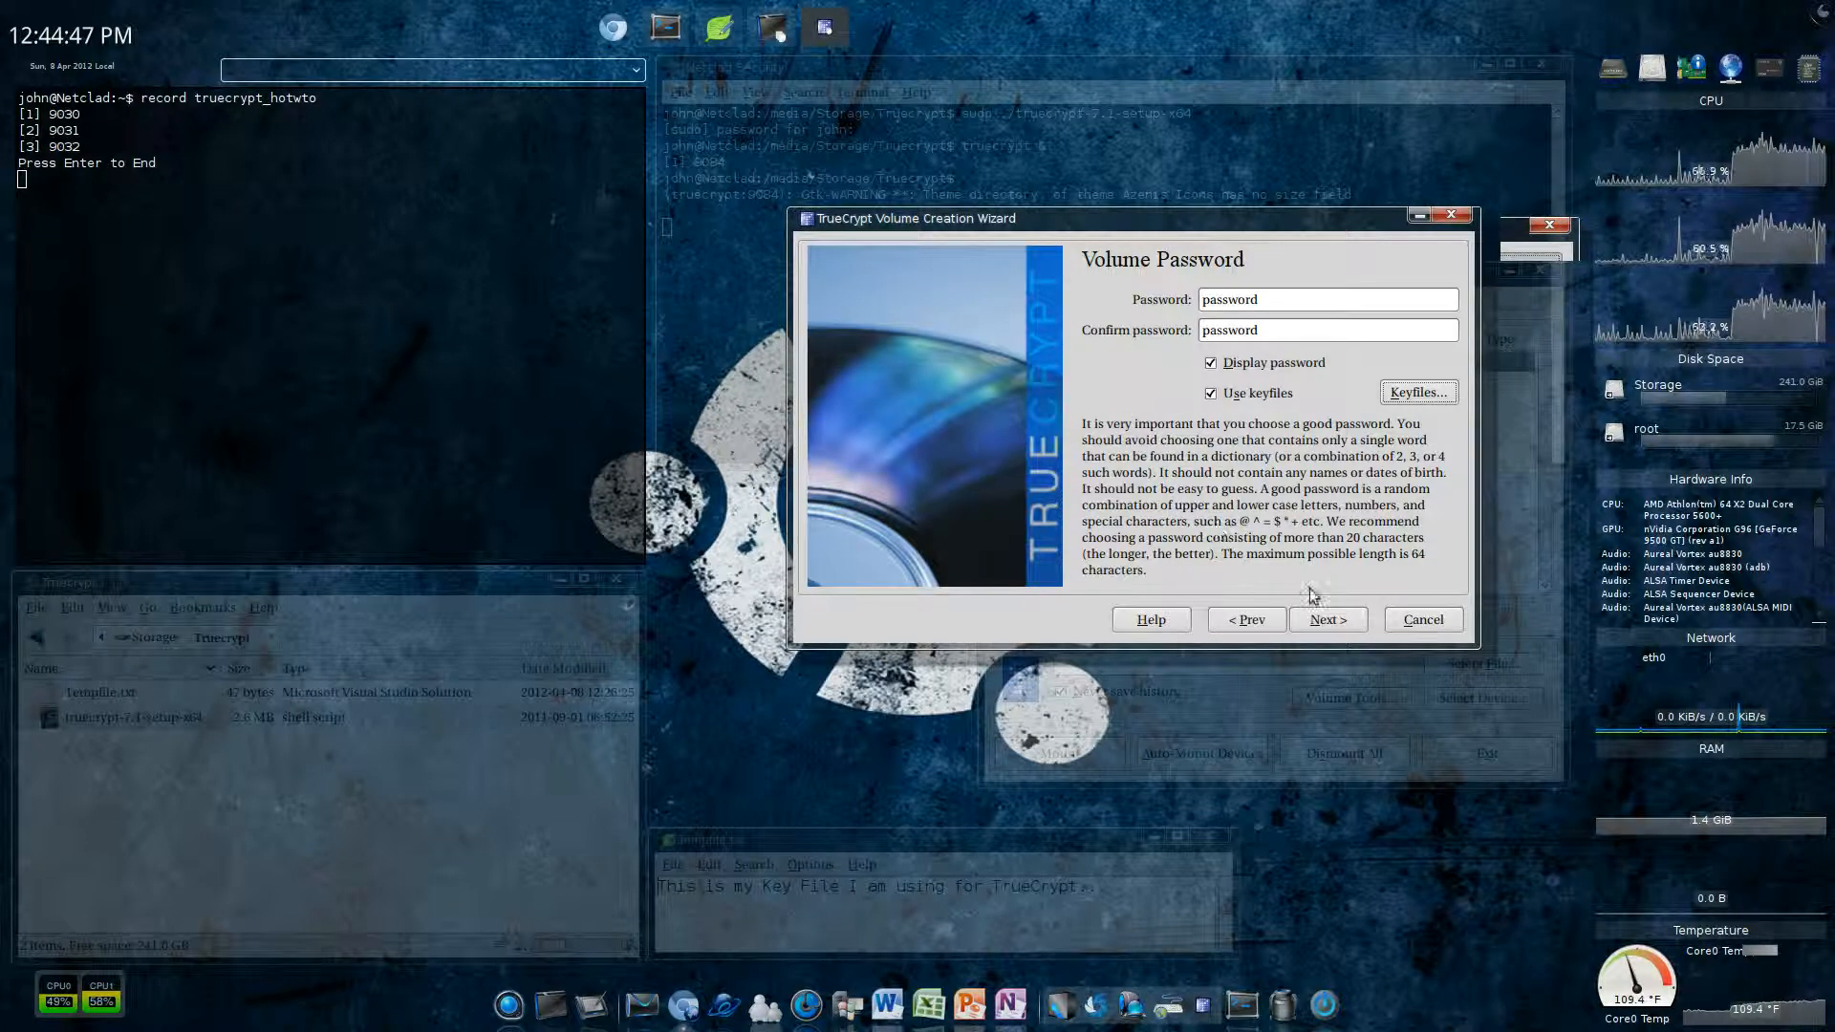
- Accept the short-password warning and keep FAT as the filesystem type
{"action": "left_click", "coordinate": [1325, 619]}
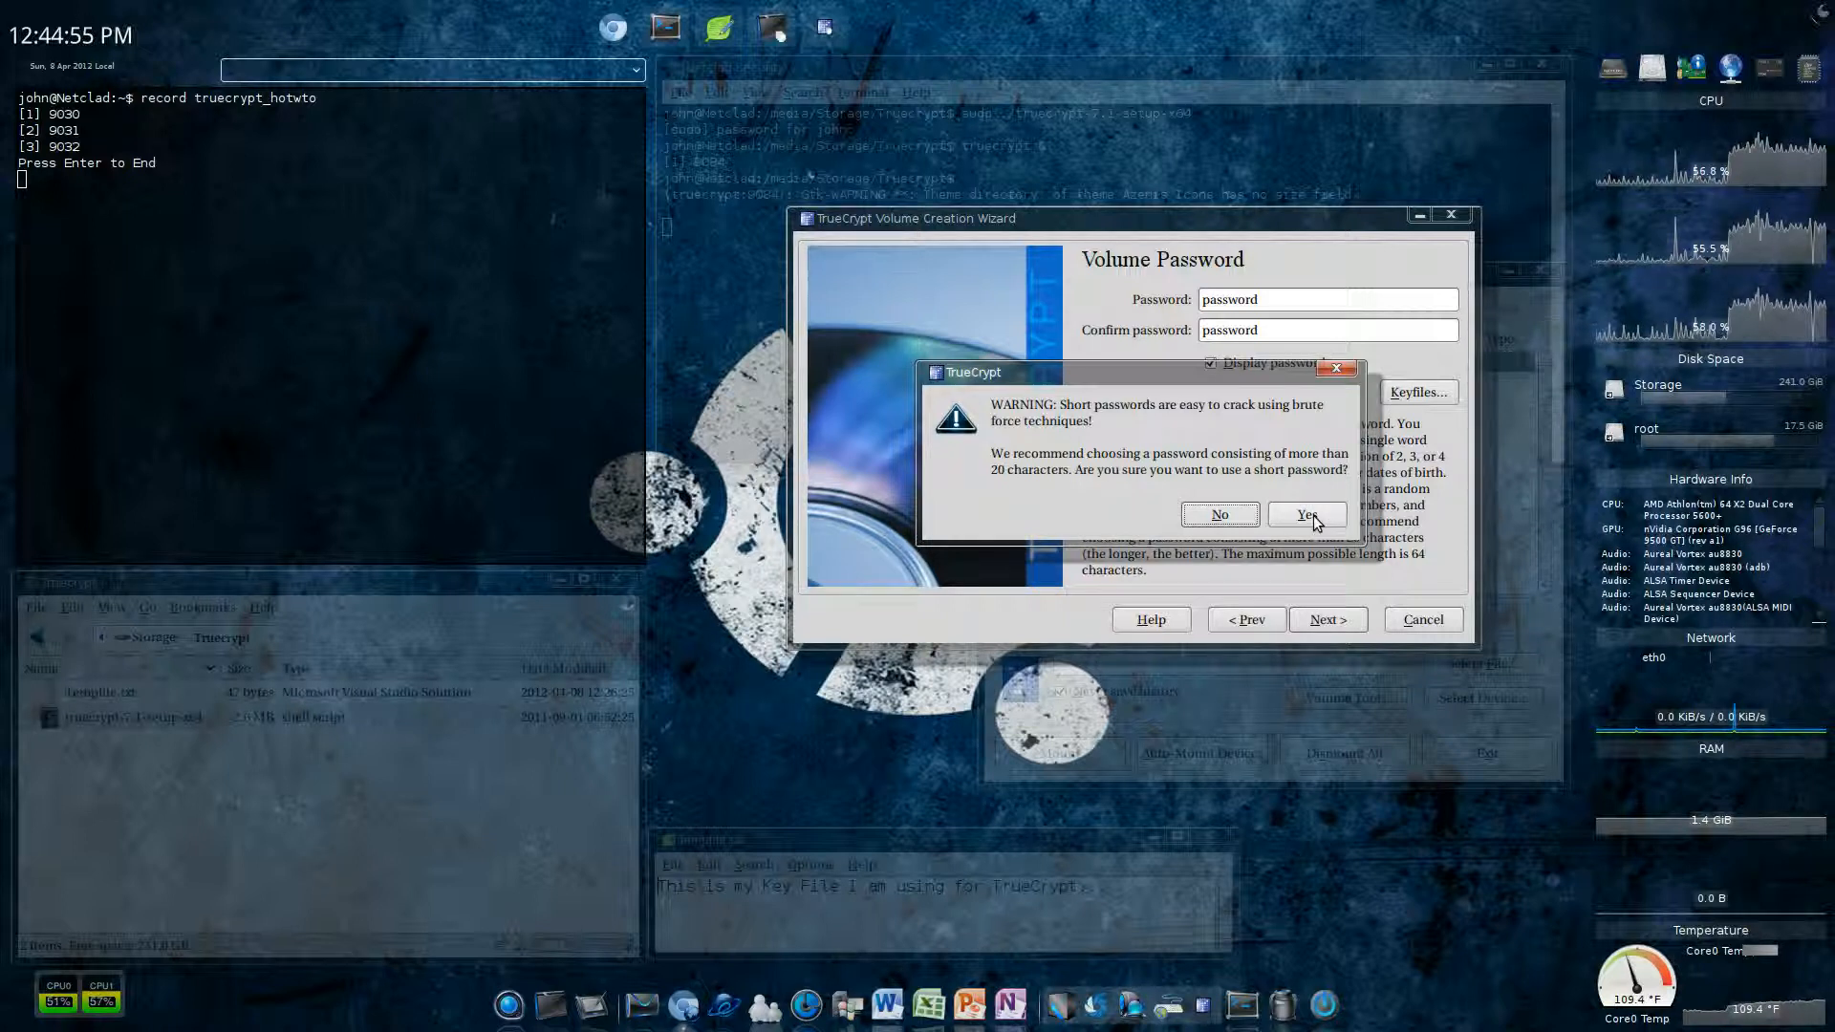
{"action": "left_click", "coordinate": [1304, 515]}
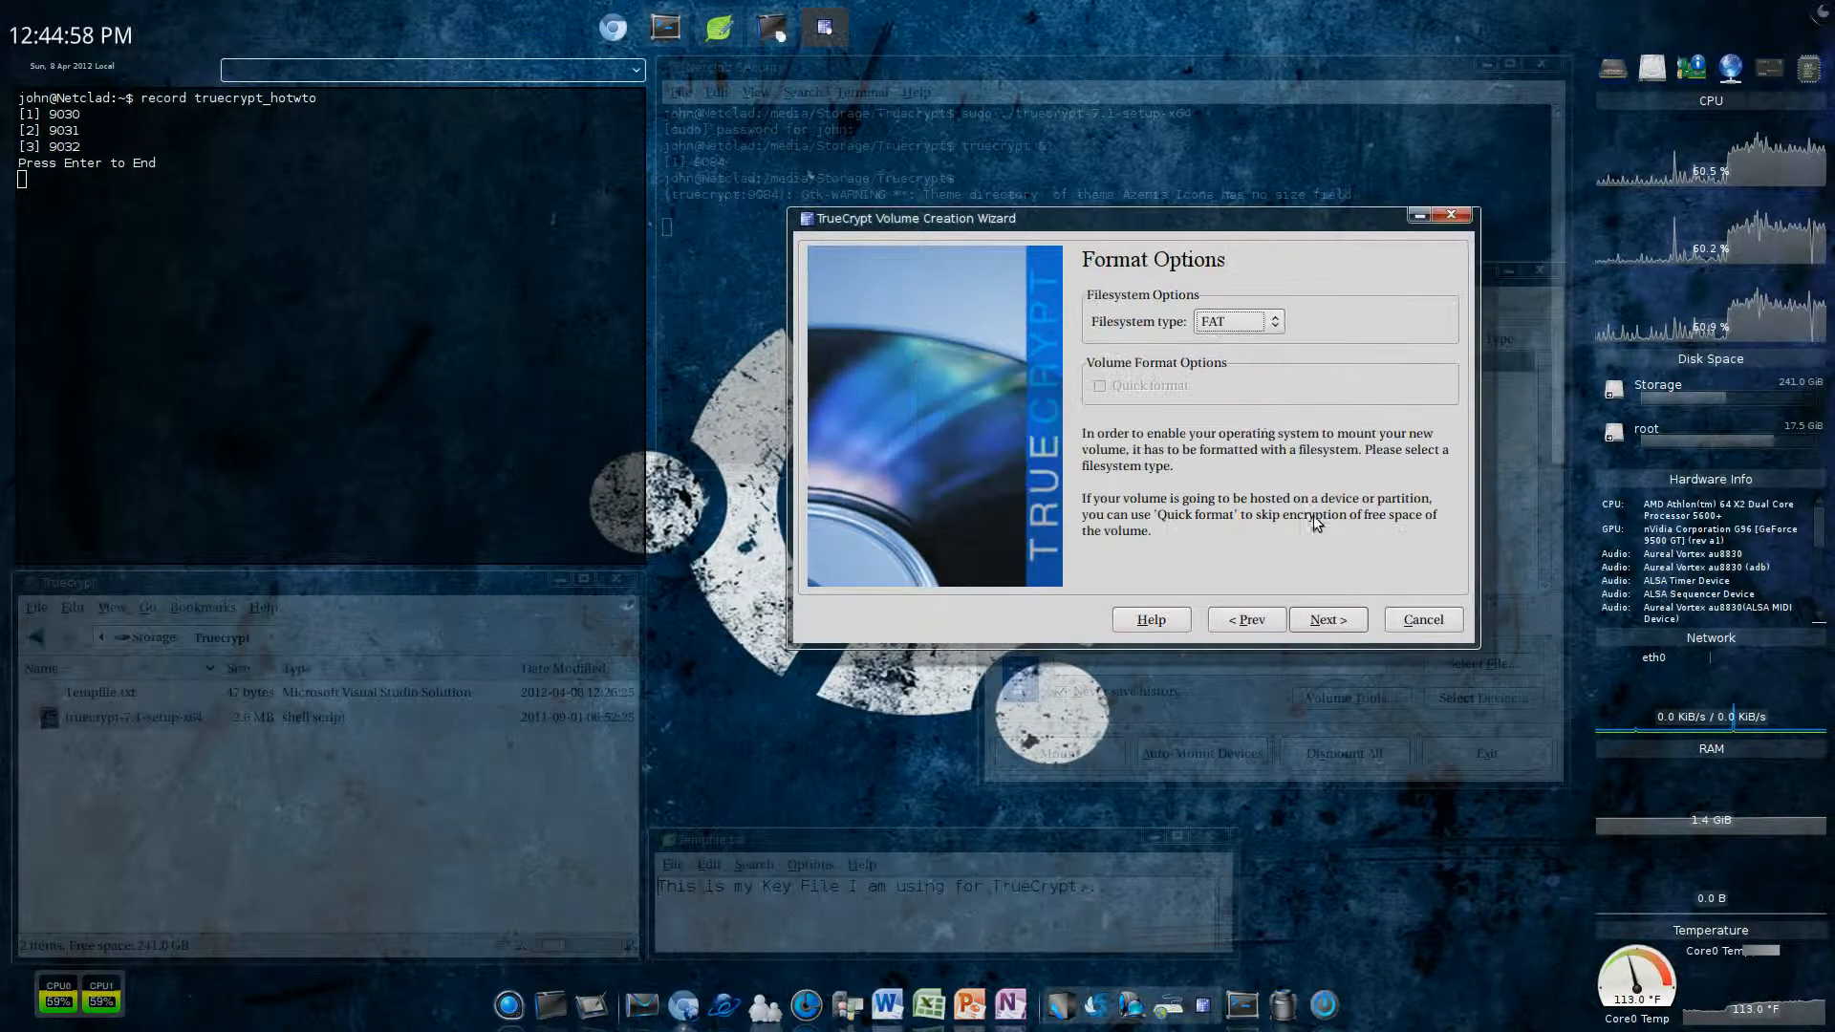
{"action": "left_click", "coordinate": [1237, 321]}
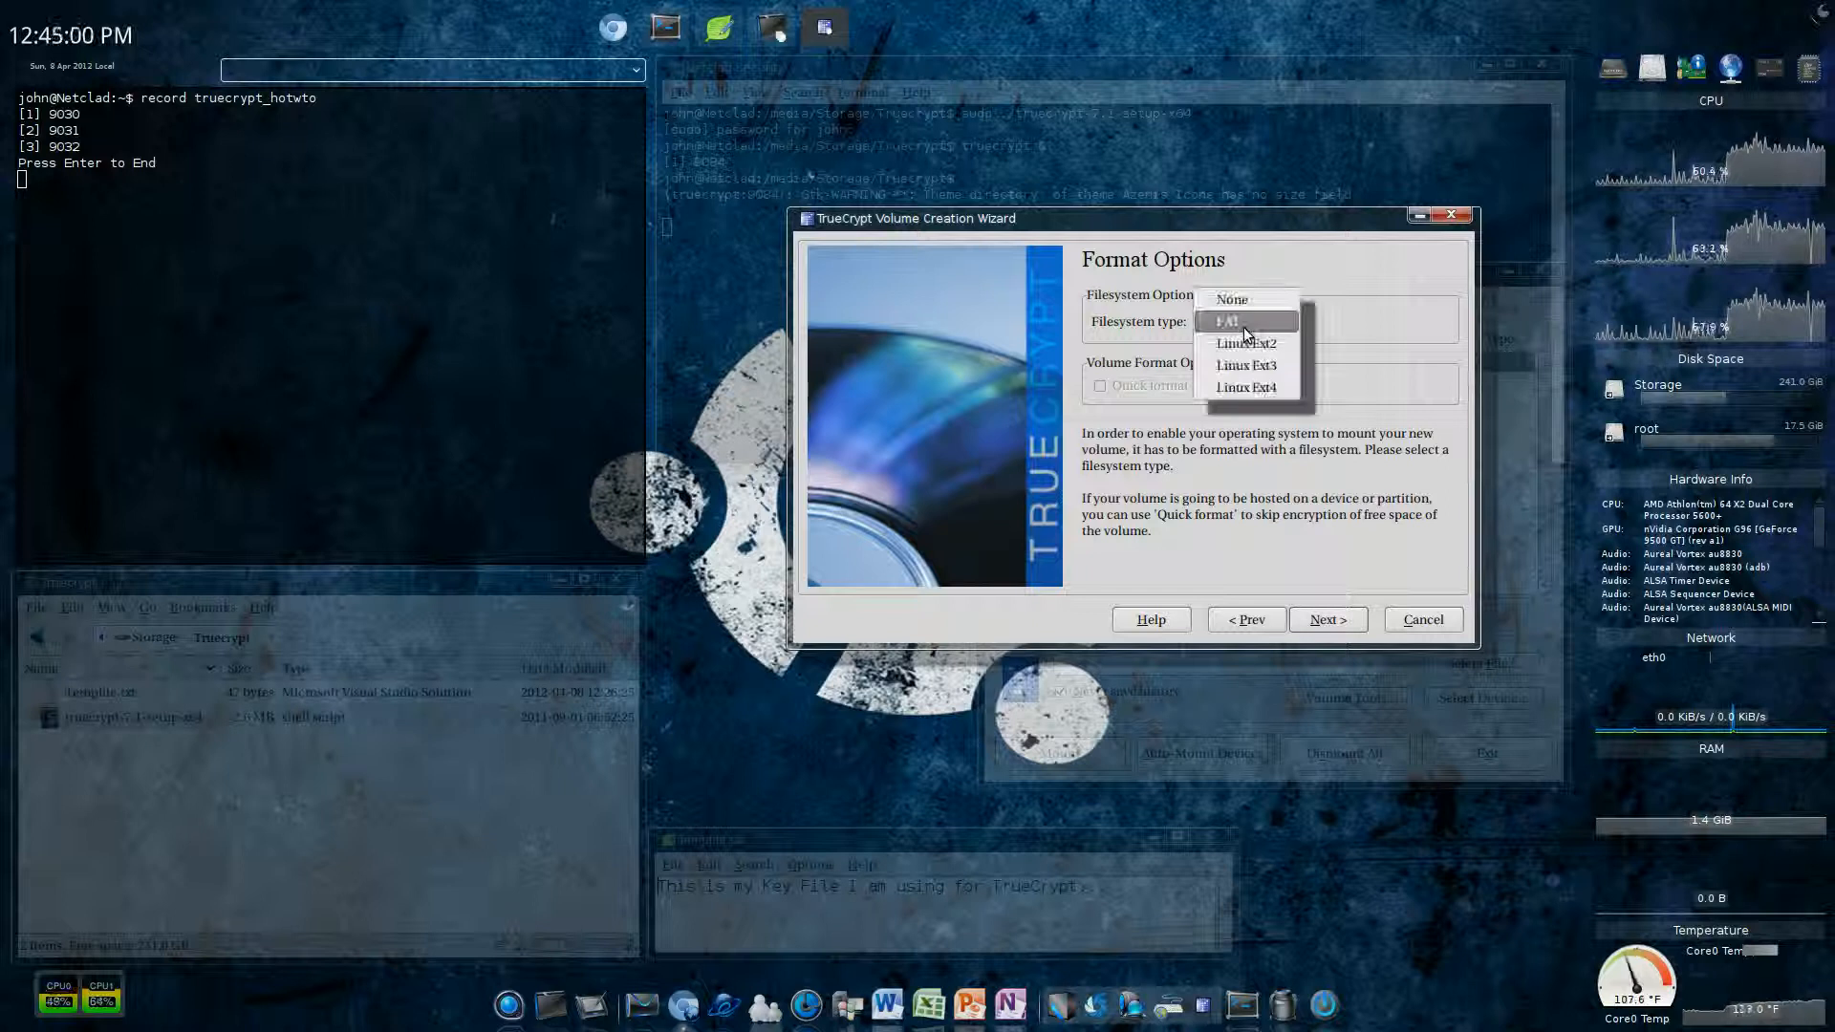
{"action": "left_click", "coordinate": [1224, 321]}
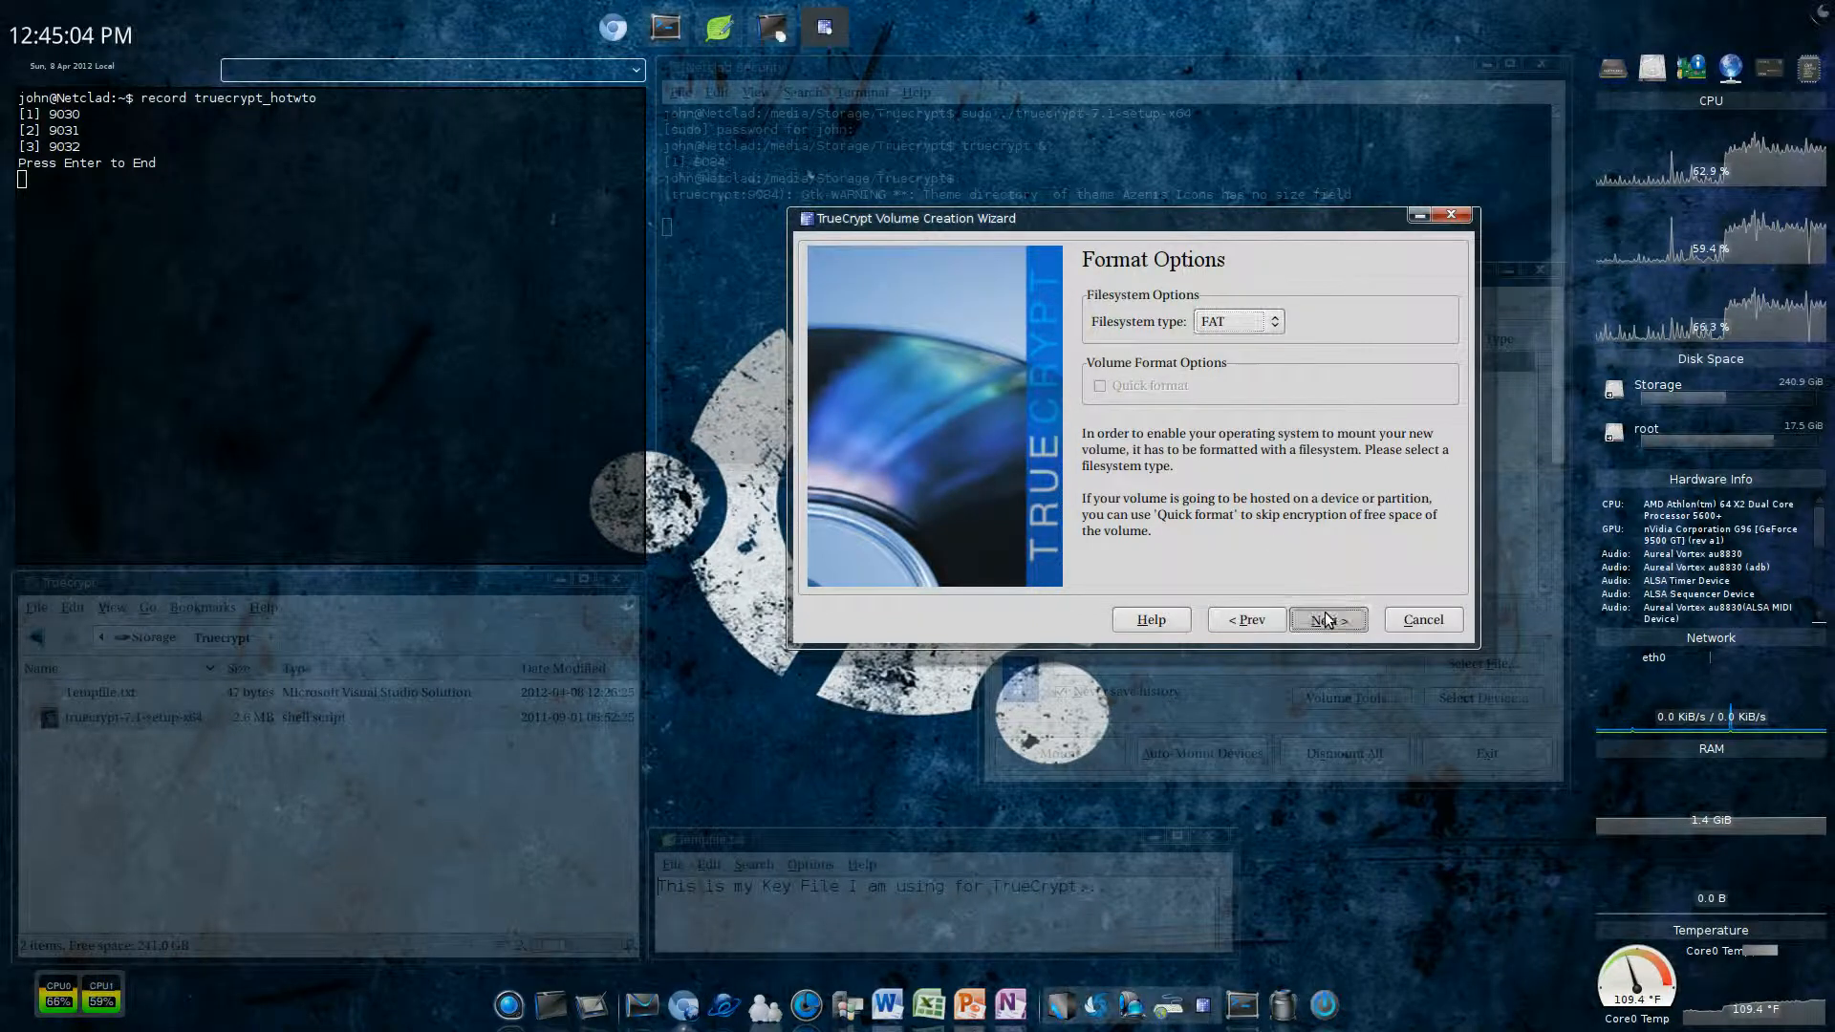
- Format the volume and acknowledge the successful creation message
{"action": "left_click", "coordinate": [1326, 619]}
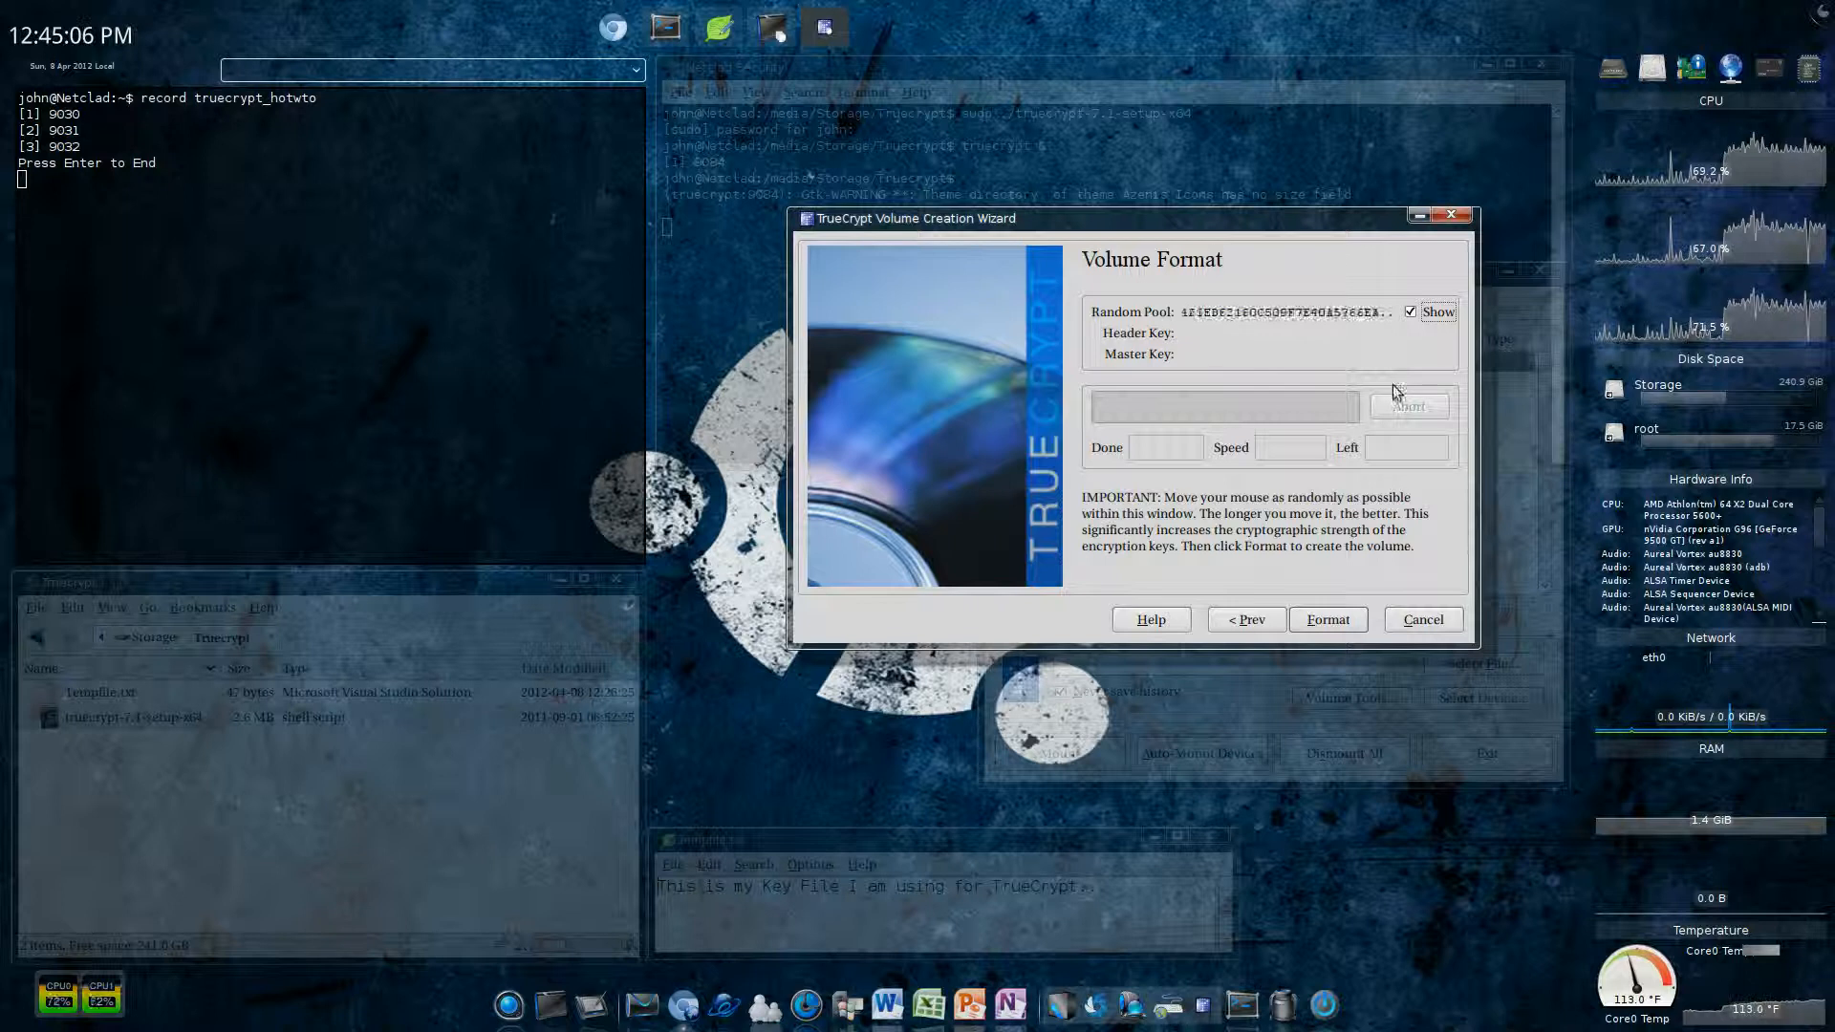
{"action": "mouse_move", "coordinate": [1291, 478]}
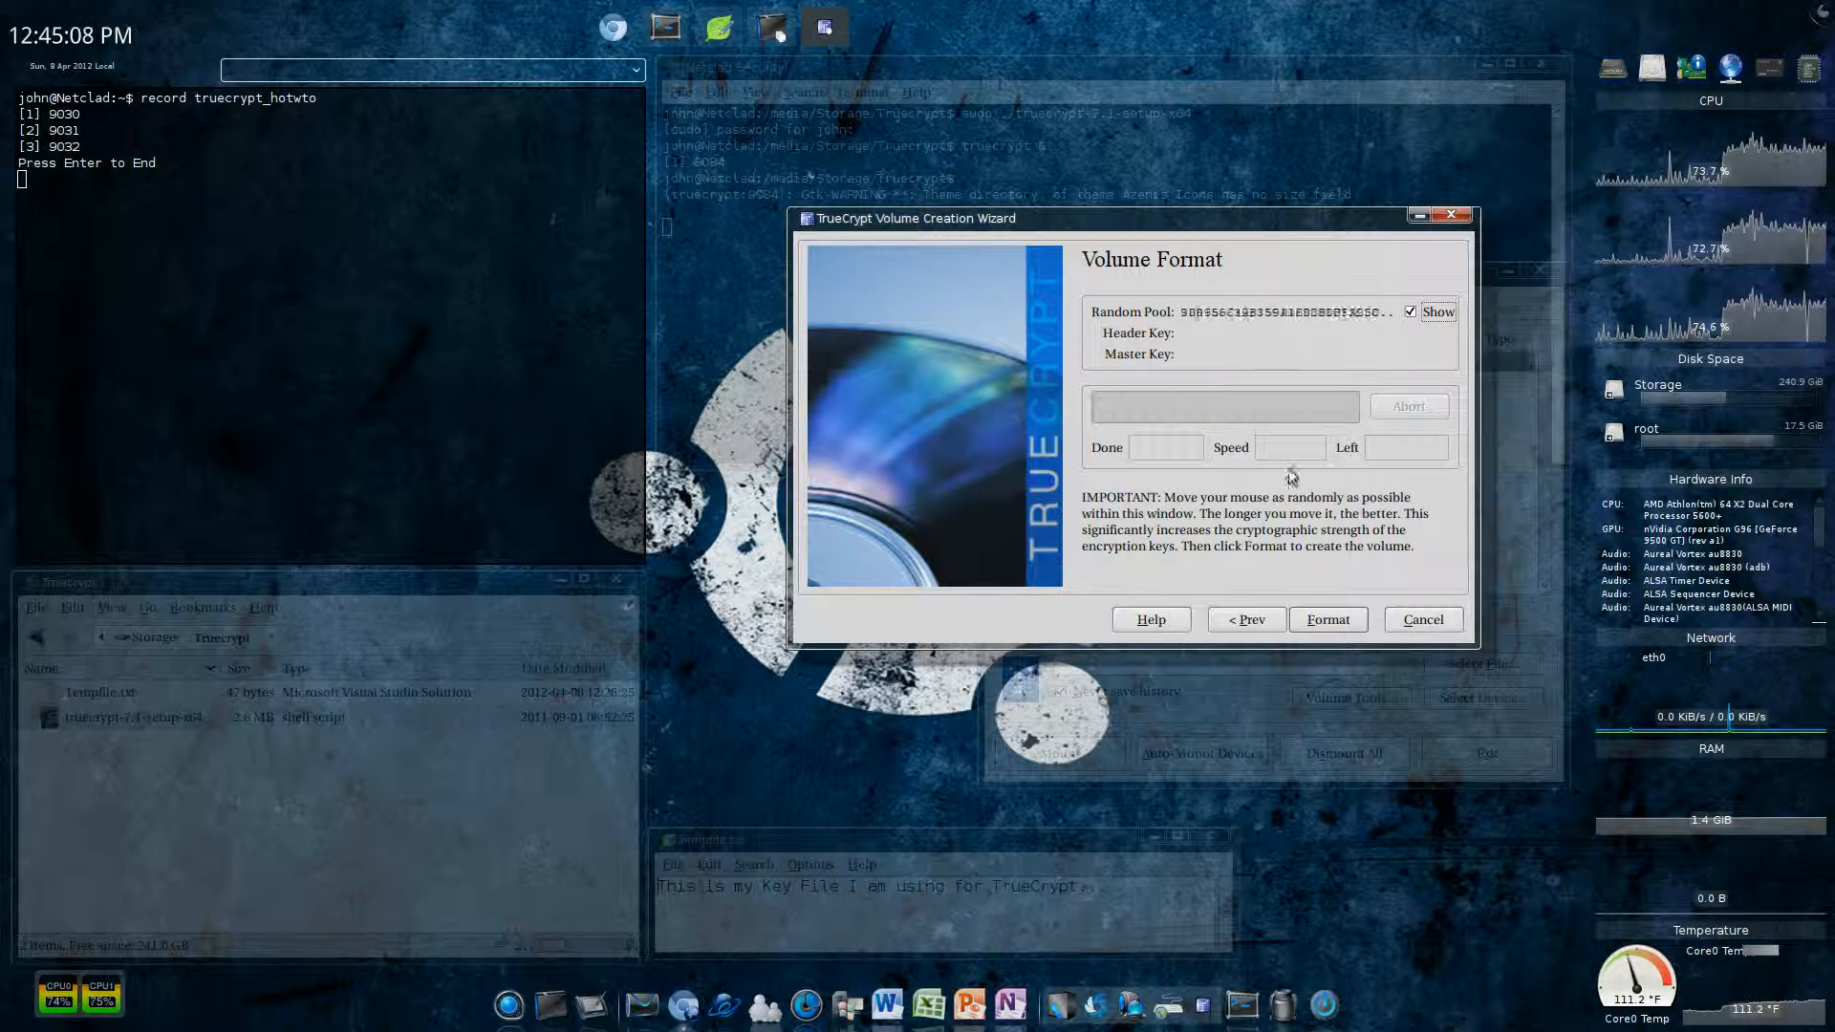
{"action": "mouse_move", "coordinate": [1097, 429]}
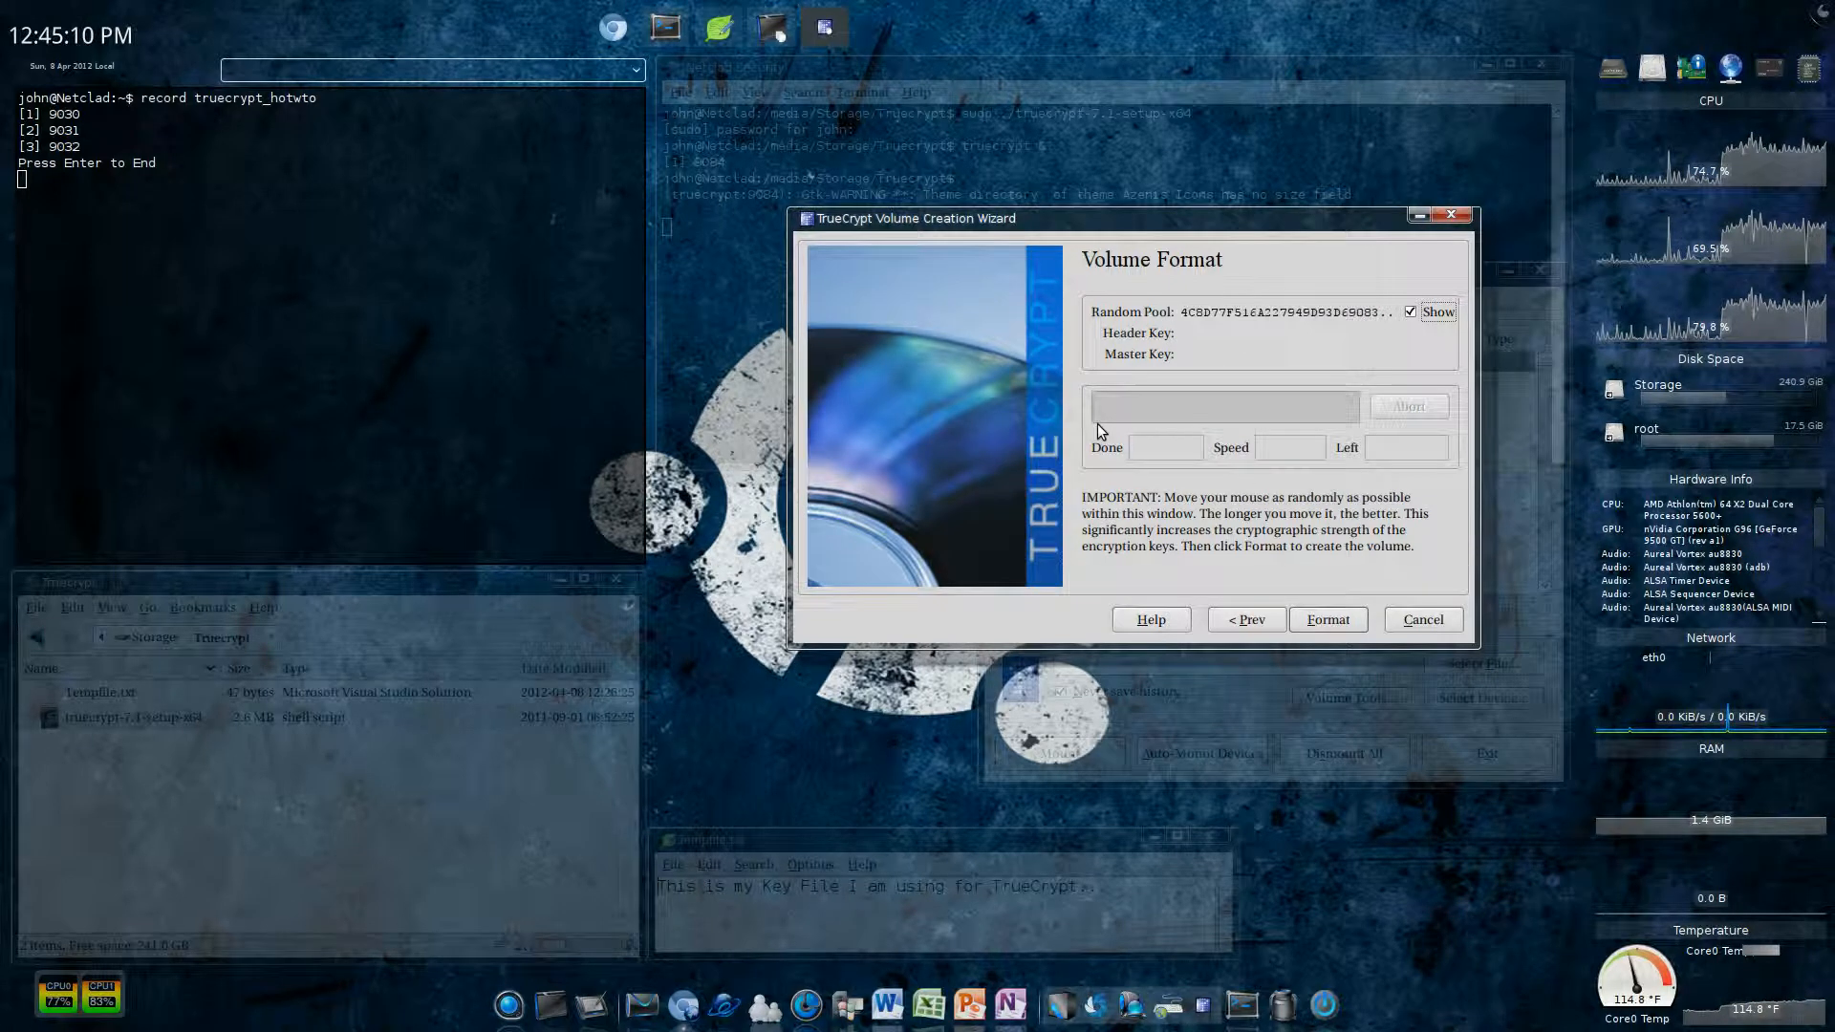
{"action": "mouse_move", "coordinate": [1381, 423]}
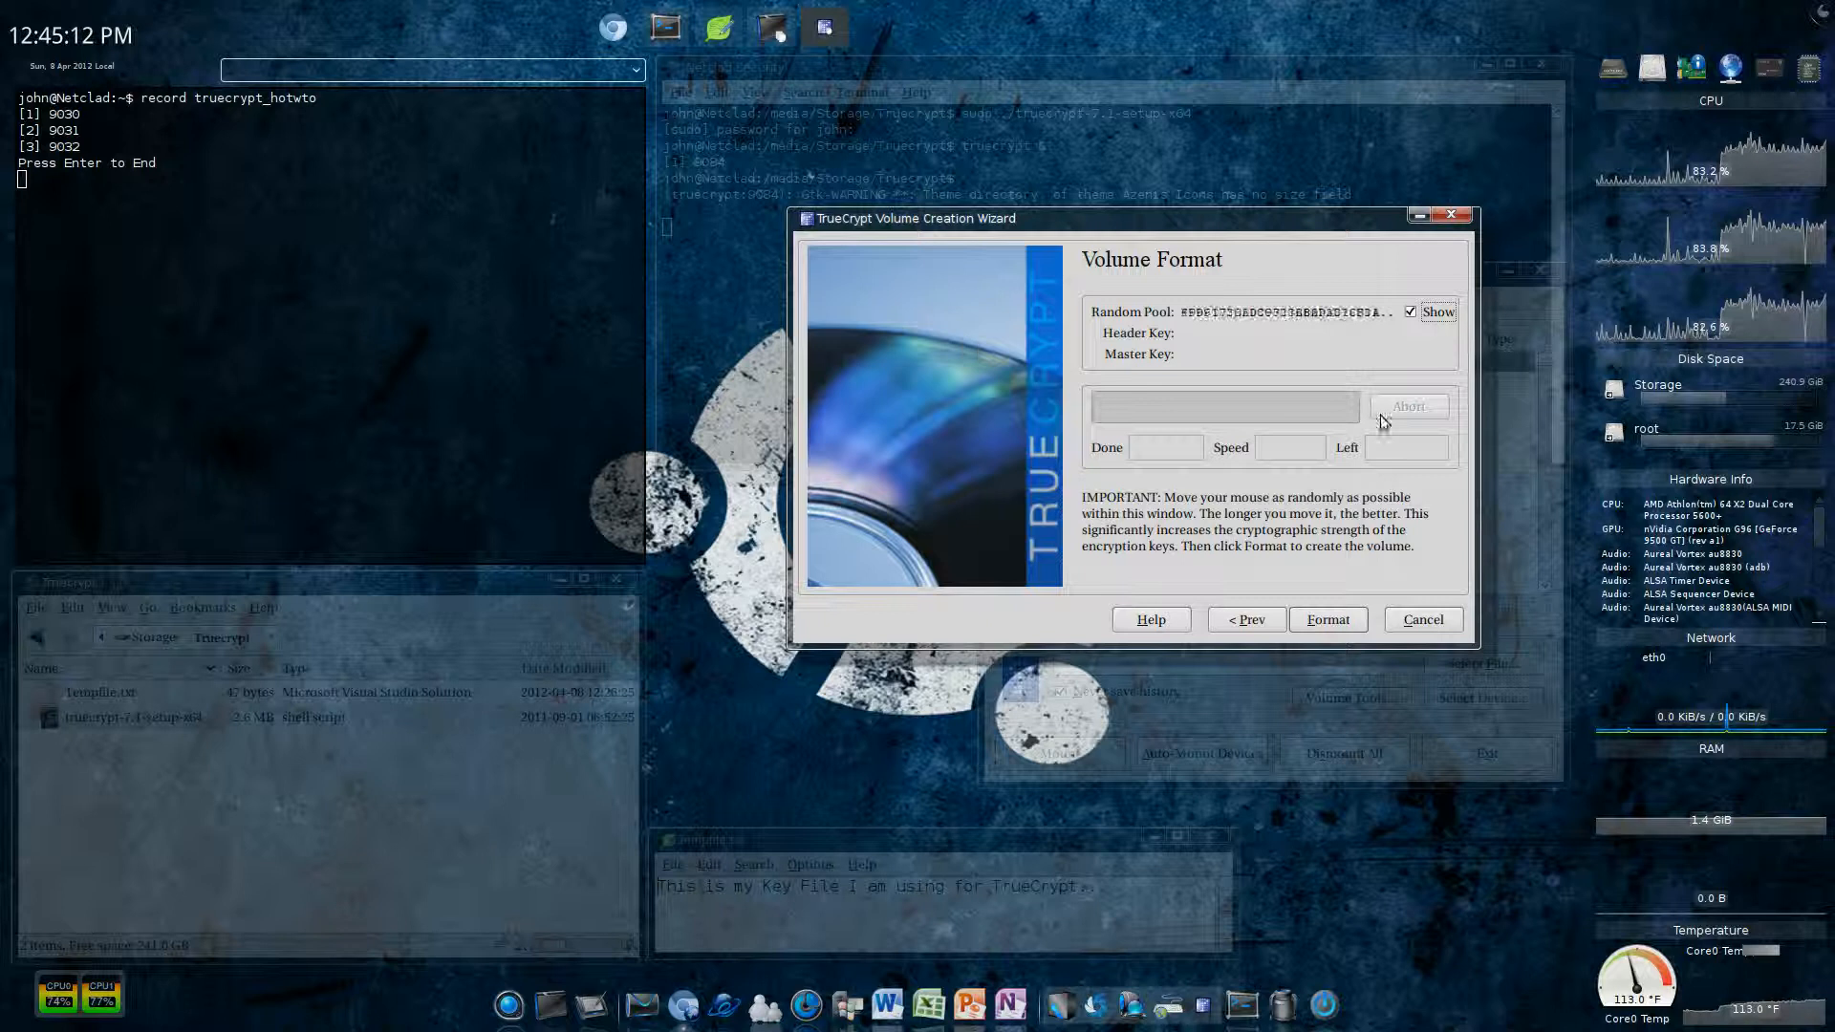
{"action": "mouse_move", "coordinate": [957, 530]}
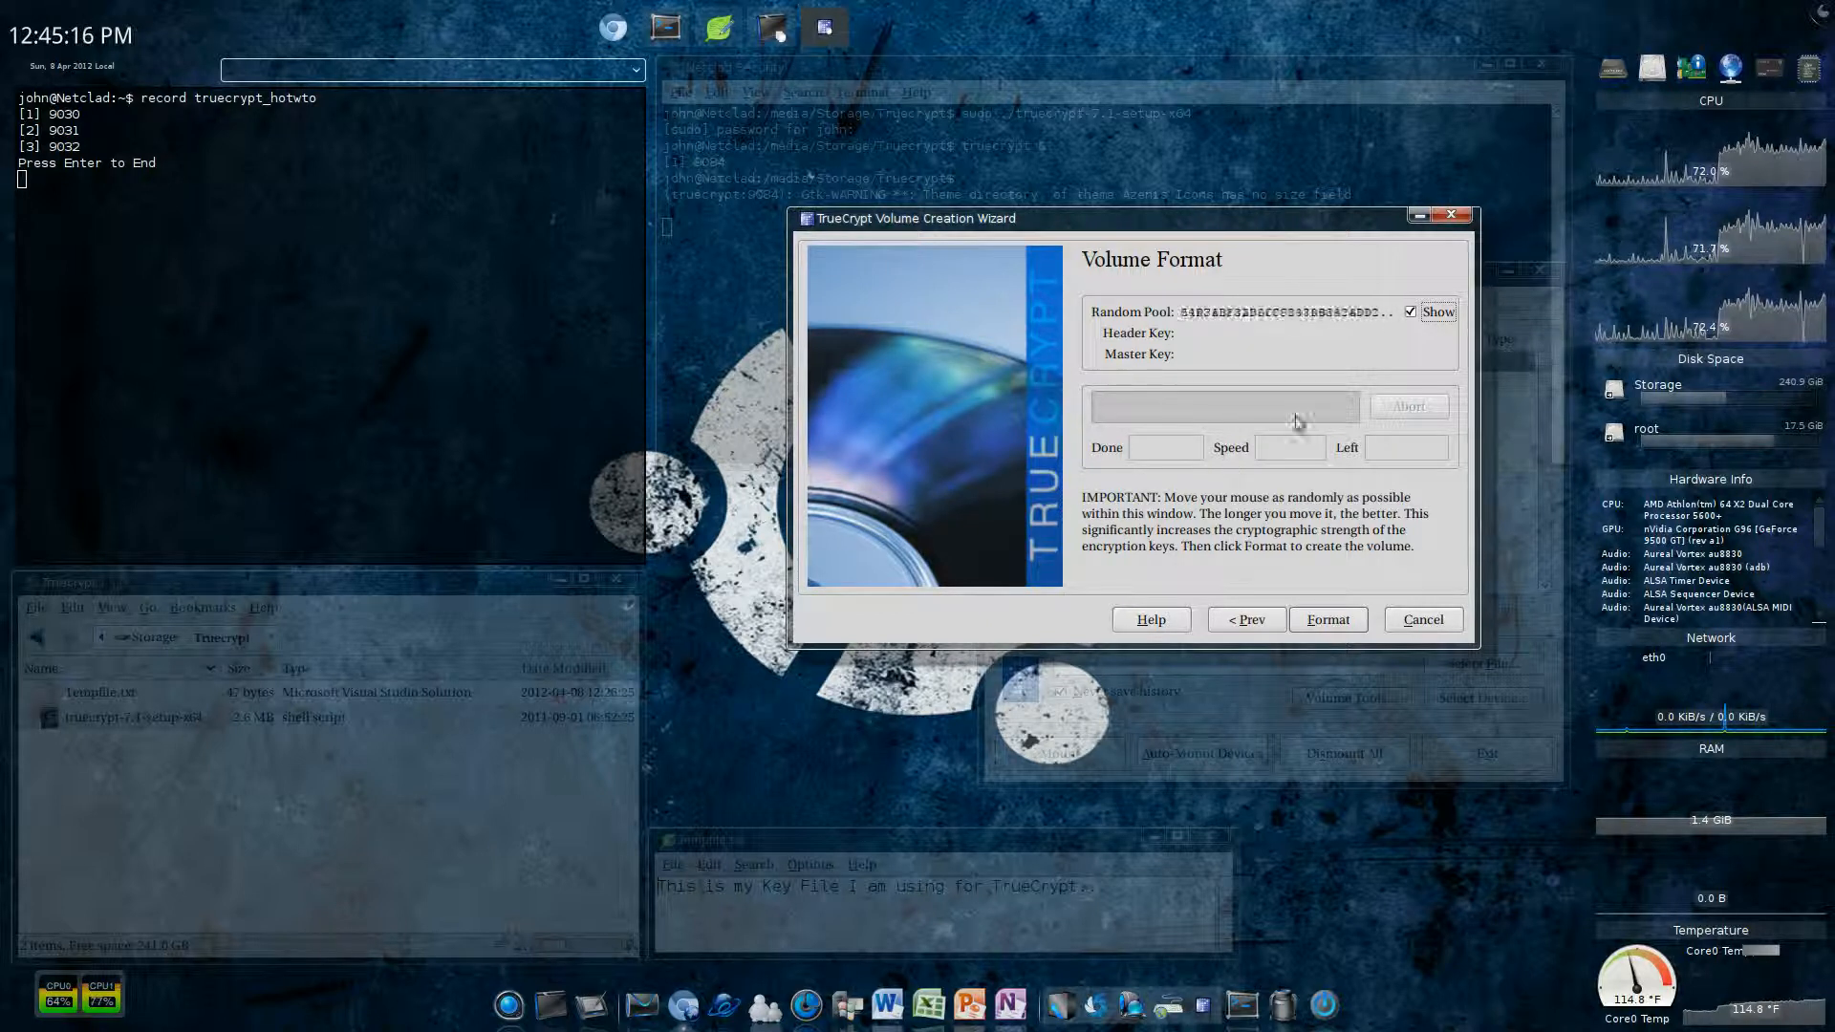
{"action": "mouse_move", "coordinate": [1211, 530]}
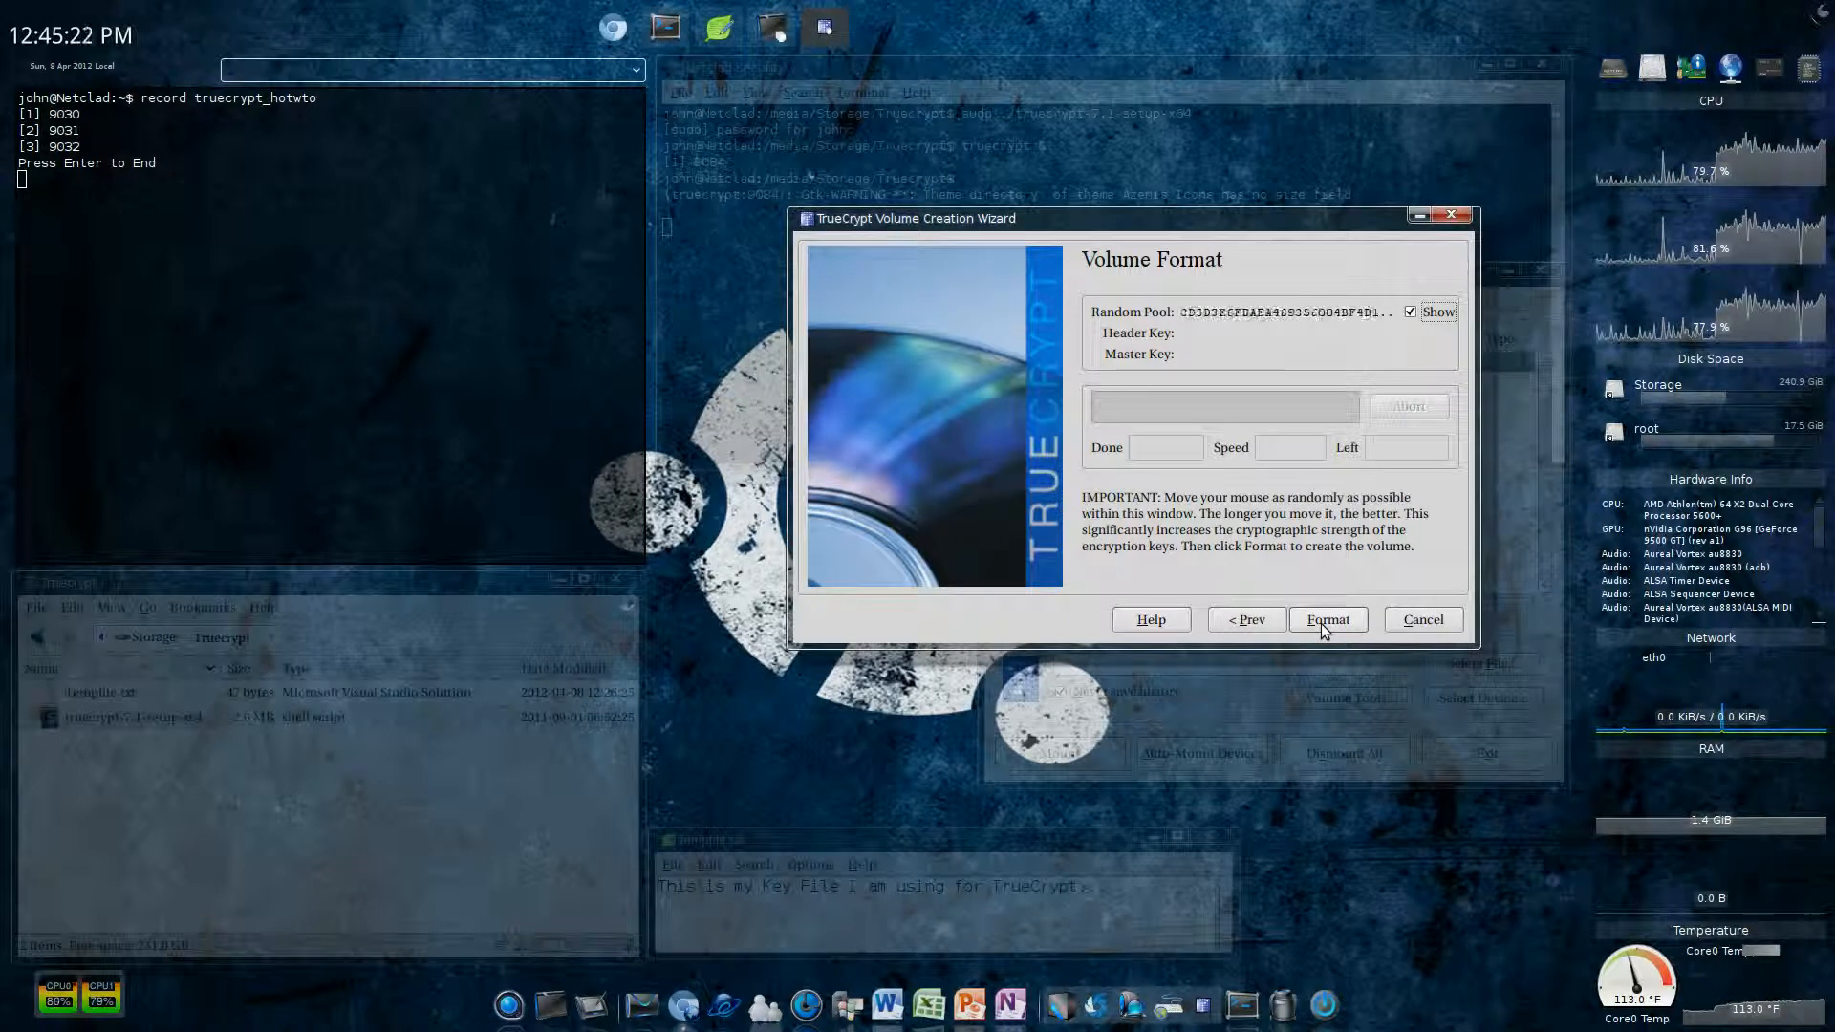
{"action": "left_click", "coordinate": [1327, 619]}
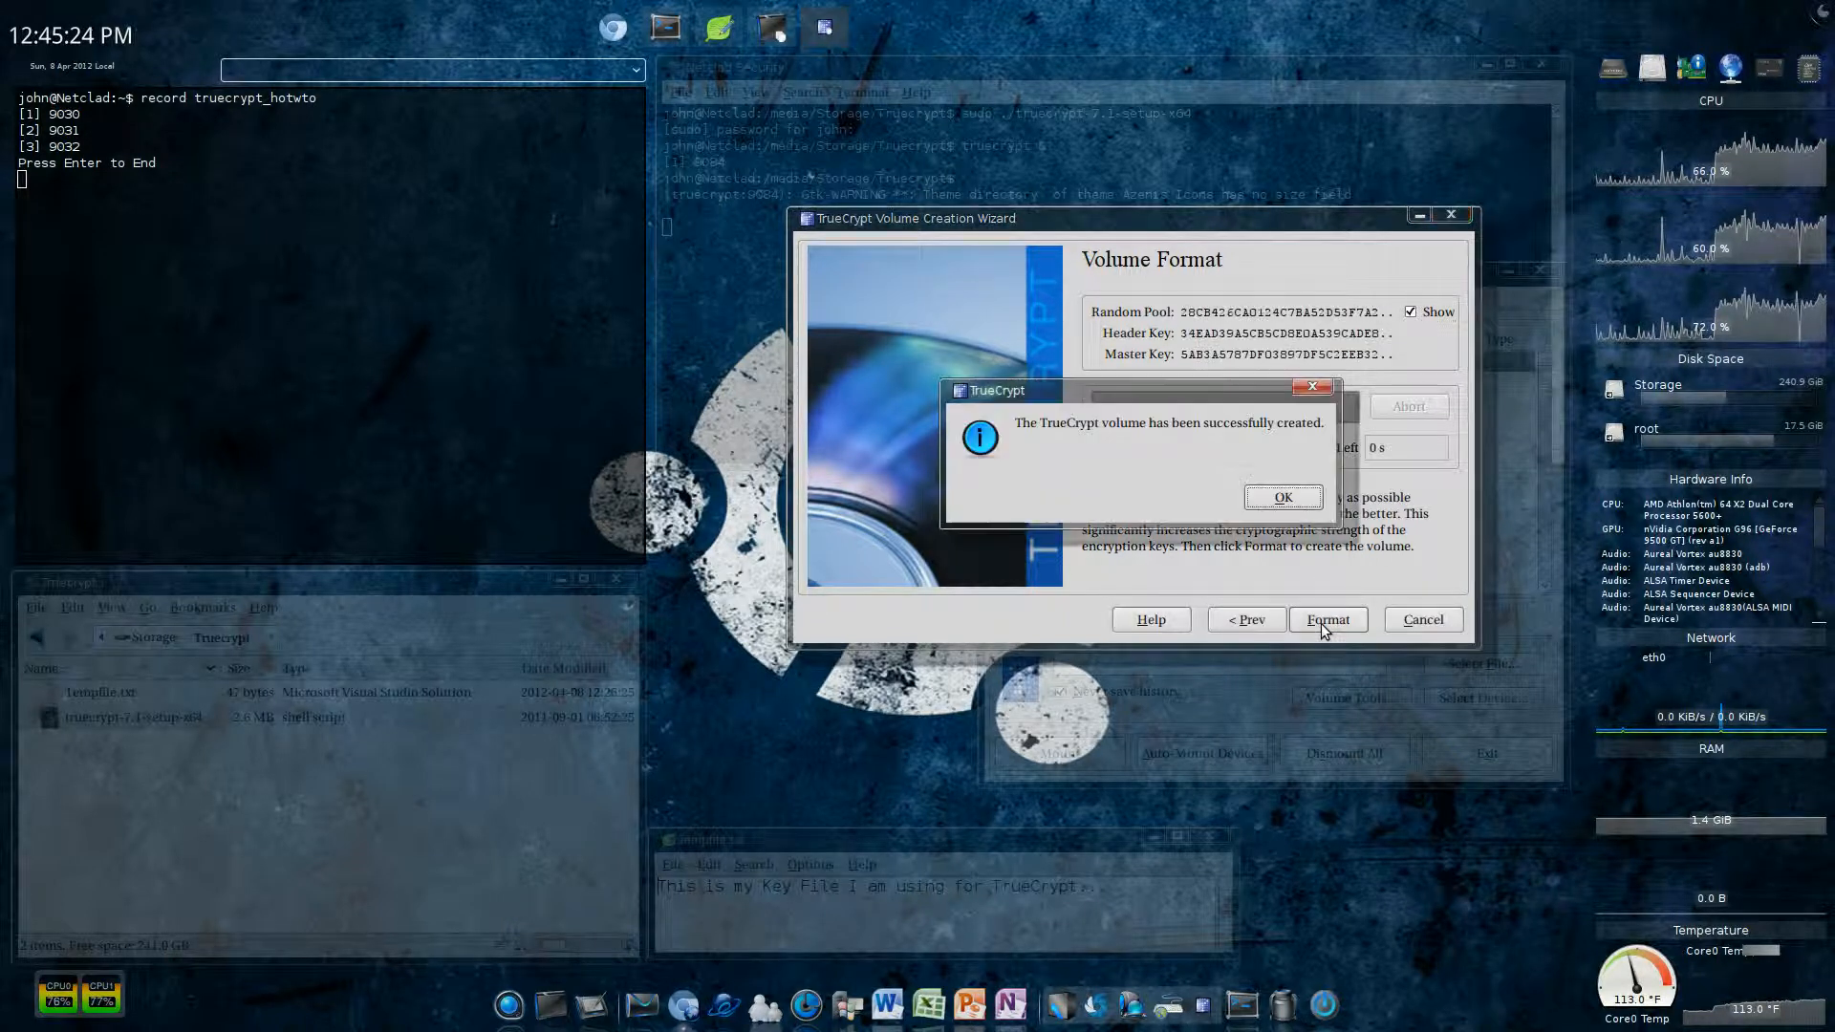
{"action": "left_click", "coordinate": [1281, 496]}
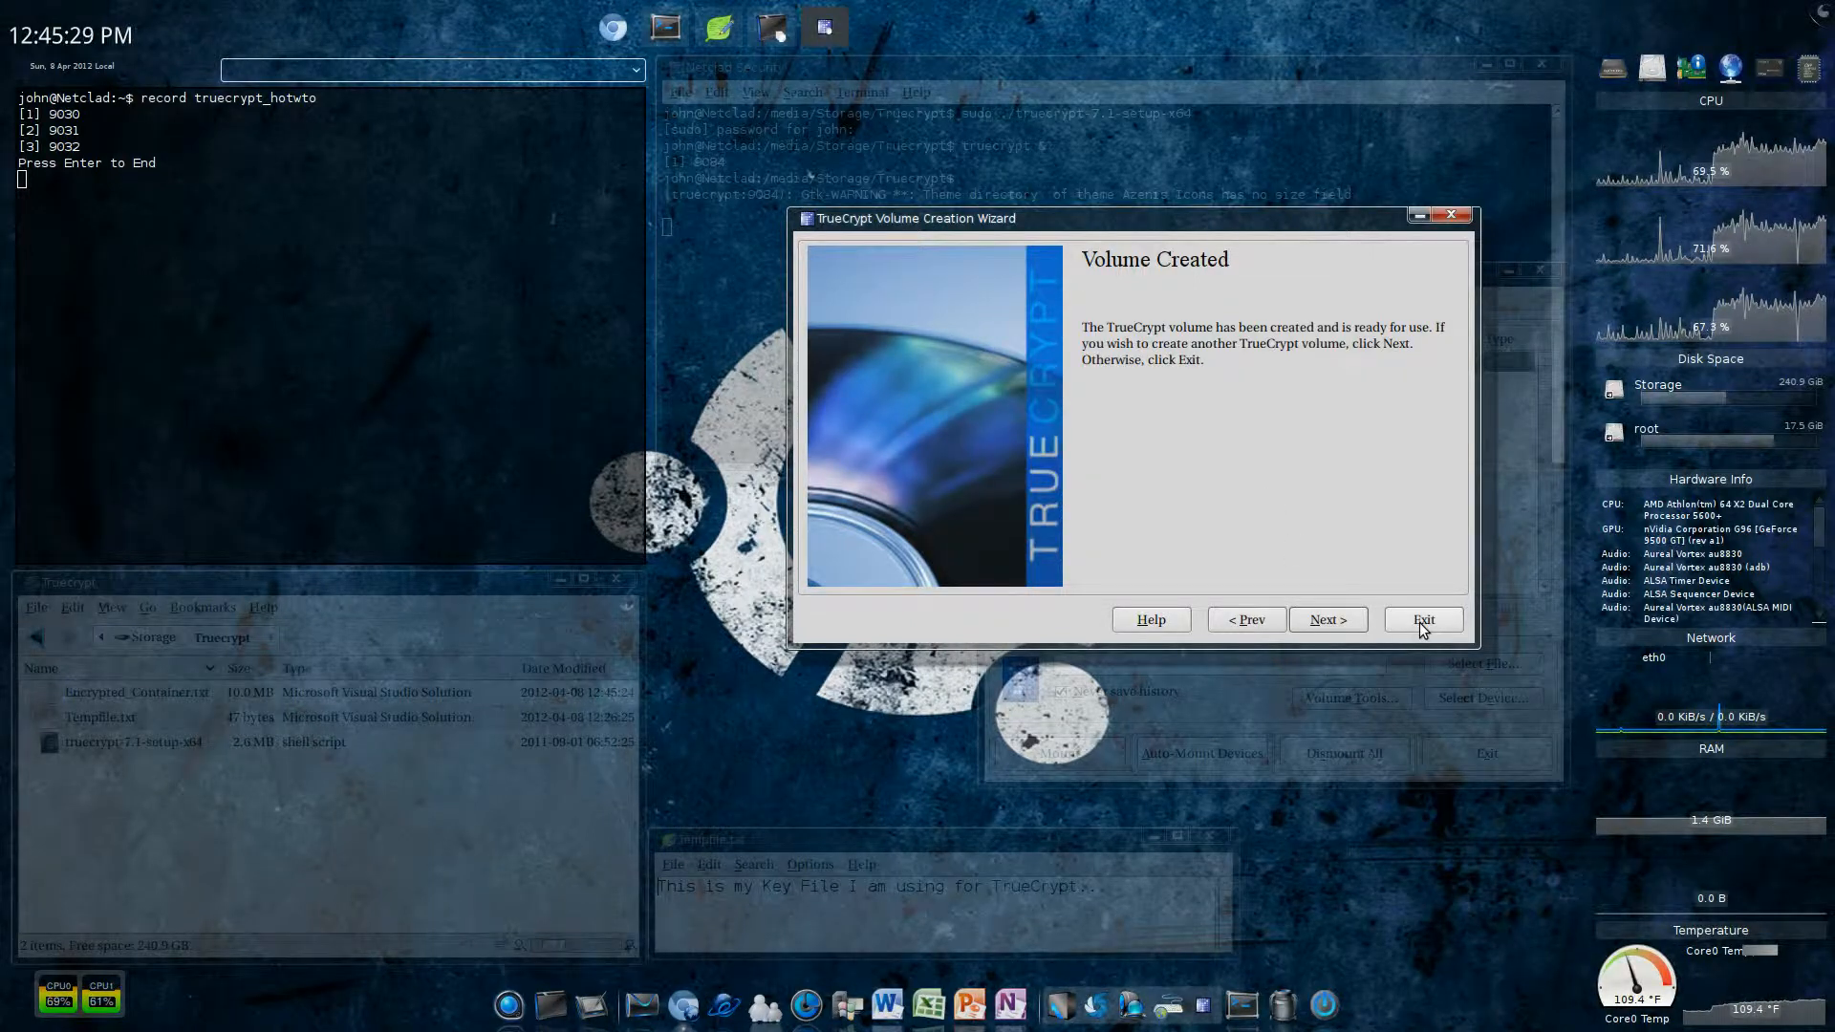
- View the Open With actions for Encrypted_Container.txt, then return to the TrueCrypt main window
{"action": "left_click", "coordinate": [1422, 619]}
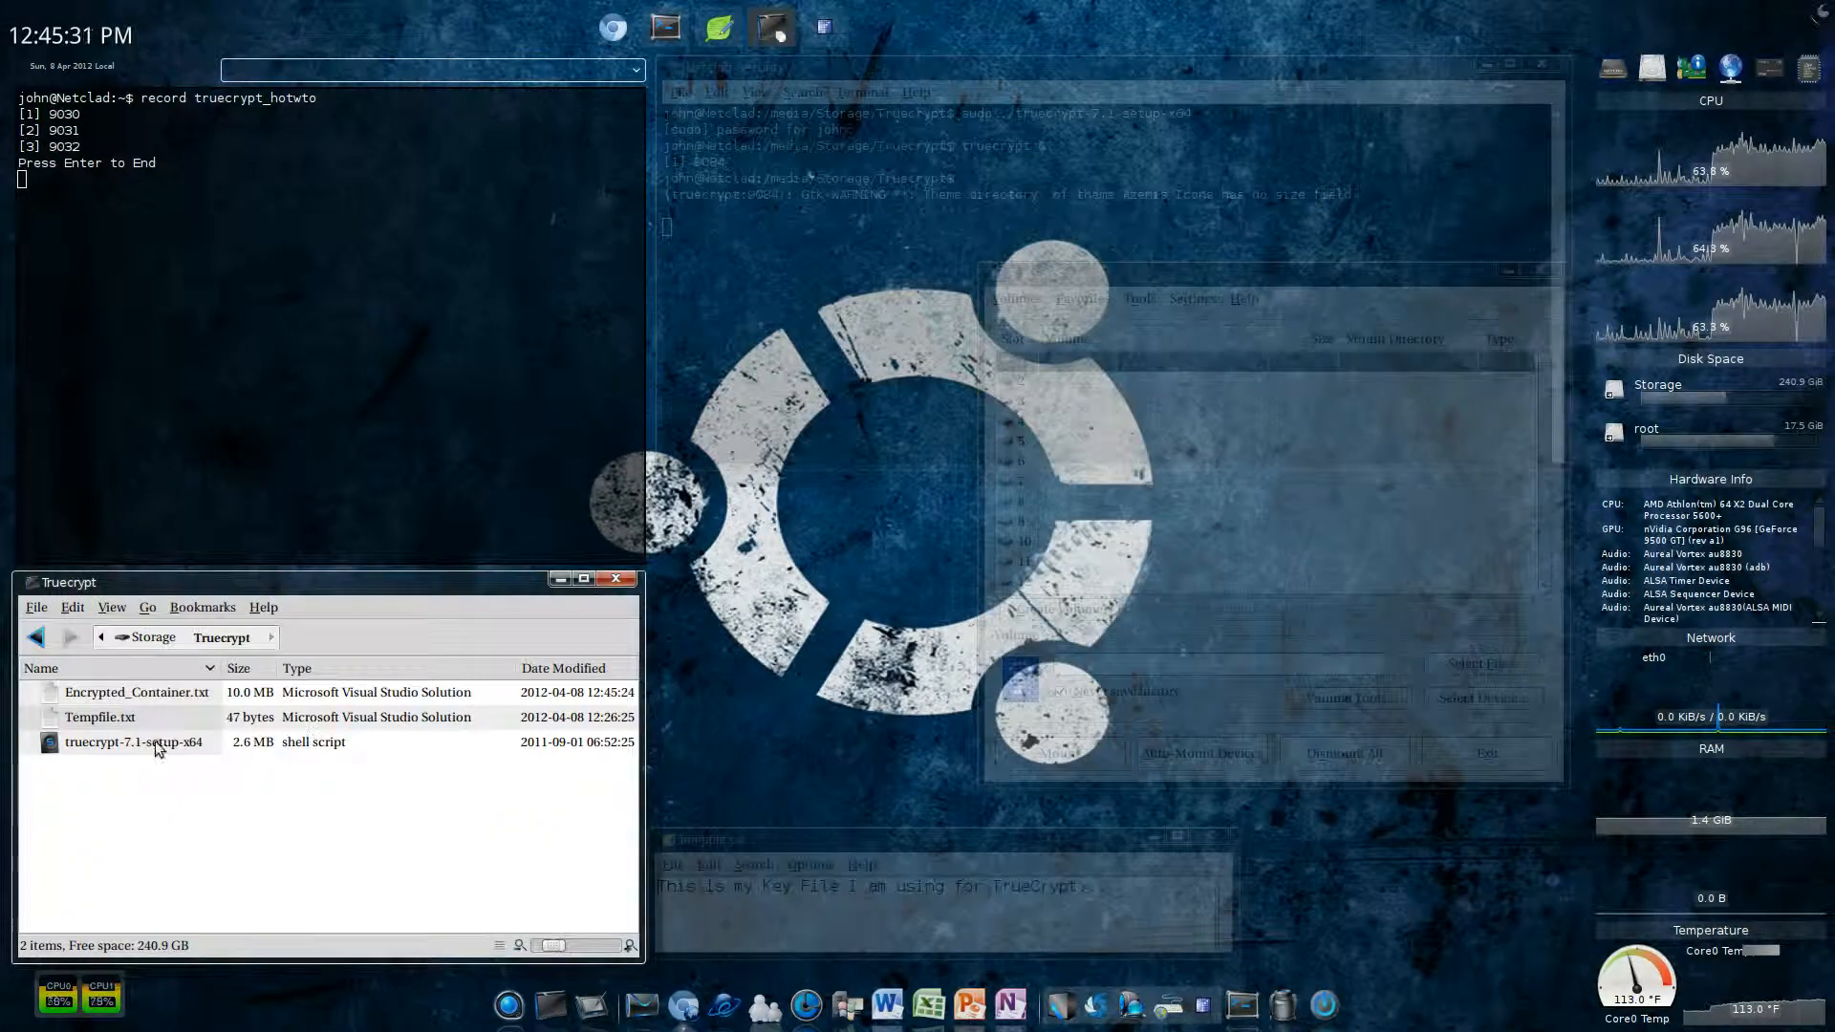
{"action": "left_click", "coordinate": [136, 691]}
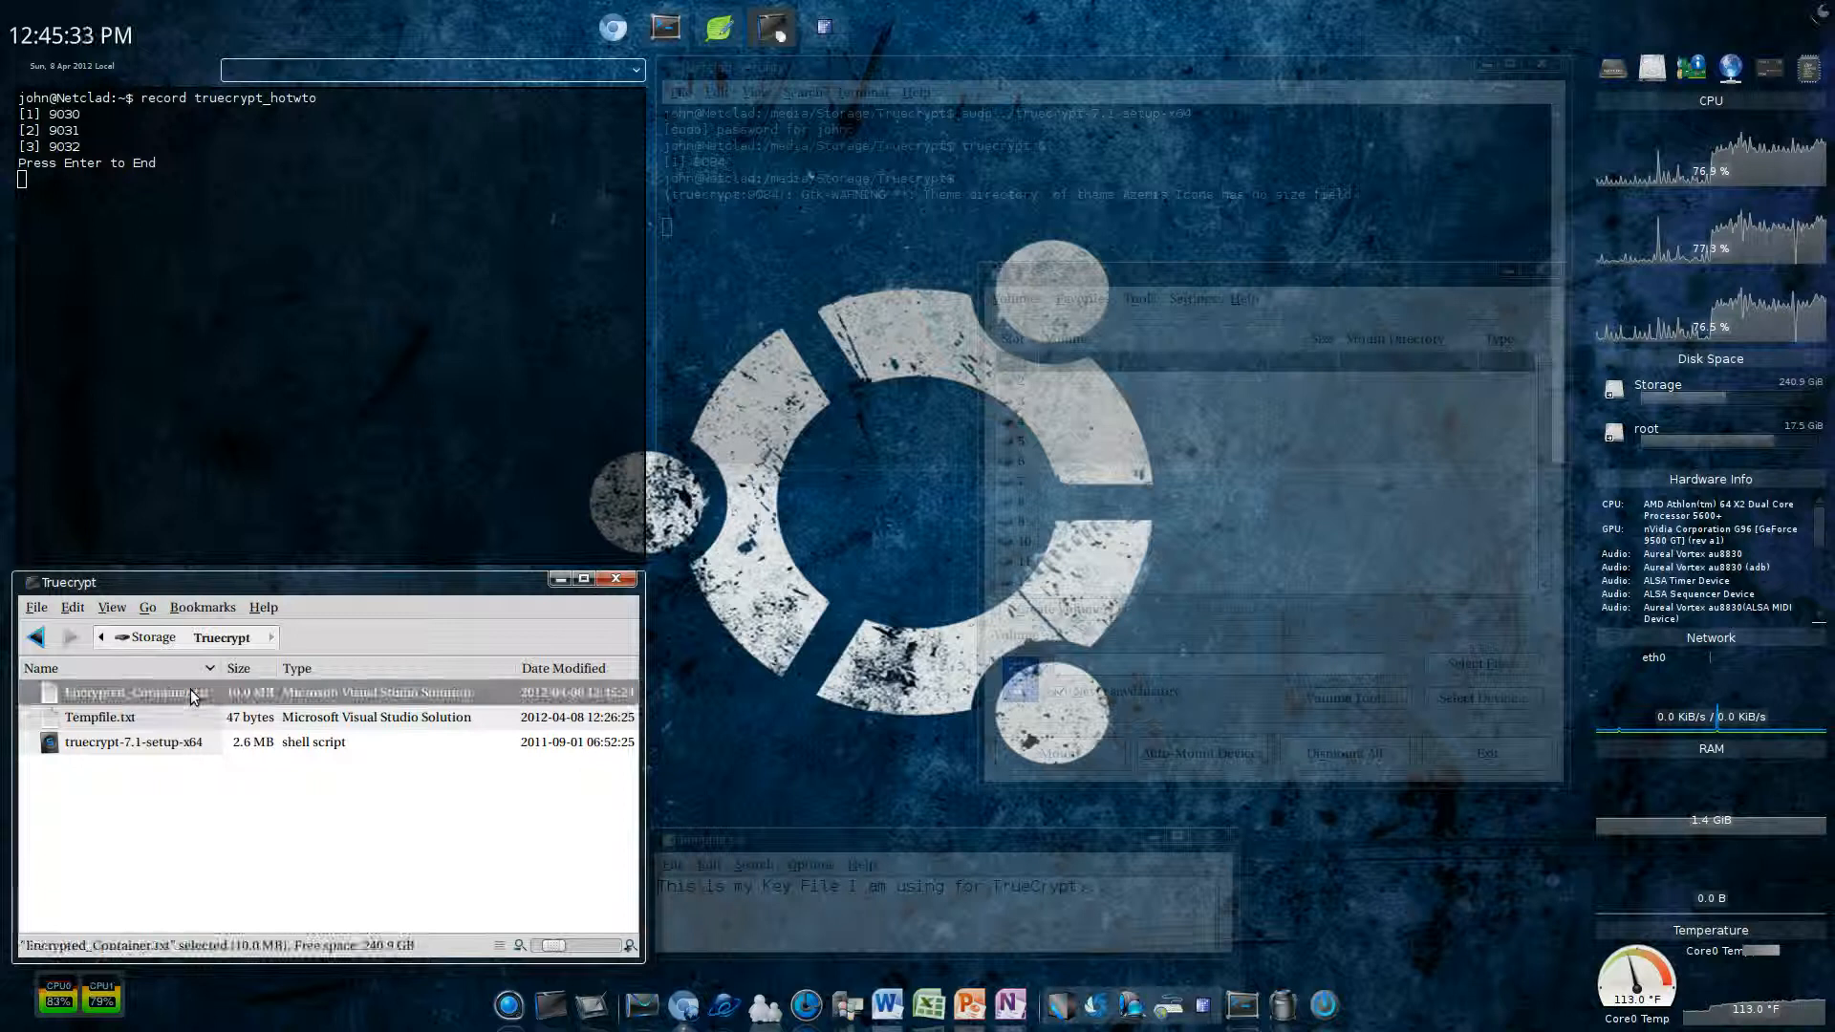
{"action": "right_click", "coordinate": [134, 691]}
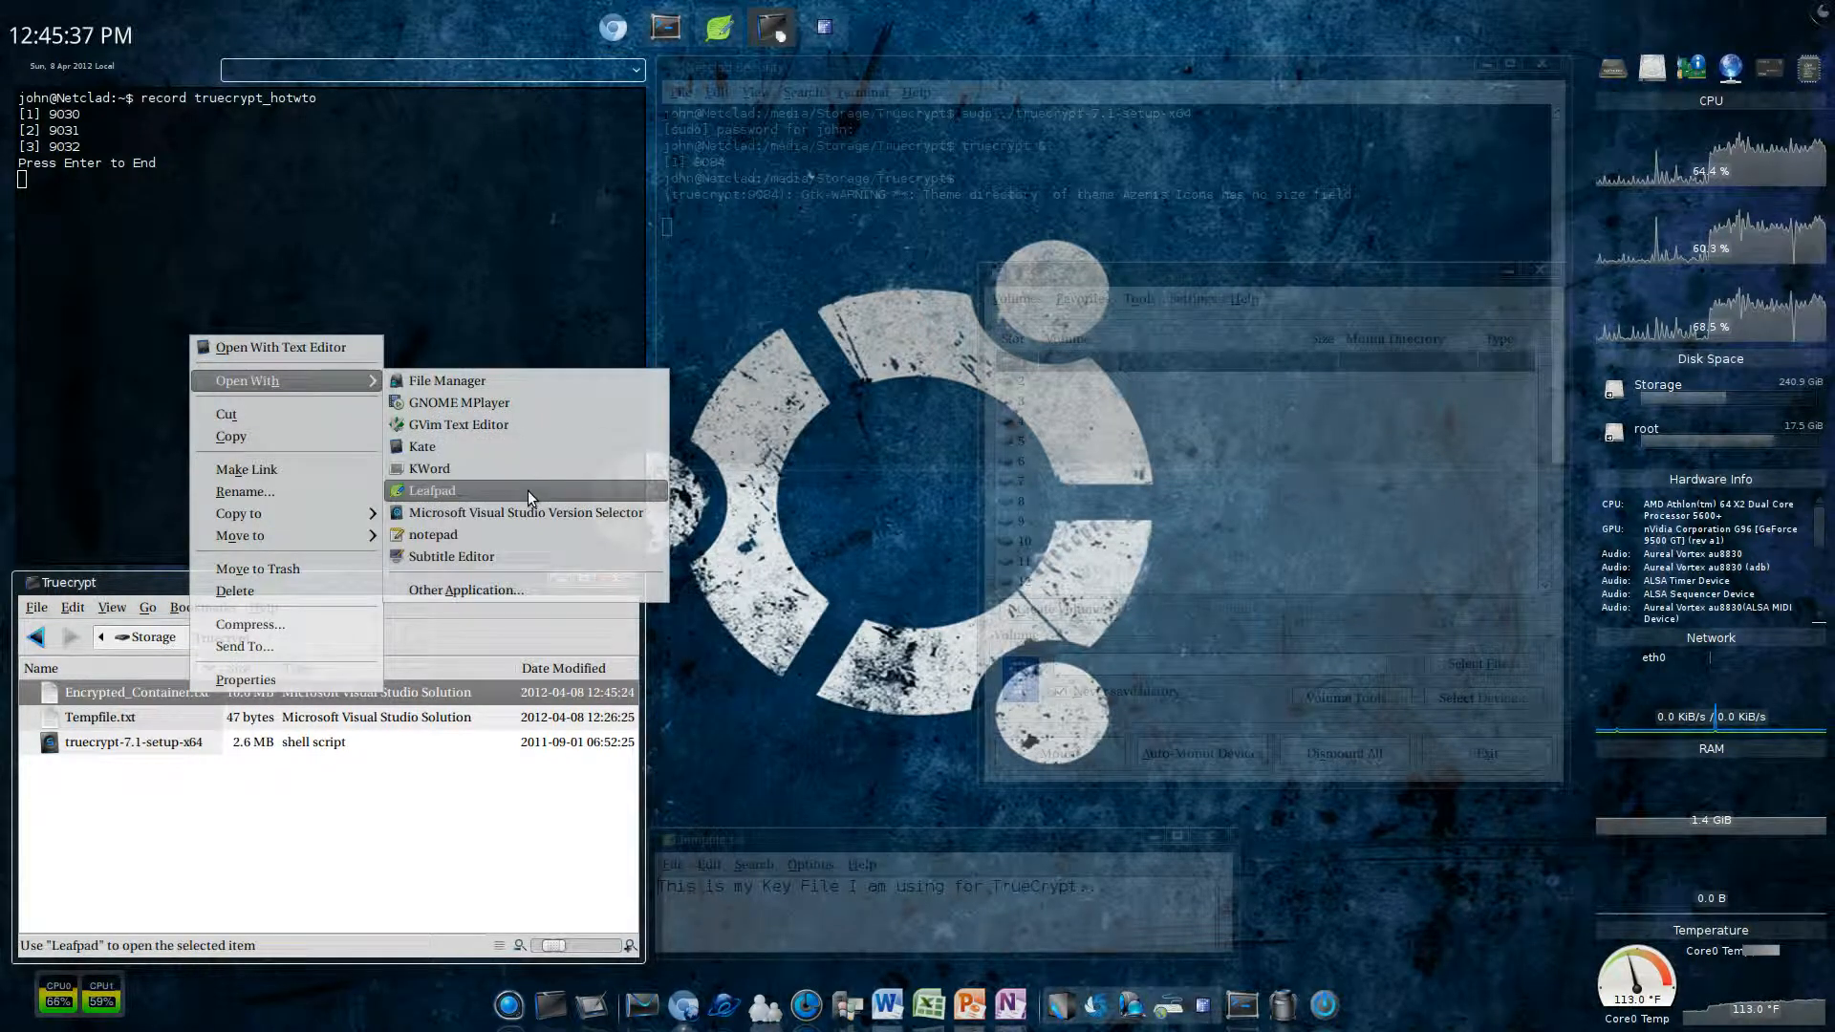
{"action": "left_click", "coordinate": [432, 490]}
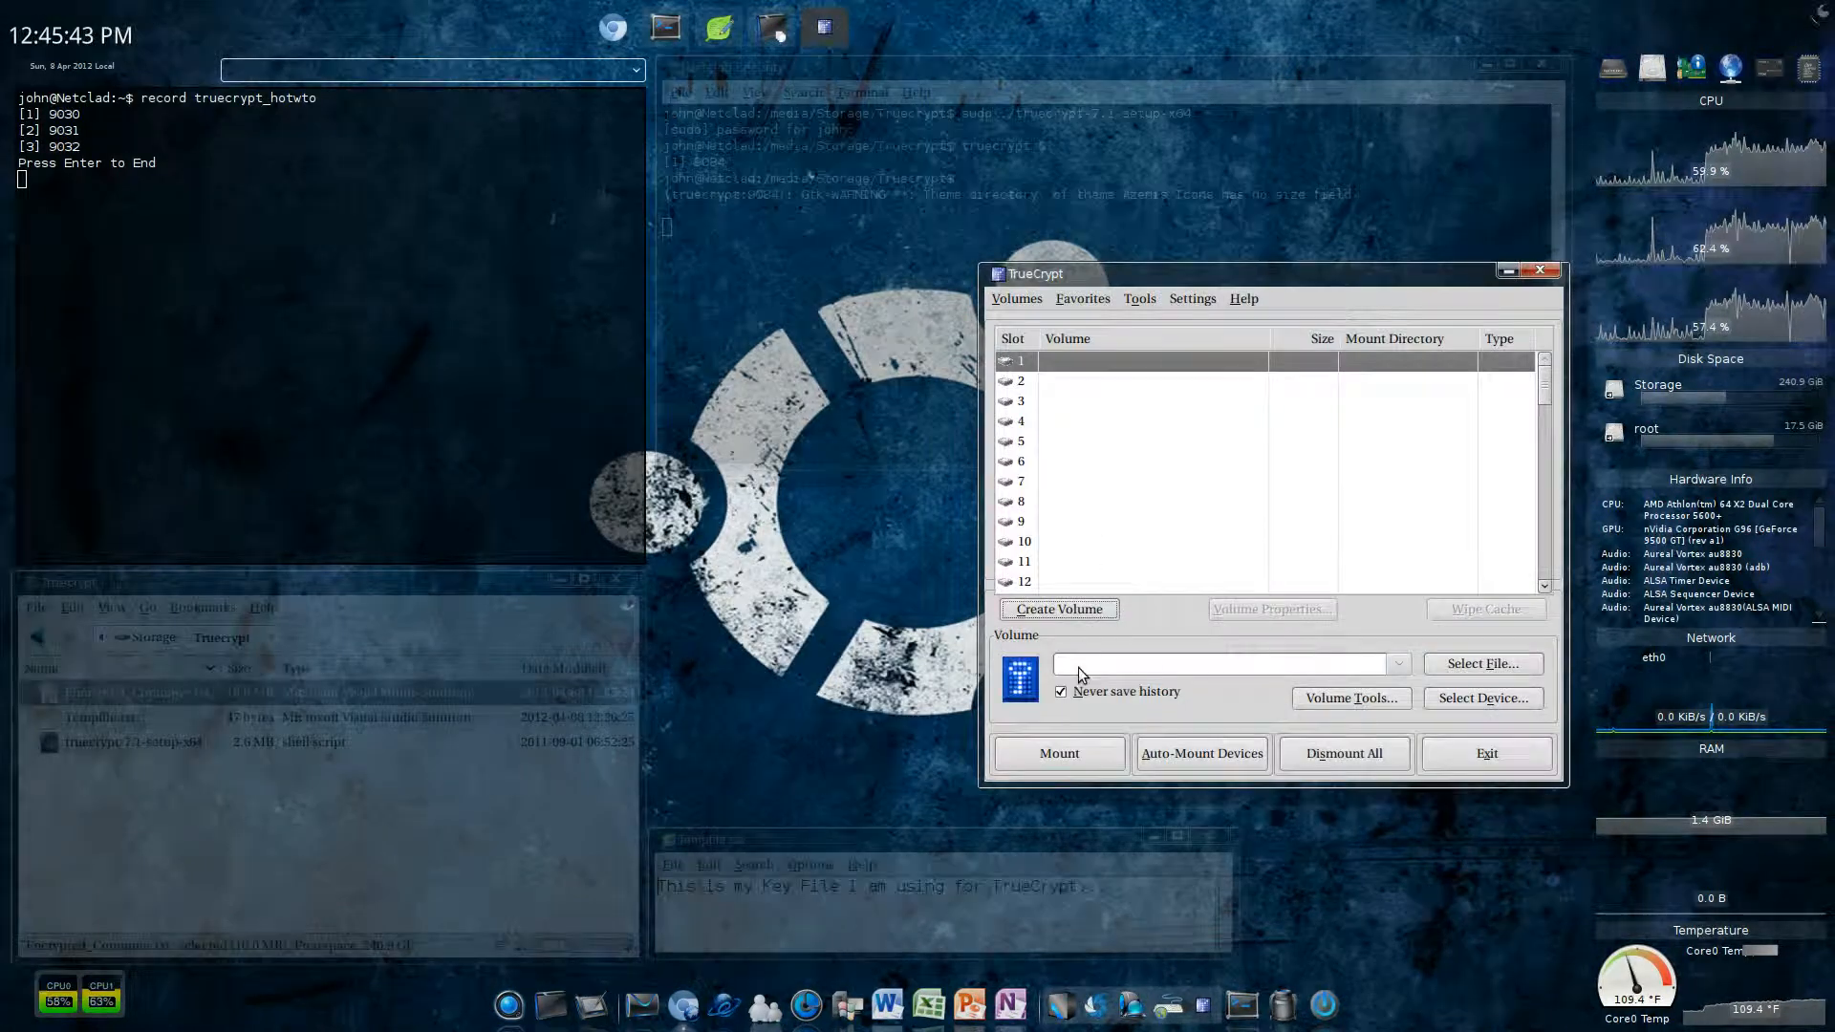
- Select Encrypted_Container.txt as the volume and start mounting it
{"action": "left_click", "coordinate": [1480, 664]}
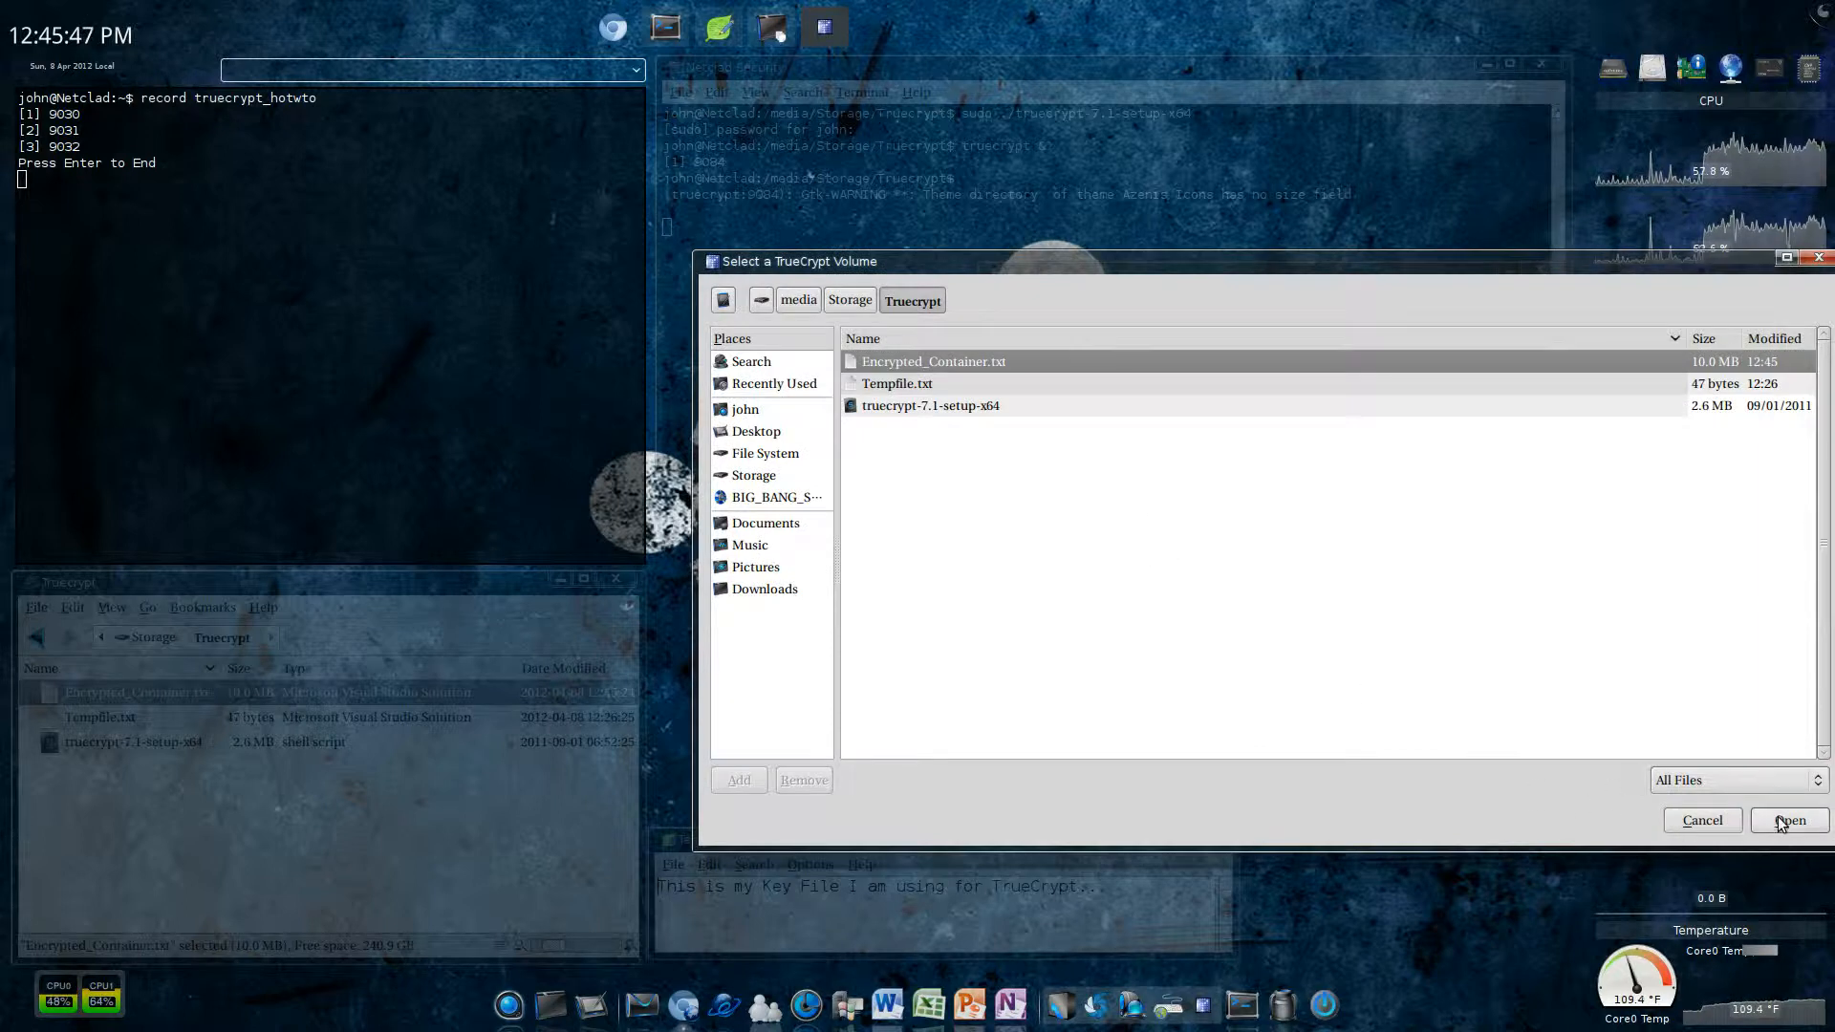
{"action": "left_click", "coordinate": [1788, 818]}
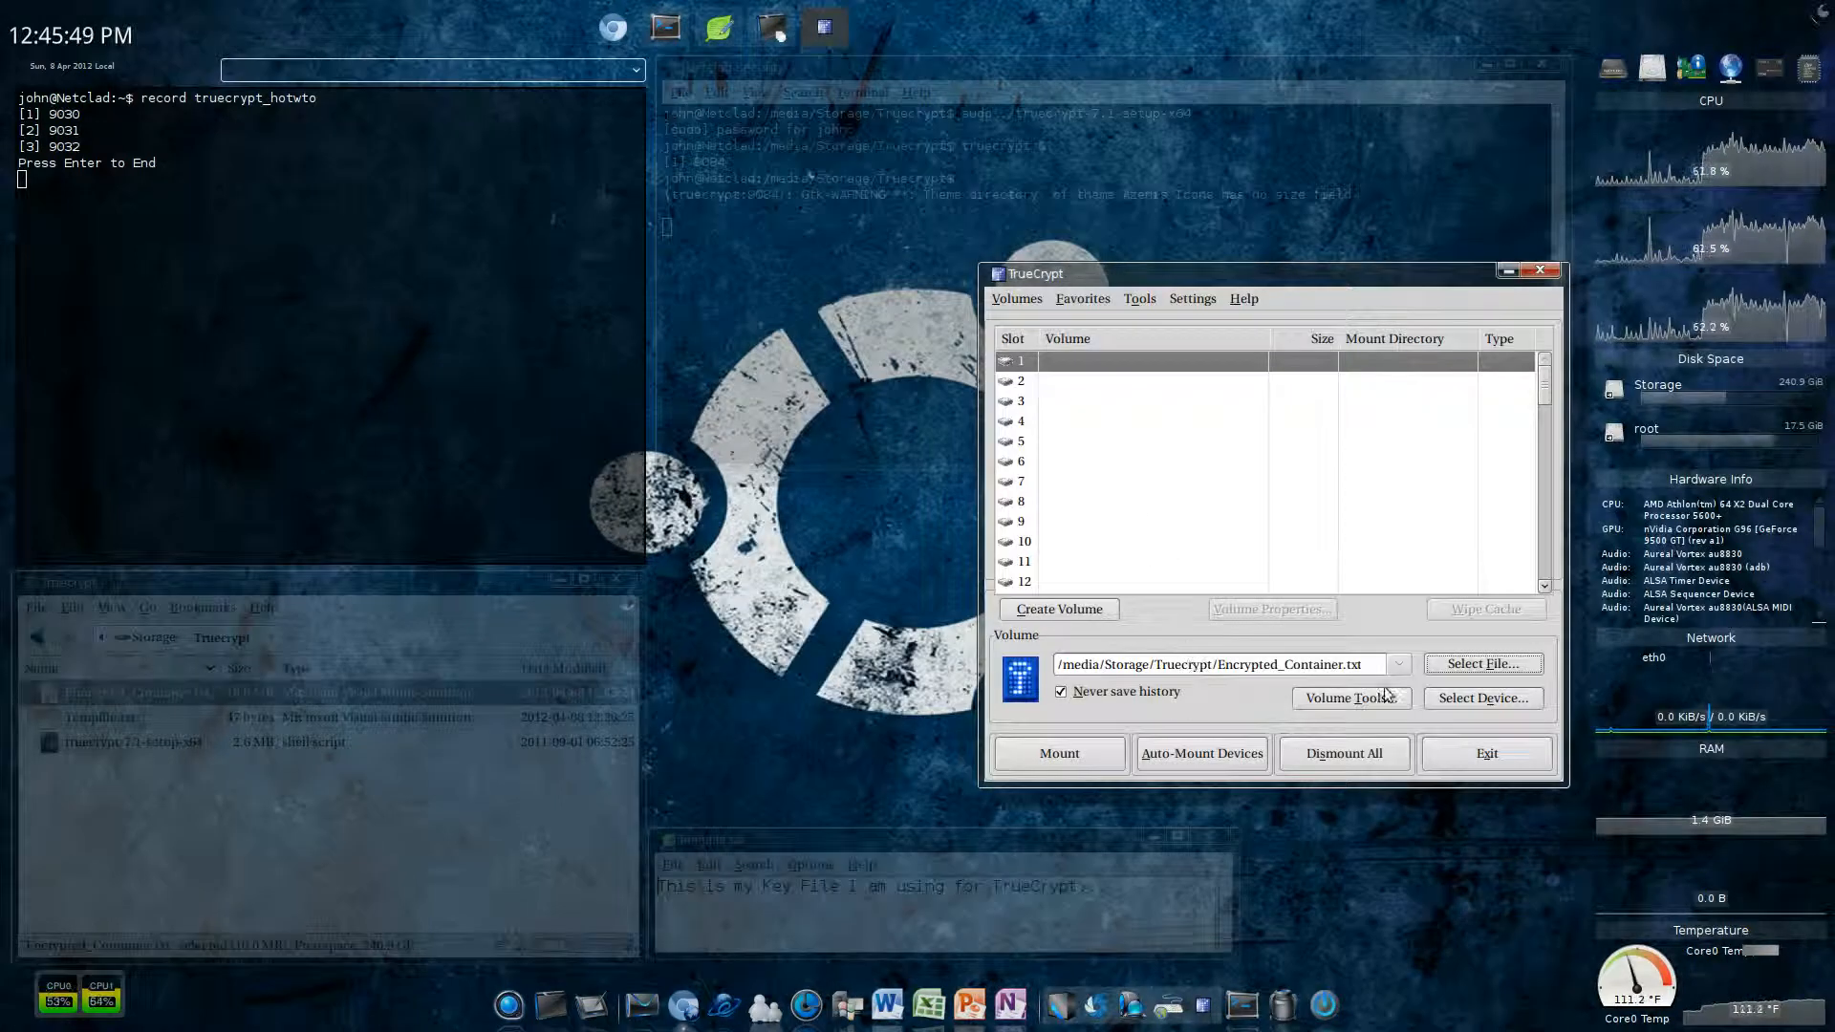
{"action": "left_click", "coordinate": [1056, 752]}
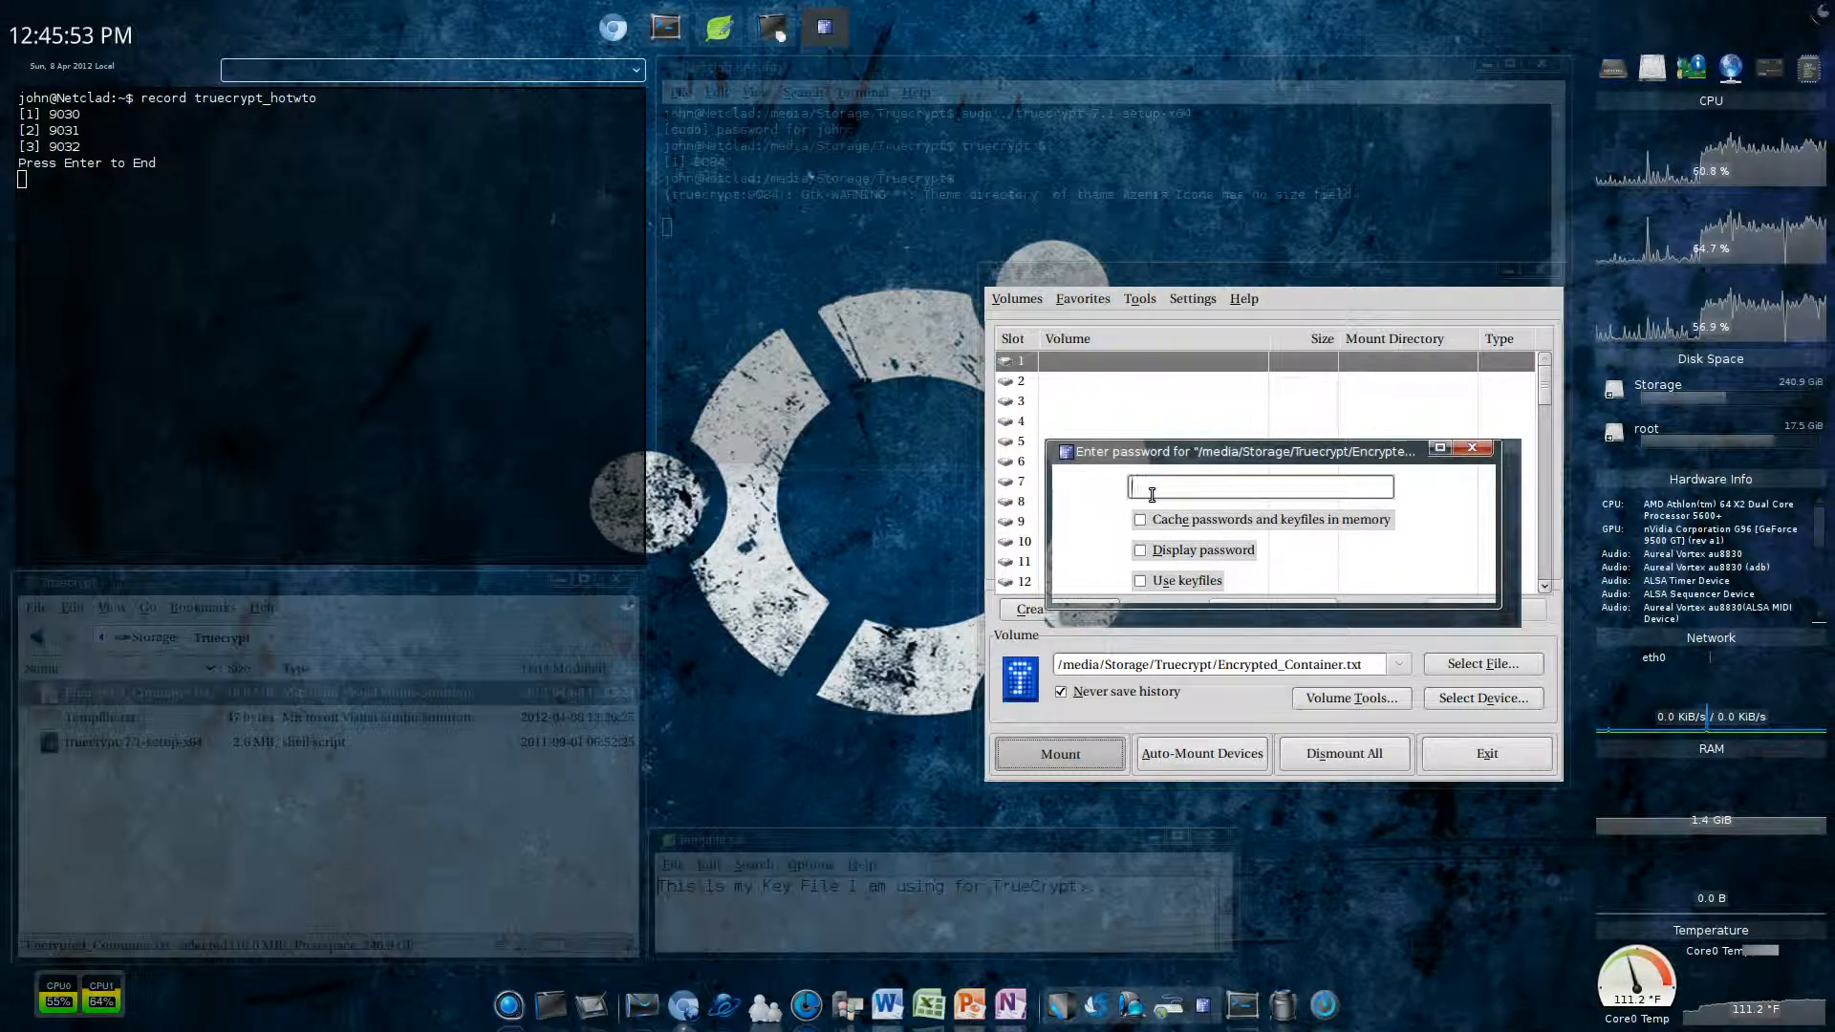
- Mount the container with its password and Tempfile.txt as keyfile
{"action": "type", "text": "password"}
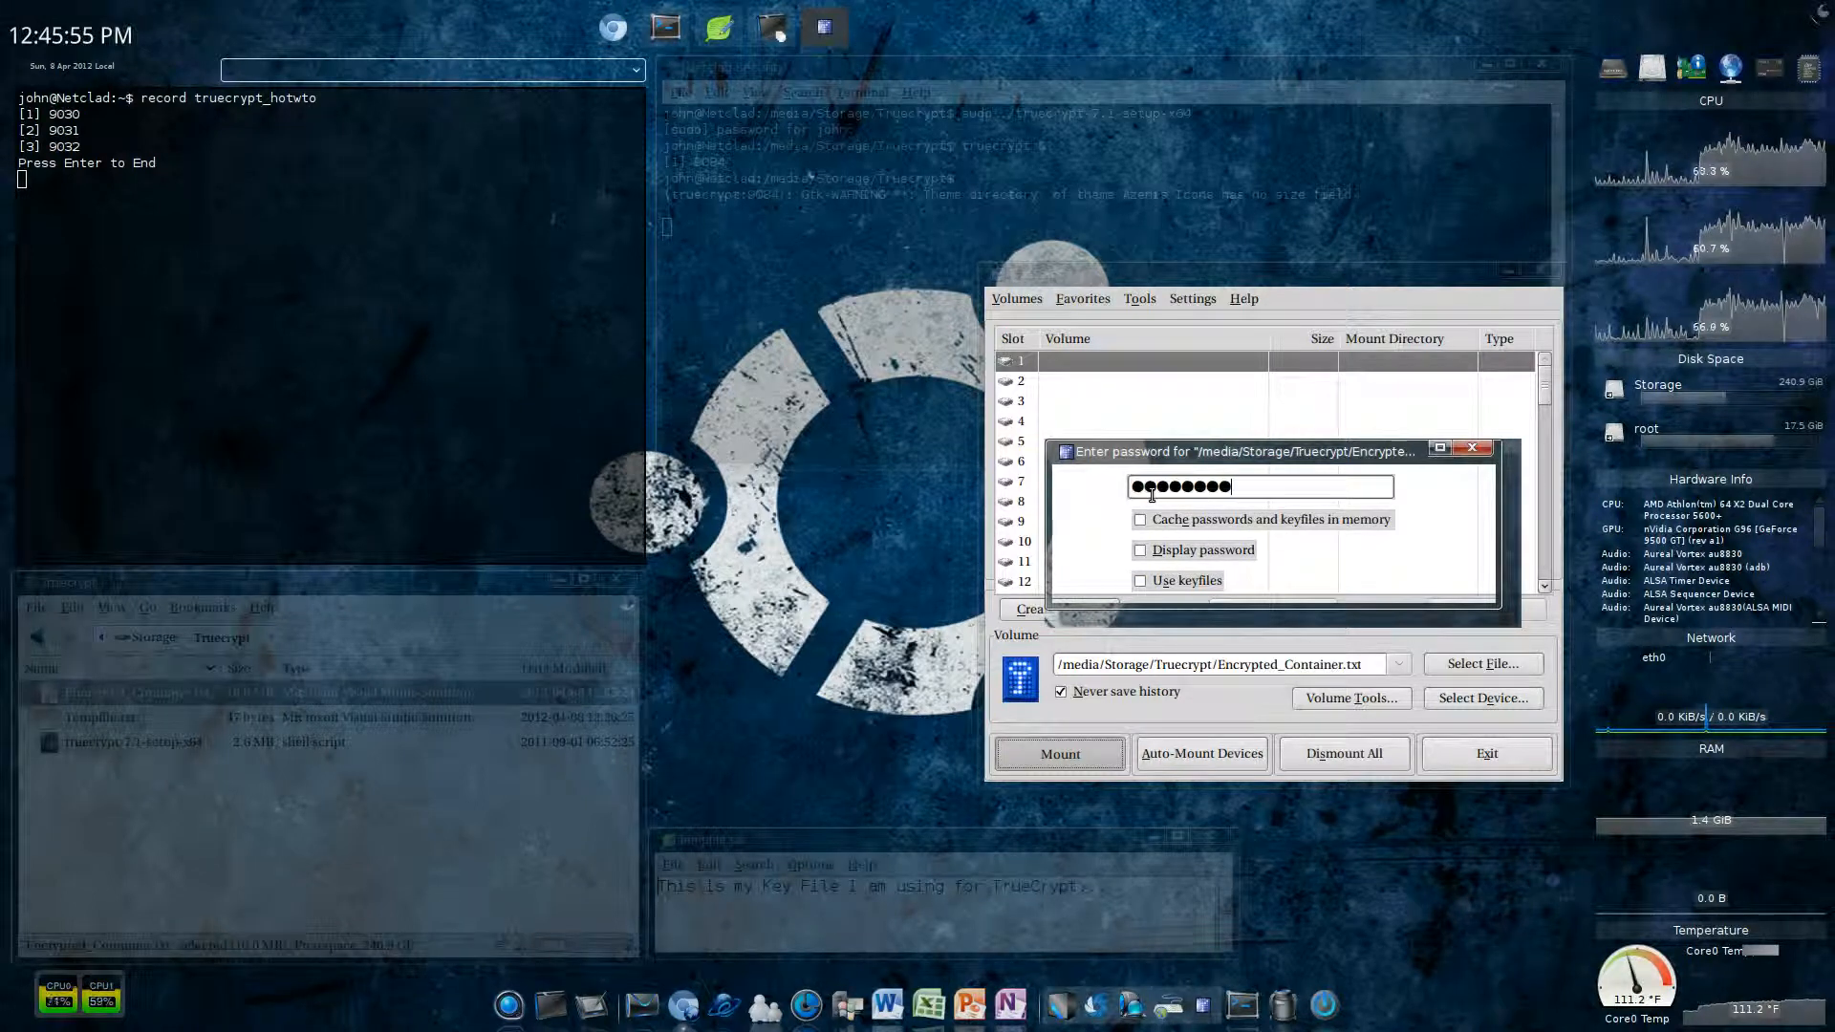
{"action": "left_click", "coordinate": [1141, 580]}
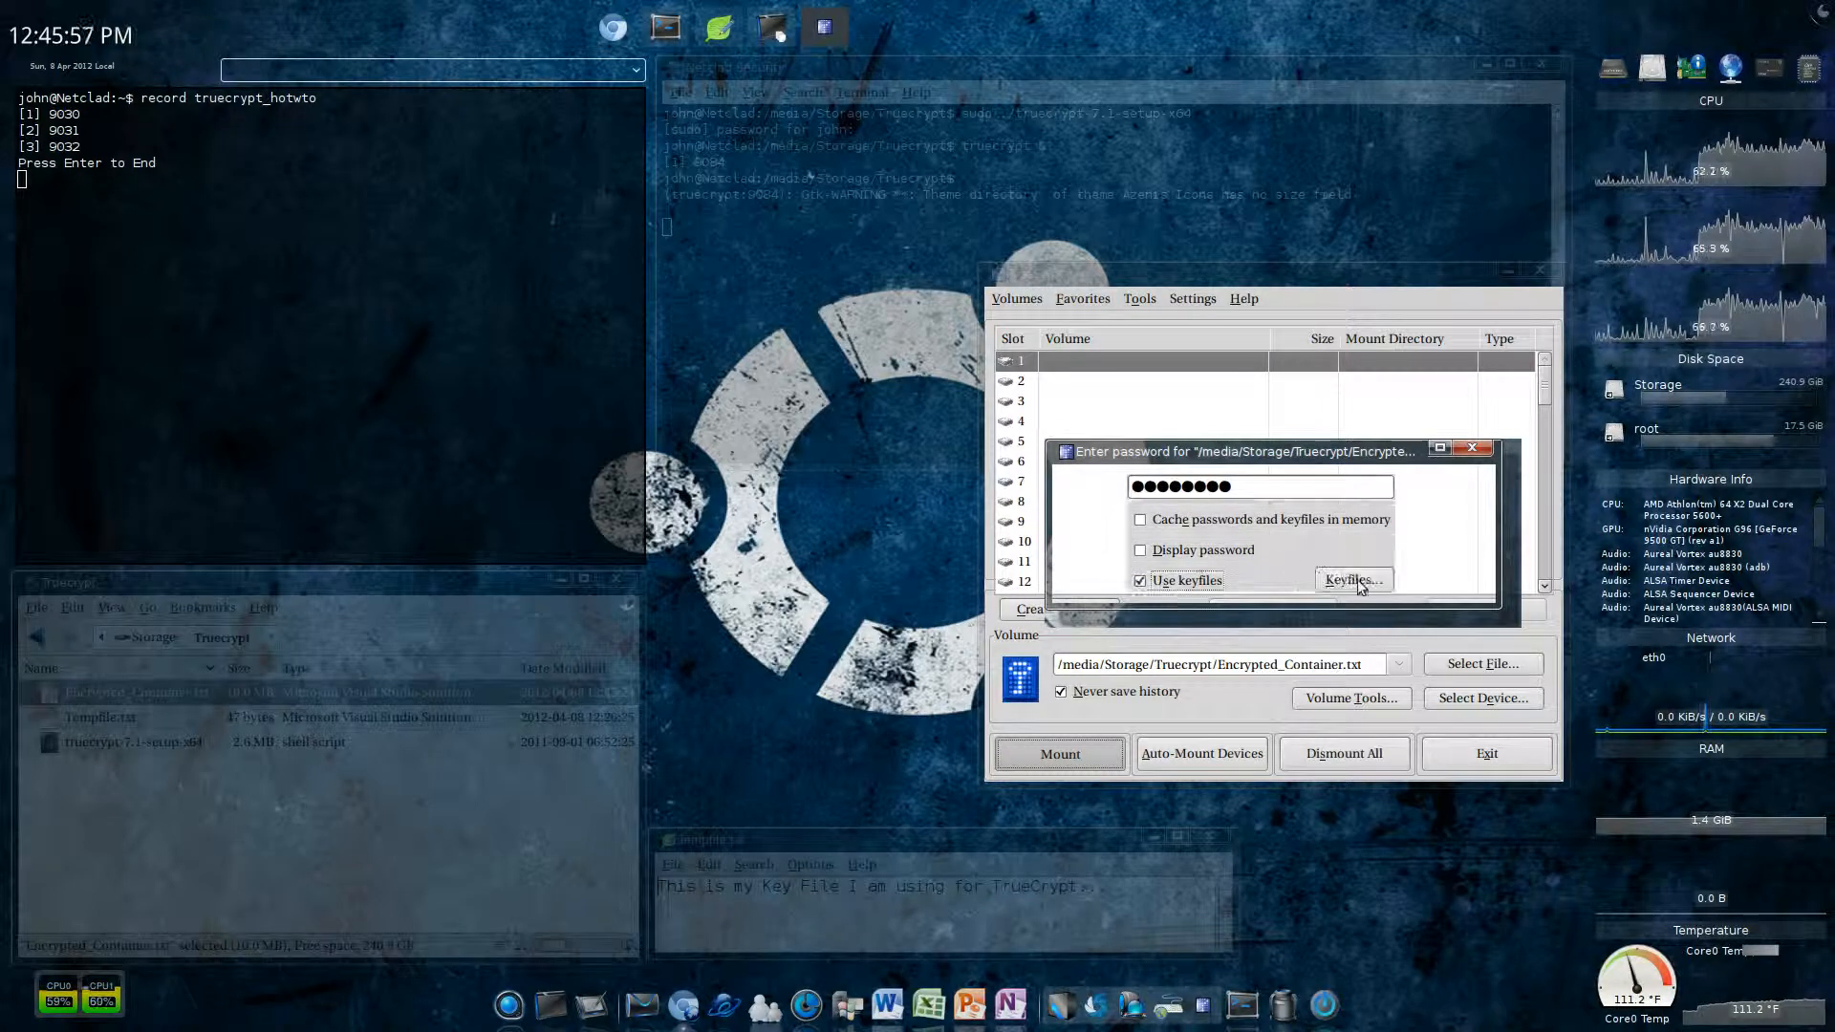
{"action": "left_click", "coordinate": [1351, 579]}
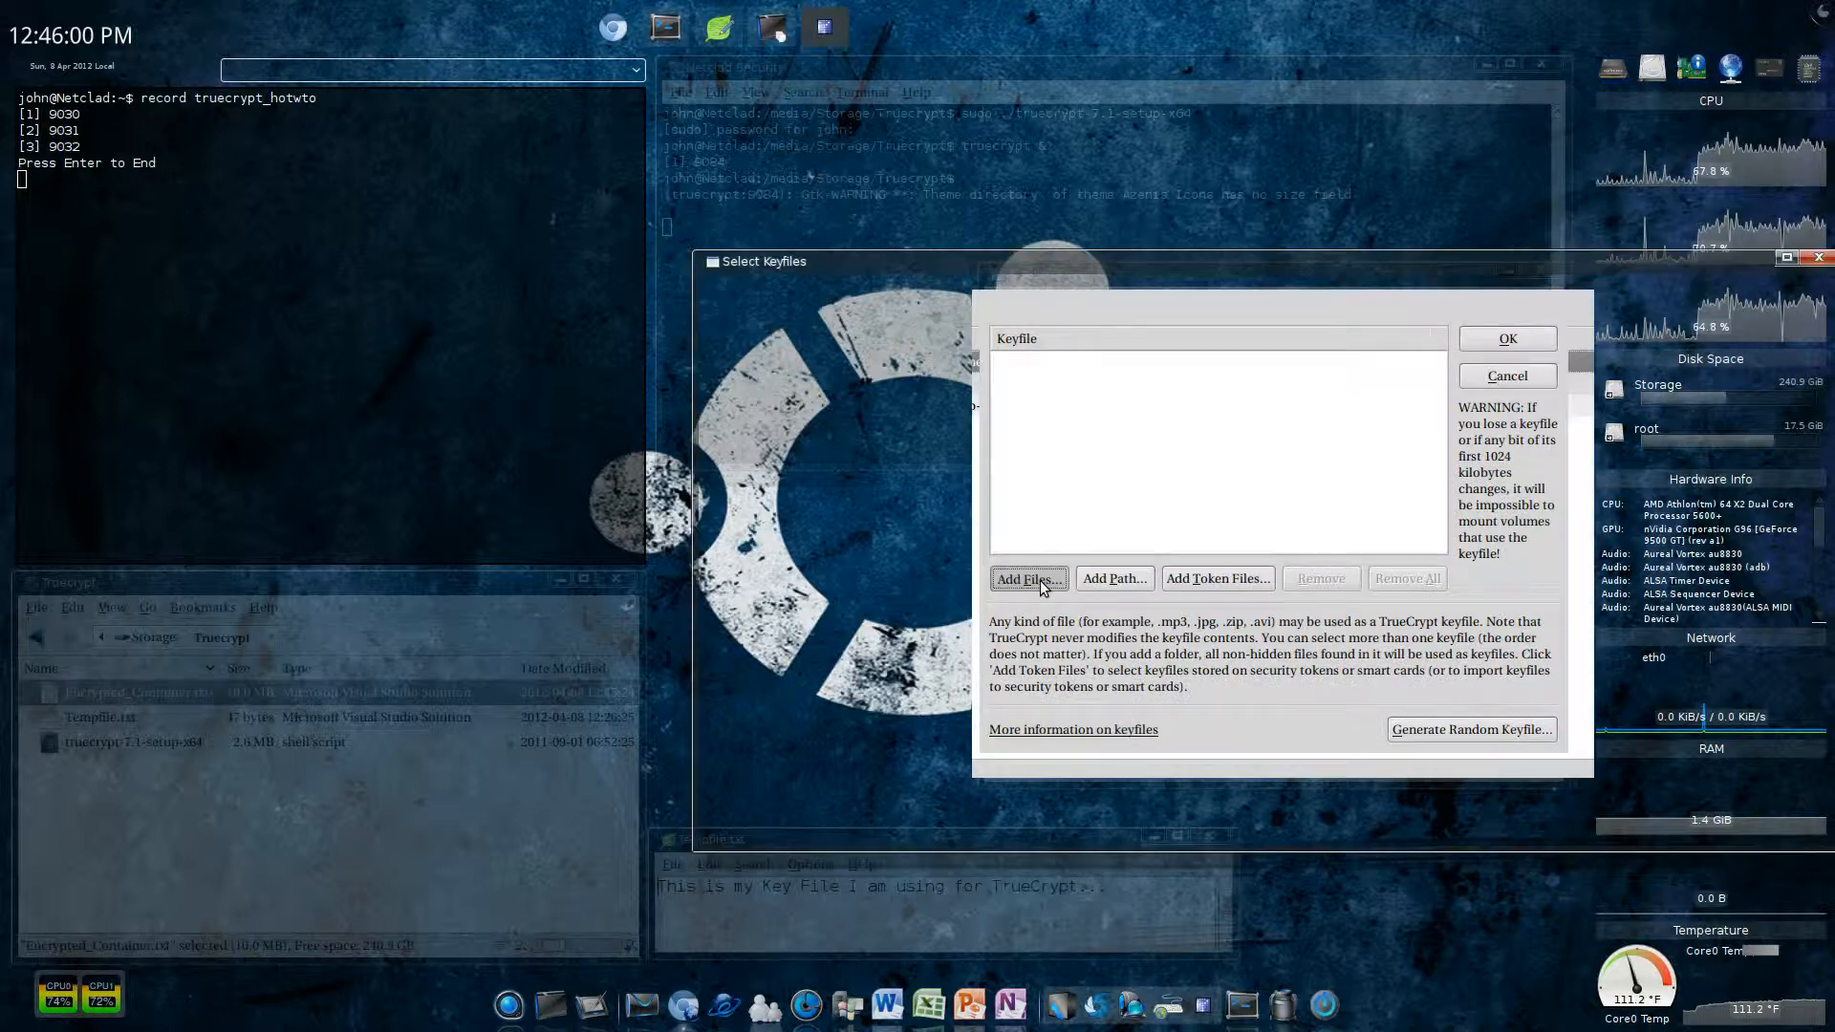
{"action": "left_click", "coordinate": [1026, 579]}
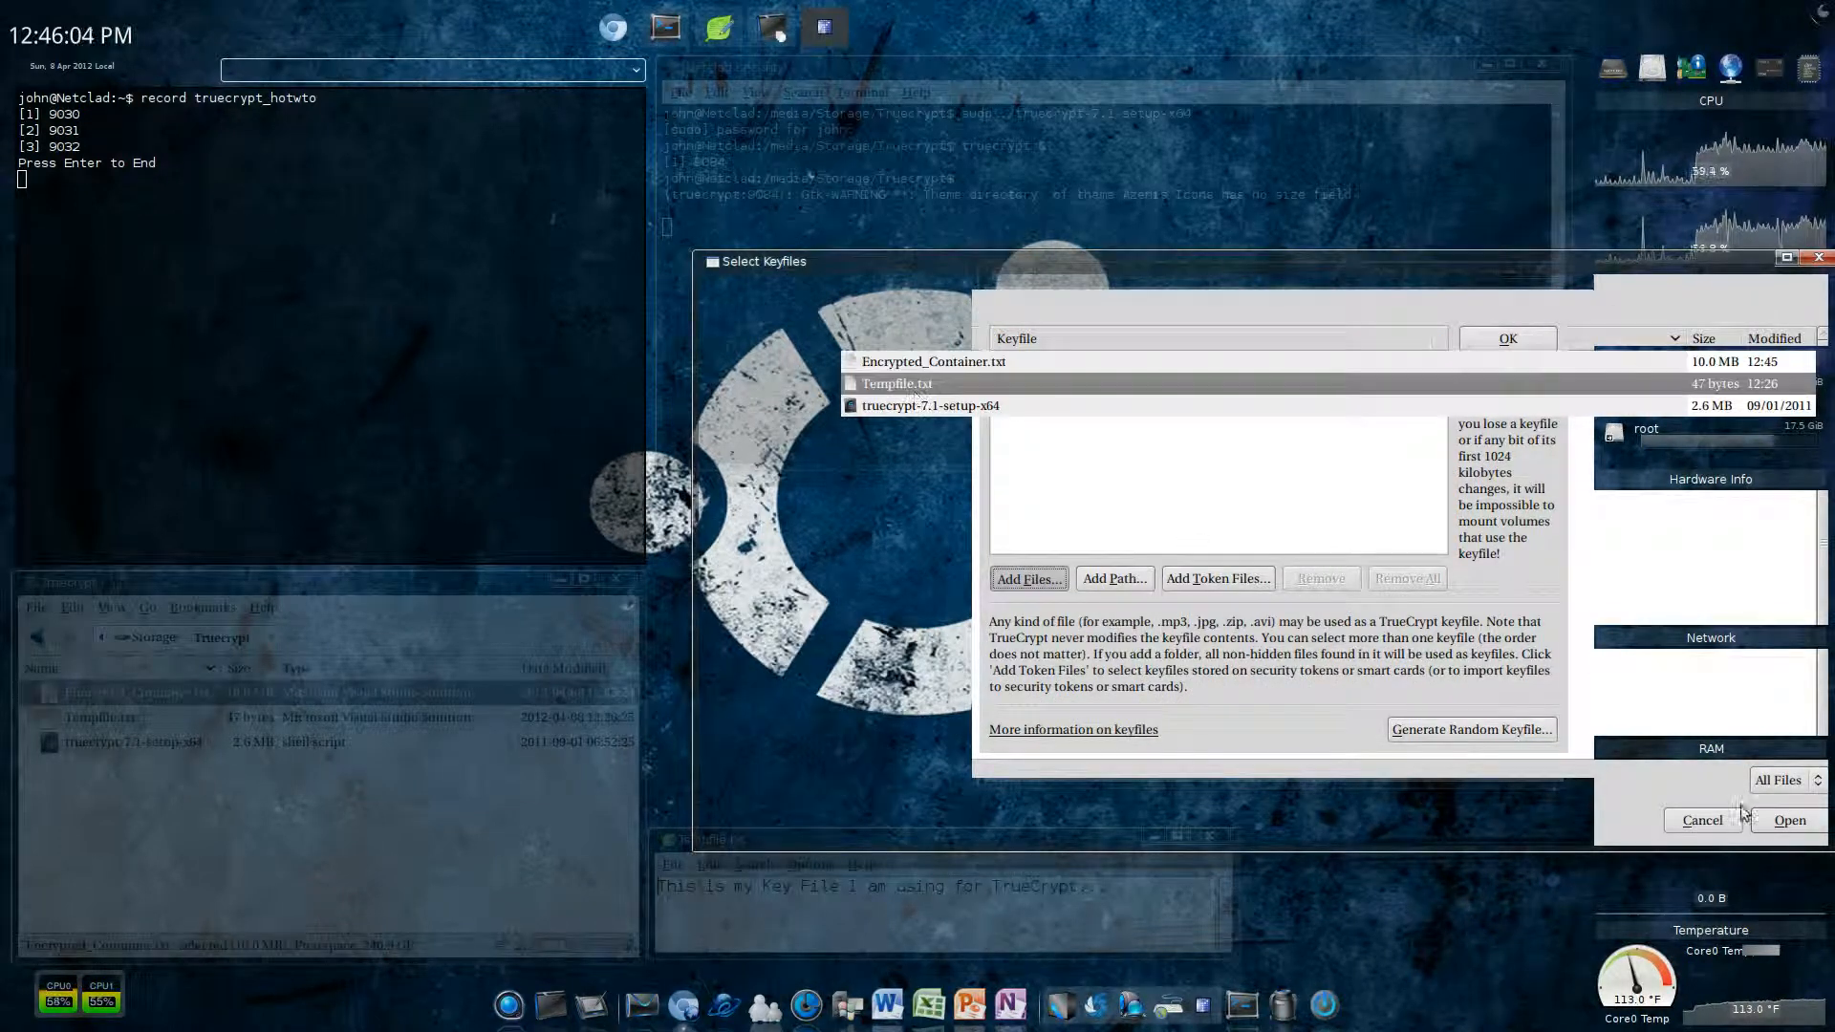
{"action": "left_click", "coordinate": [1787, 819]}
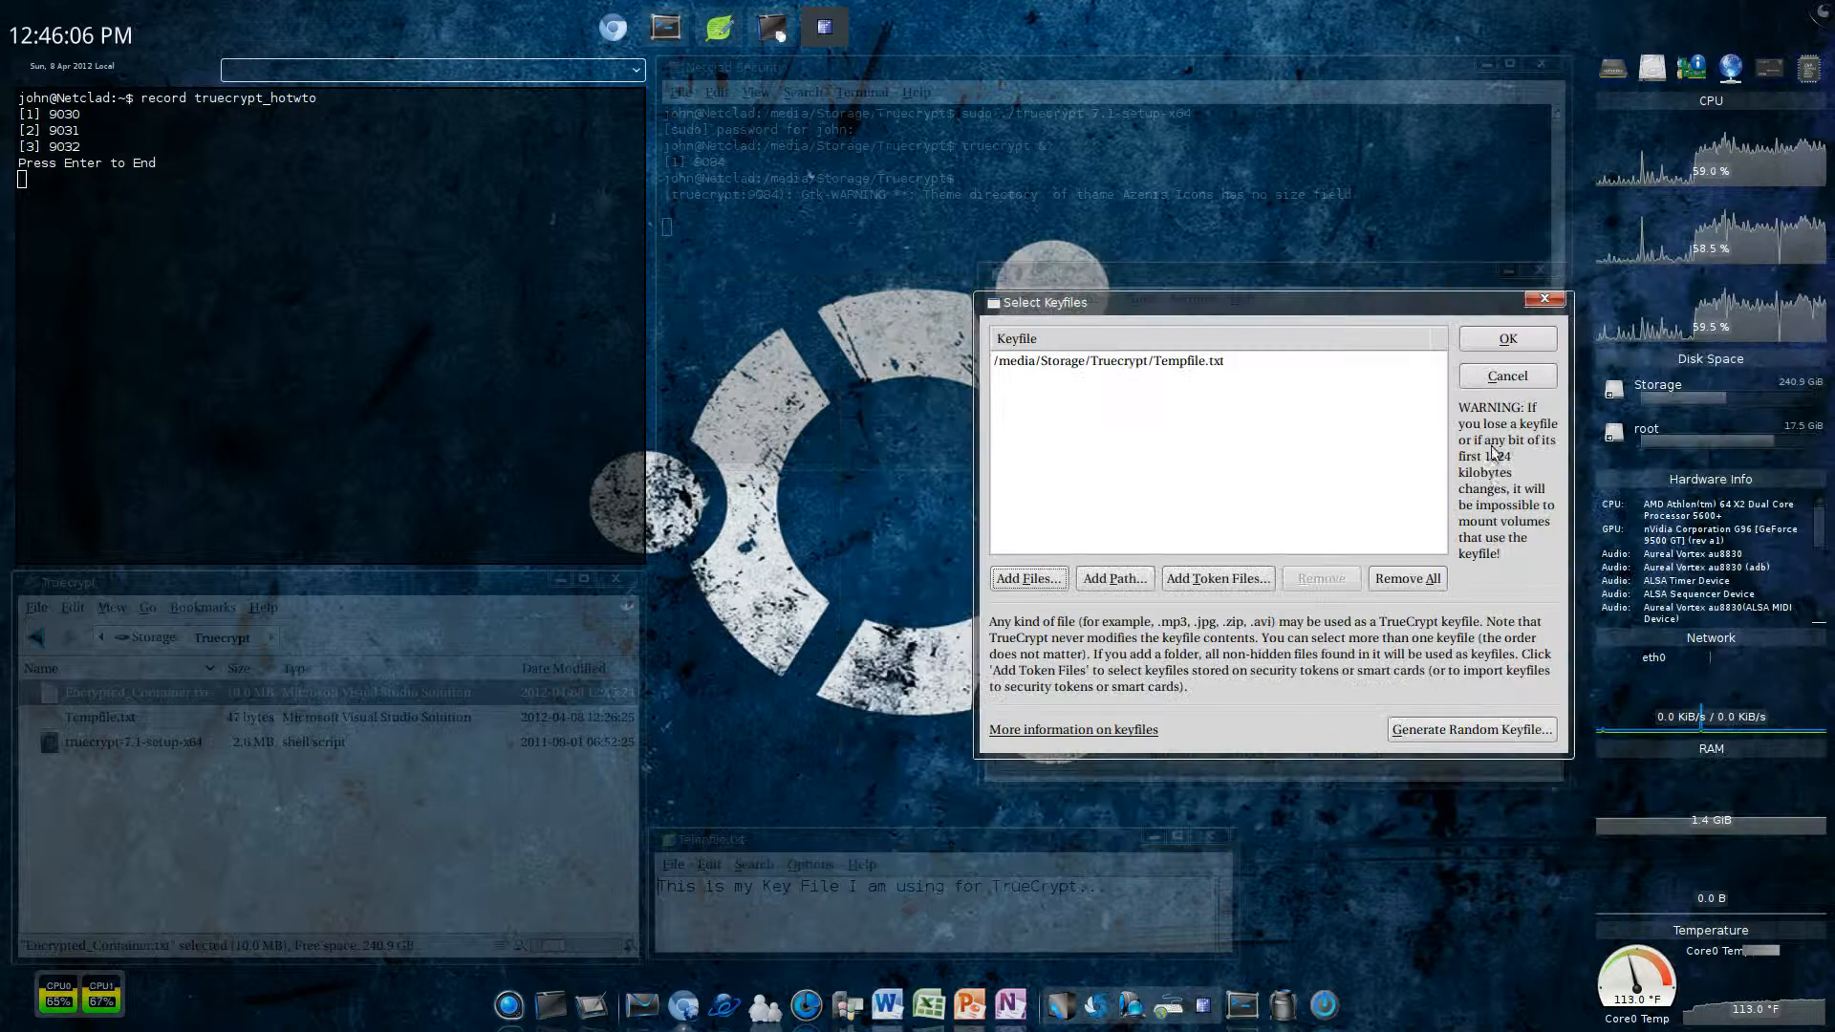
{"action": "left_click", "coordinate": [1506, 338]}
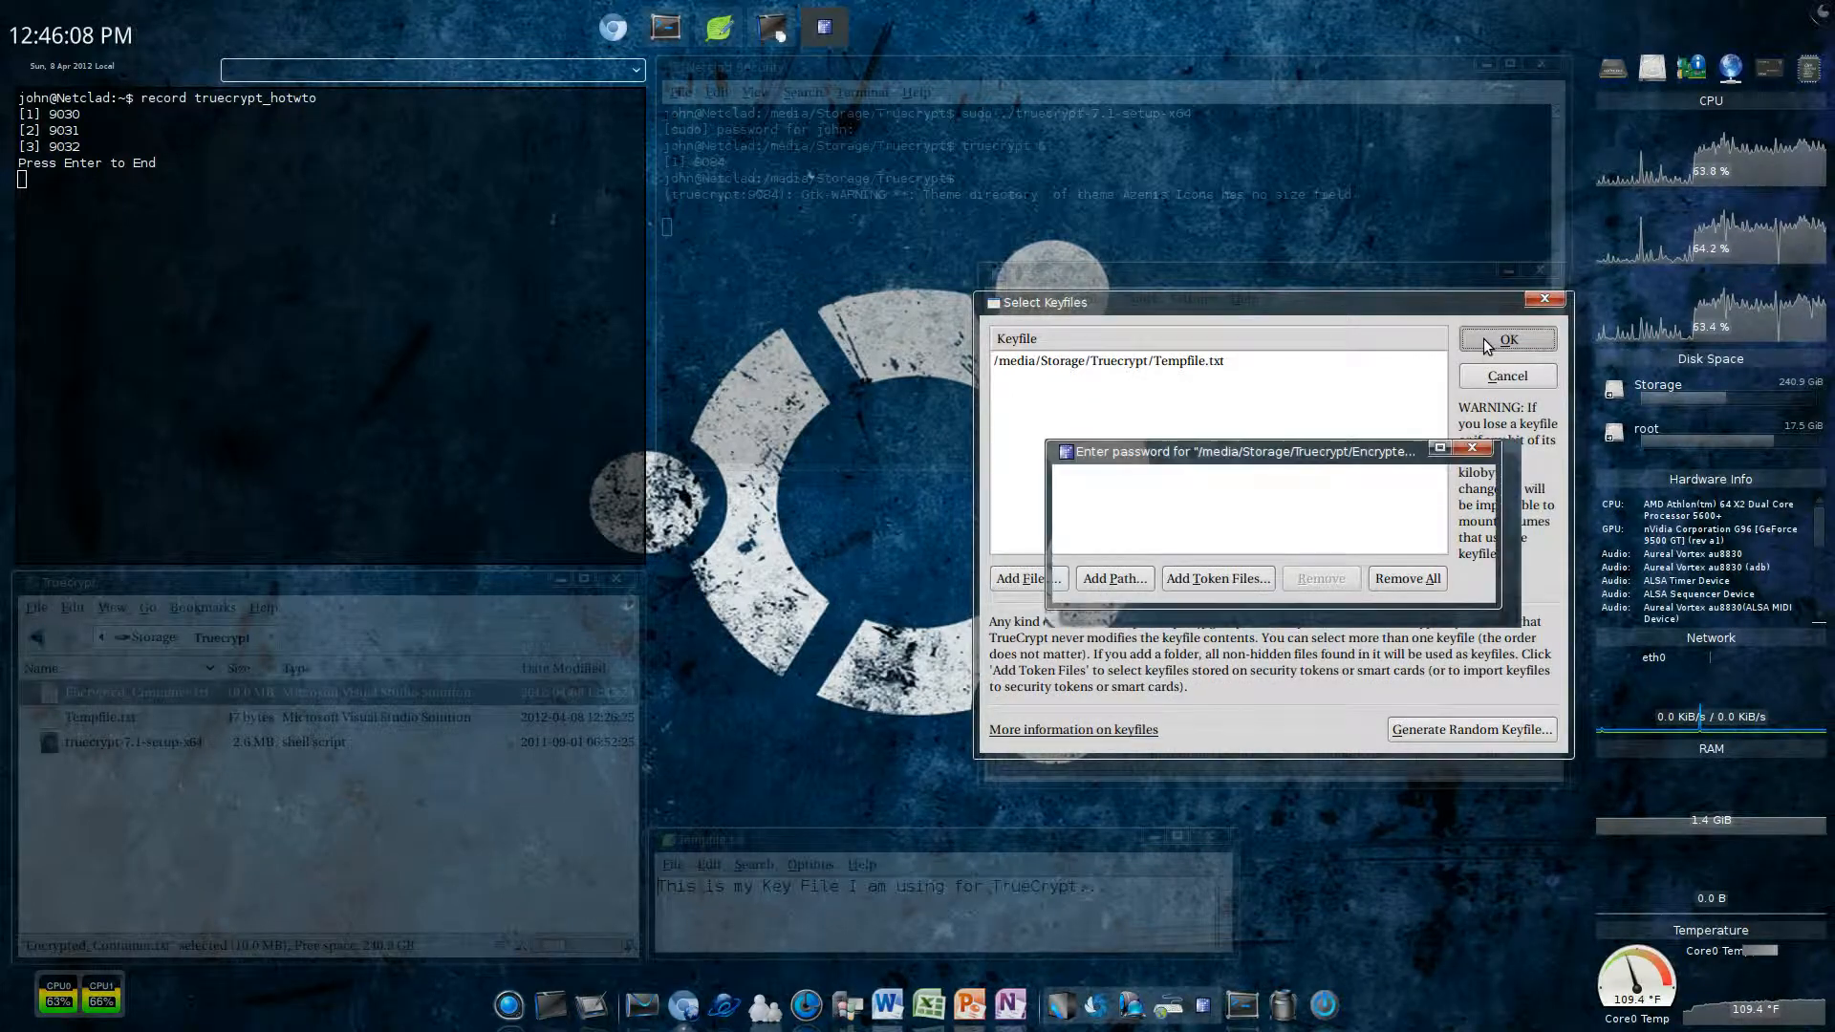
{"action": "left_click", "coordinate": [1506, 340]}
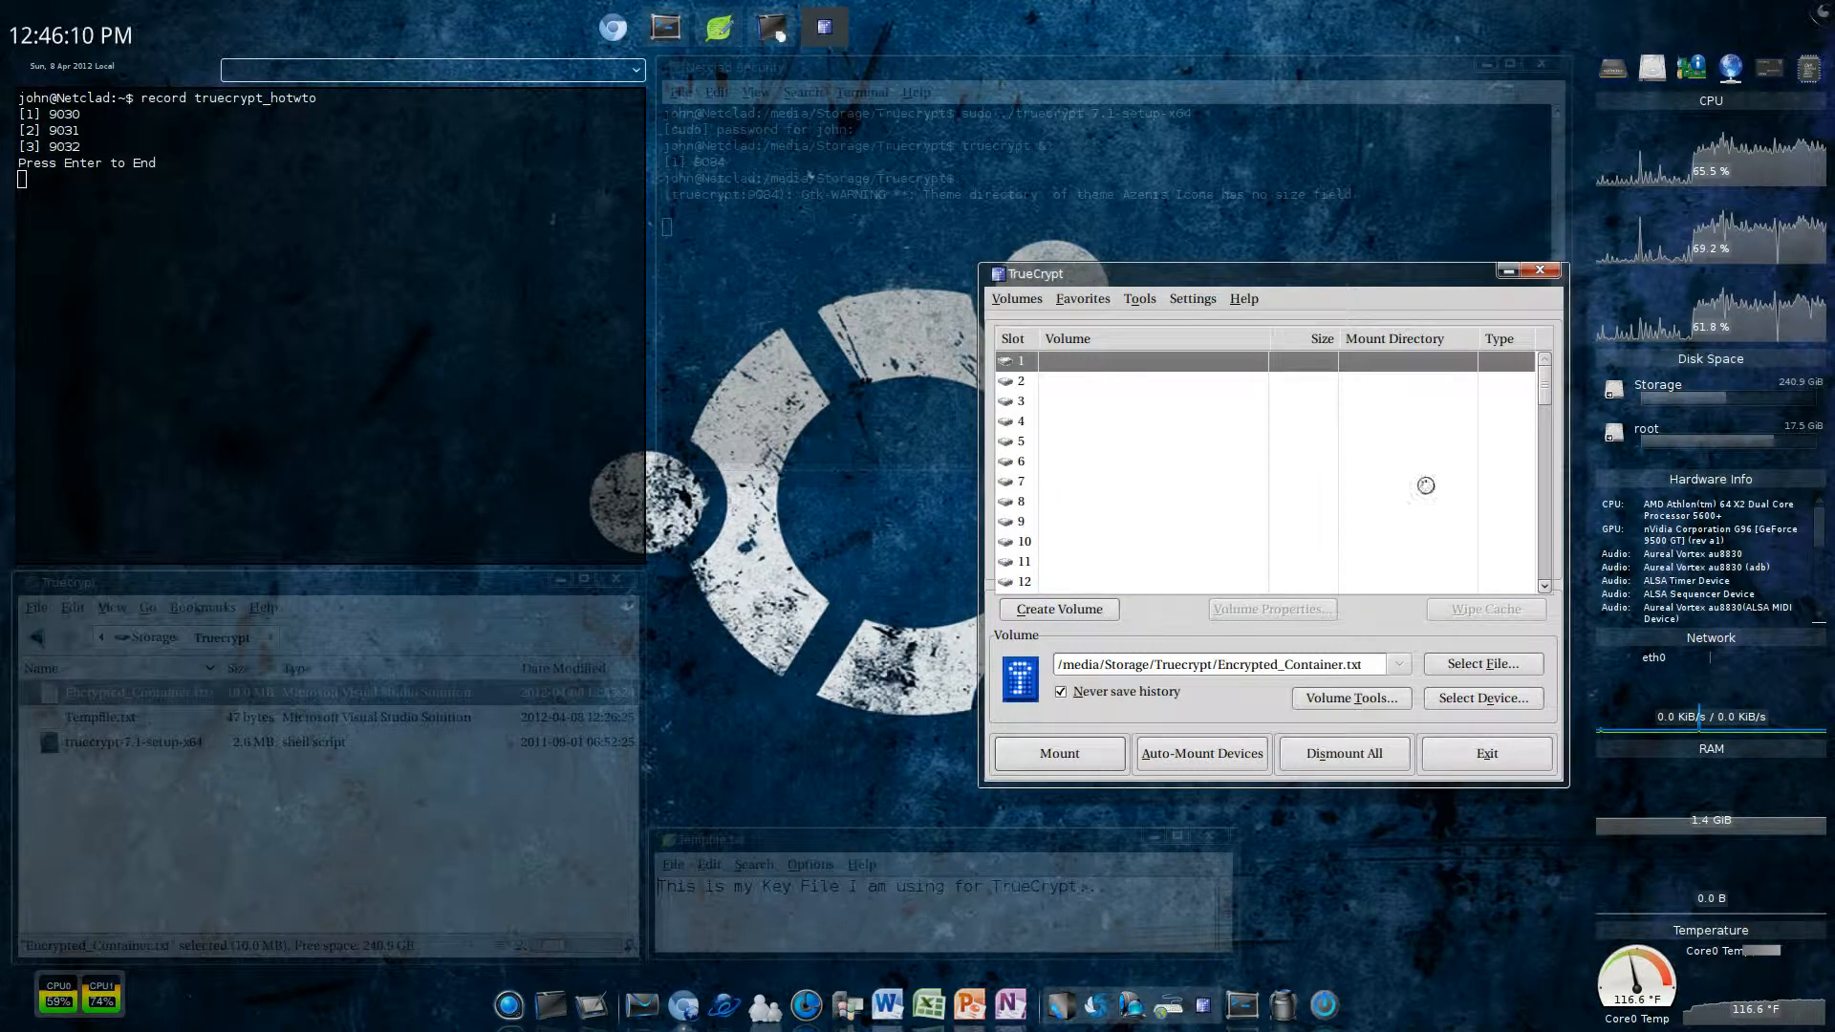
- Grant administrator rights to finish mounting and create an empty file.txt in the volume
{"action": "left_click", "coordinate": [1056, 752]}
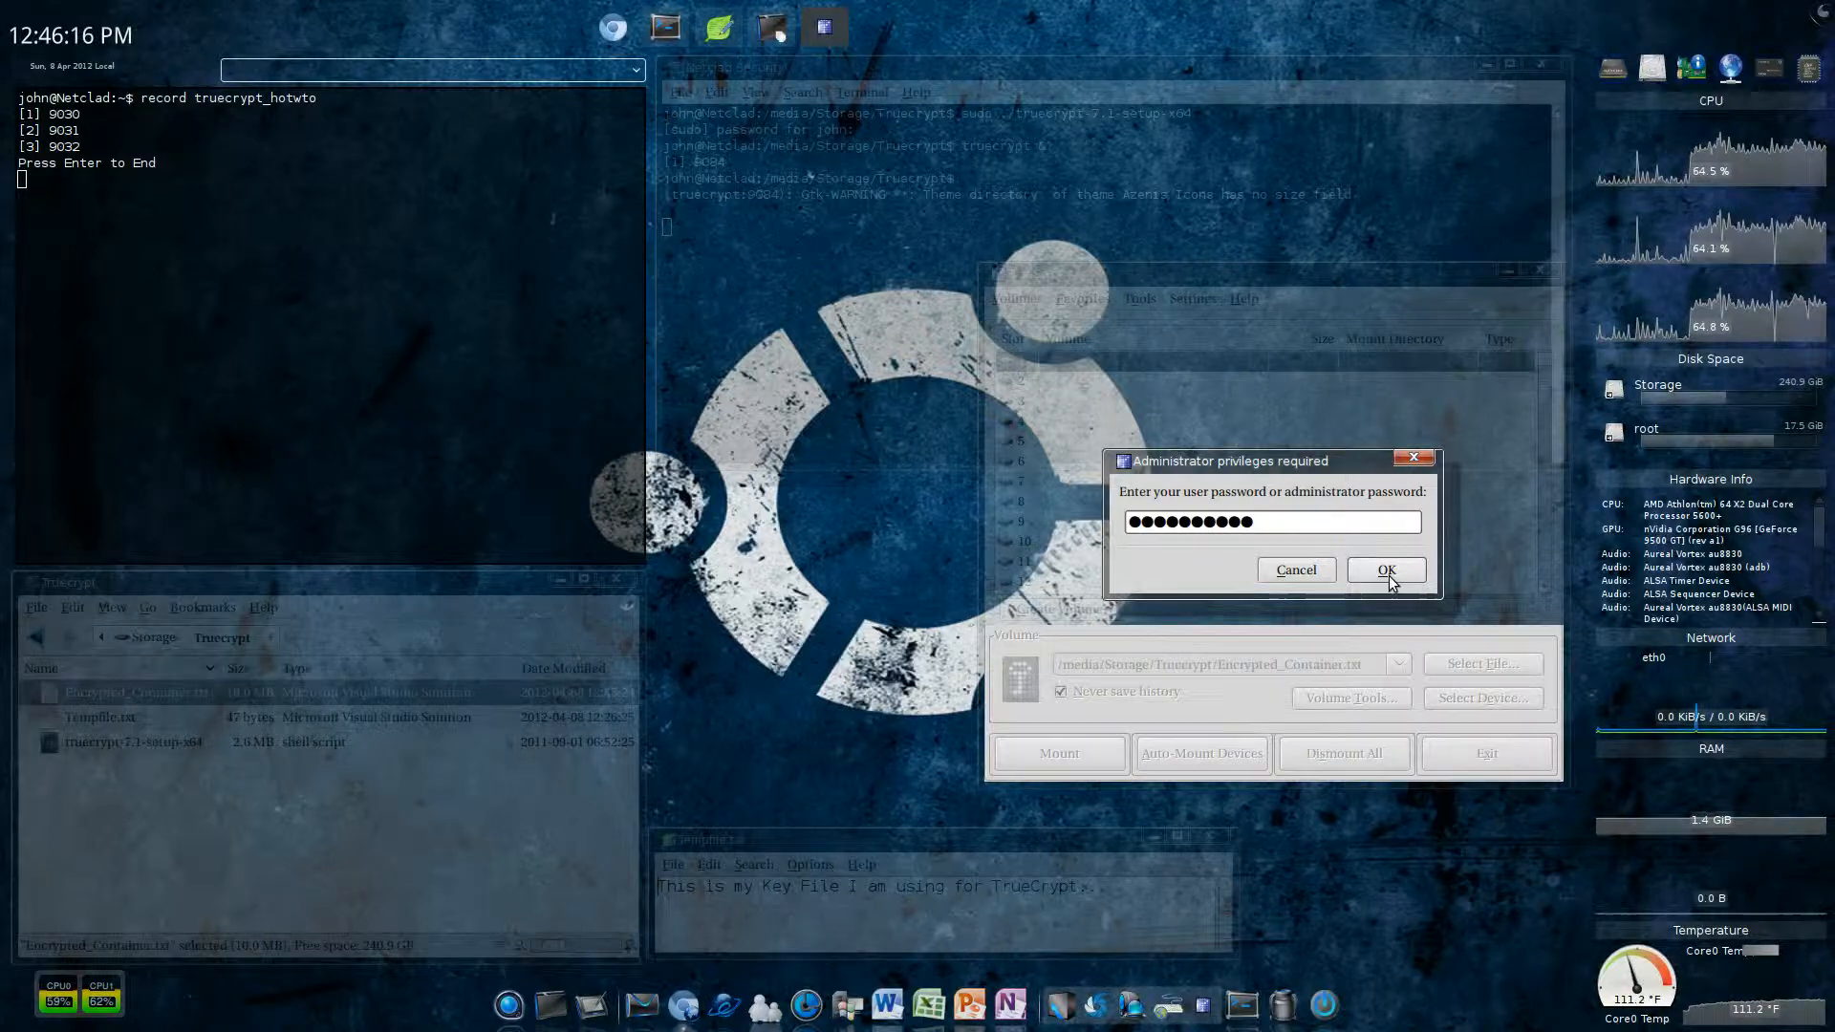
{"action": "left_click", "coordinate": [1386, 569]}
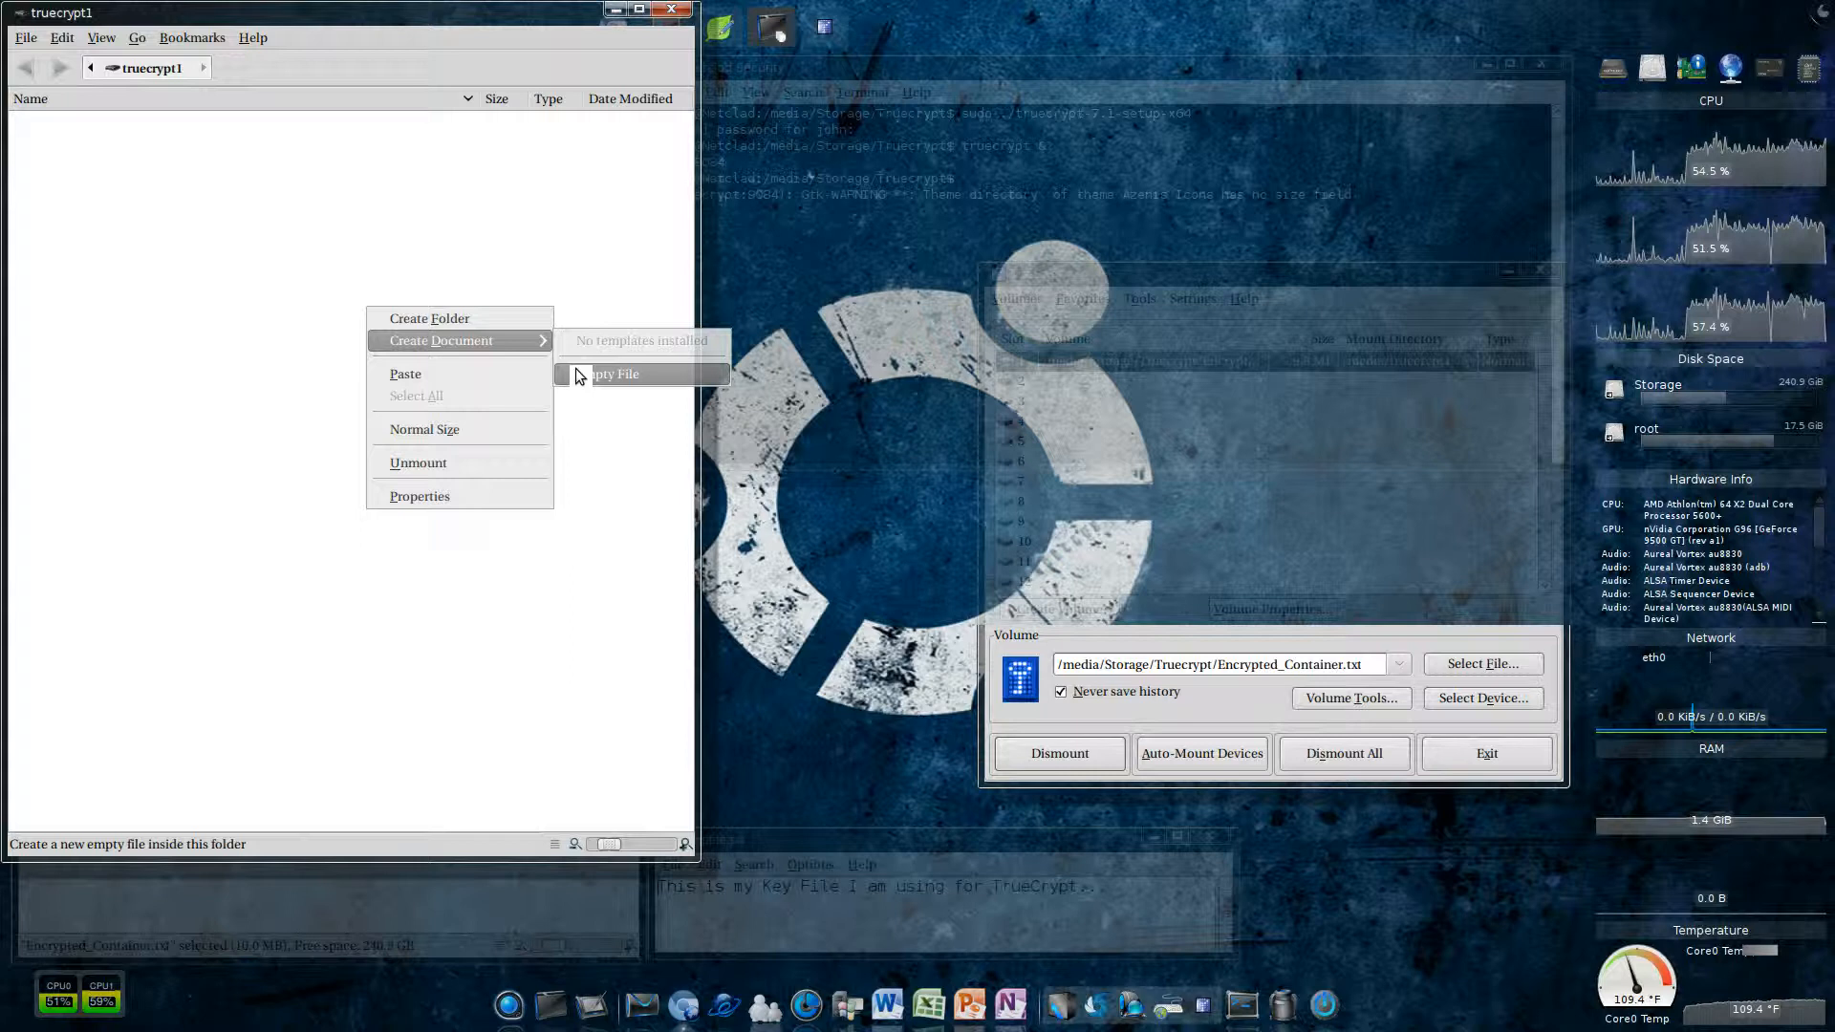
{"action": "left_click", "coordinate": [611, 374]}
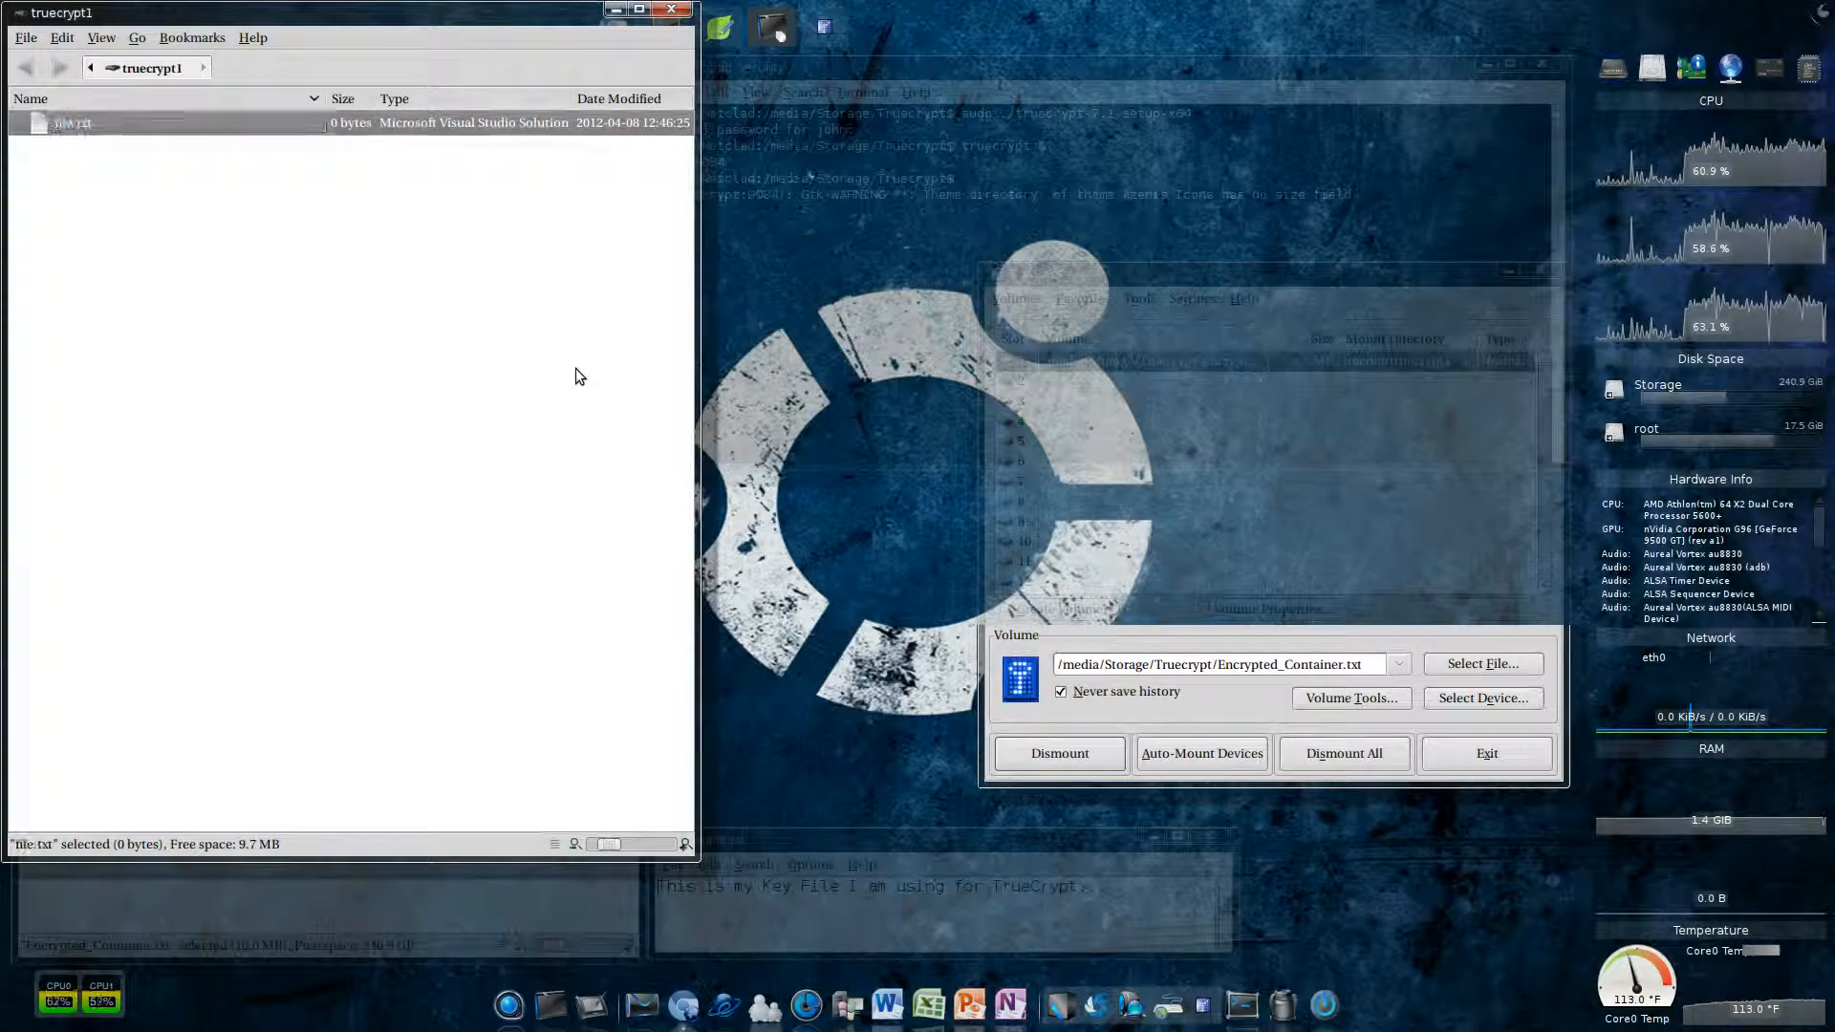
- Open file.txt from the truecrypt1 folder with Leafpad
{"action": "right_click", "coordinate": [73, 123]}
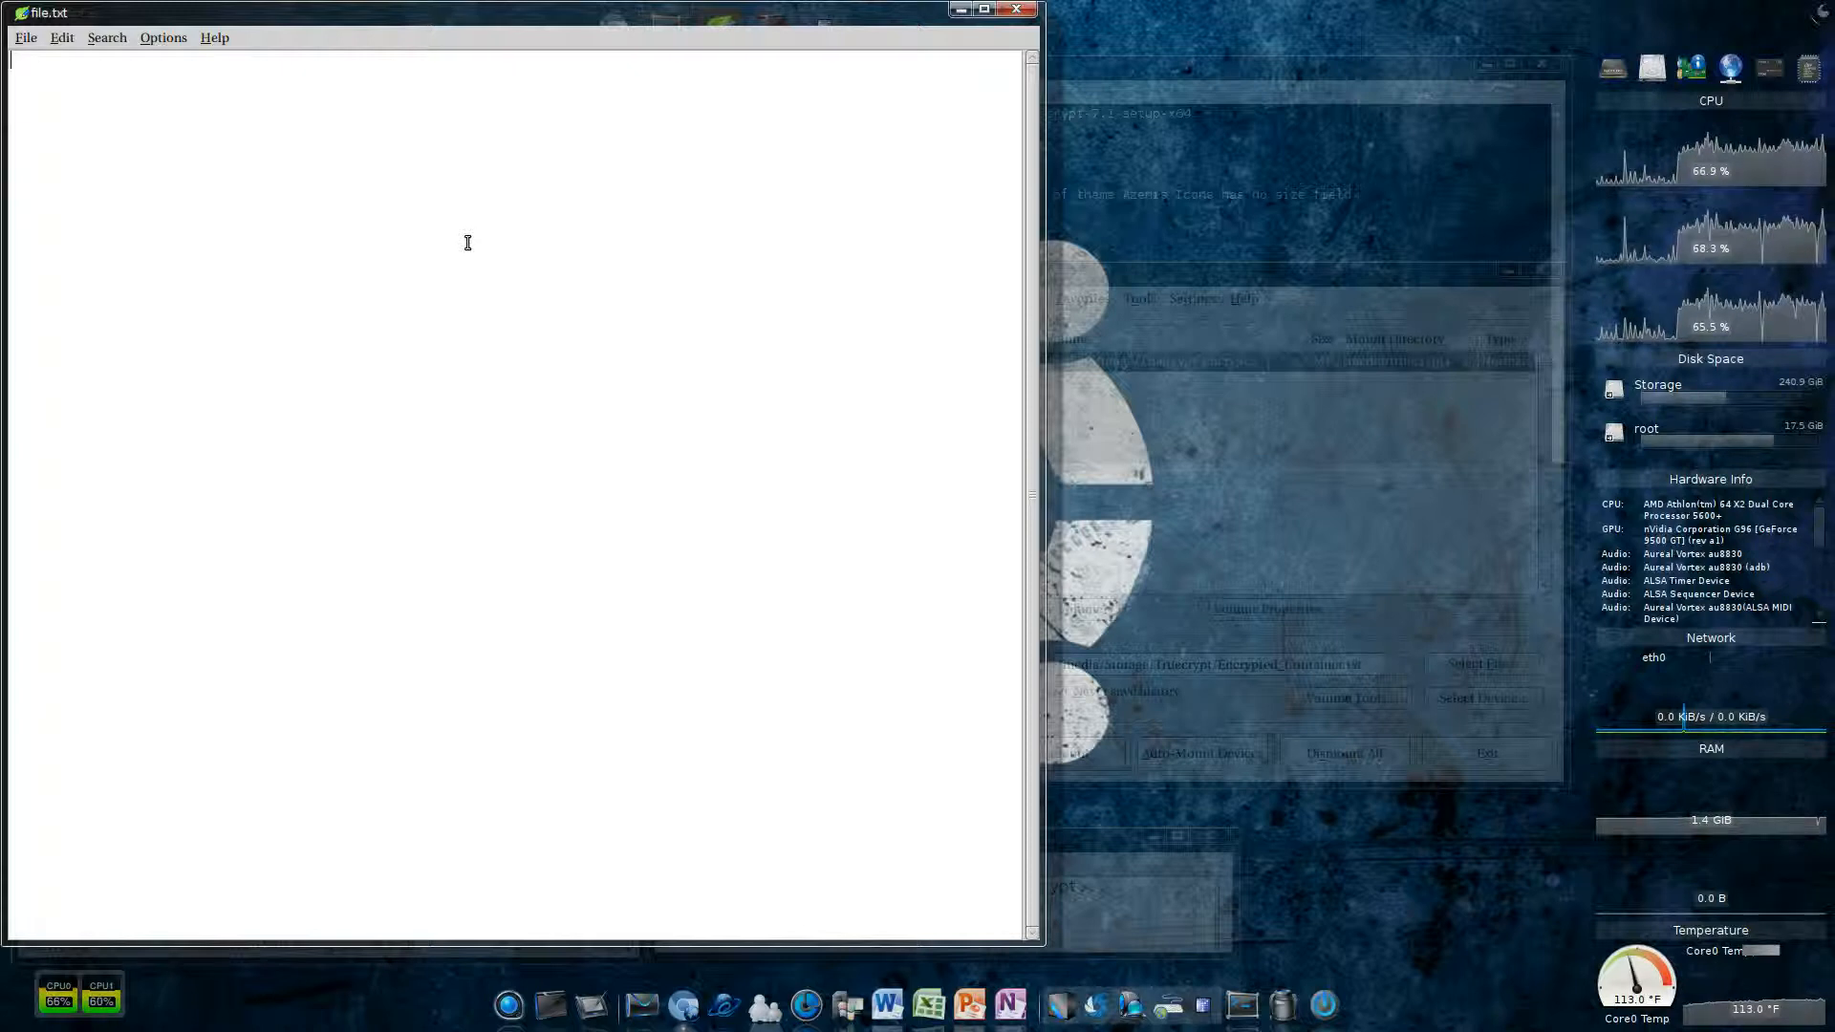
- Write three lines of demo text ending 'demonstration purposes...' into file.txt
{"action": "type", "text": "this is my file"}
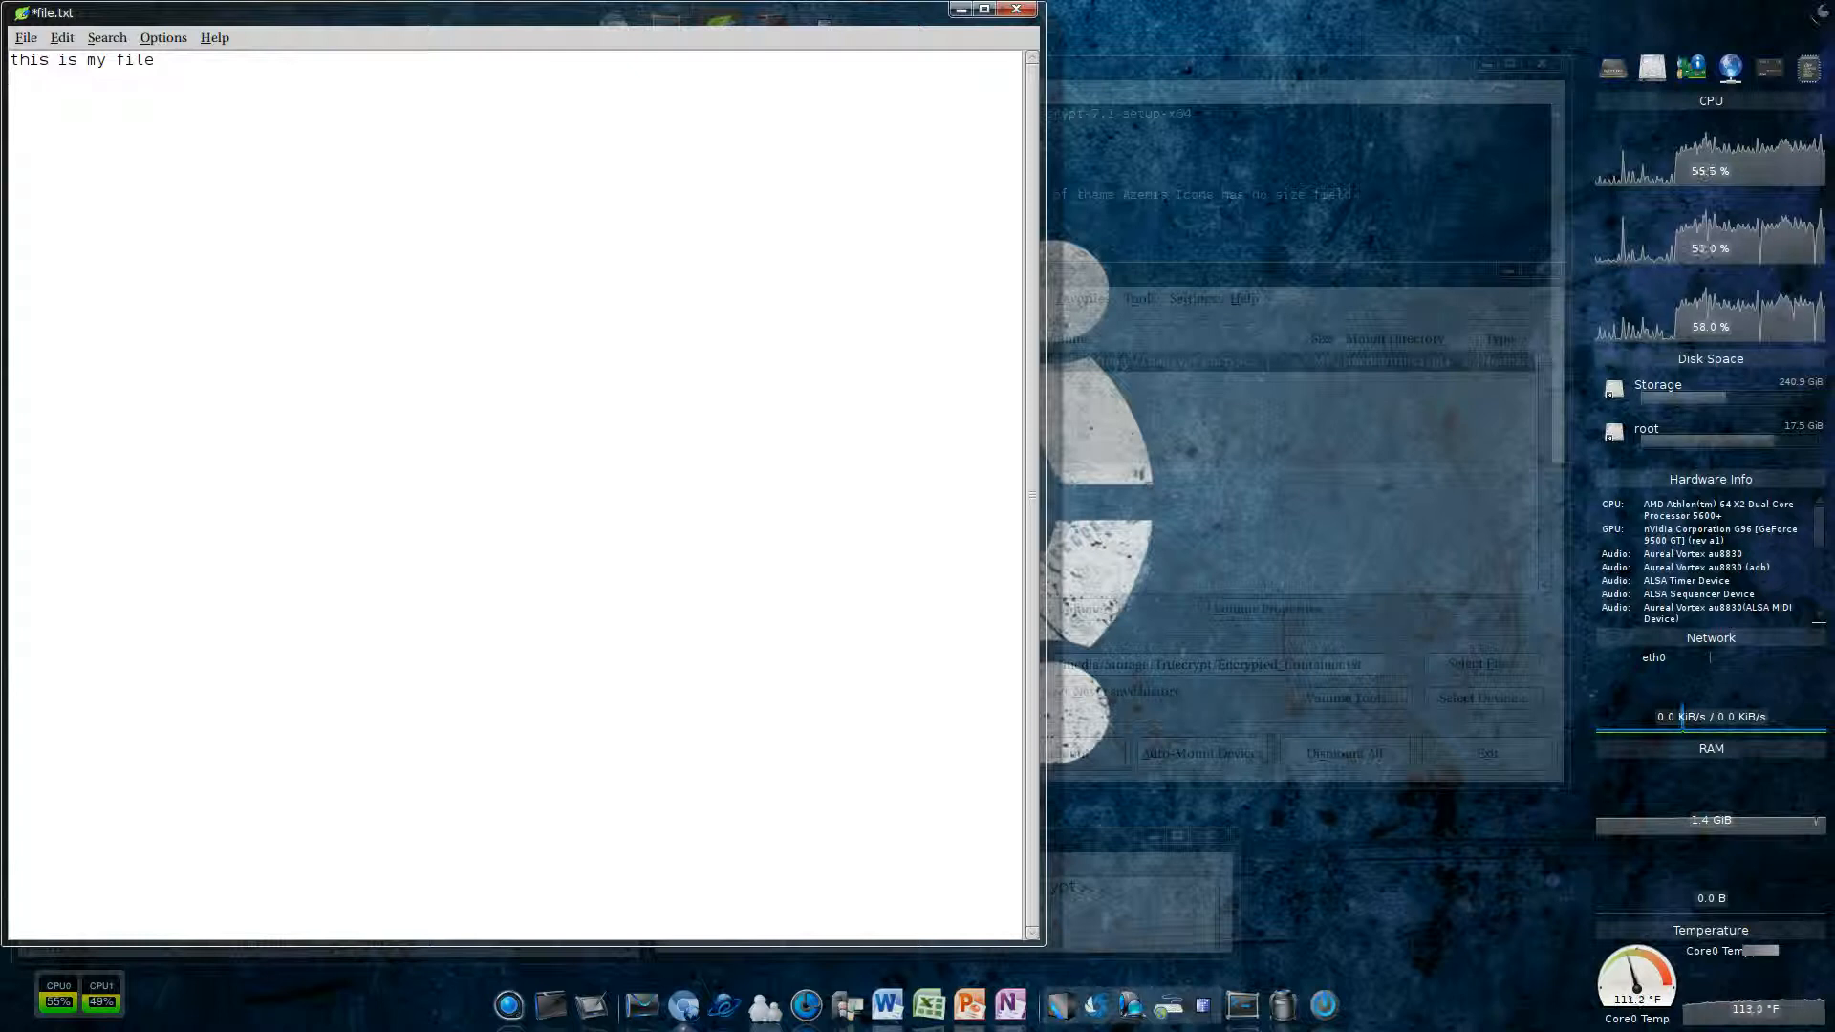
{"action": "type", "text": "I have nothing to hide"}
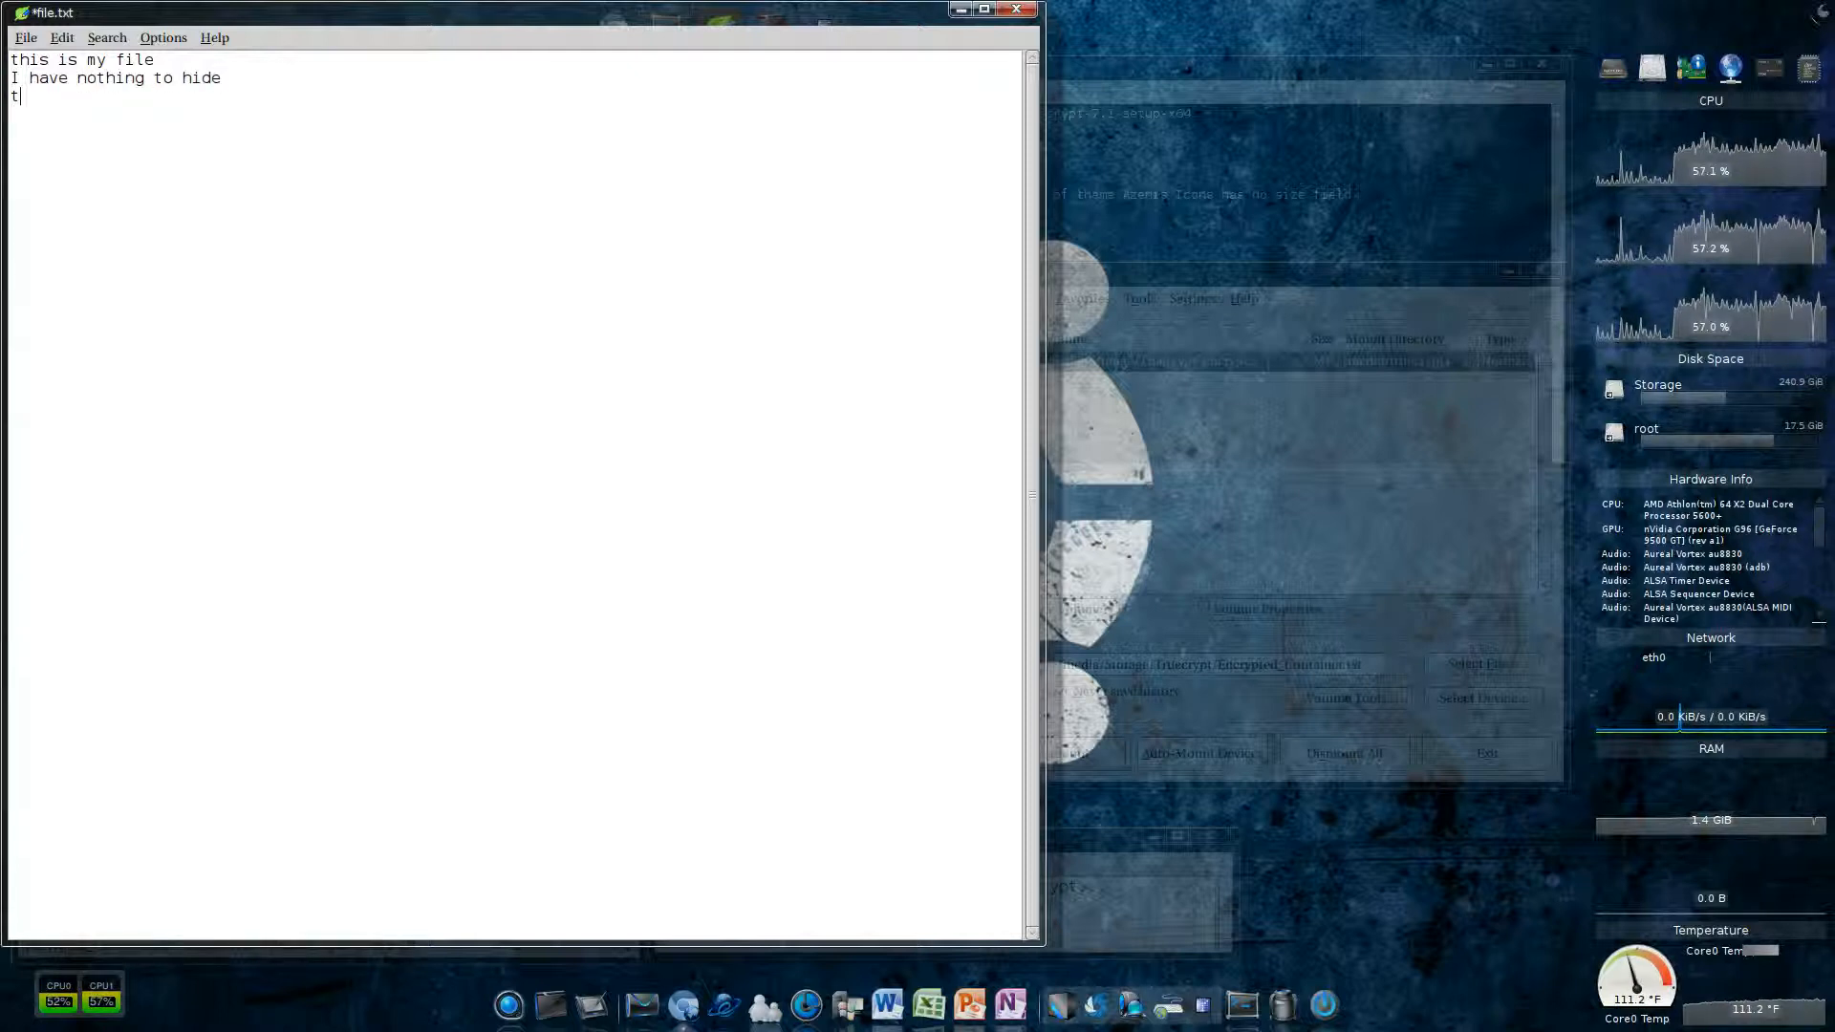
{"action": "key", "text": "BackSpace"}
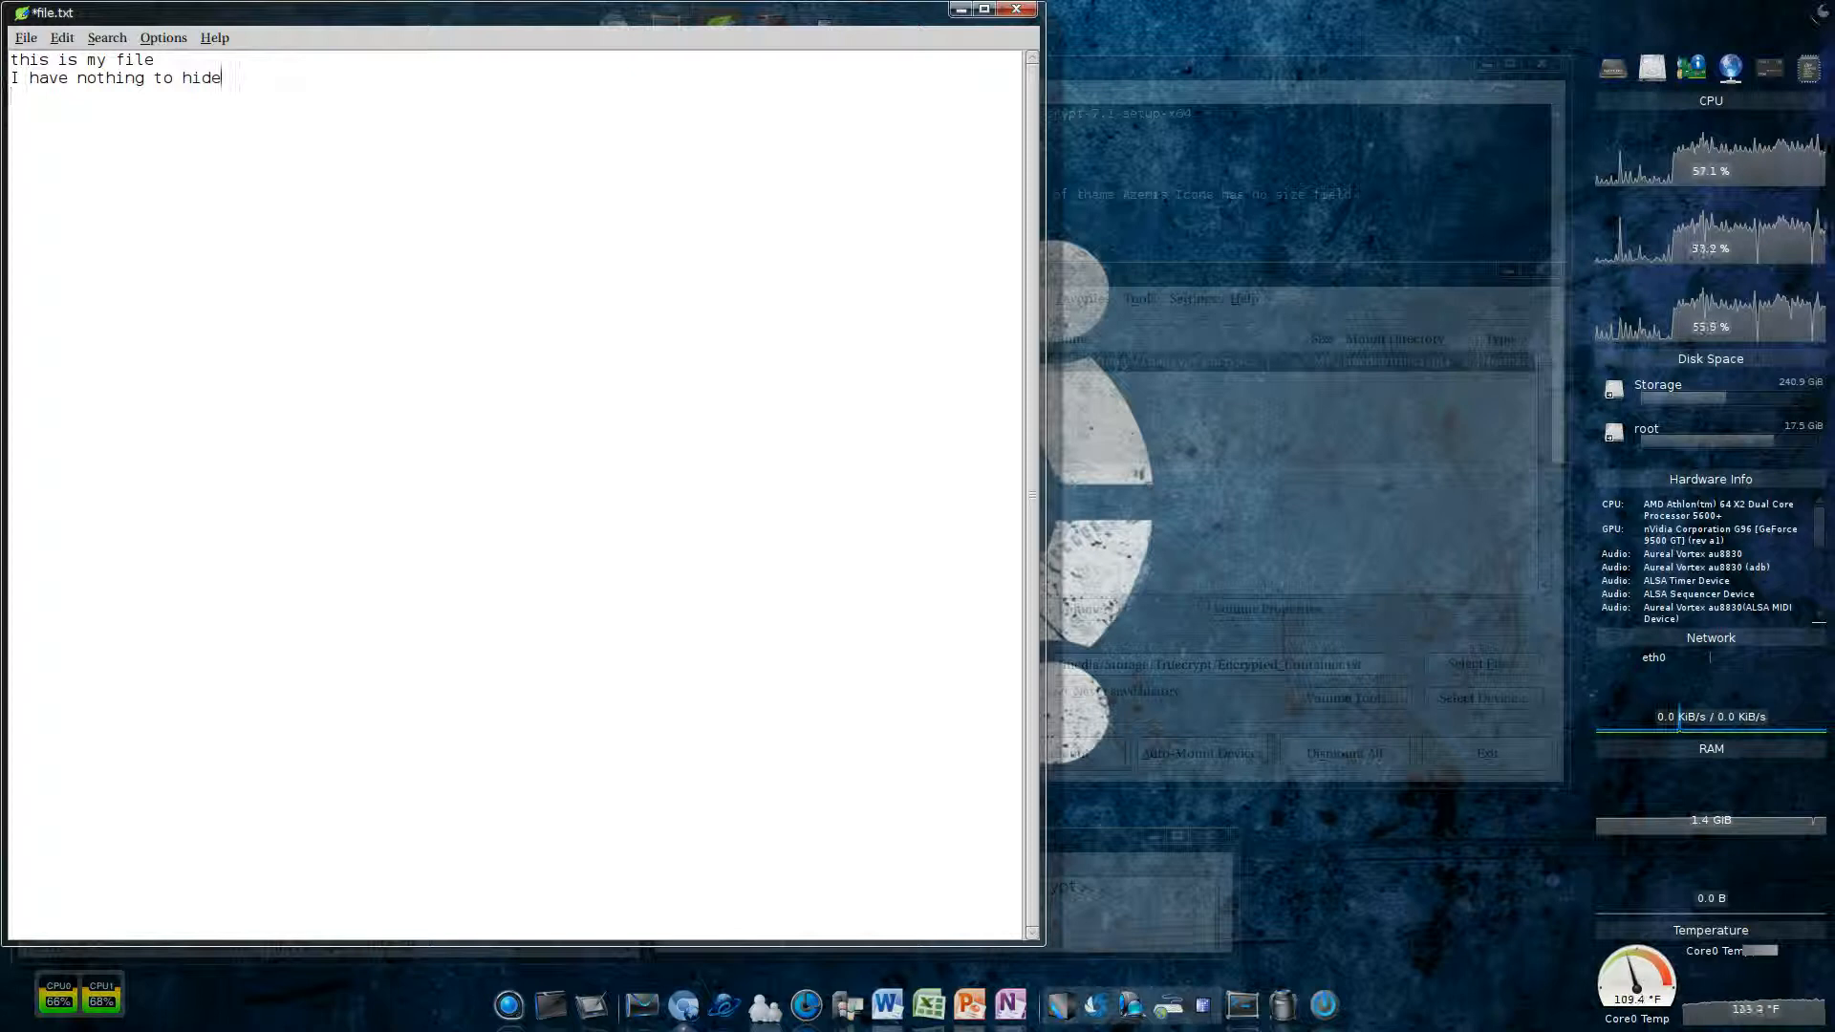
{"action": "type", "text": "or prote"}
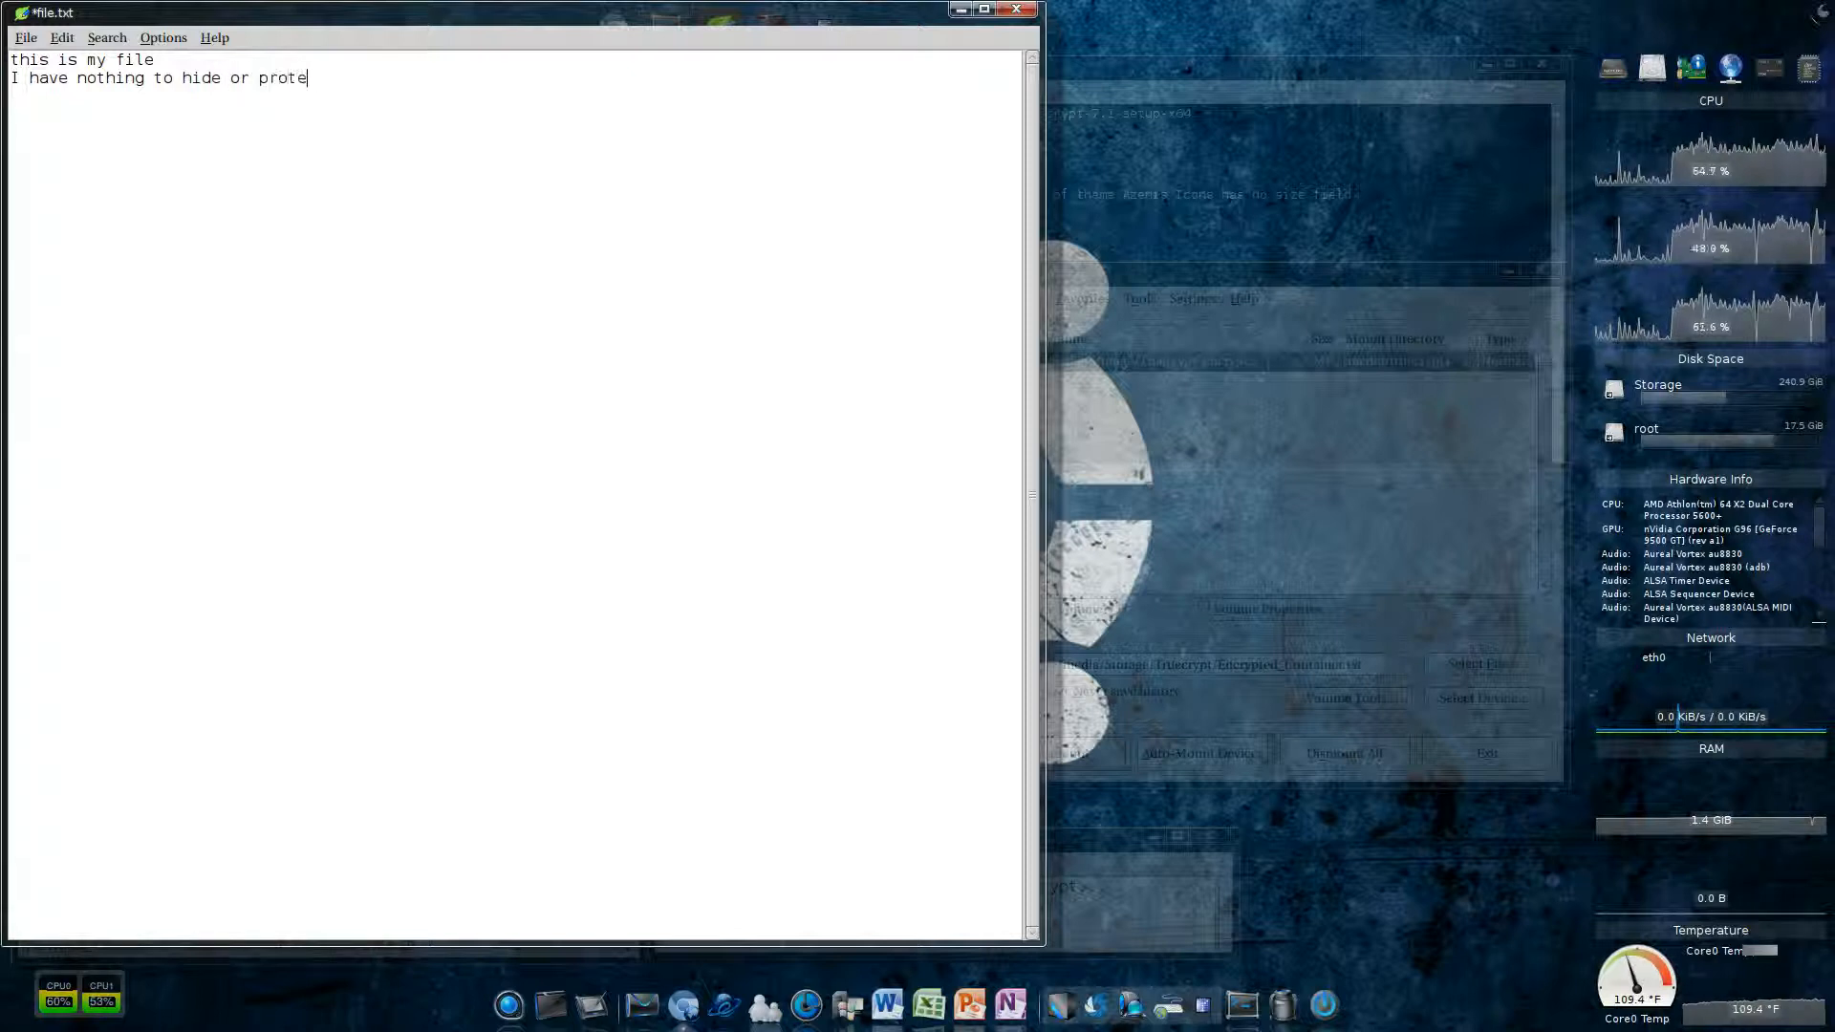
{"action": "type", "text": "ct"}
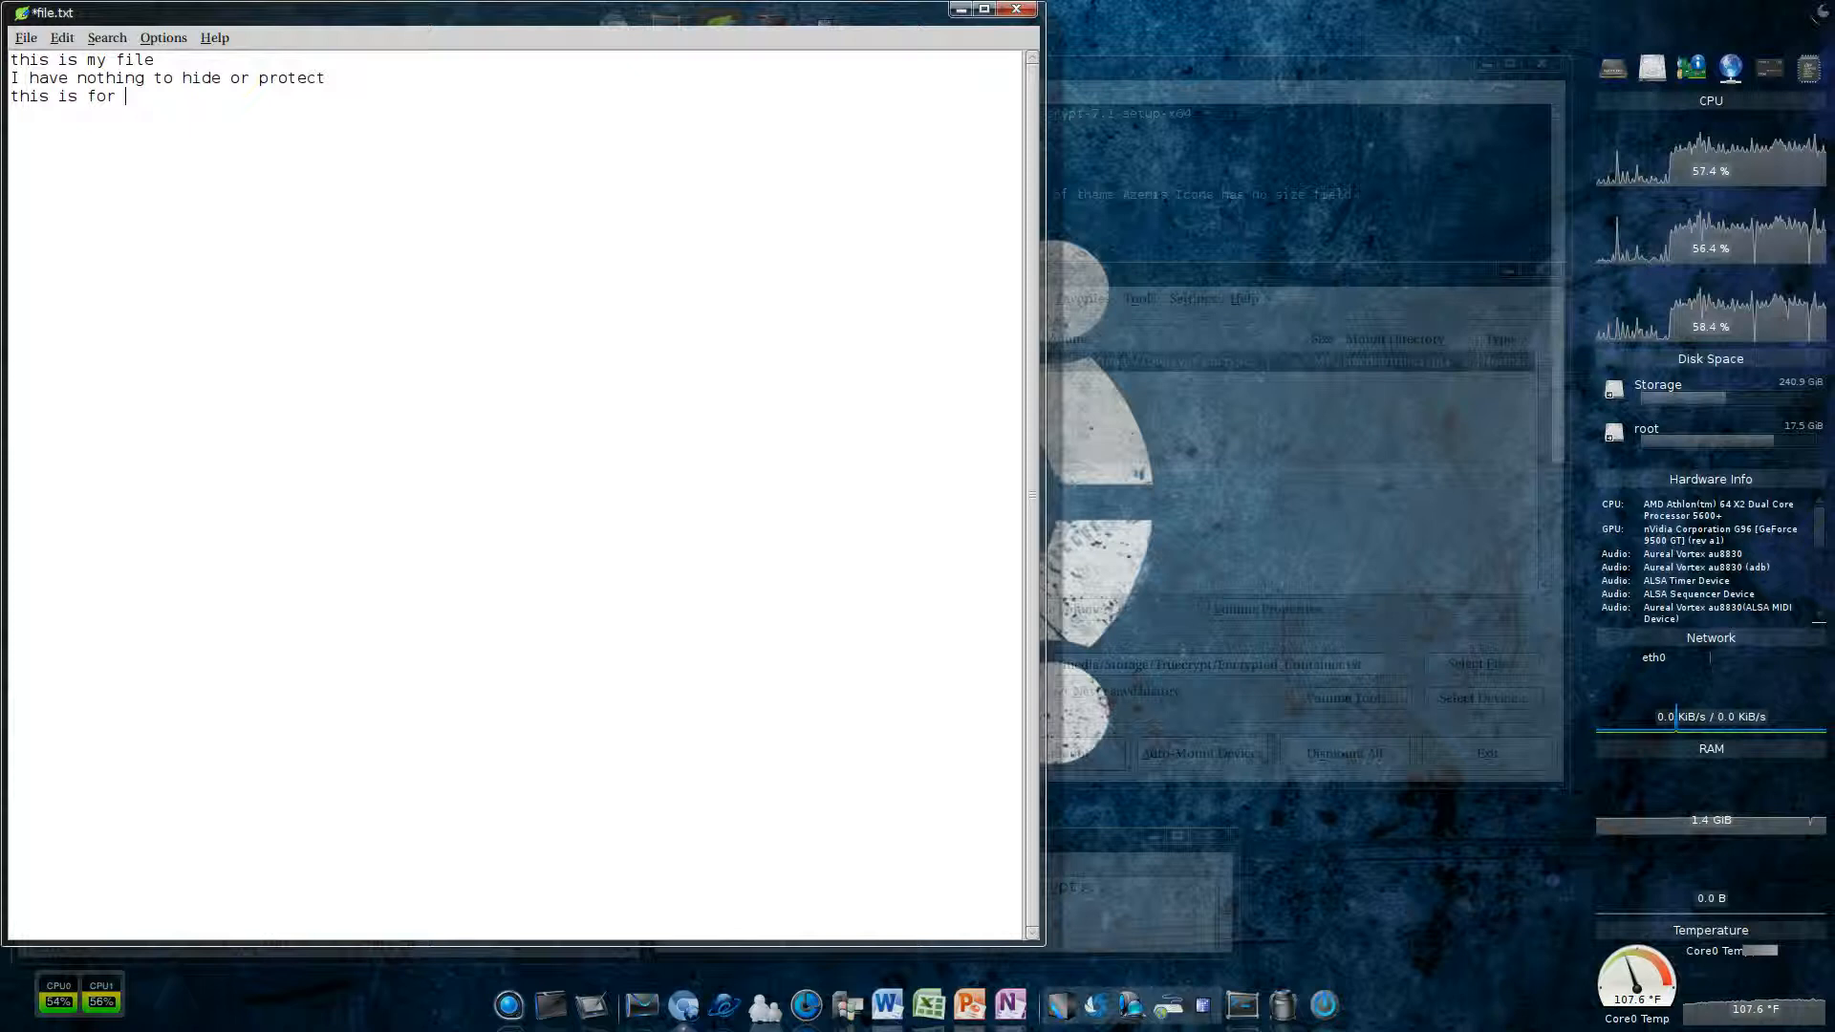
{"action": "type", "text": "demonstr"}
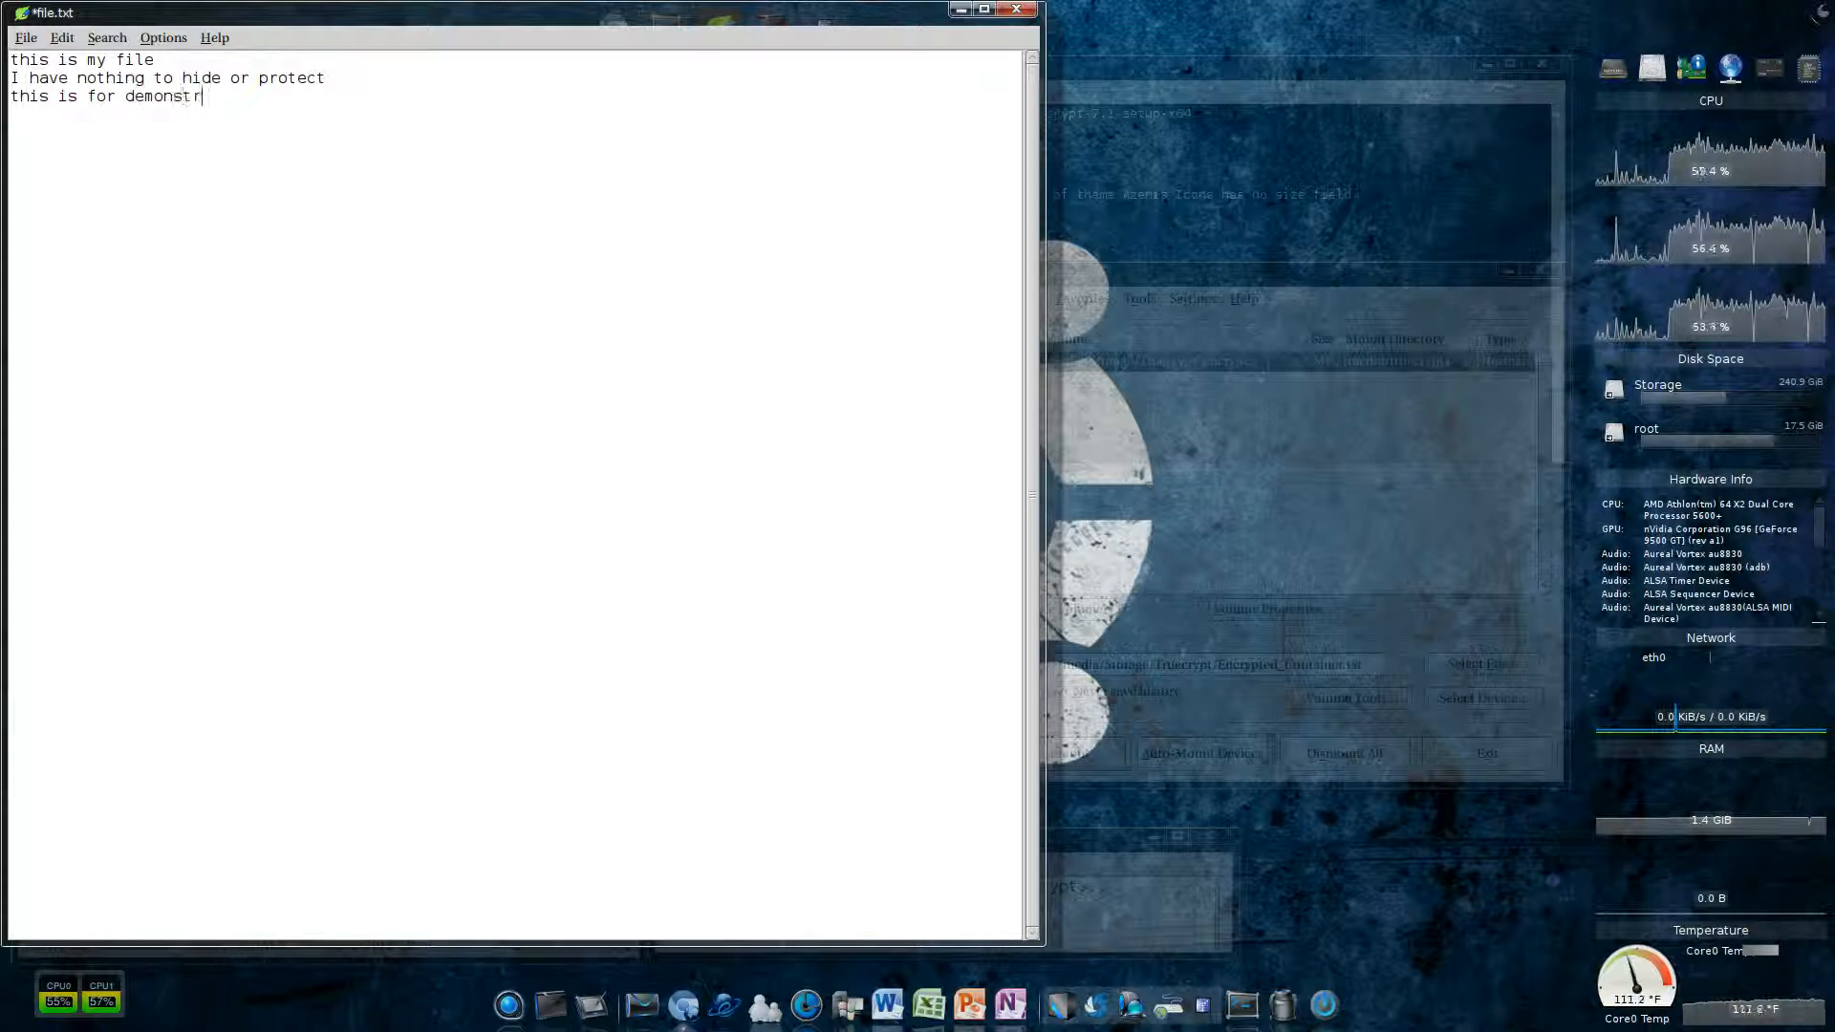
{"action": "type", "text": "ation purpo"}
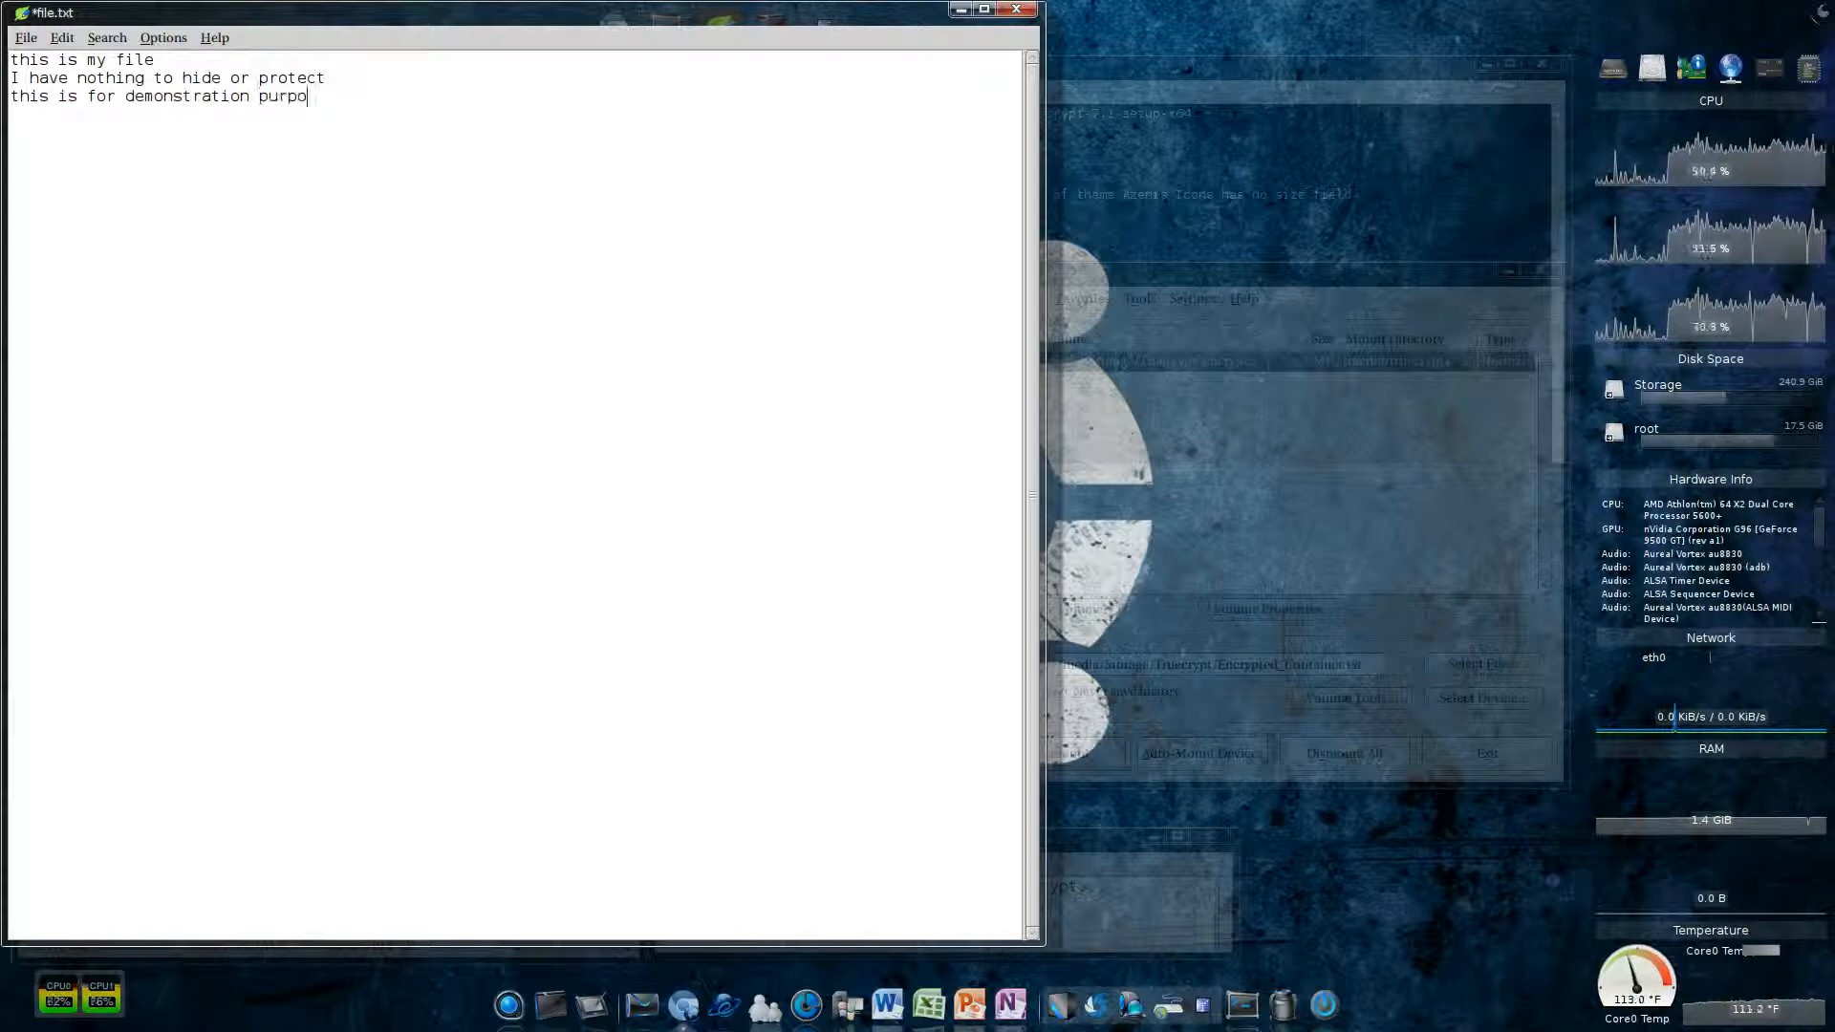
{"action": "type", "text": "ses..."}
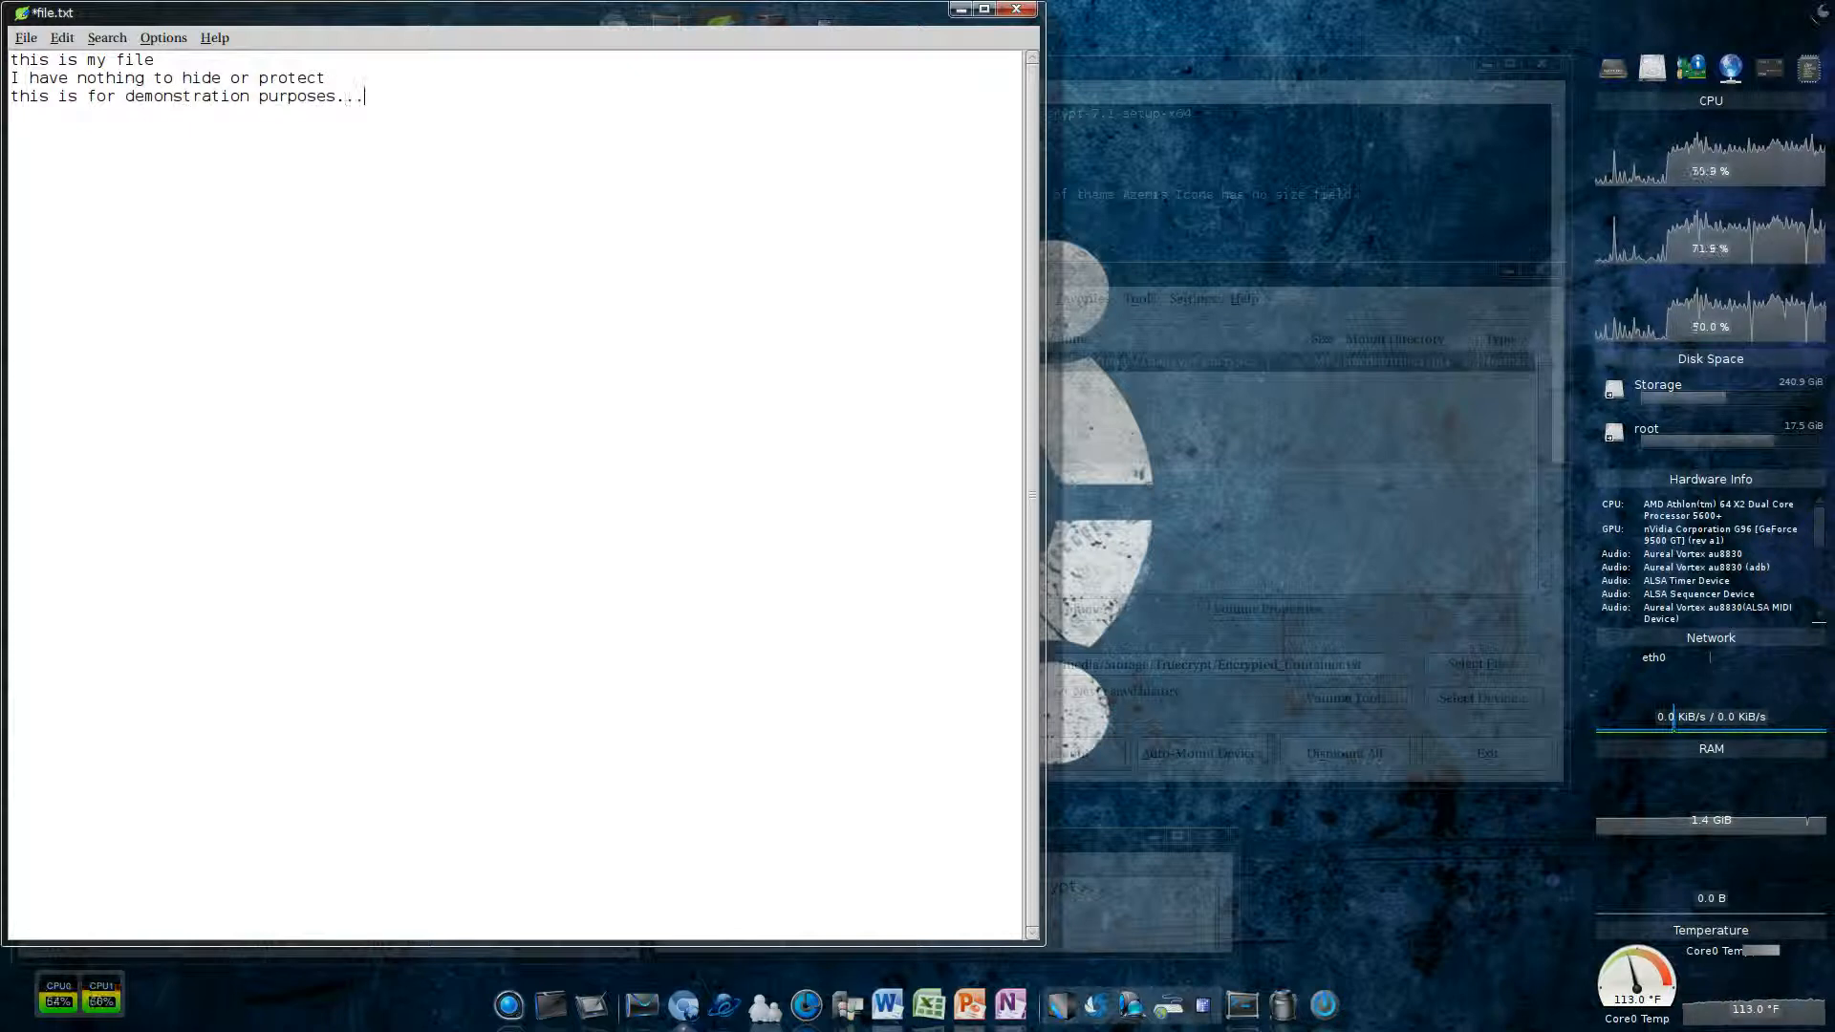
- Save file.txt and close the Leafpad window
{"action": "left_click", "coordinate": [25, 36]}
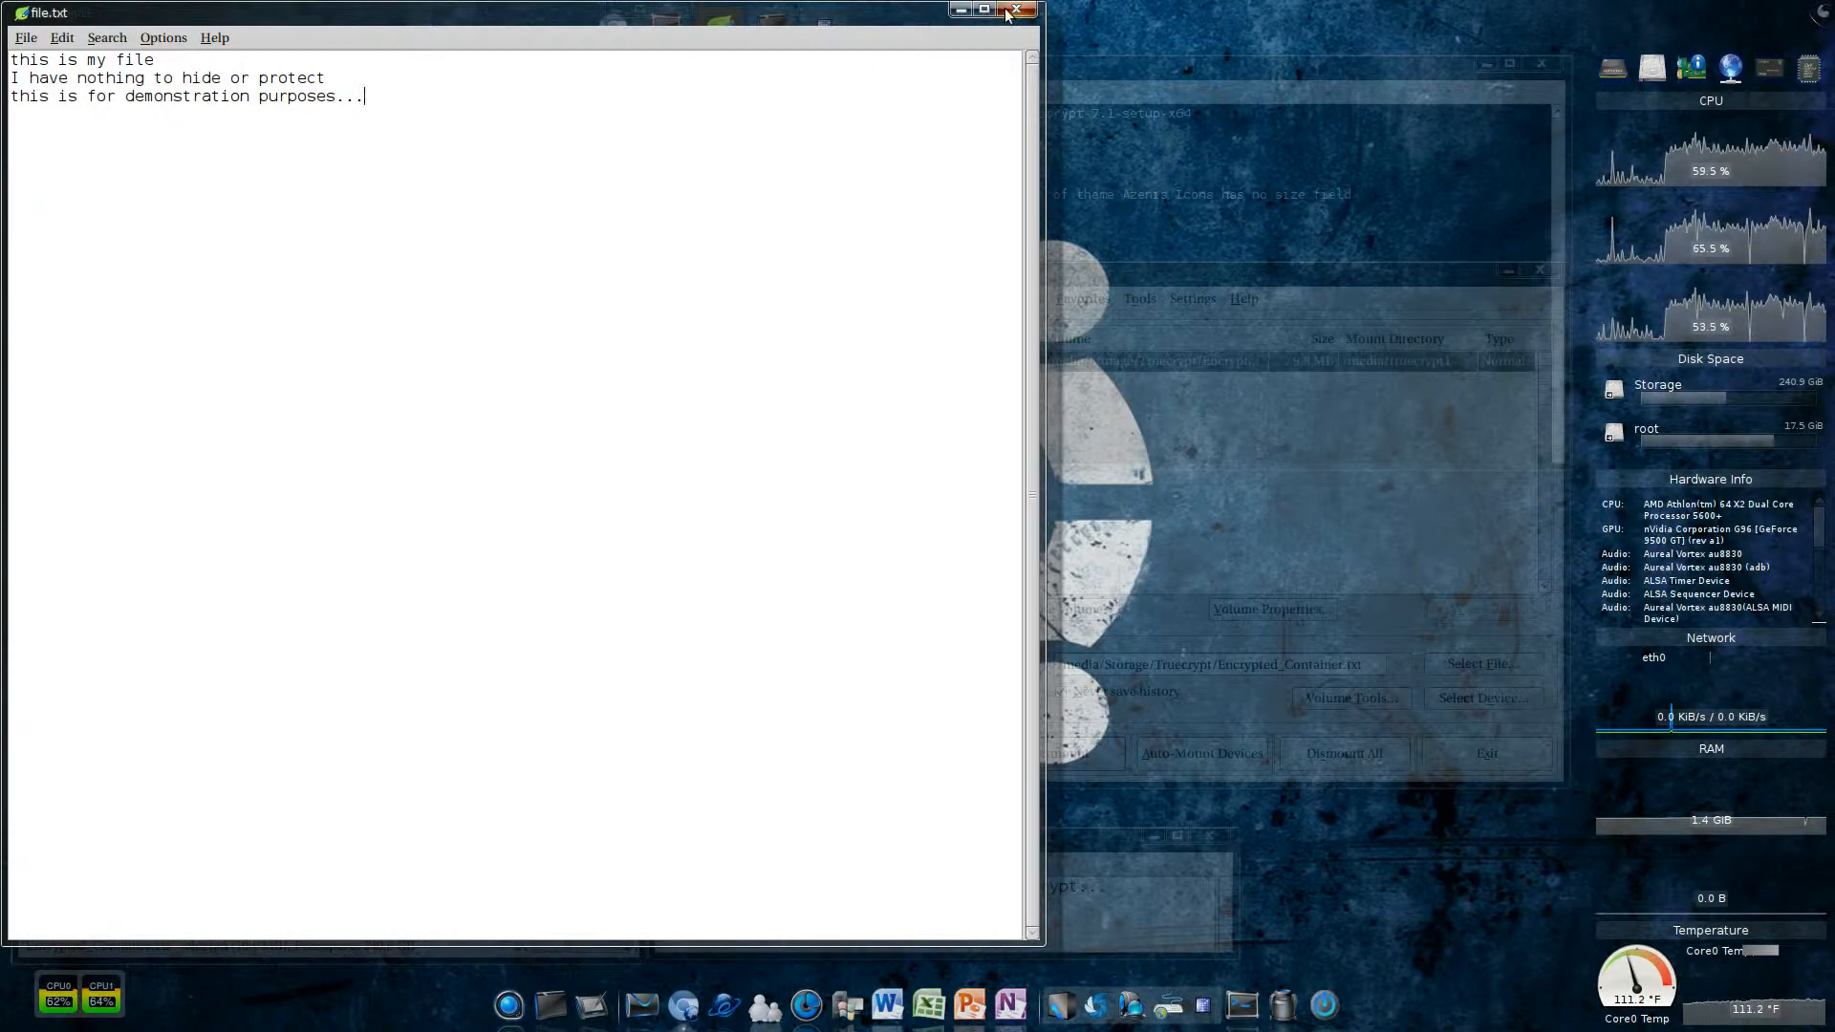
{"action": "left_click", "coordinate": [1012, 10]}
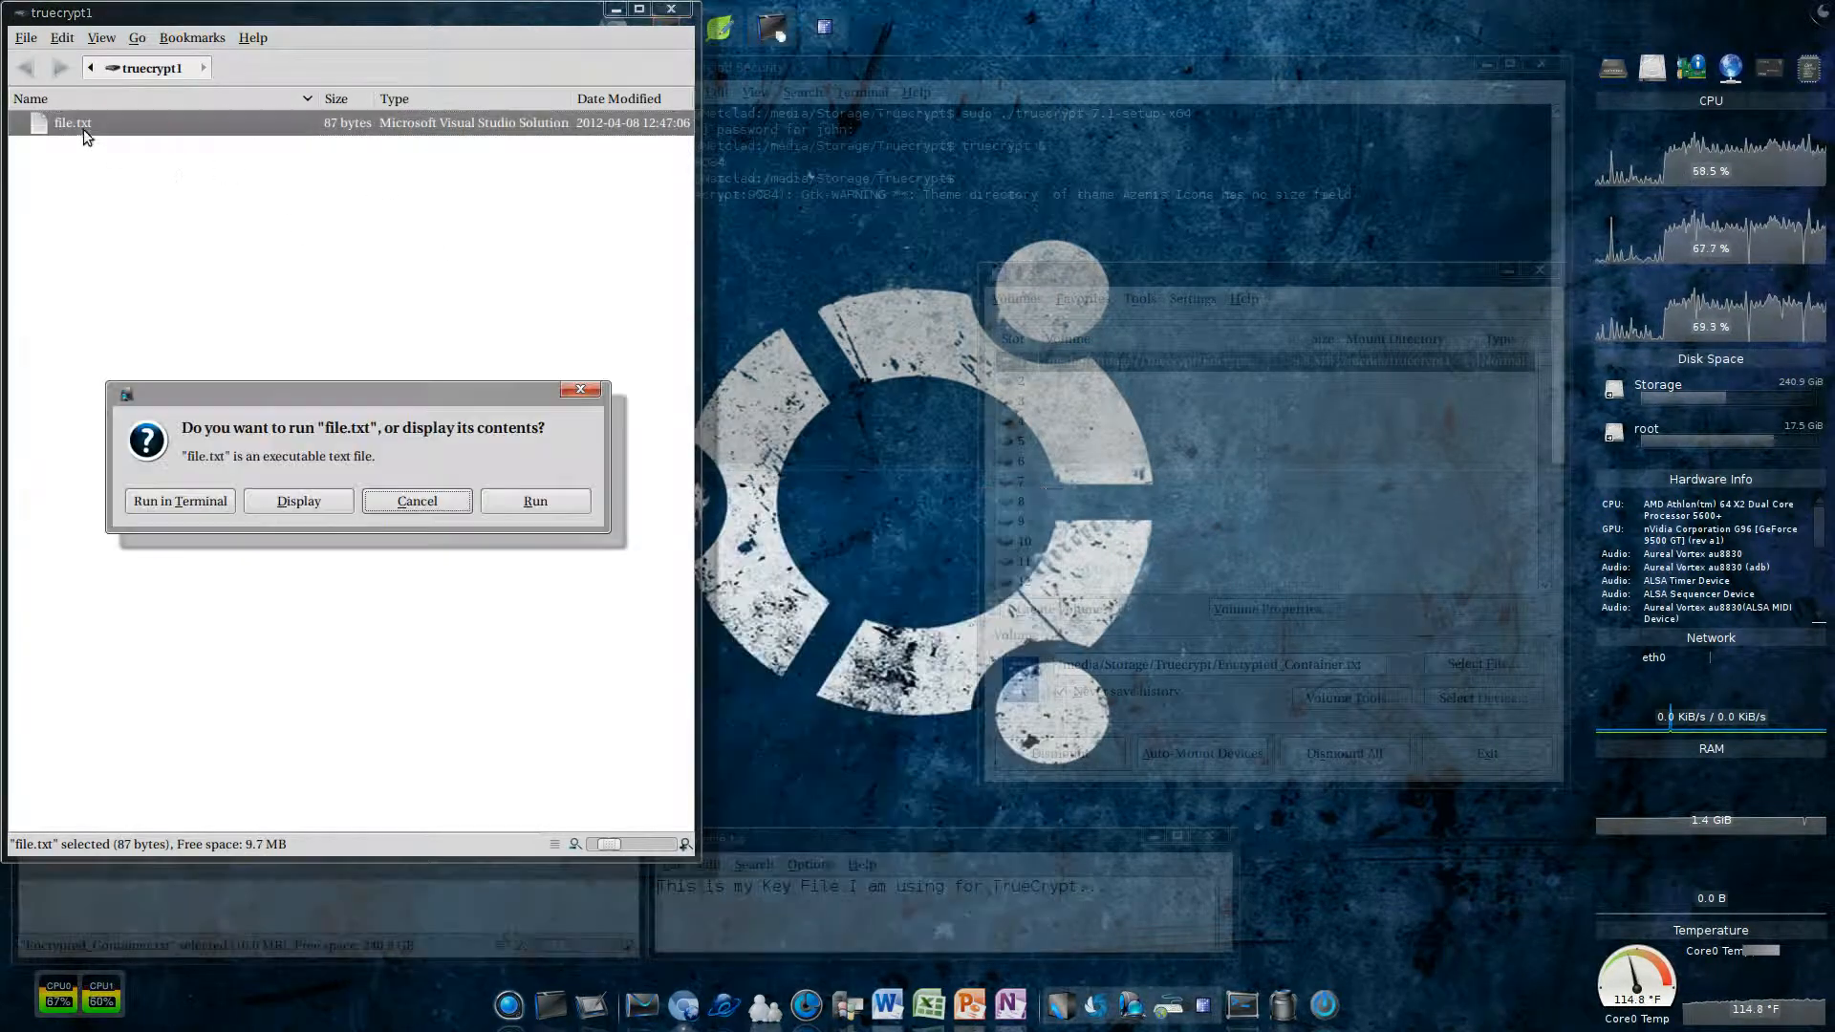
{"action": "mouse_move", "coordinate": [510, 504]}
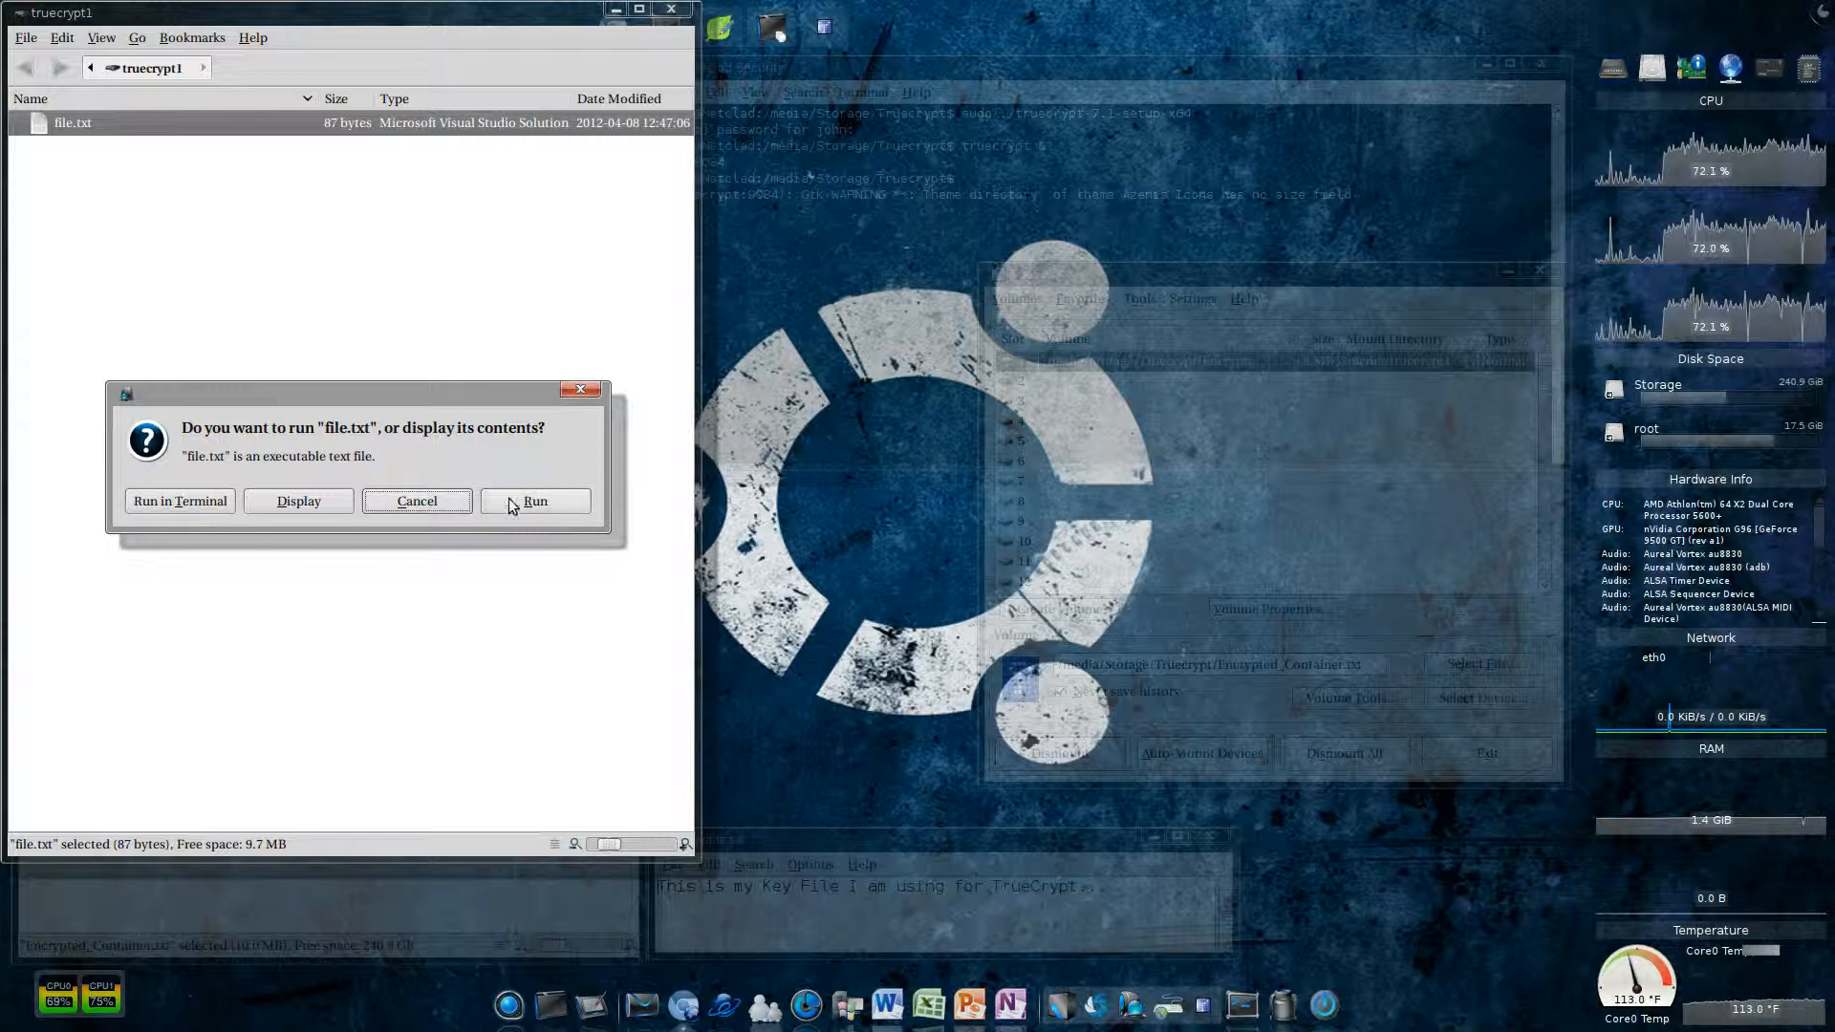
- Dismiss the run prompt for file.txt and select slot 1 in TrueCrypt
{"action": "right_click", "coordinate": [71, 124]}
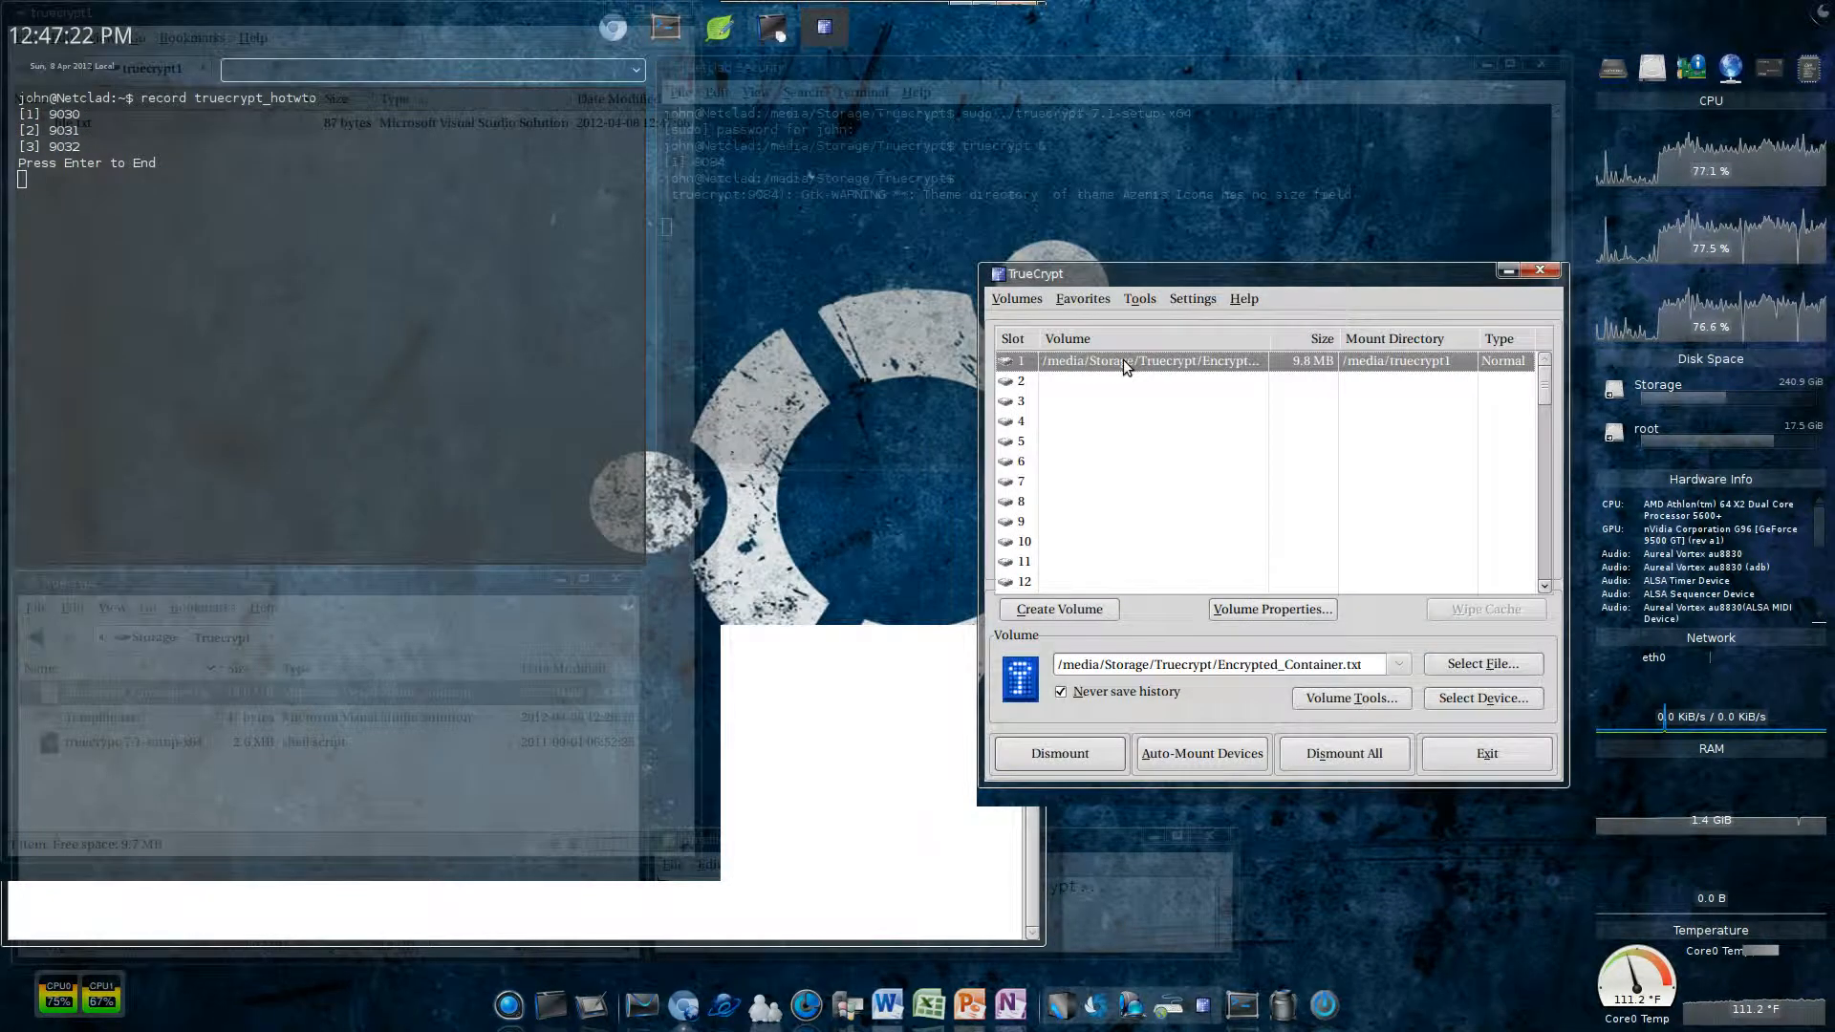
{"action": "left_click", "coordinate": [1058, 752]}
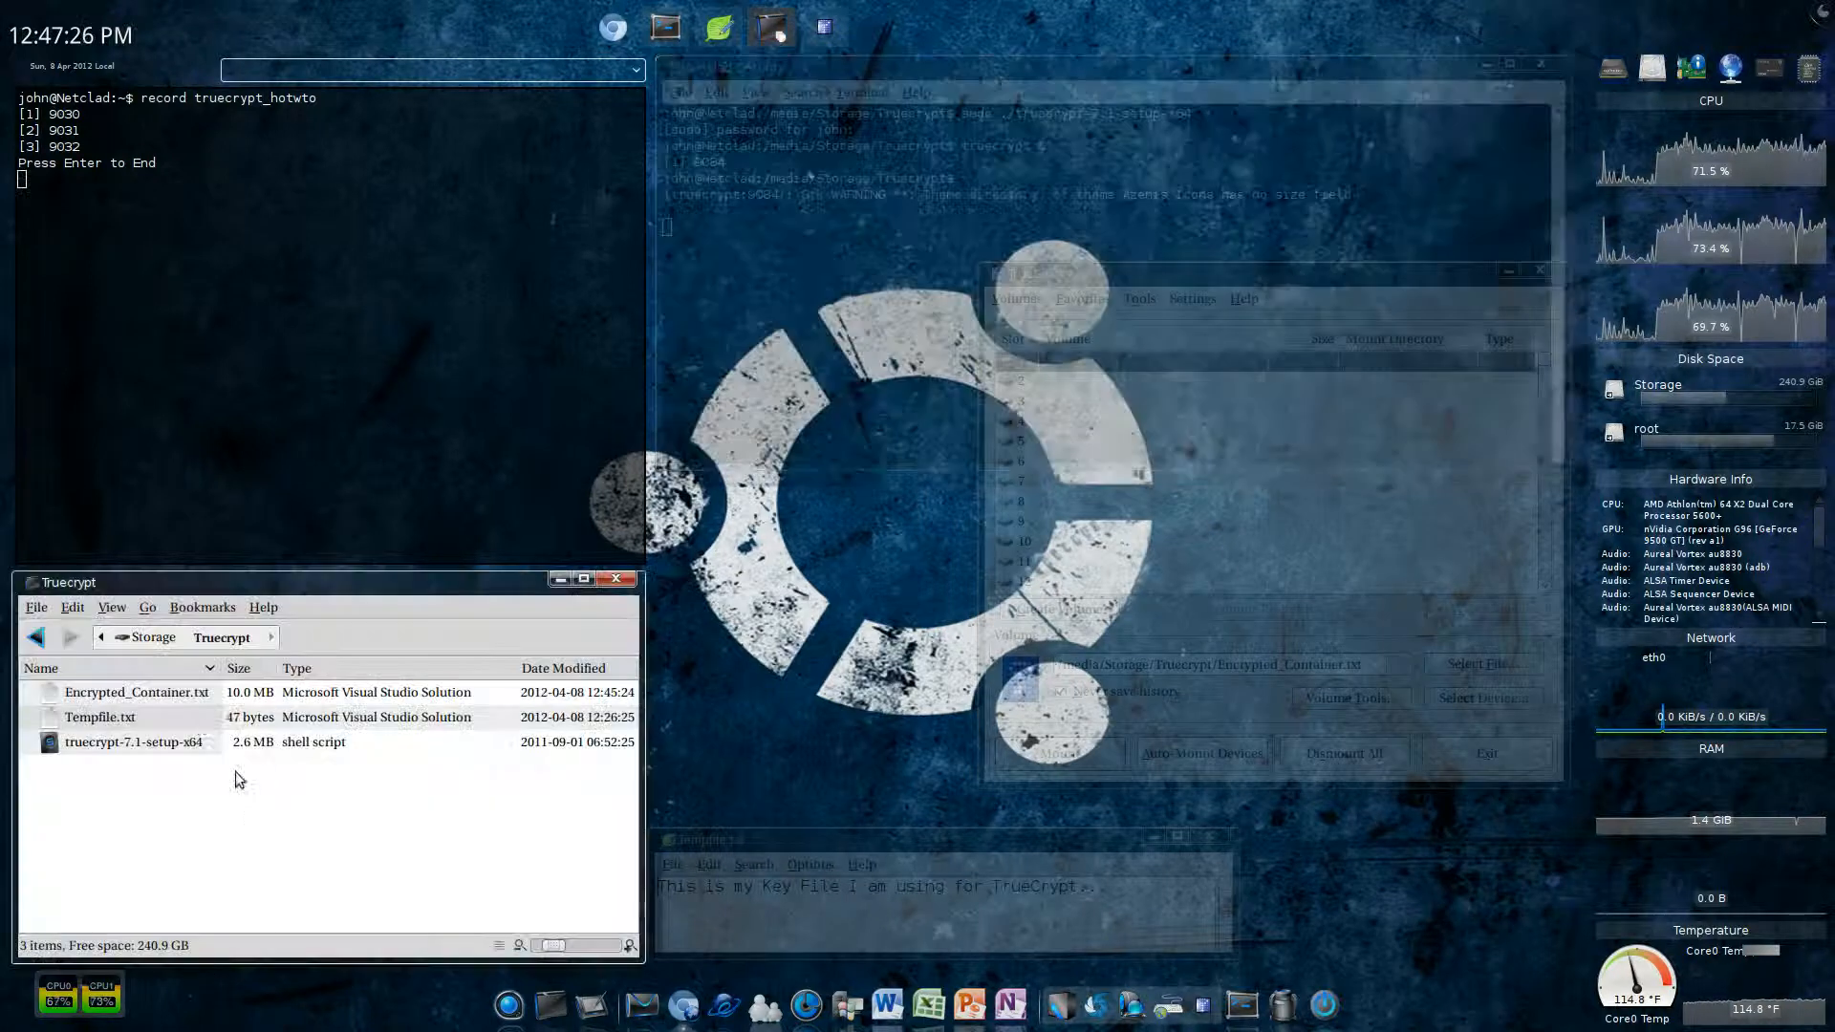
- View Encrypted_Container.txt in Leafpad as scrambled characters, then close it
{"action": "right_click", "coordinate": [136, 692]}
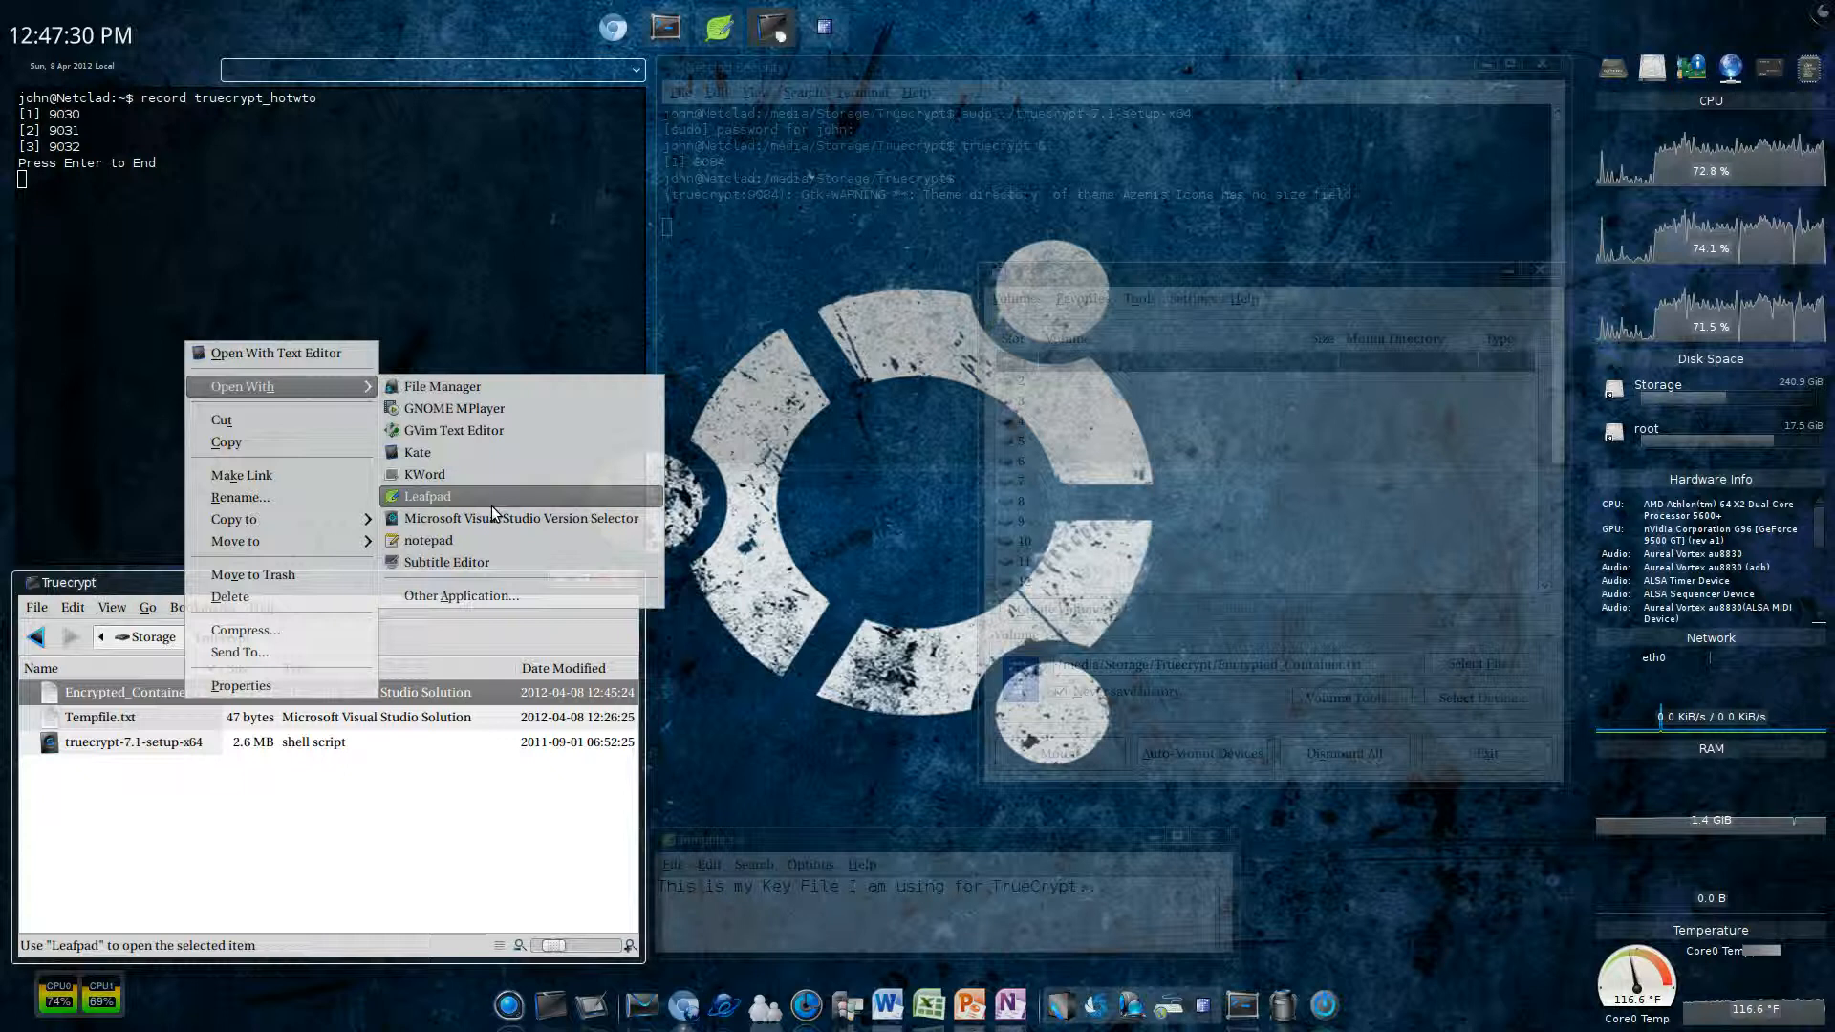
{"action": "left_click", "coordinate": [426, 495]}
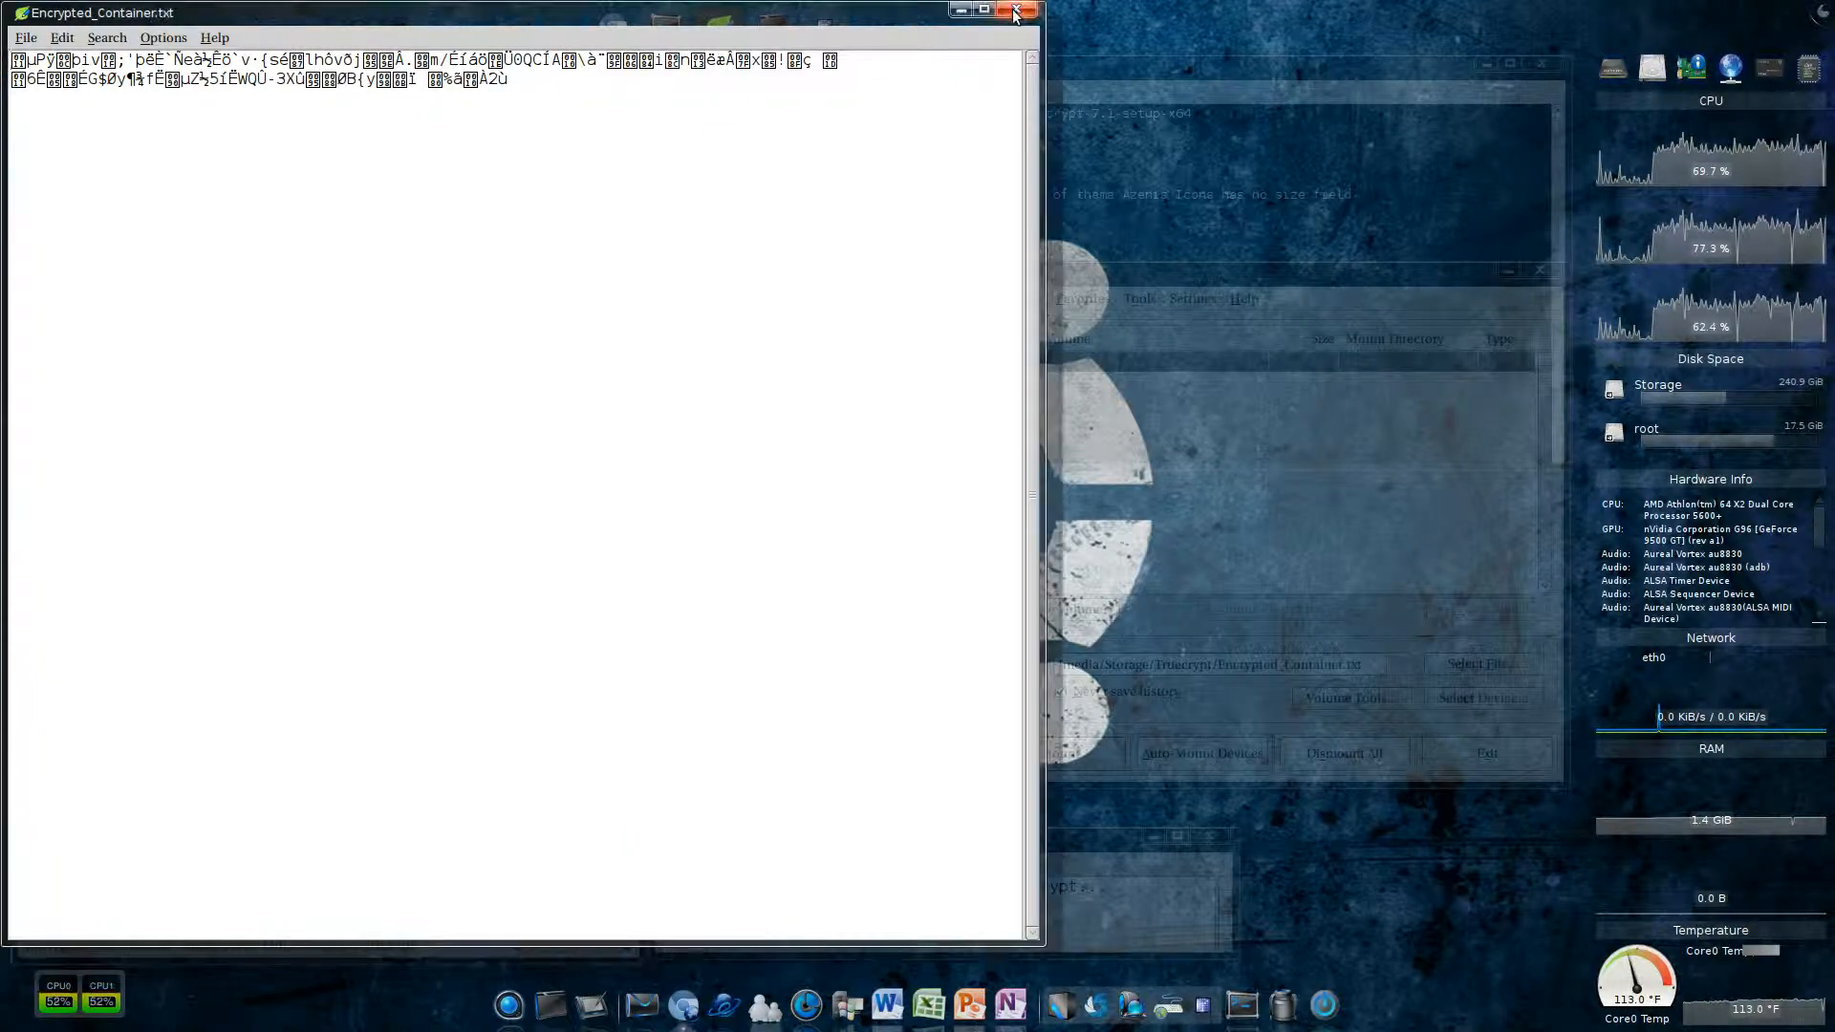
{"action": "left_click", "coordinate": [1012, 13]}
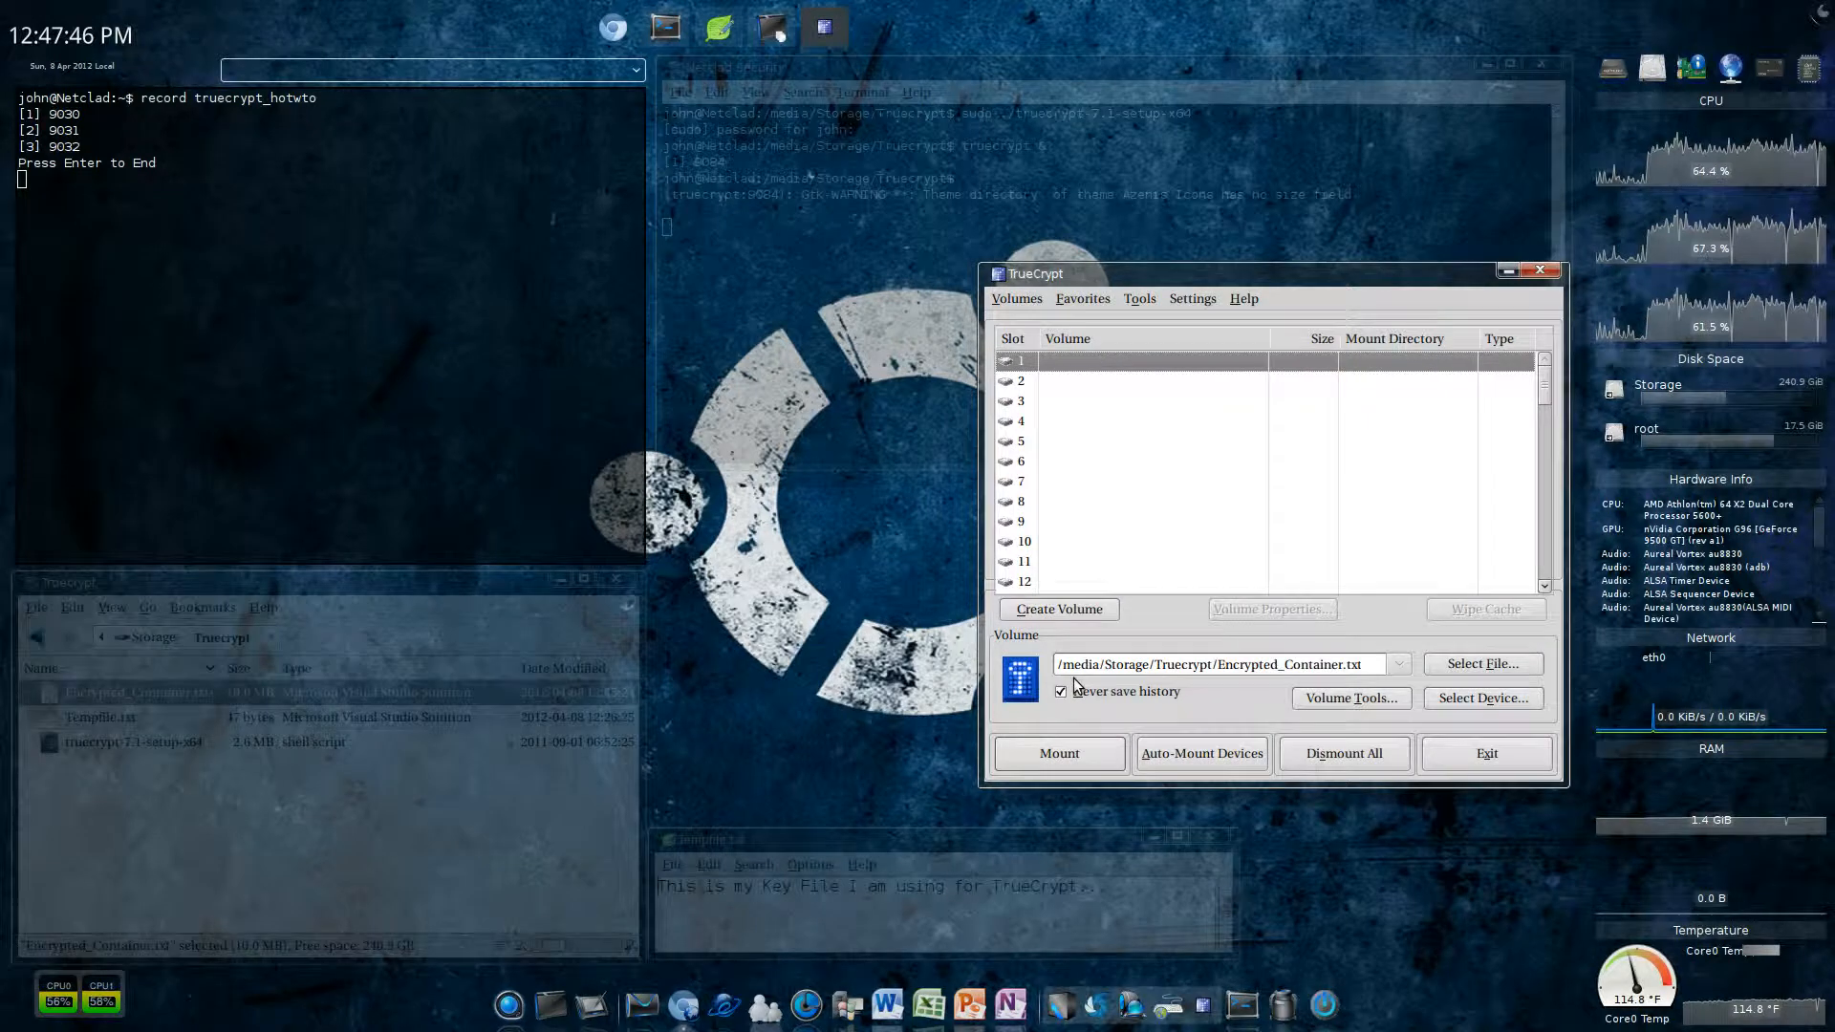
- Attempt to mount with the password alone, shown in plain text, and dismiss the resulting message
{"action": "left_click", "coordinate": [1056, 752]}
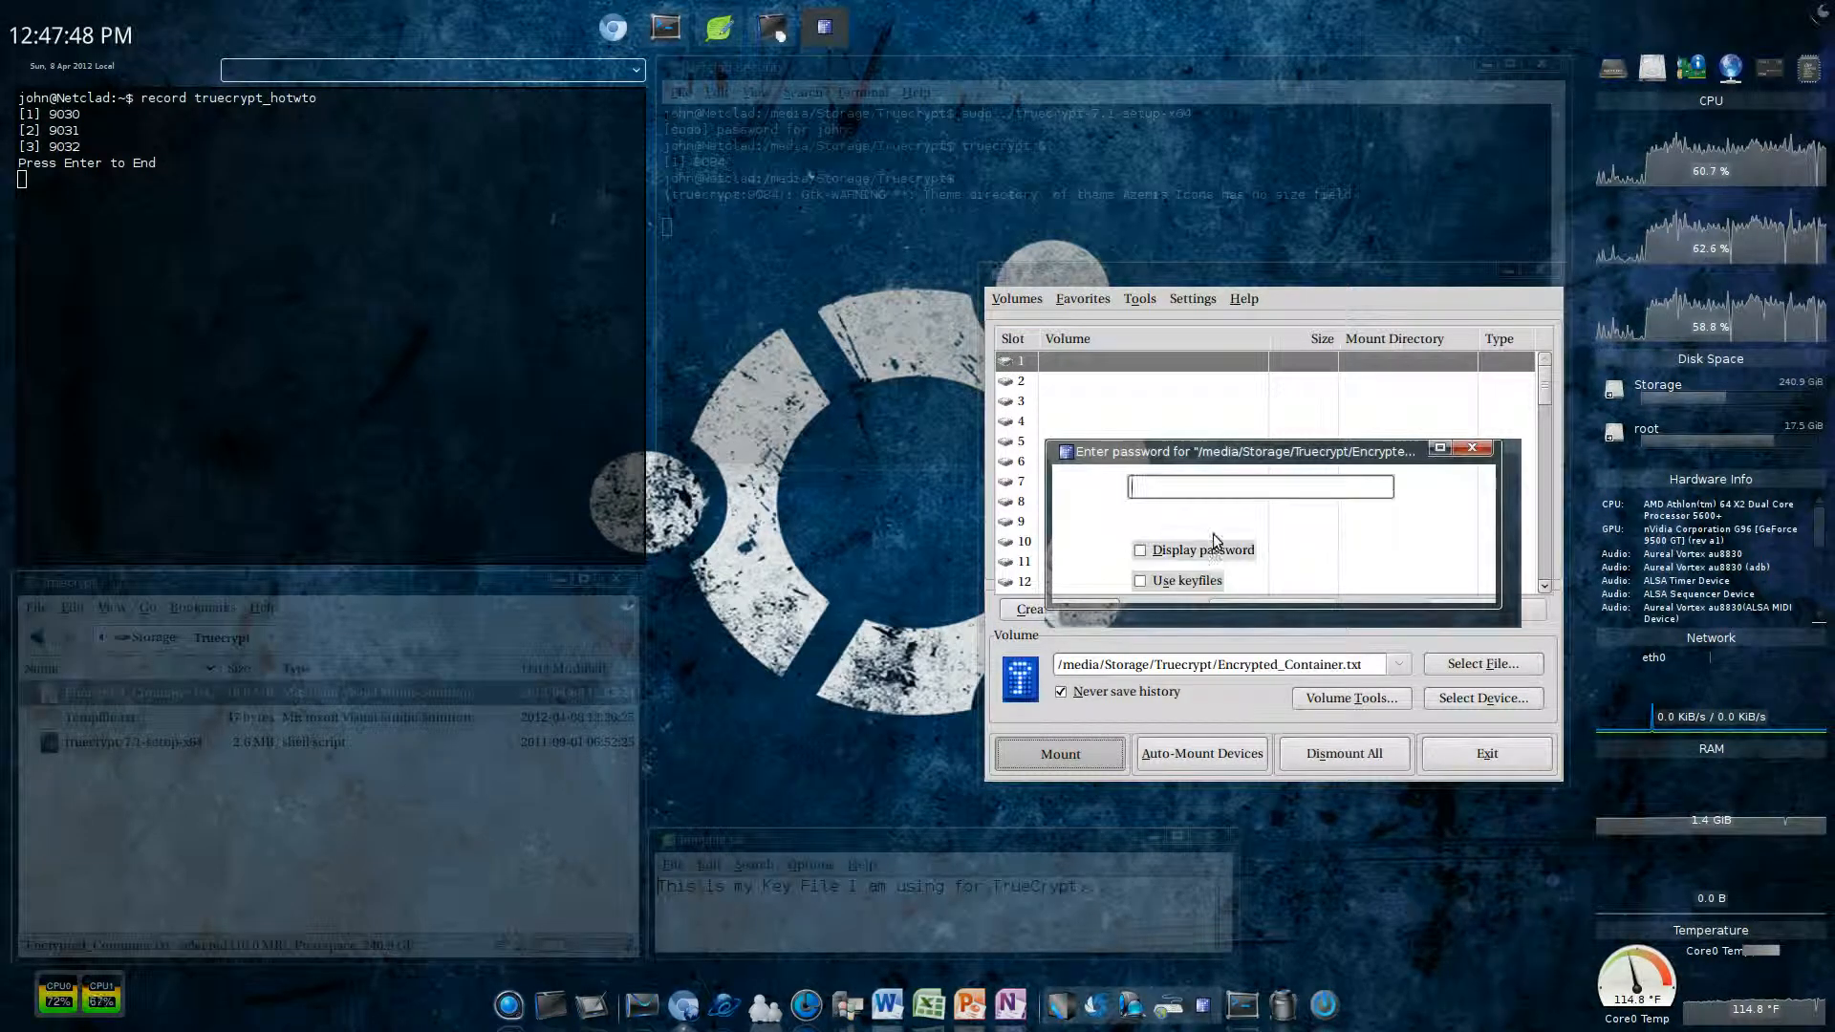
{"action": "type", "text": "password"}
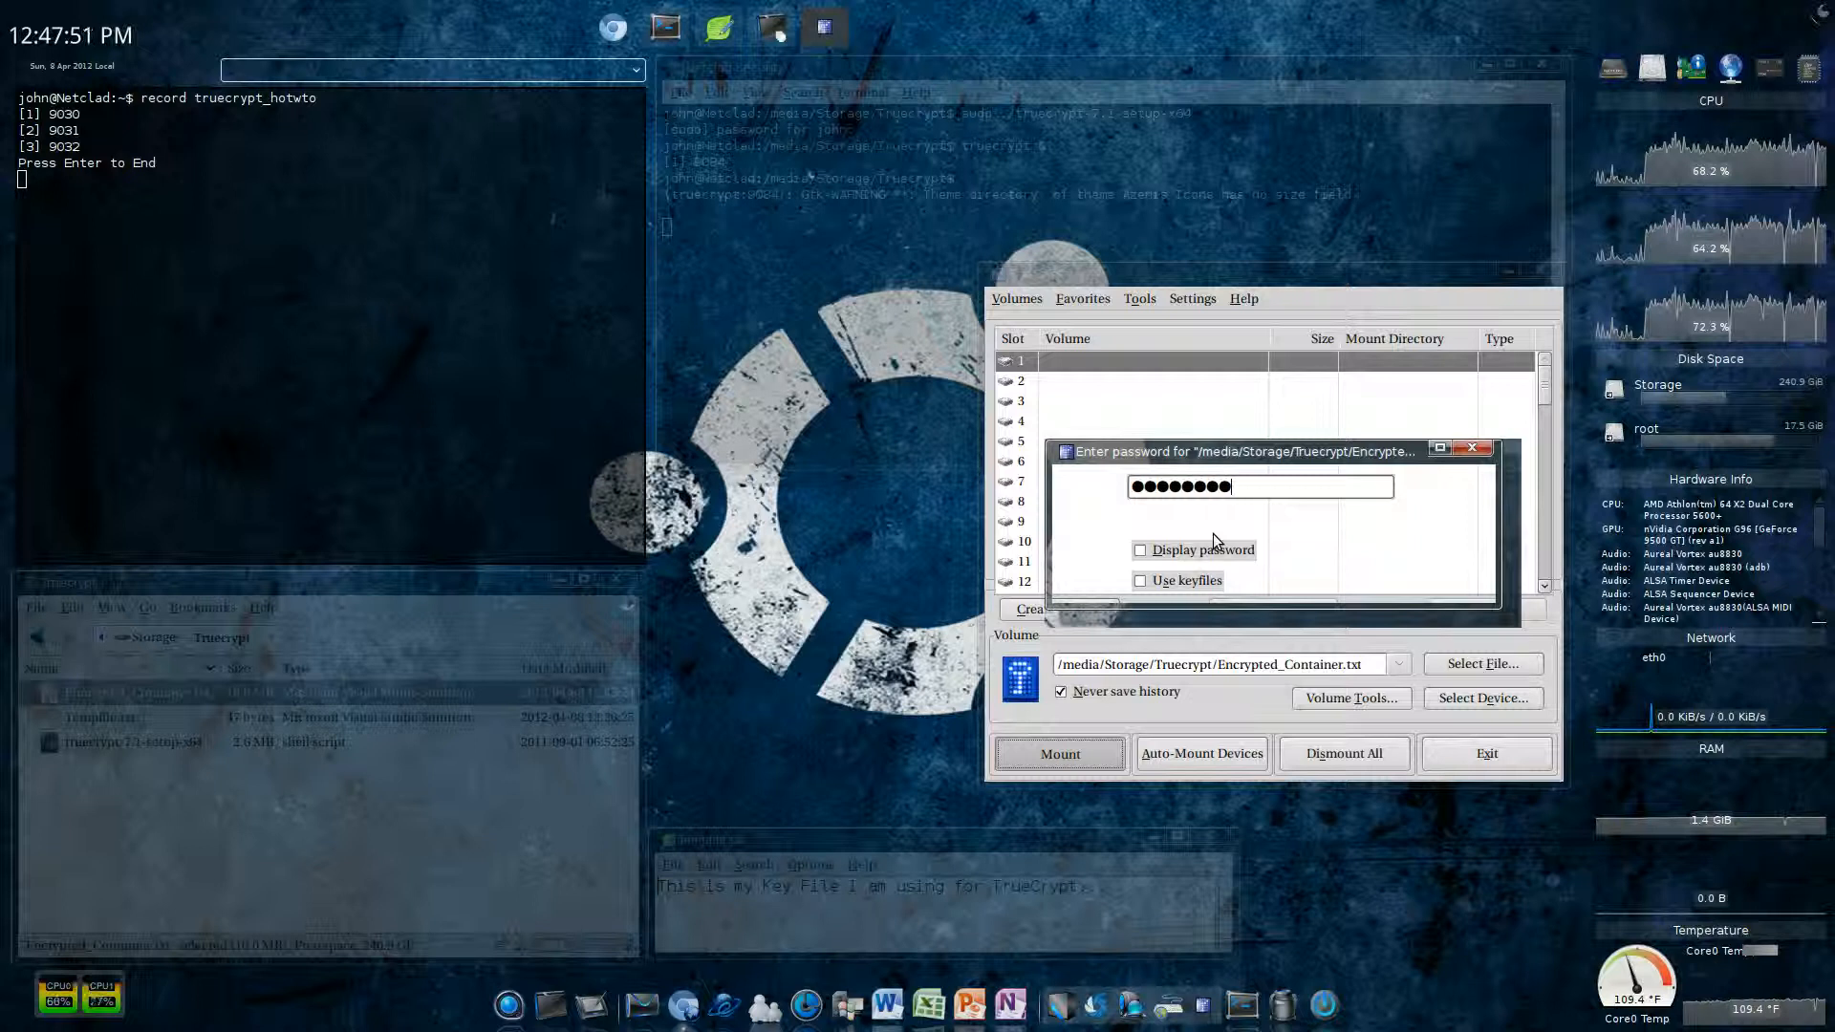
{"action": "left_click", "coordinate": [1140, 550]}
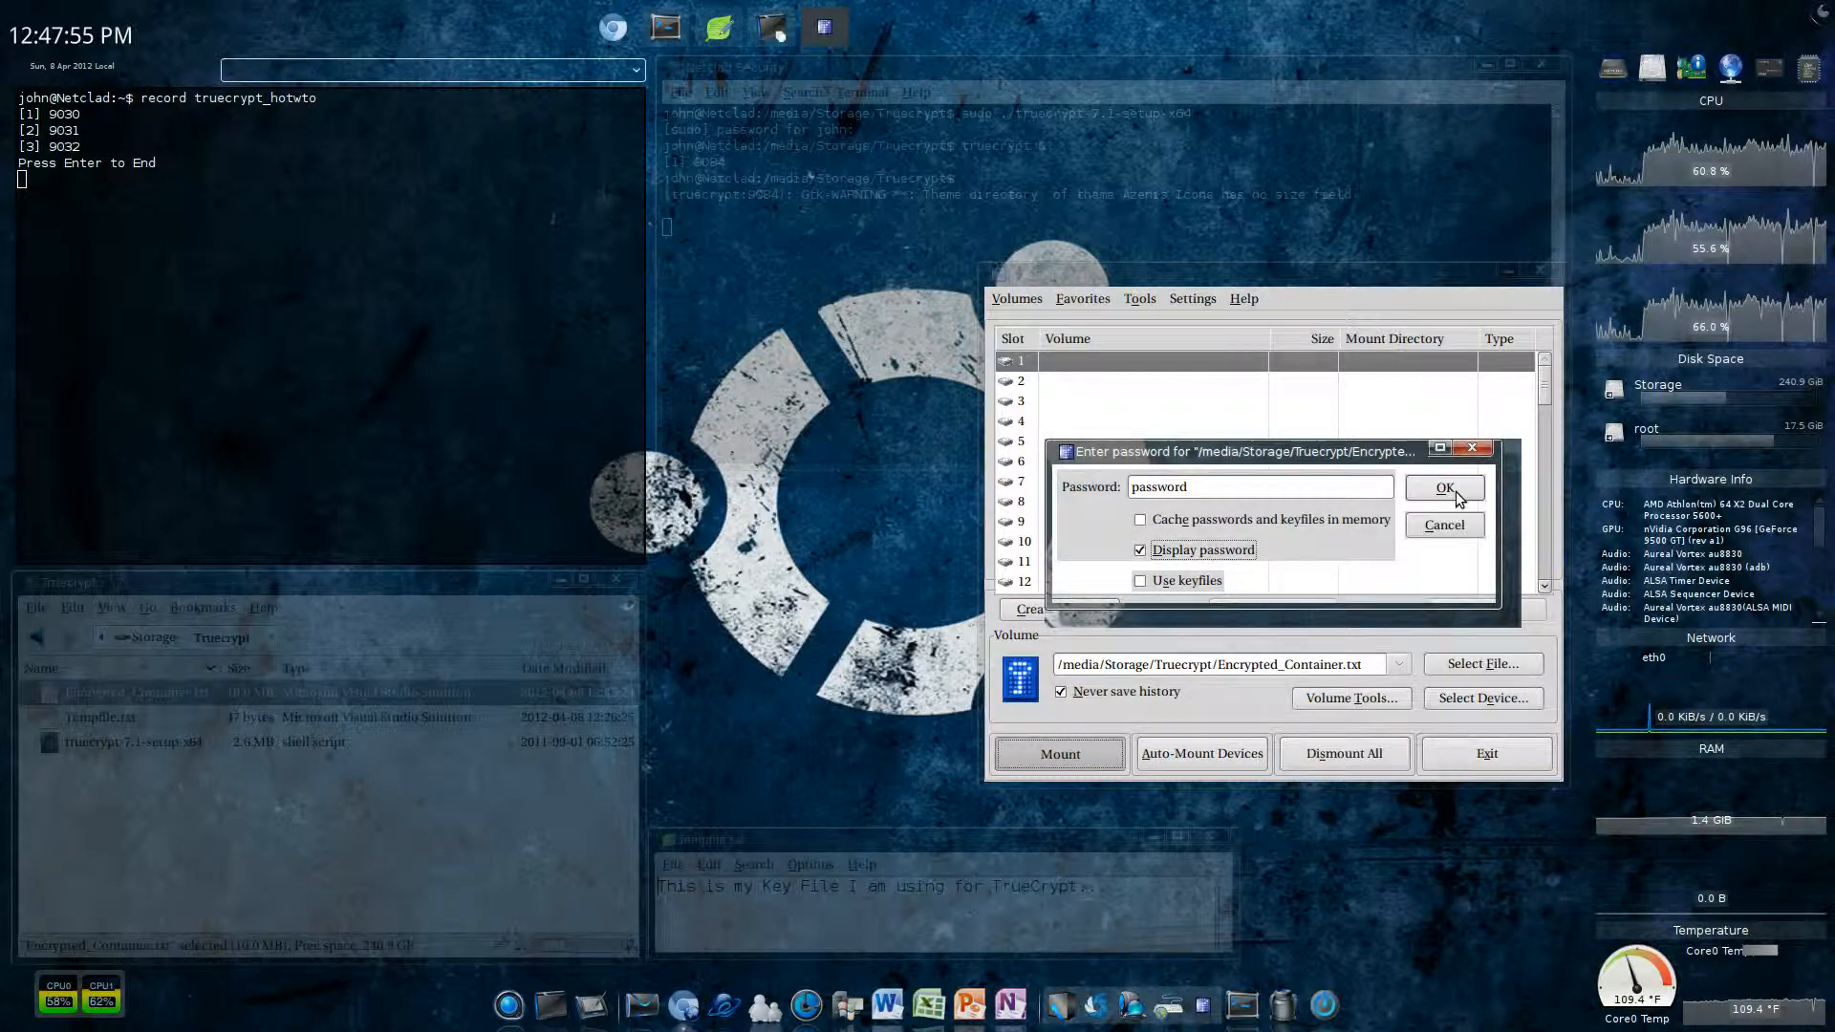
{"action": "left_click", "coordinate": [1444, 489]}
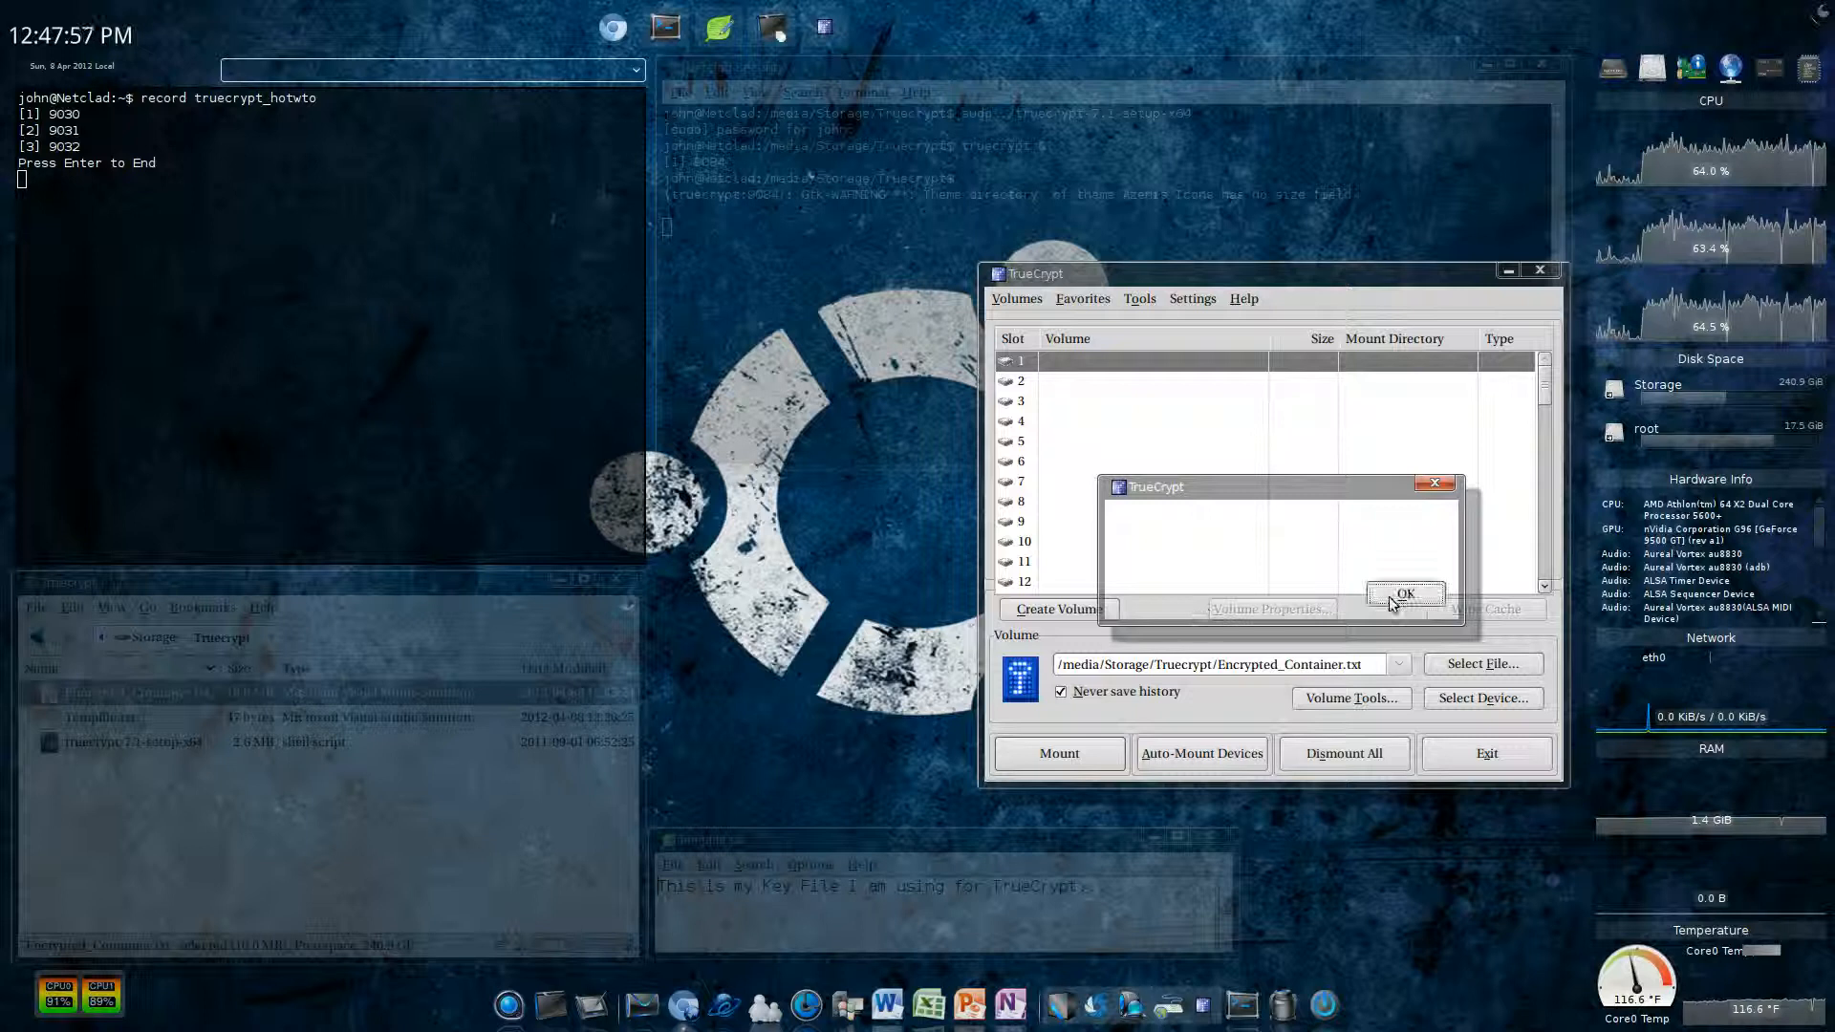
{"action": "left_click", "coordinate": [1402, 594]}
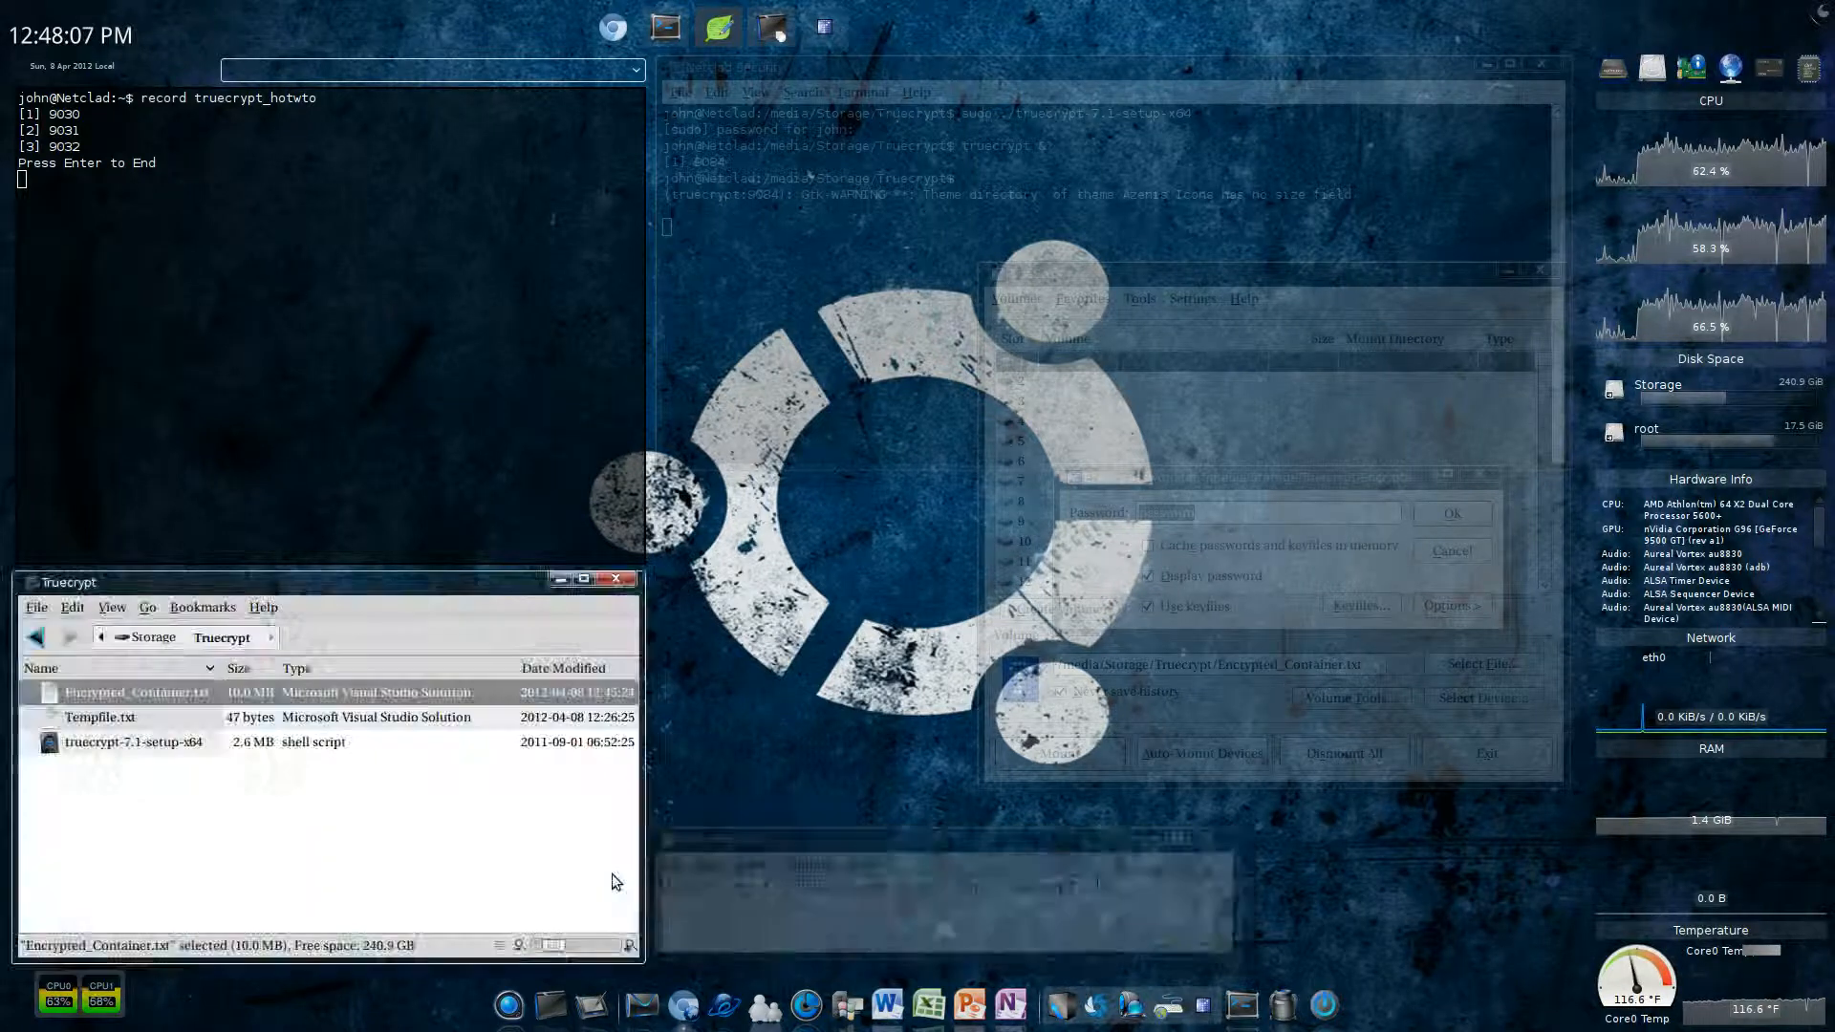
- Attempt mounting with password plus Tempfile.txt keyfile and dismiss the incorrect-keyfile error
{"action": "left_click", "coordinate": [677, 864]}
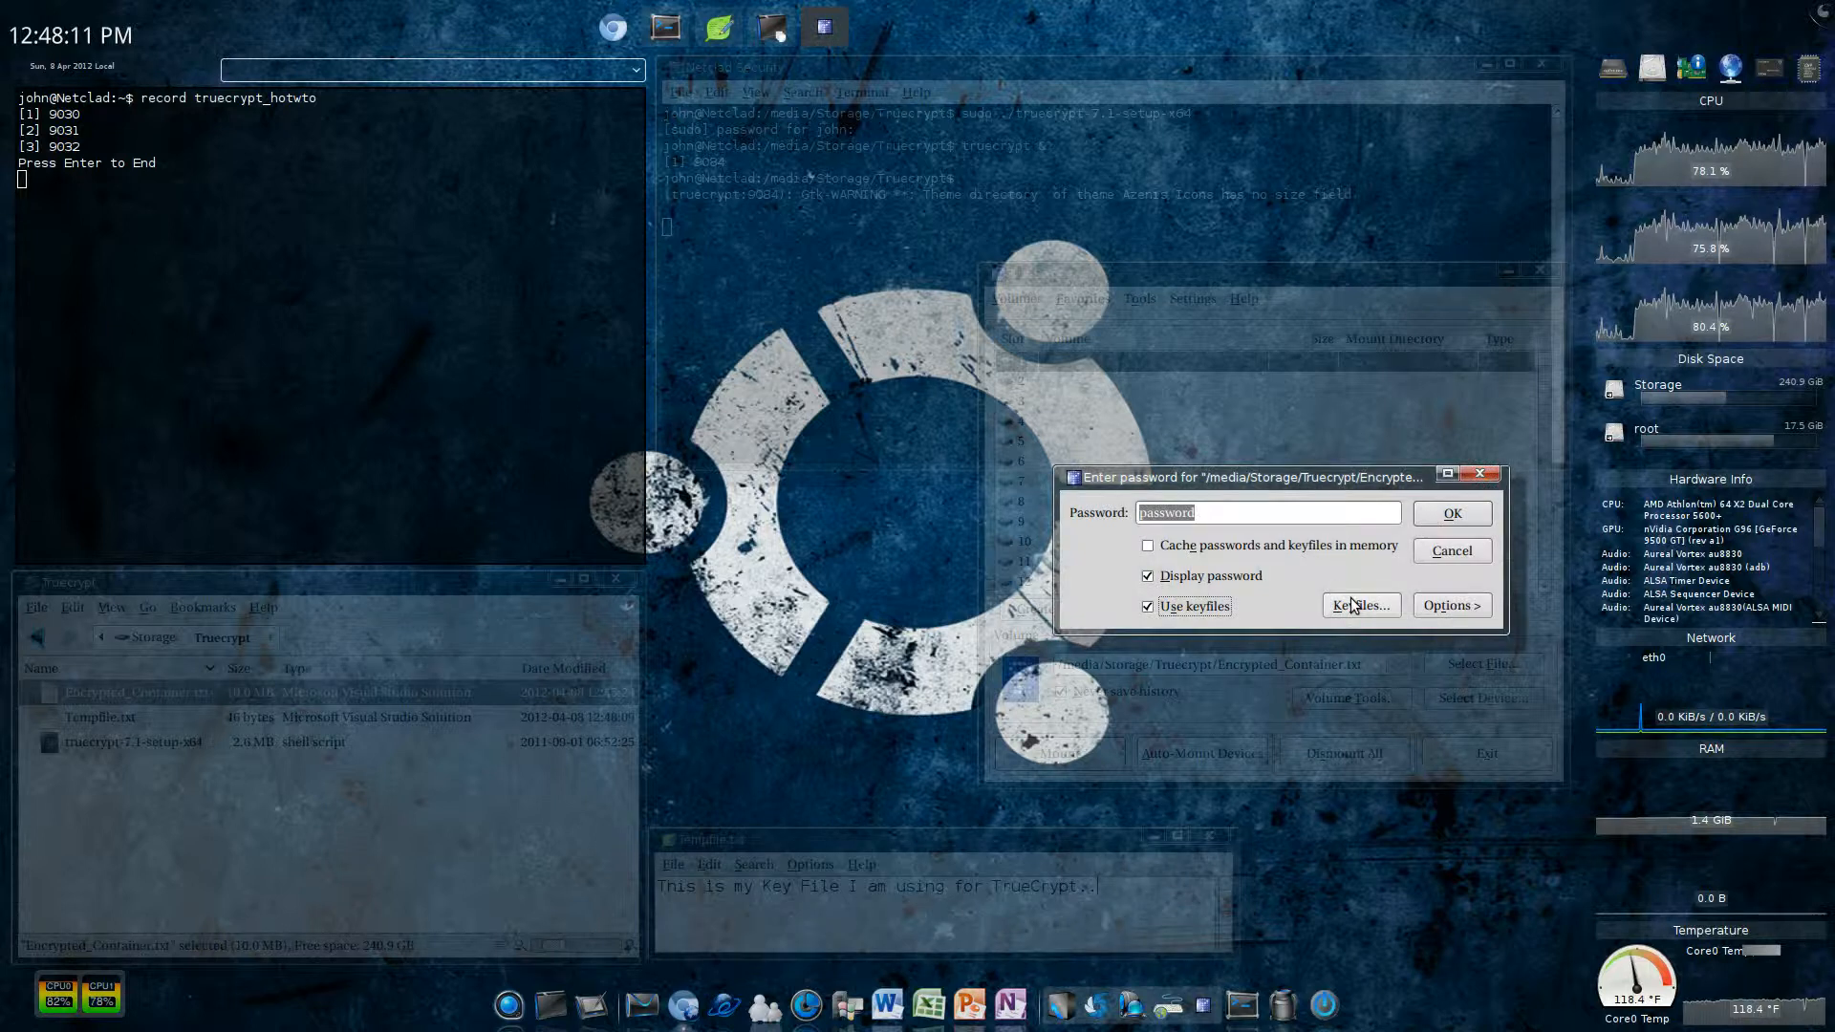
{"action": "left_click", "coordinate": [1359, 605]}
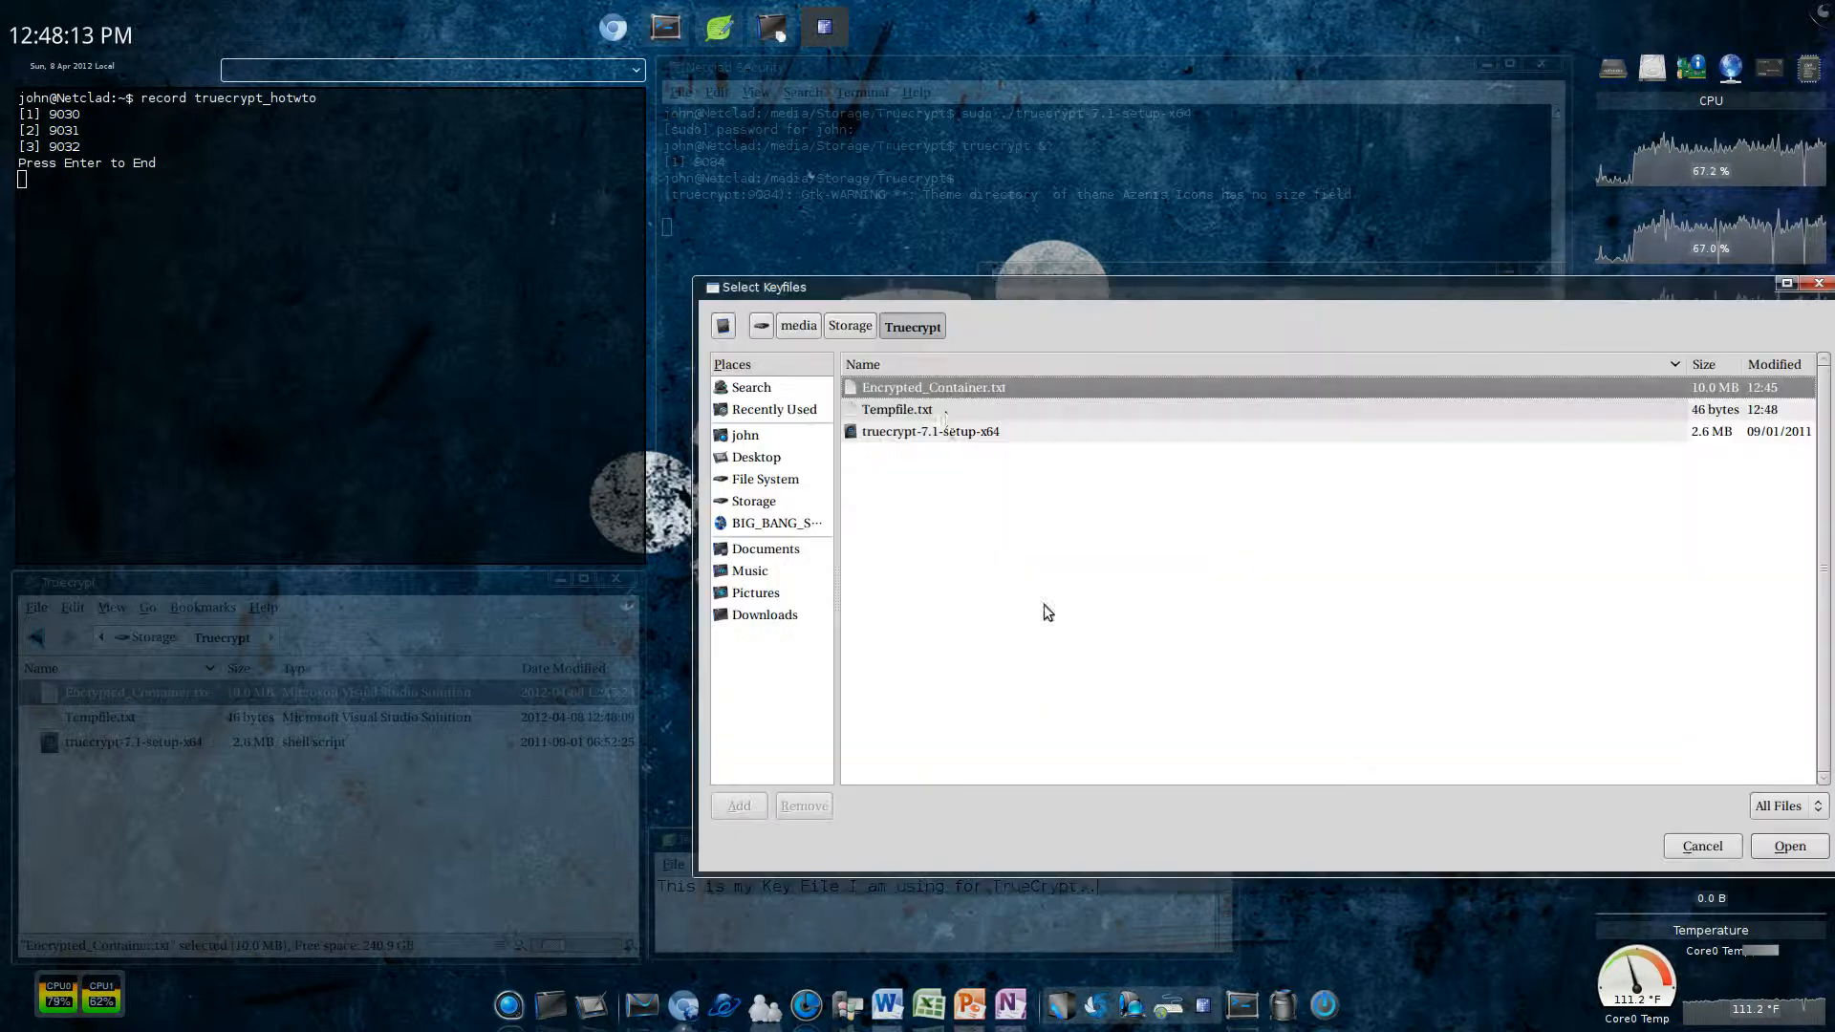
{"action": "left_click", "coordinate": [896, 408]}
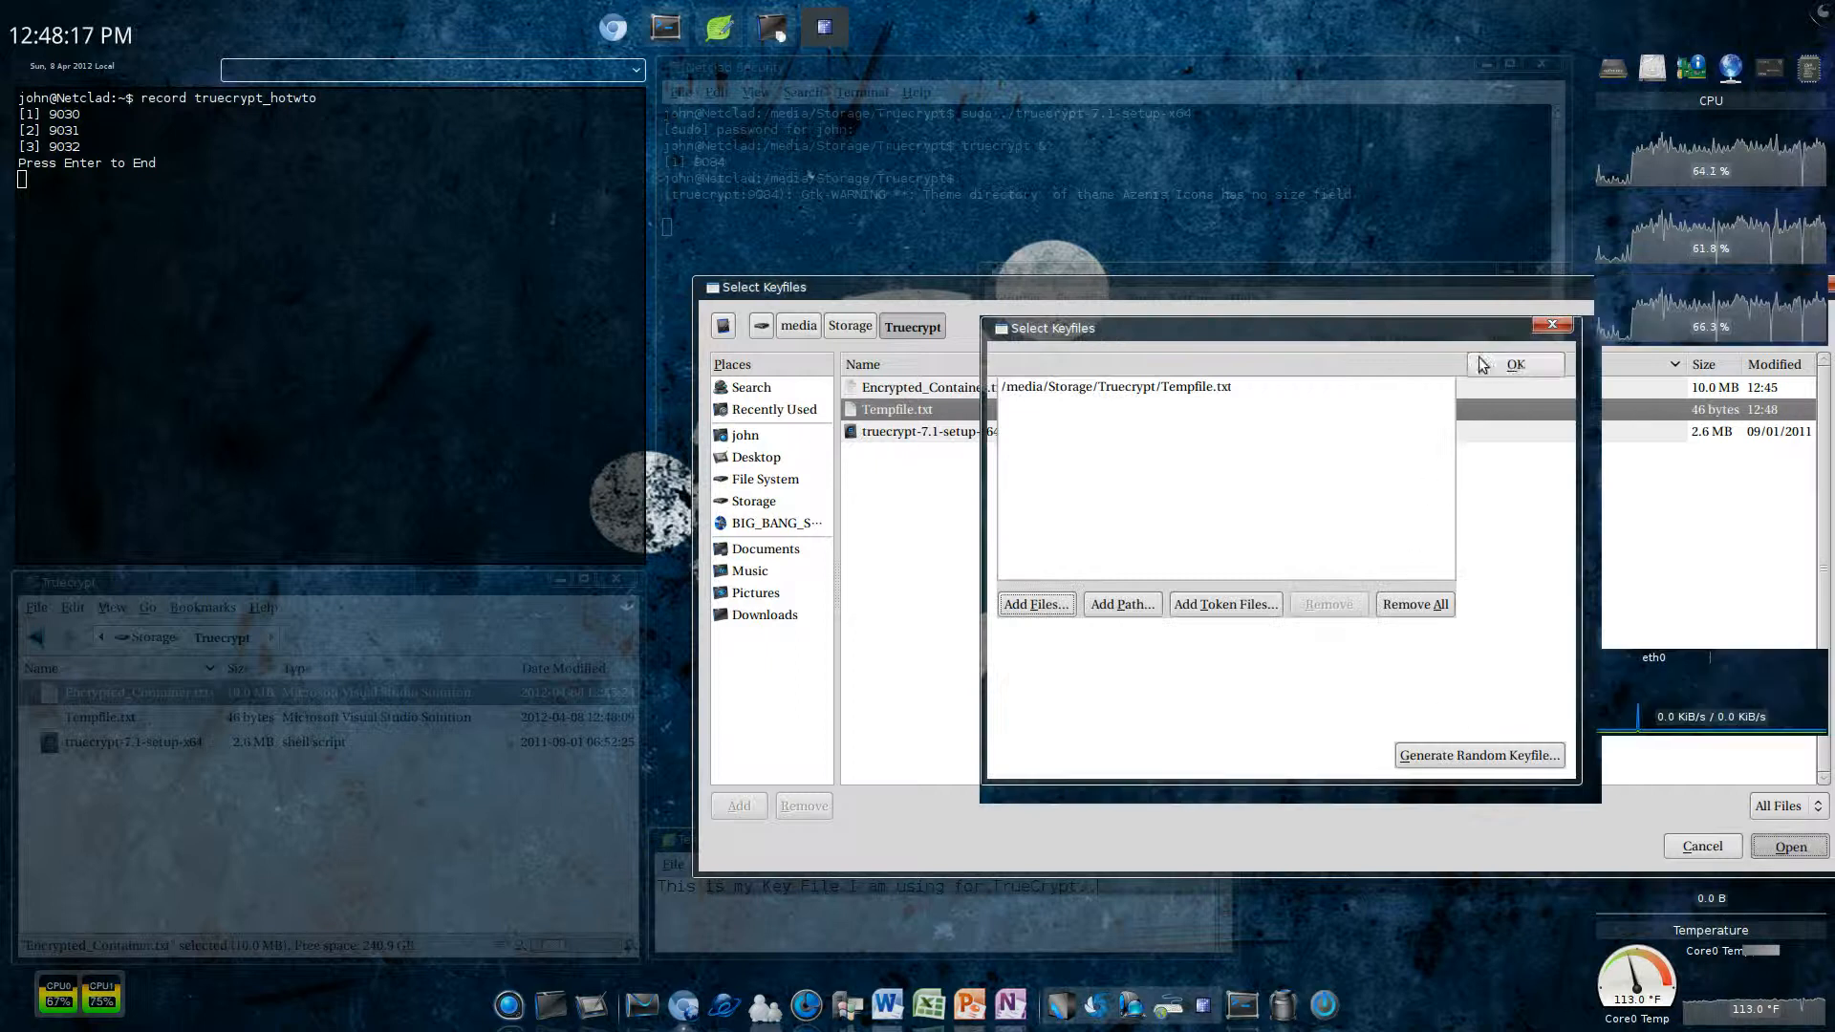
{"action": "left_click", "coordinate": [1512, 364]}
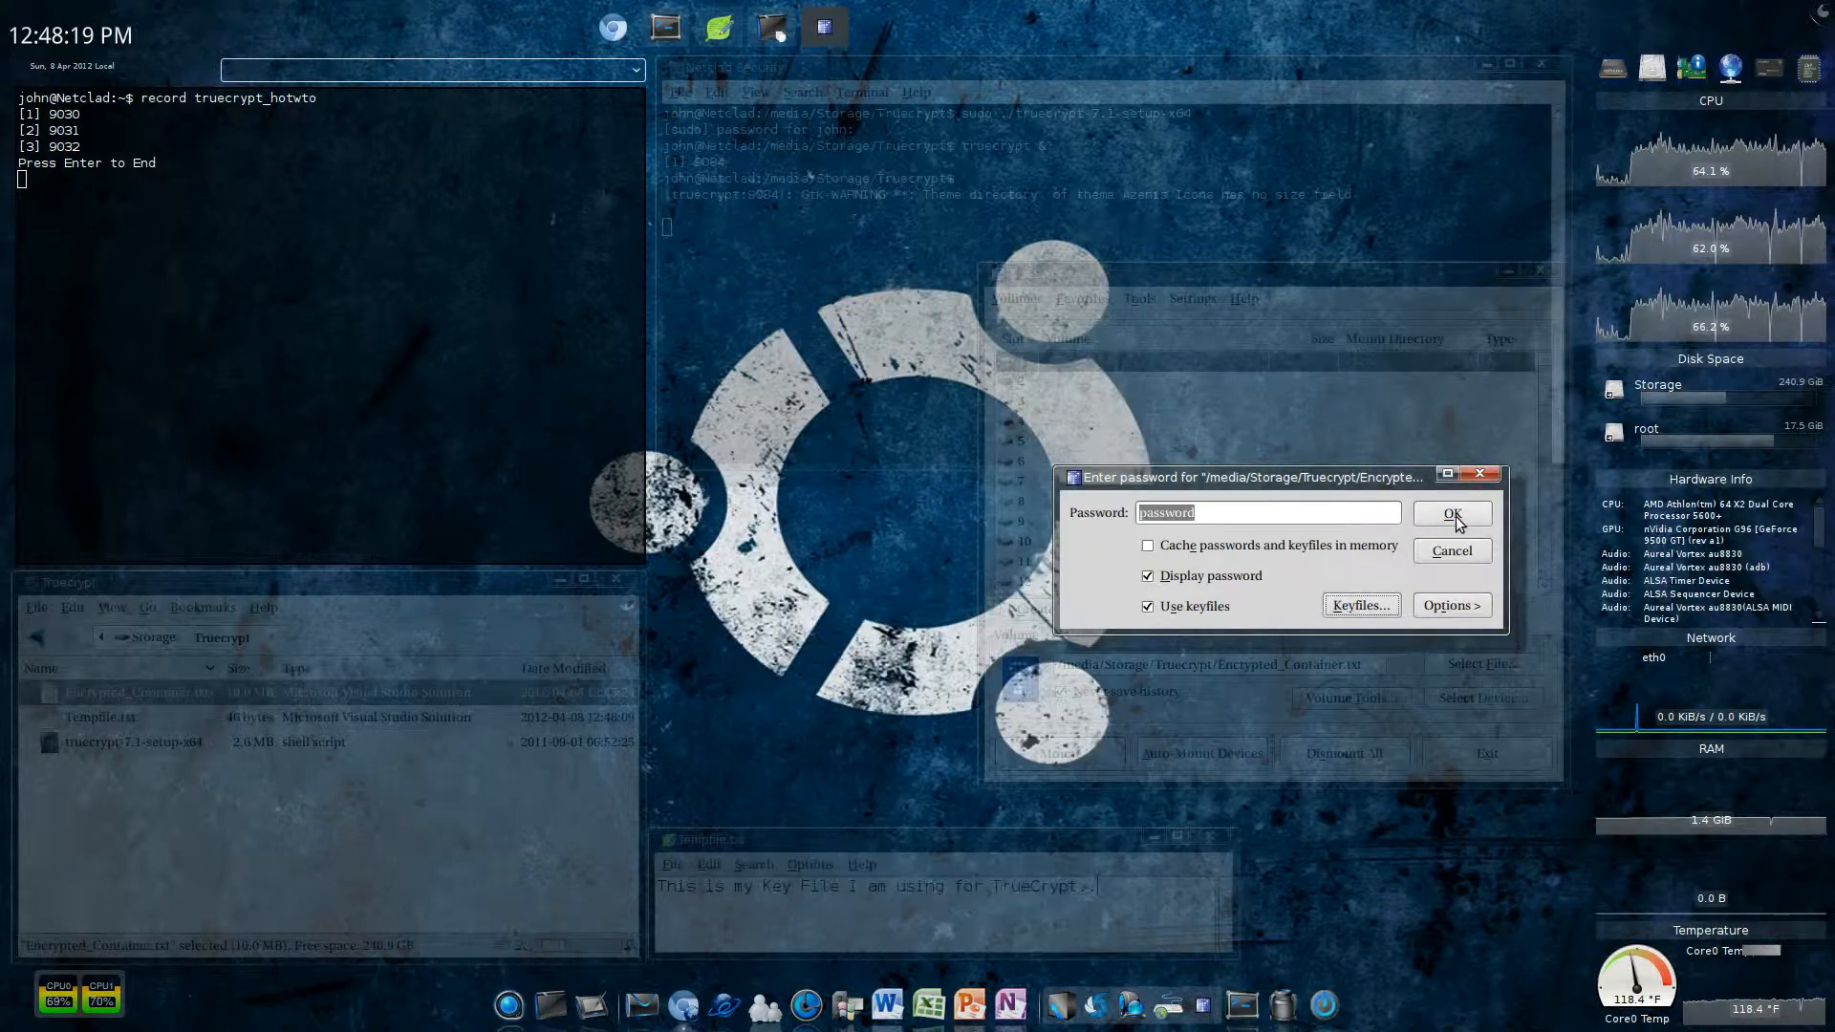
{"action": "left_click", "coordinate": [1450, 512]}
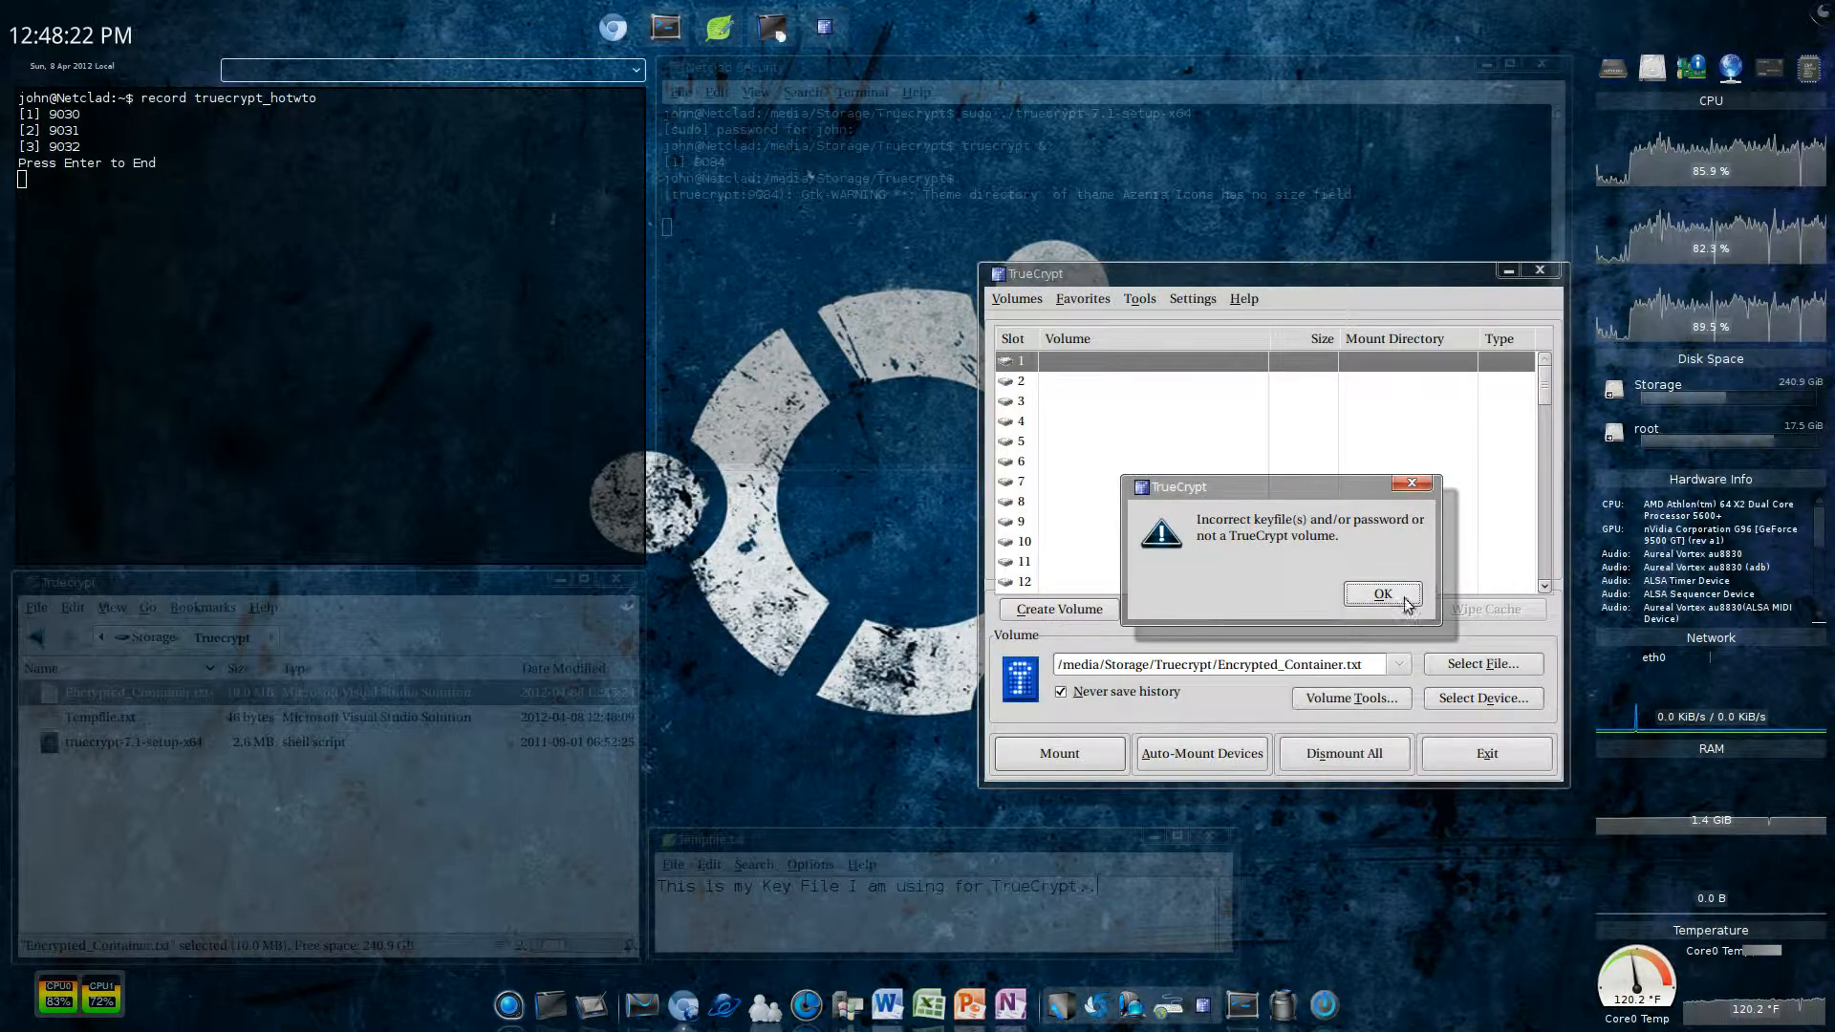
{"action": "left_click", "coordinate": [1382, 593]}
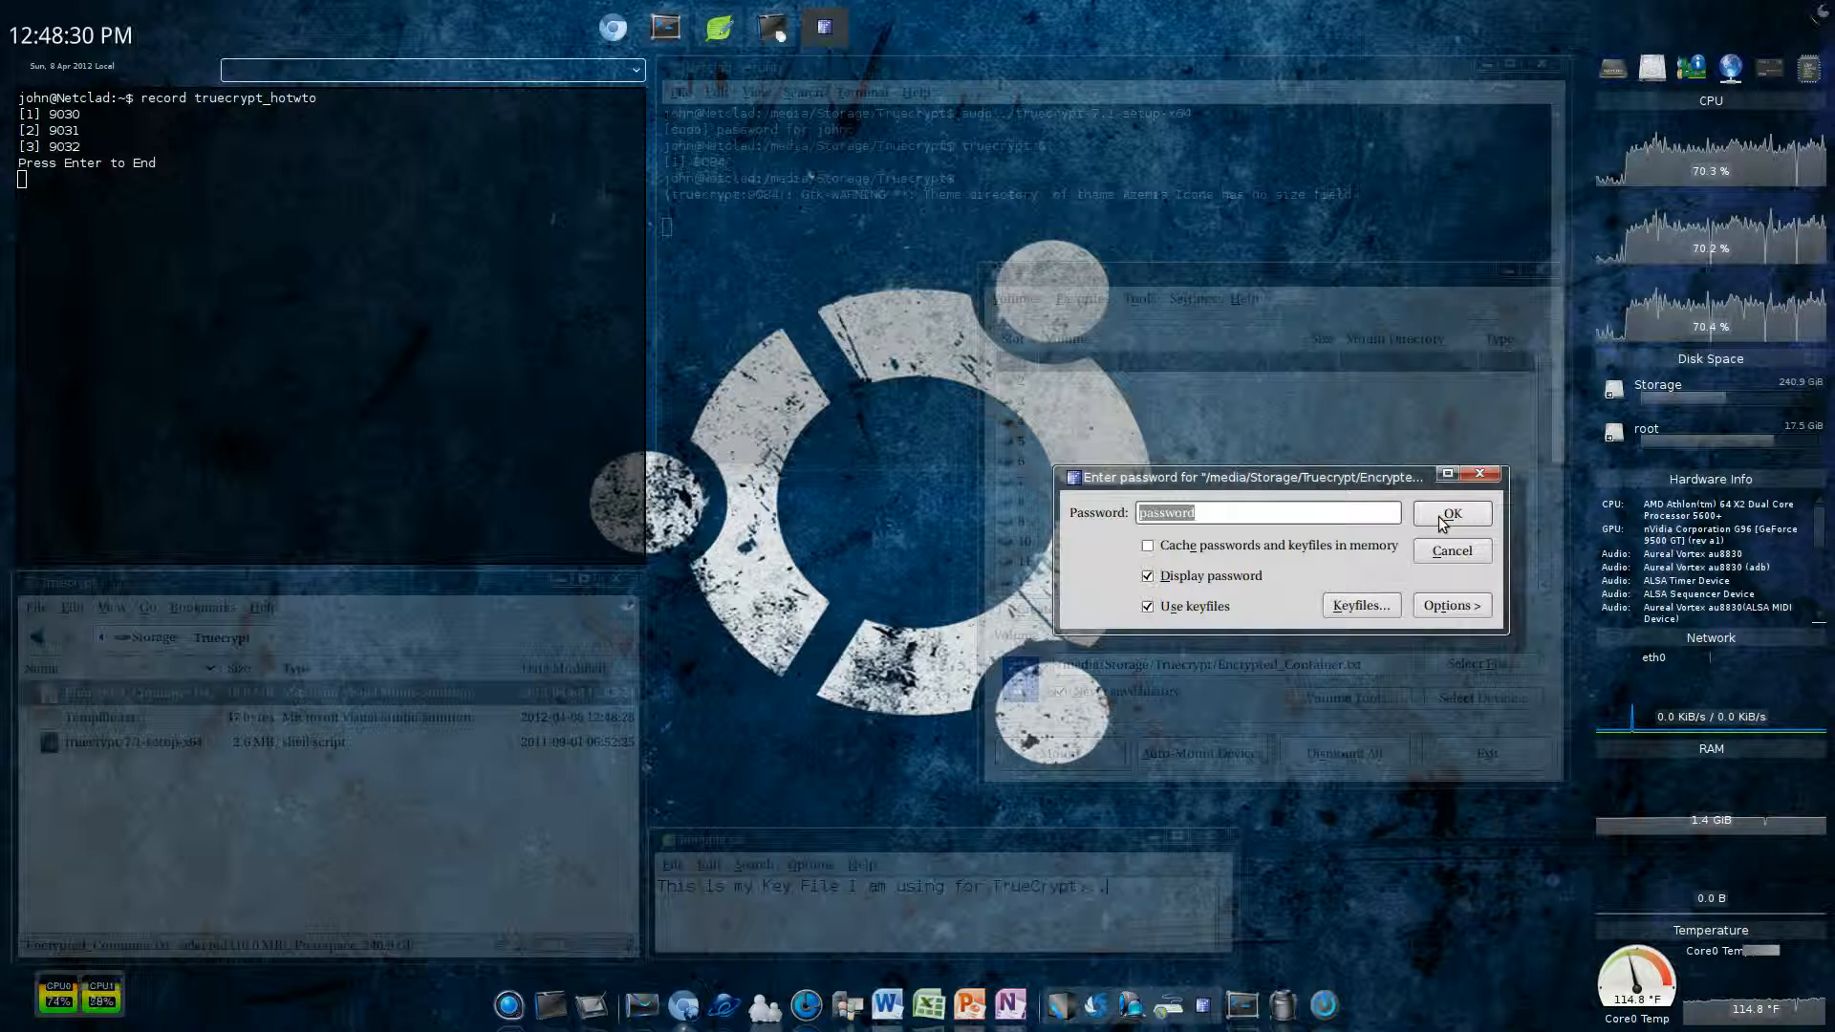
- Confirm Tempfile.txt in the keyfile list so the container mounts at /media/truecrypt1
{"action": "left_click", "coordinate": [1360, 605]}
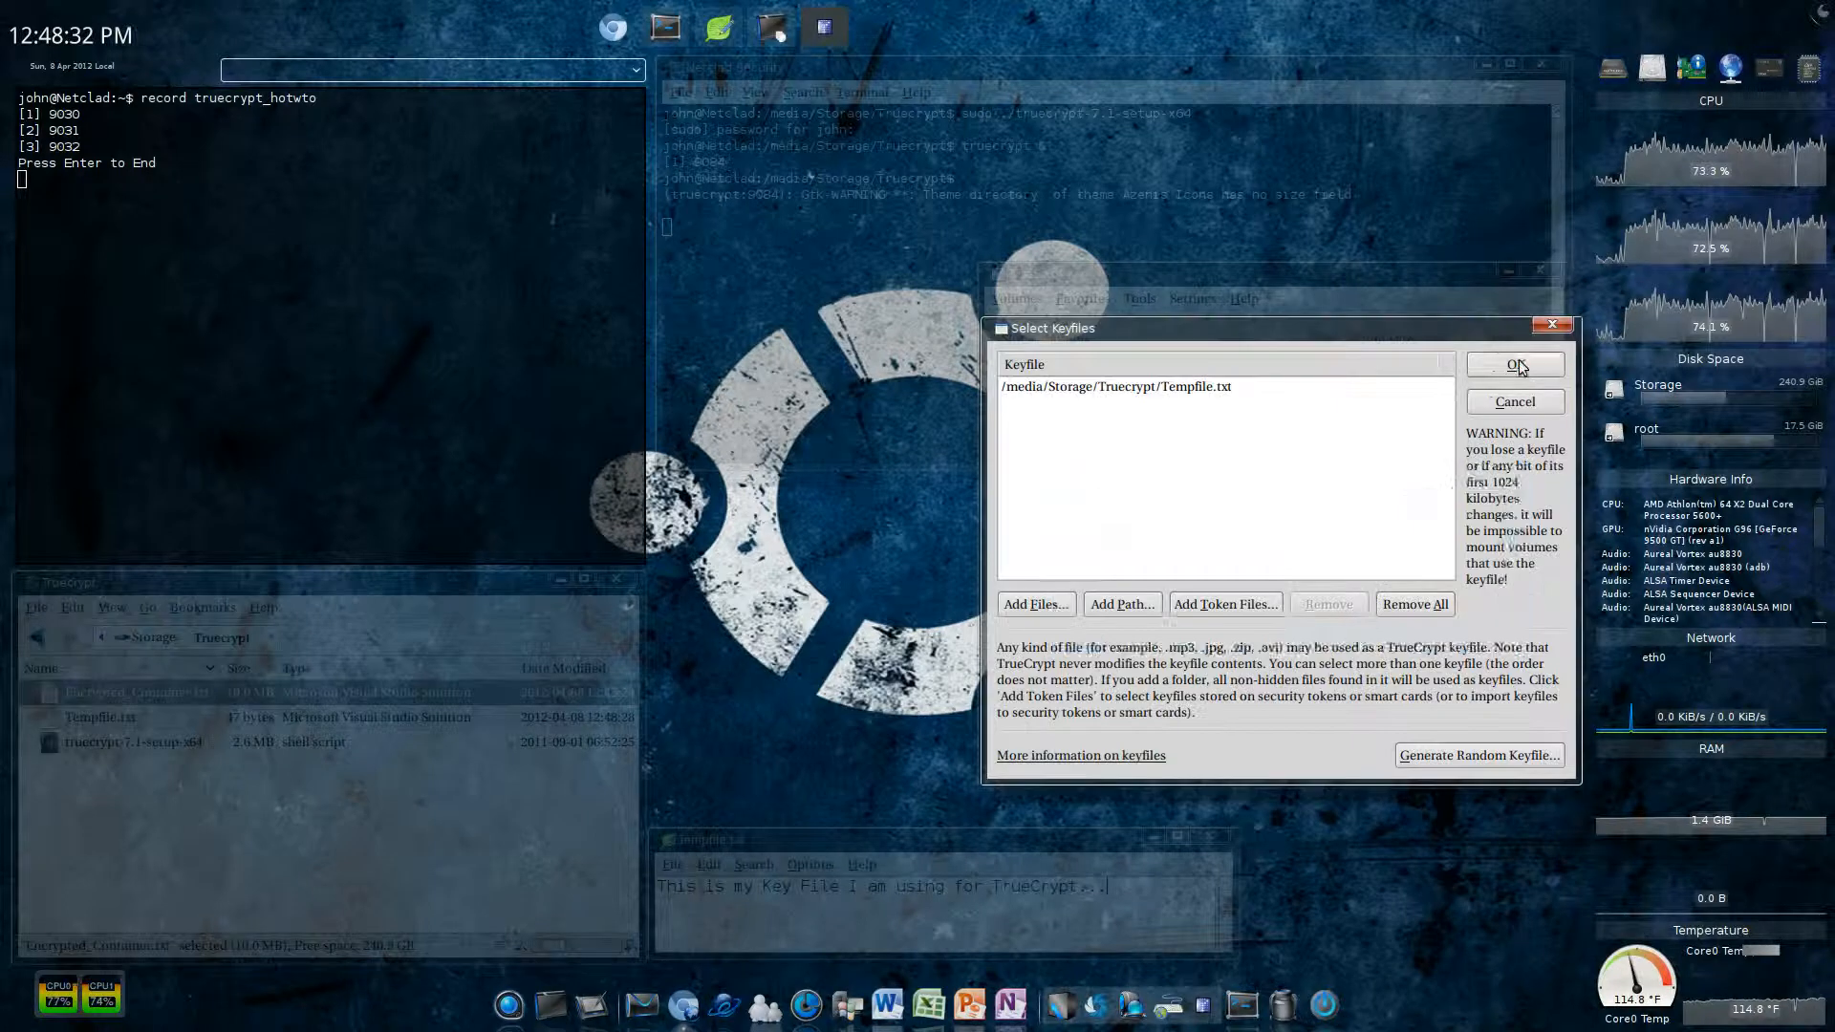
{"action": "left_click", "coordinate": [1513, 364]}
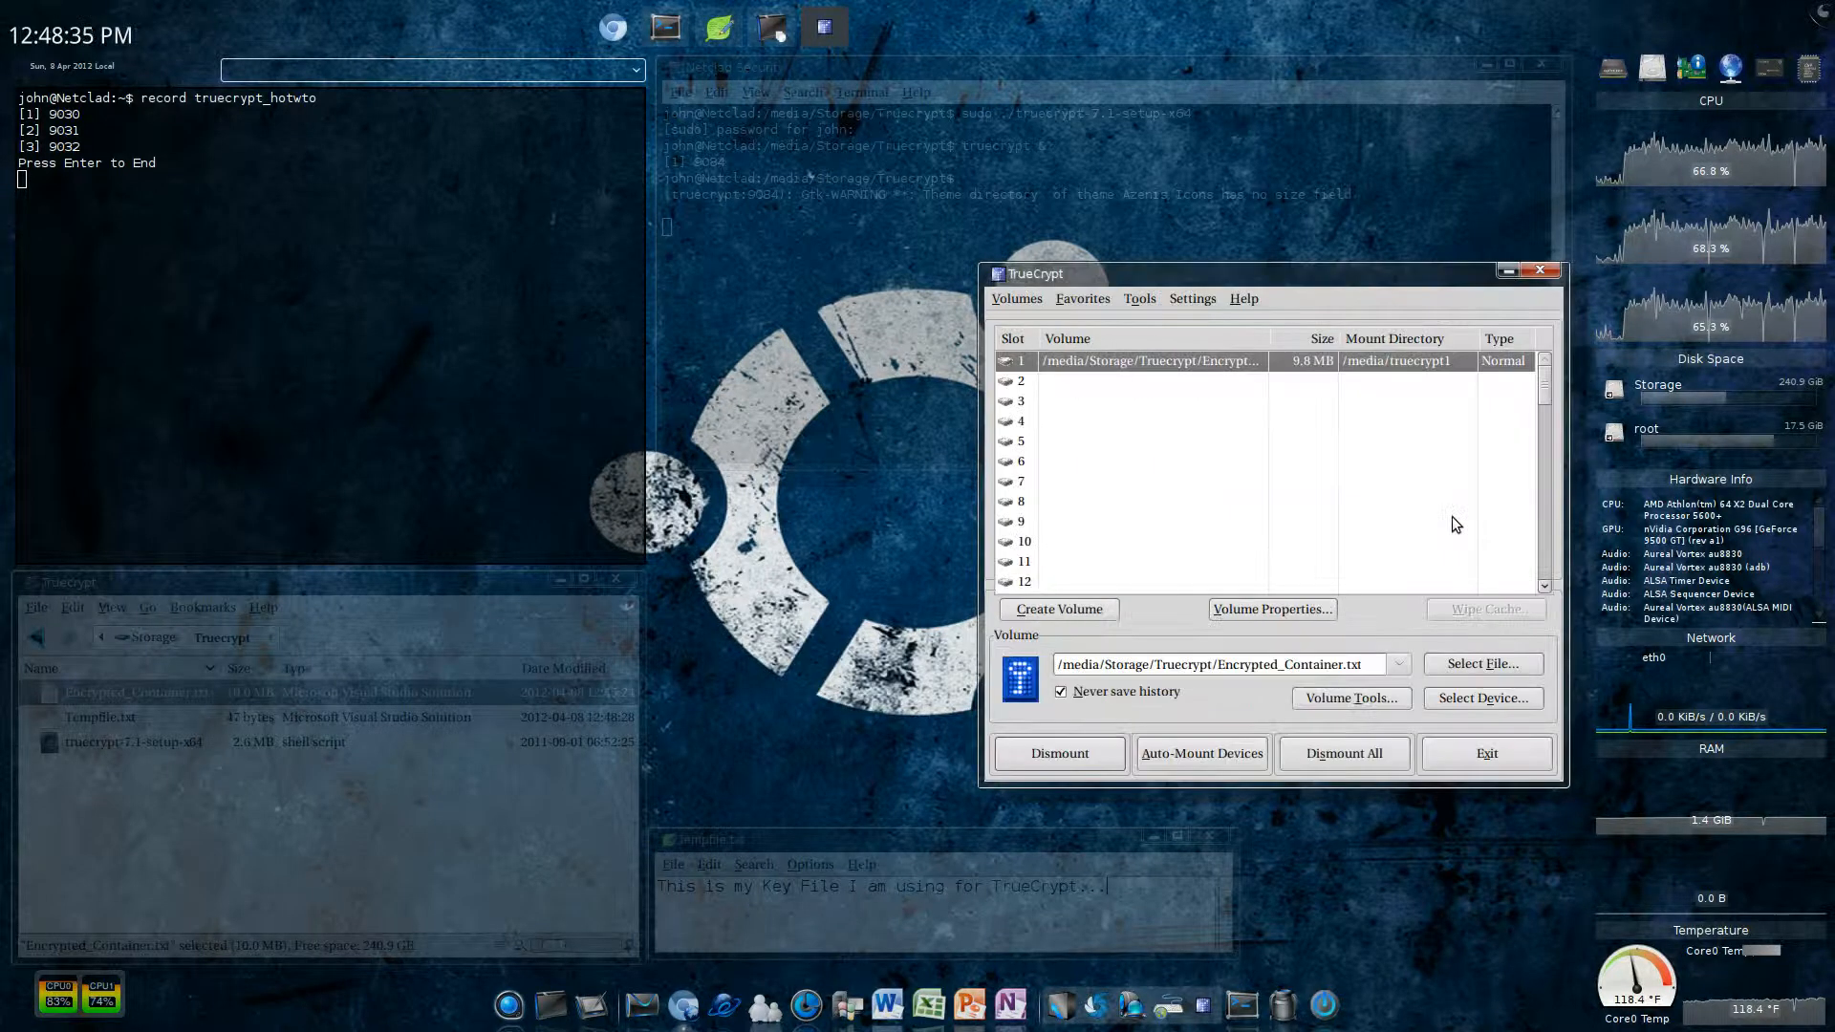
{"action": "mouse_move", "coordinate": [1130, 369]}
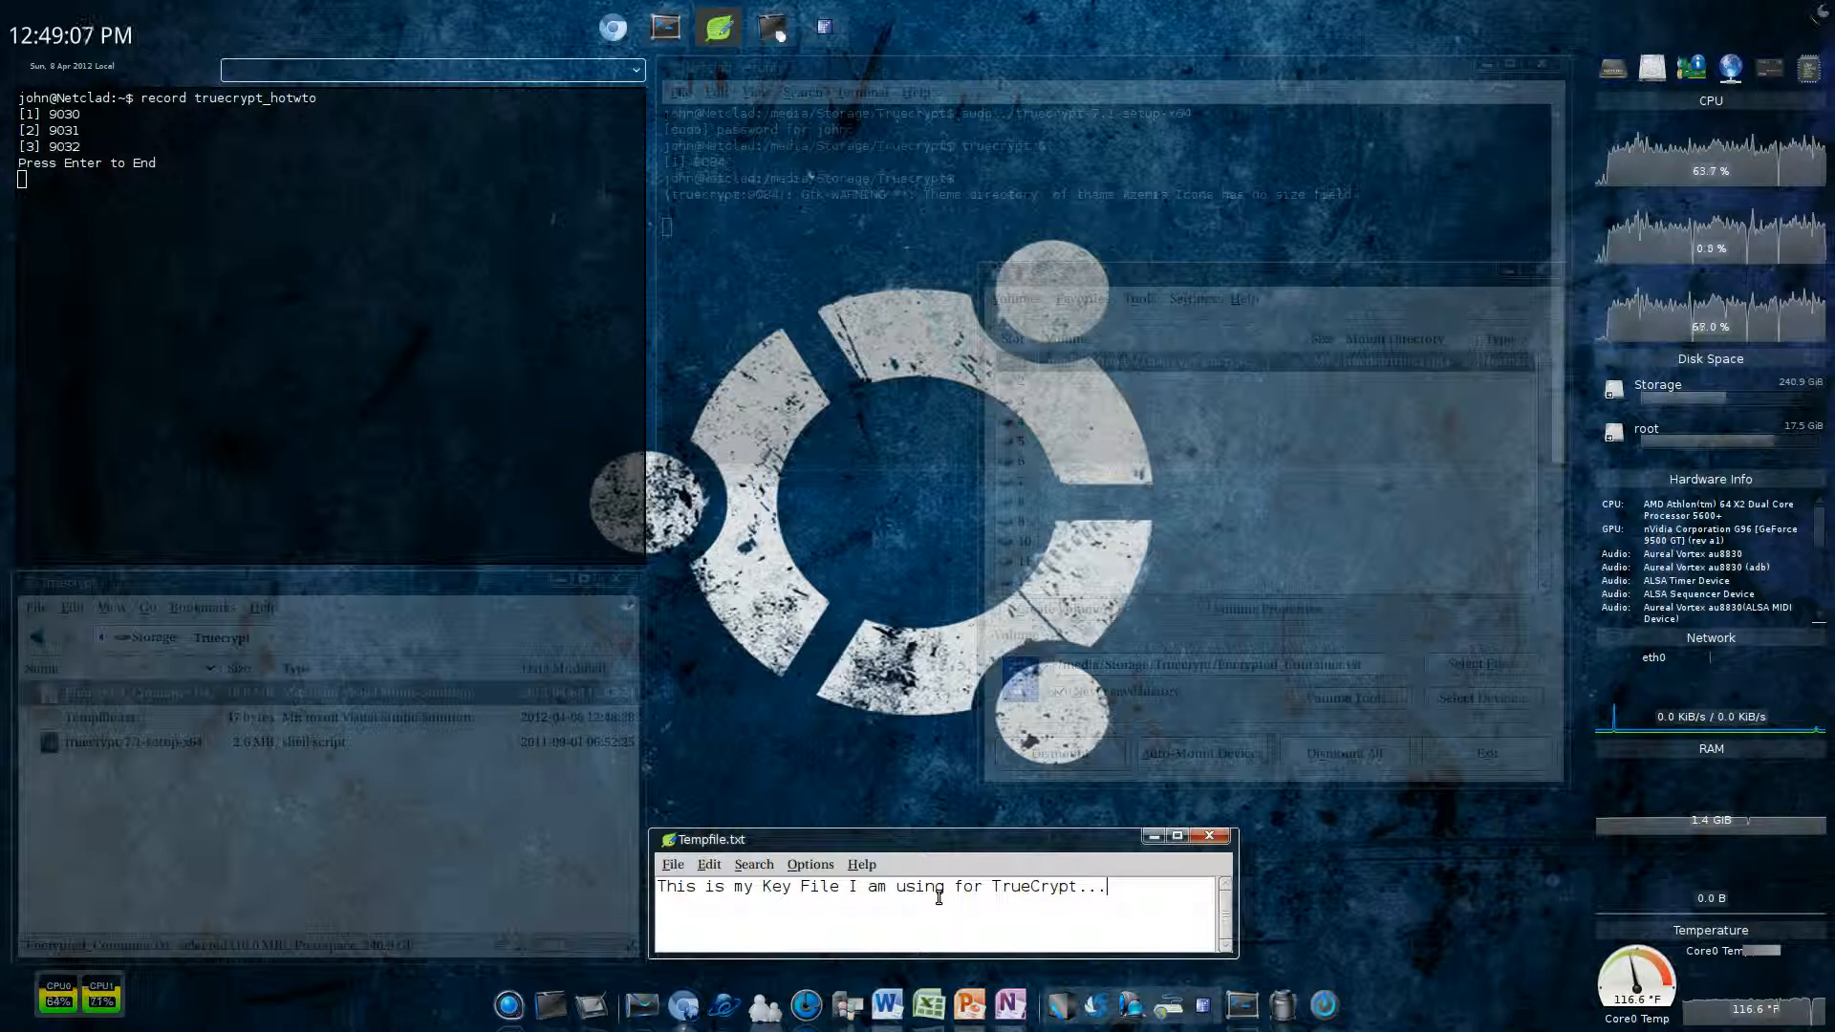
{"action": "mouse_move", "coordinate": [870, 870]}
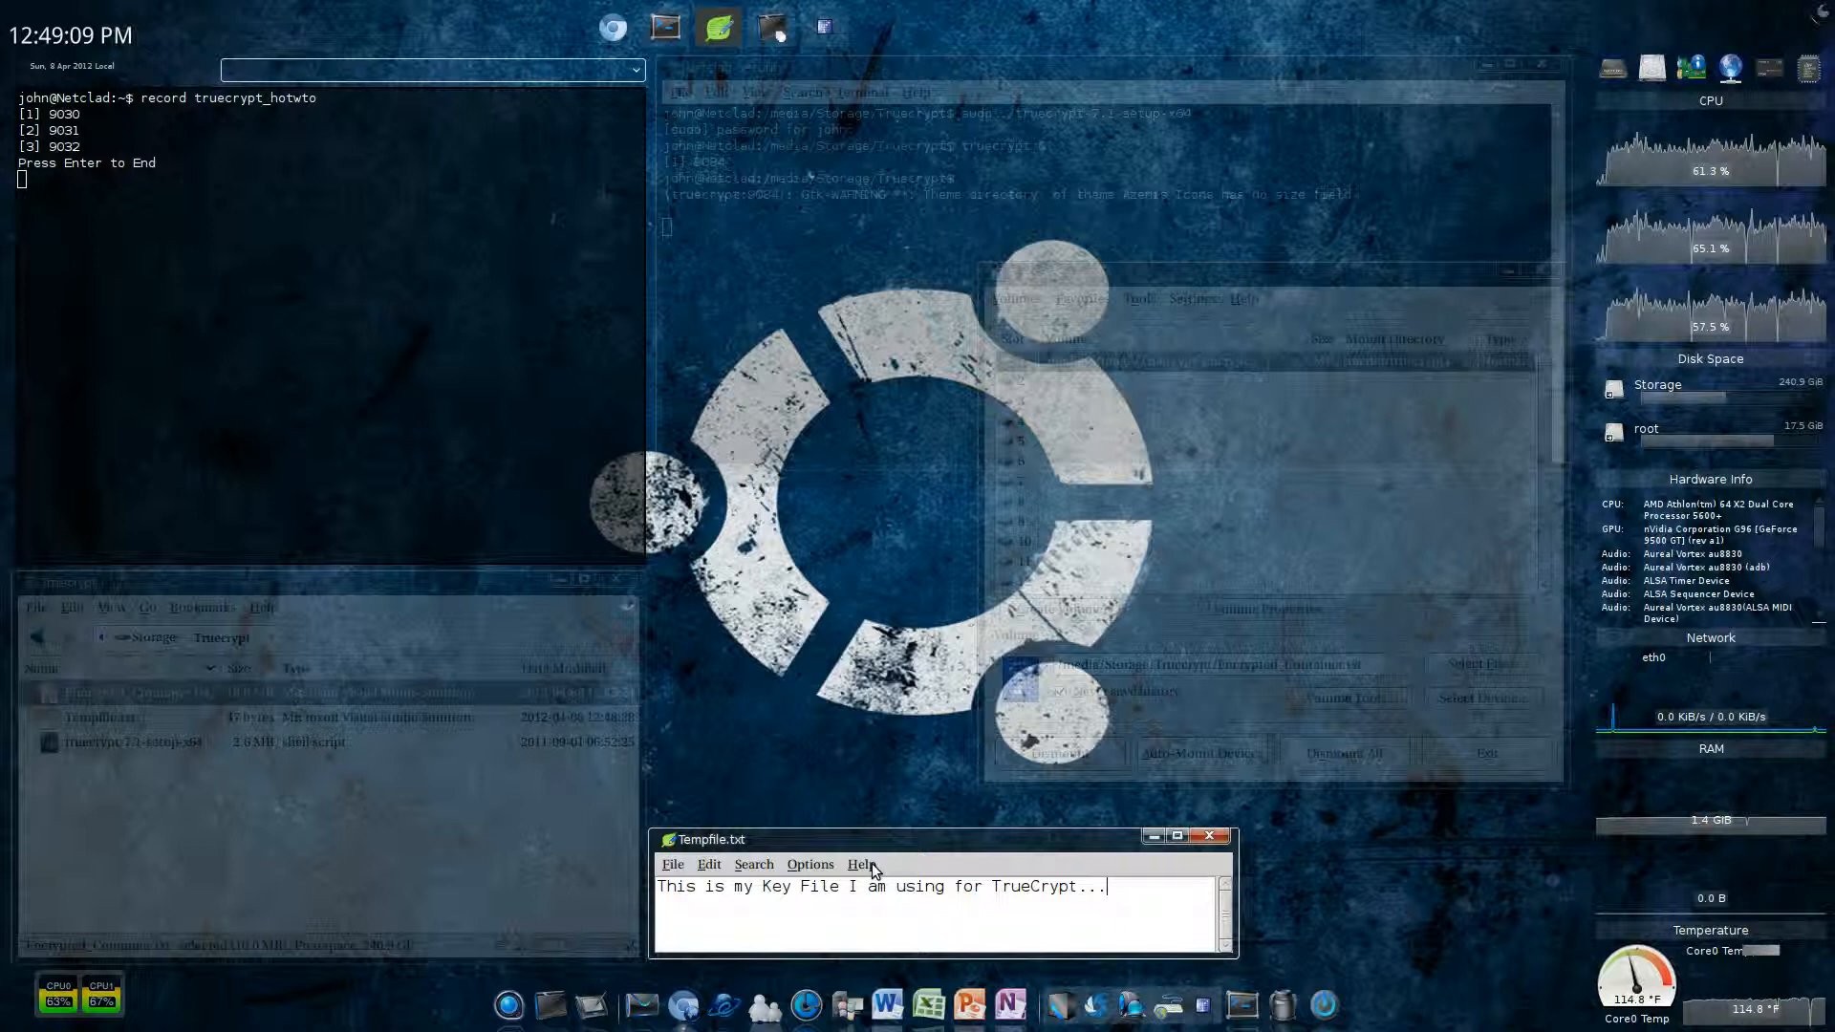